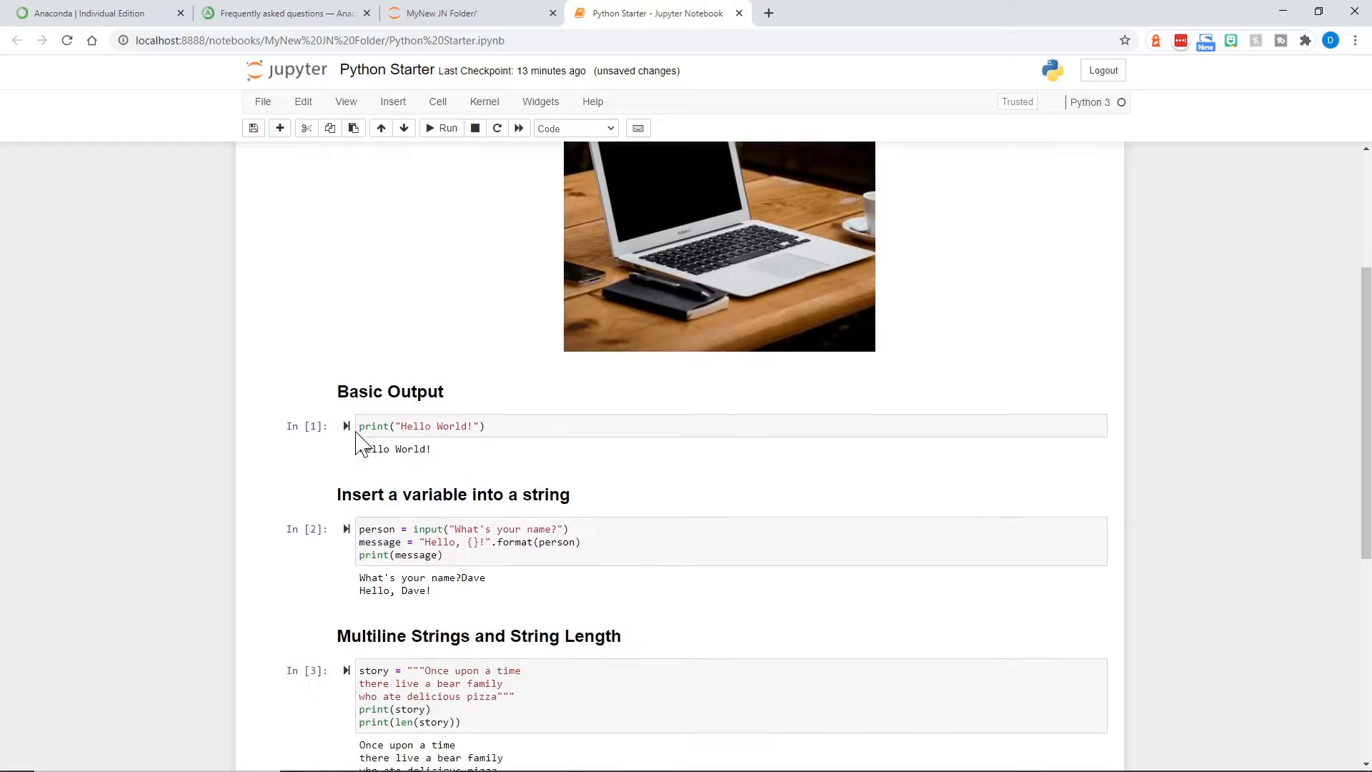
Scroll the Python Starter notebook from the laptop image to the Lists section, then switch to anaconda.com
scroll(down, 3)
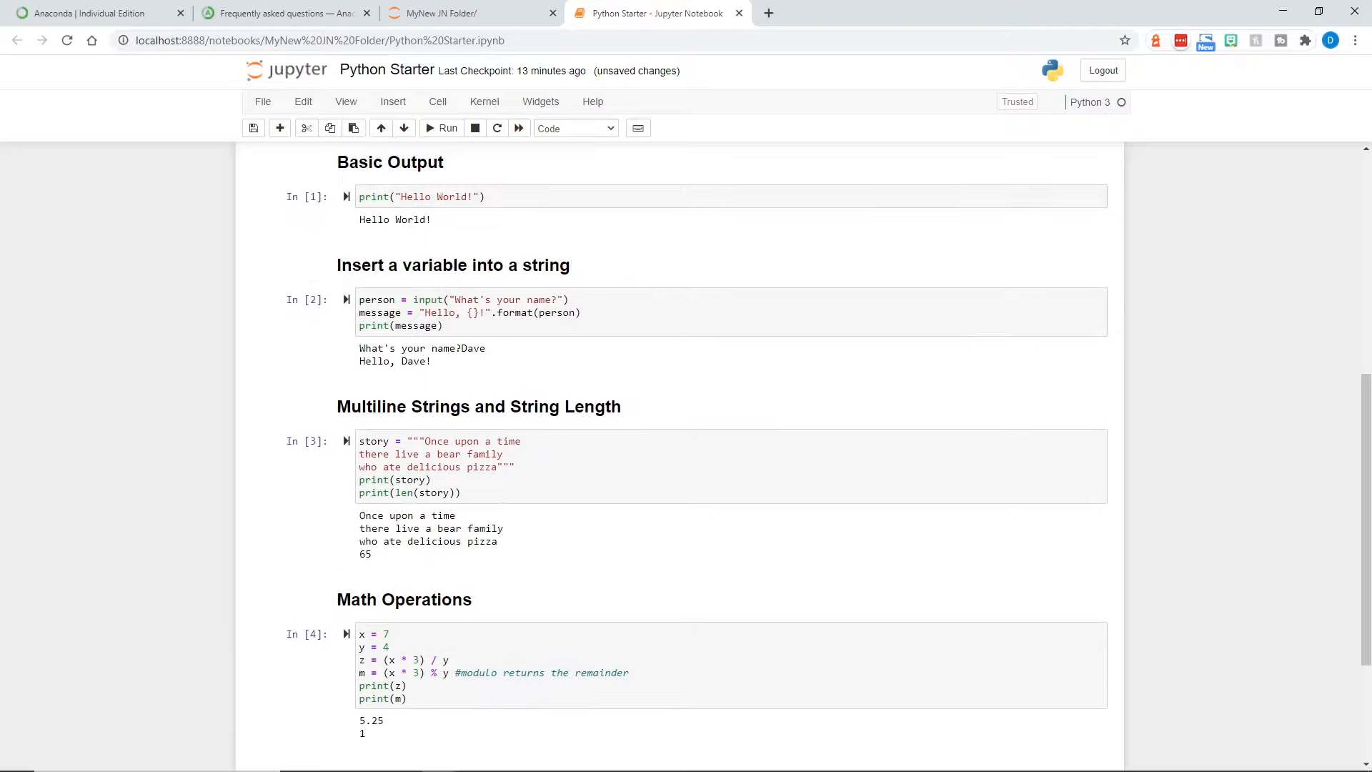
scroll(up, 3)
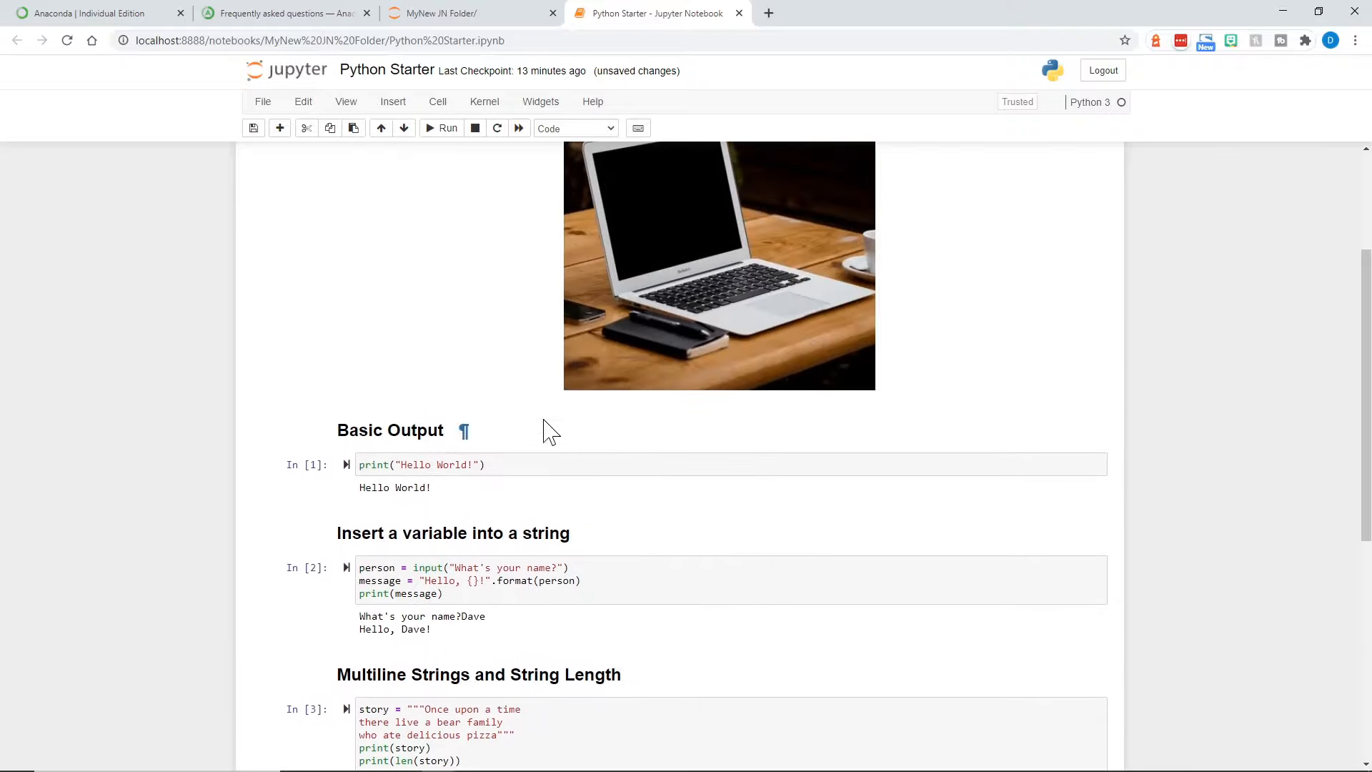
scroll(down, 3)
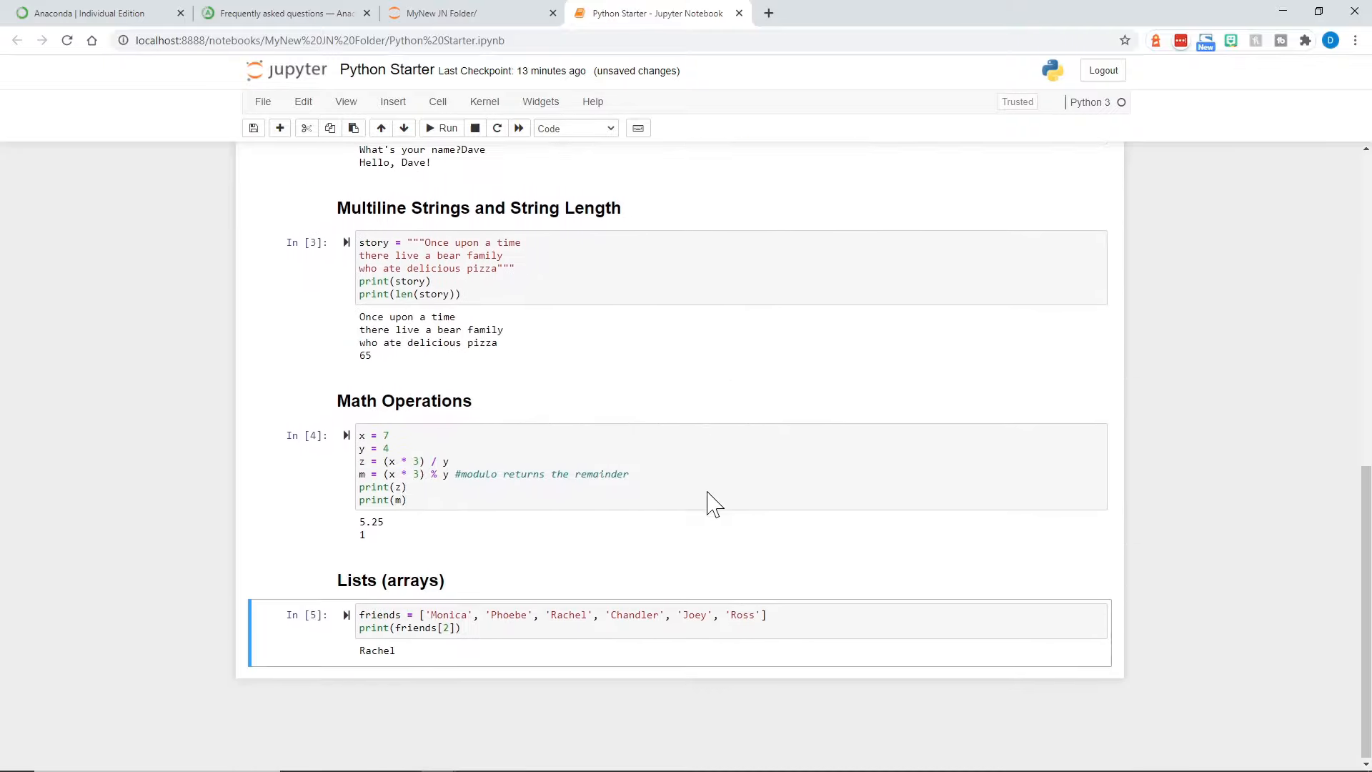
click(87, 13)
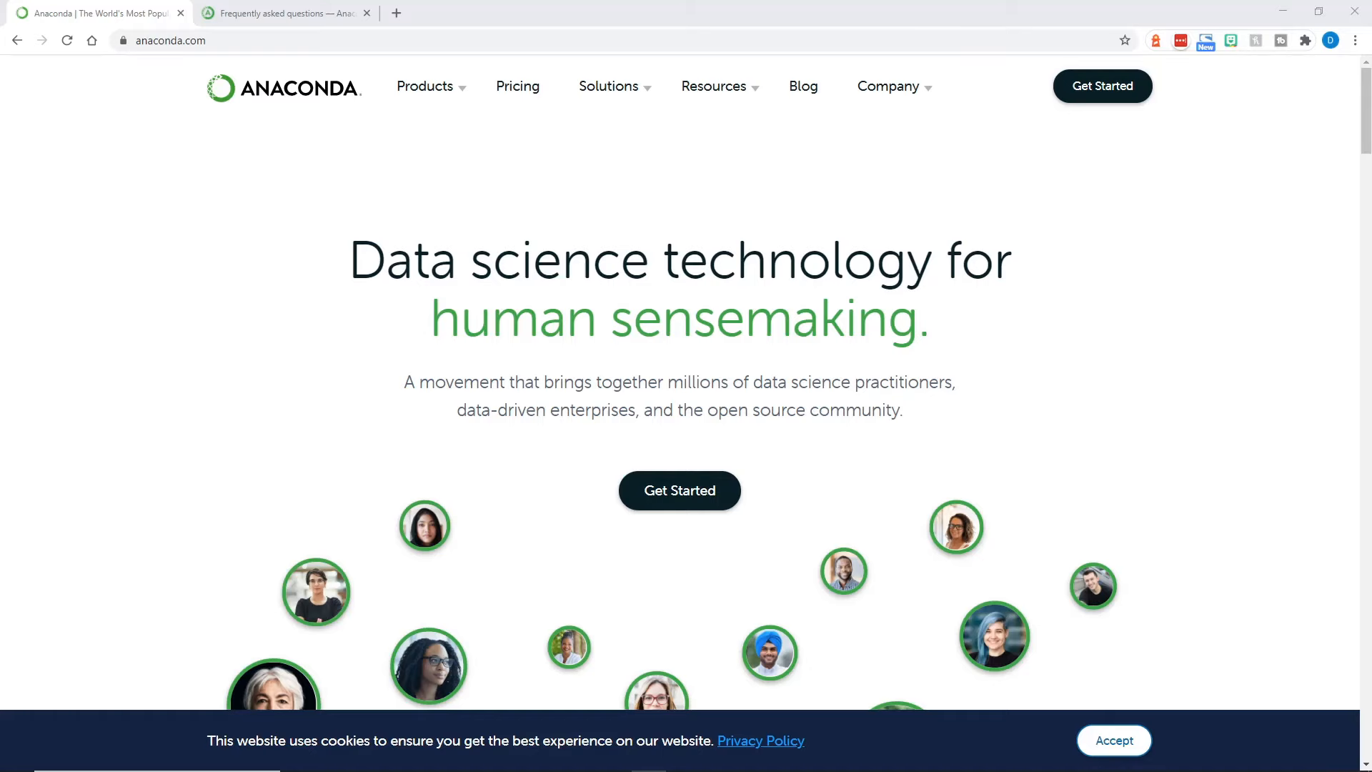
mouse_move(33, 501)
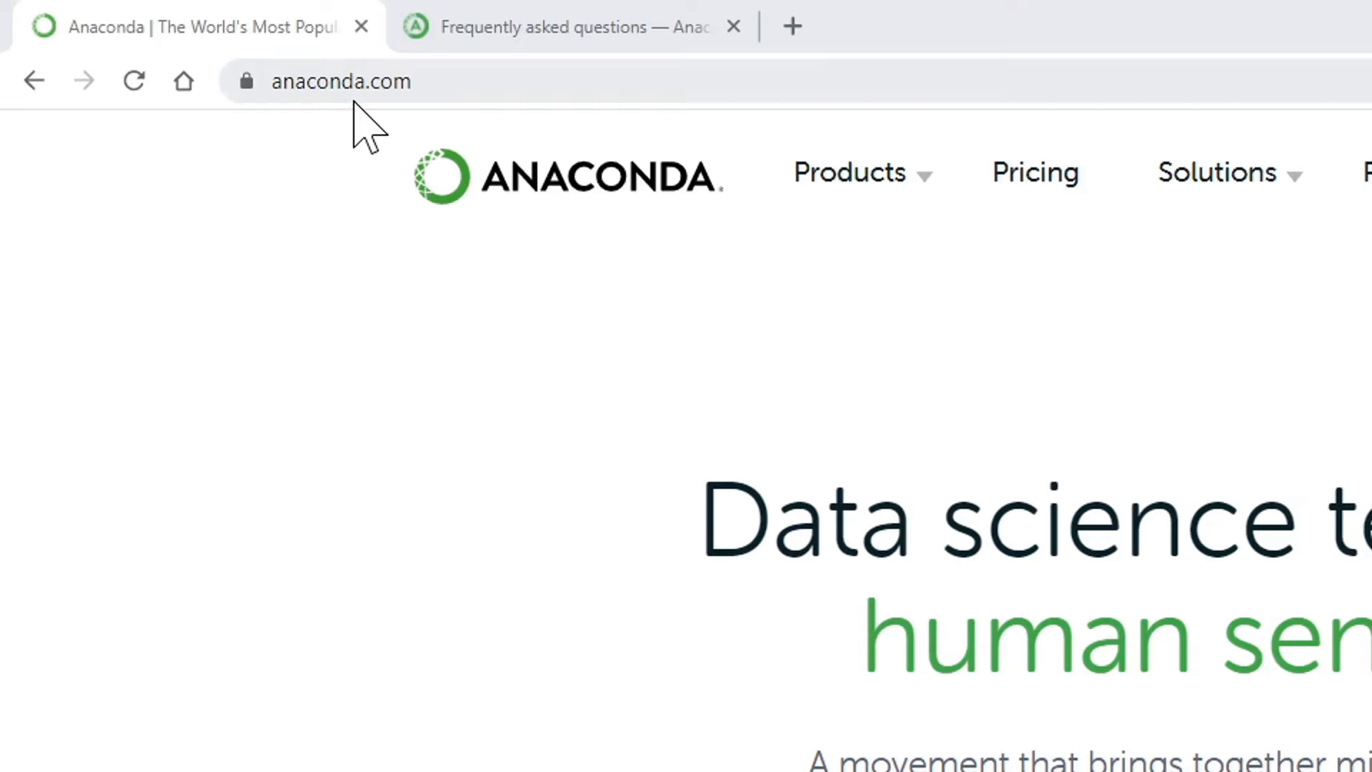
Go to Products > Individual Edition and jump down to the Anaconda Installers for Windows, macOS and Linux
click(342, 80)
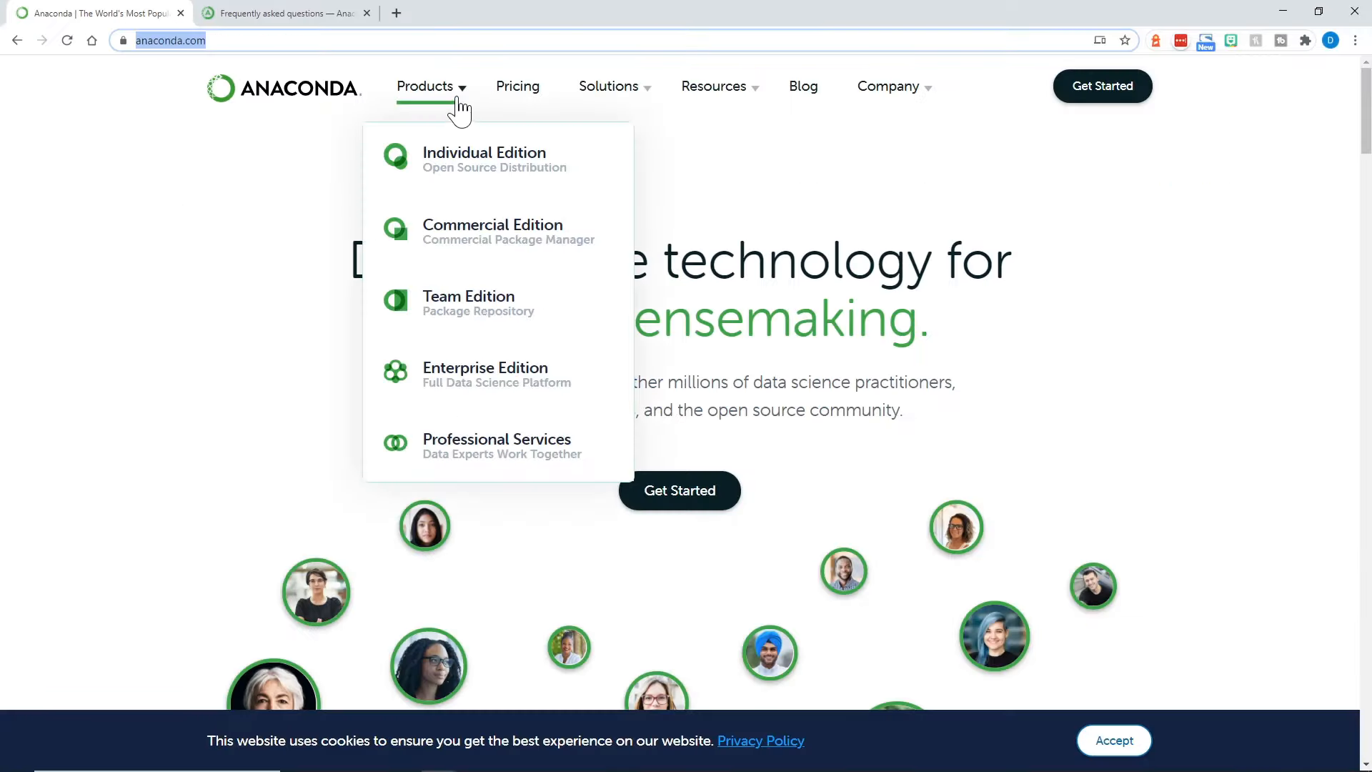
mouse_move(485, 159)
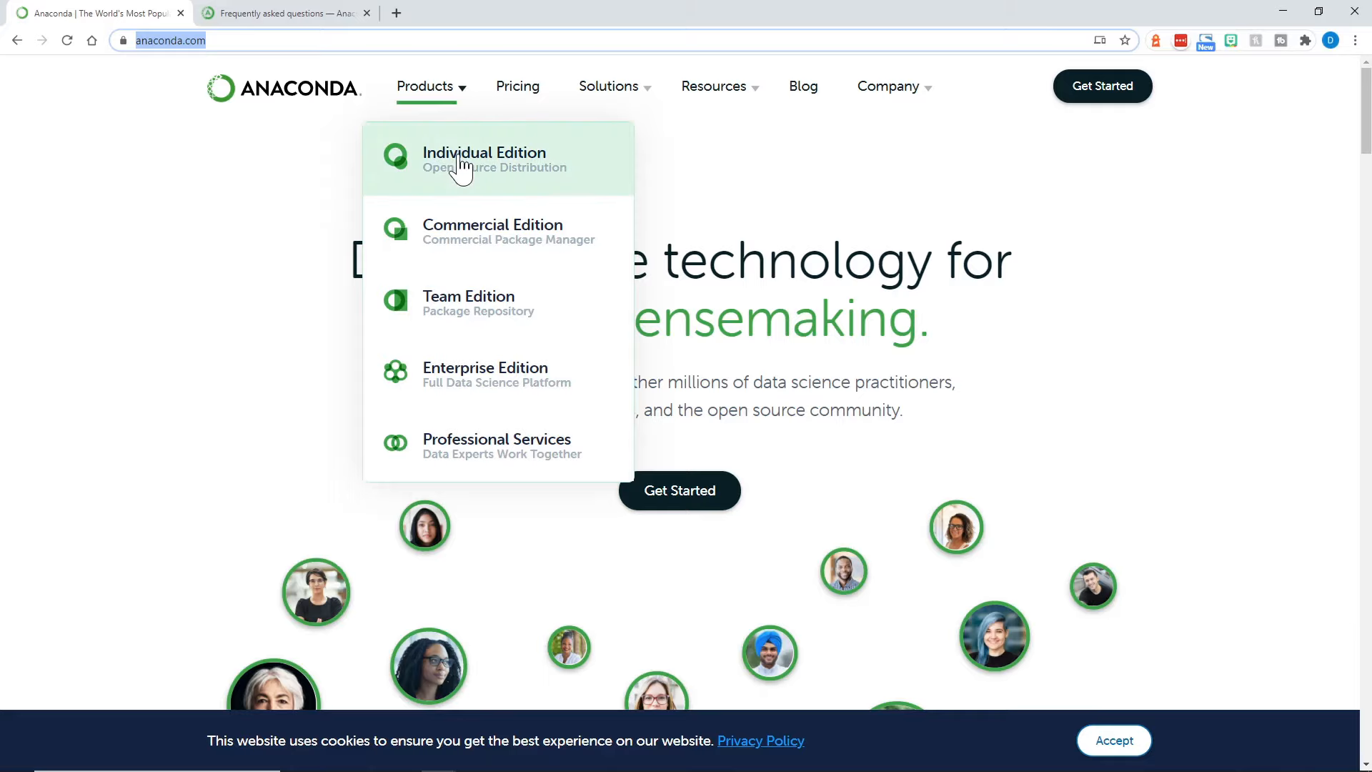
click(484, 159)
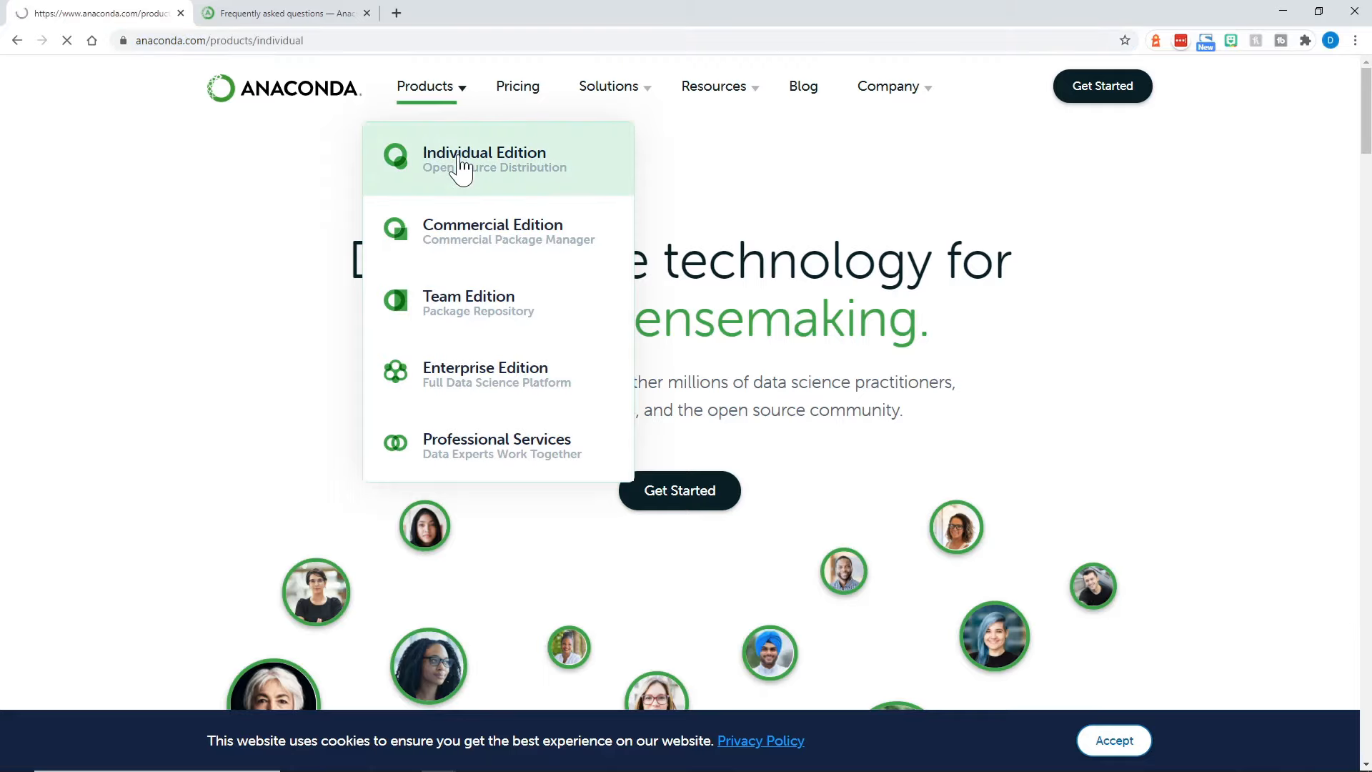
click(484, 157)
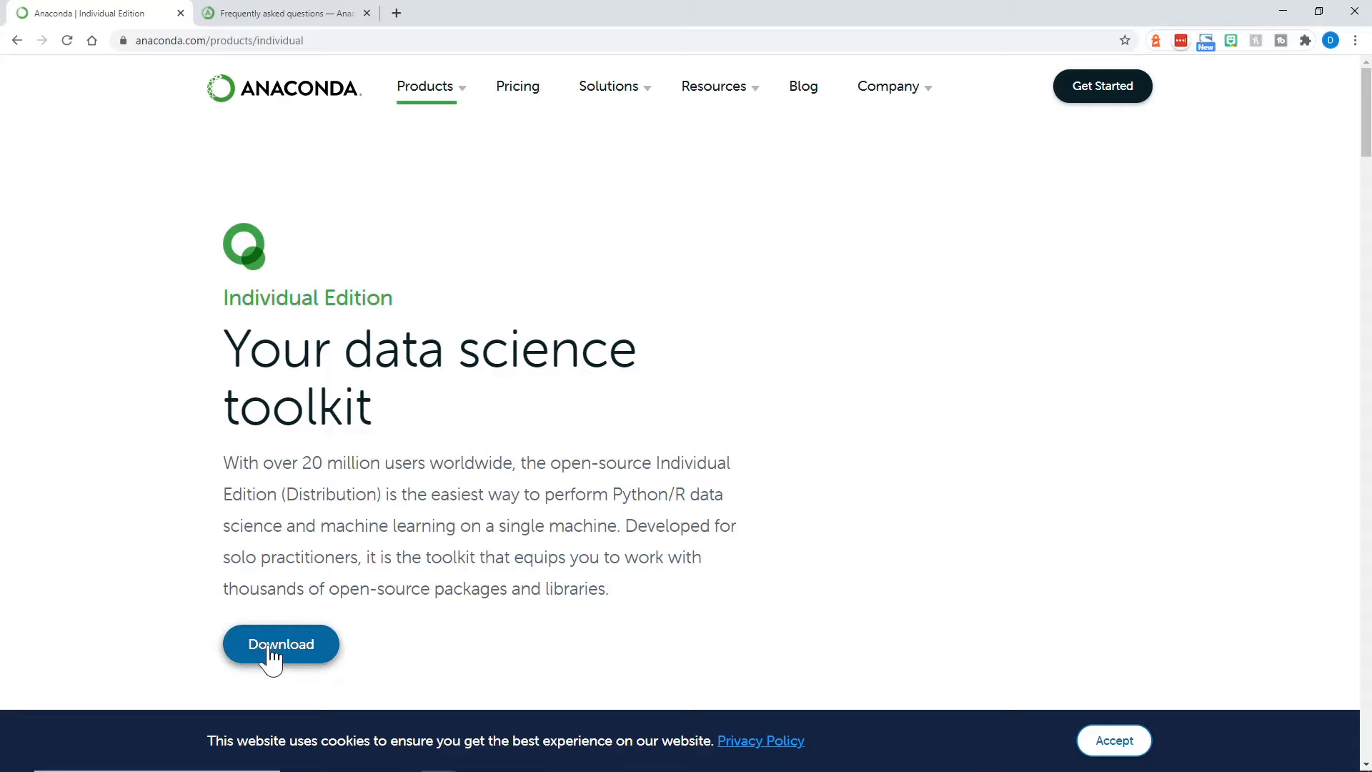
click(281, 643)
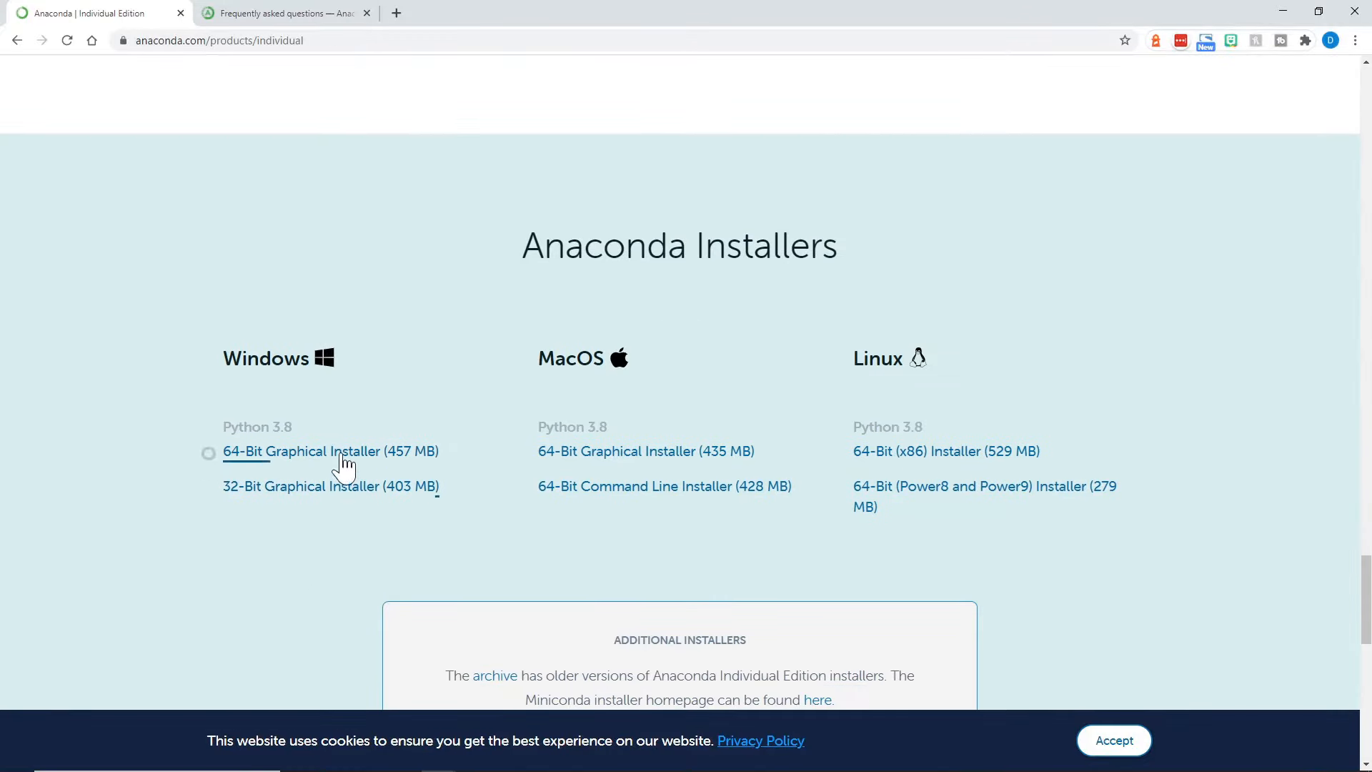
mouse_move(520, 410)
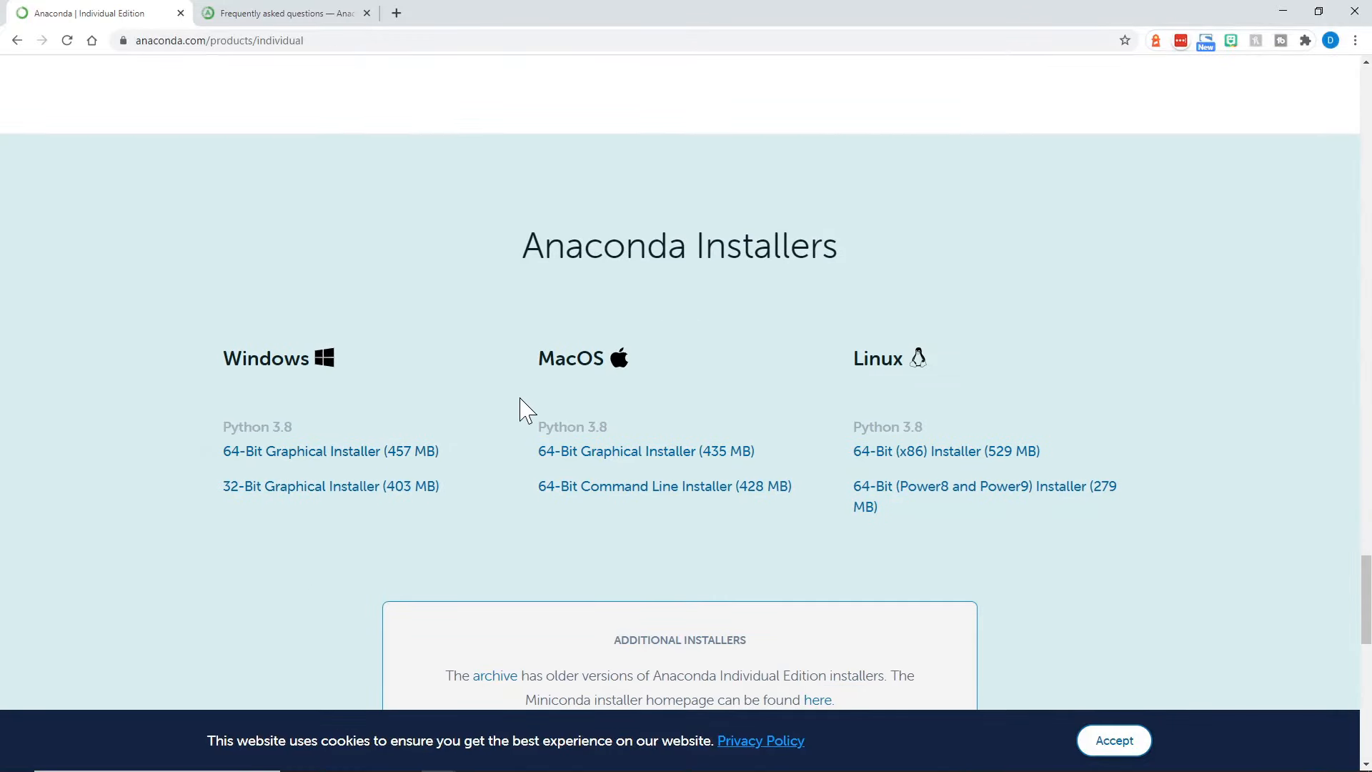
mouse_move(438, 353)
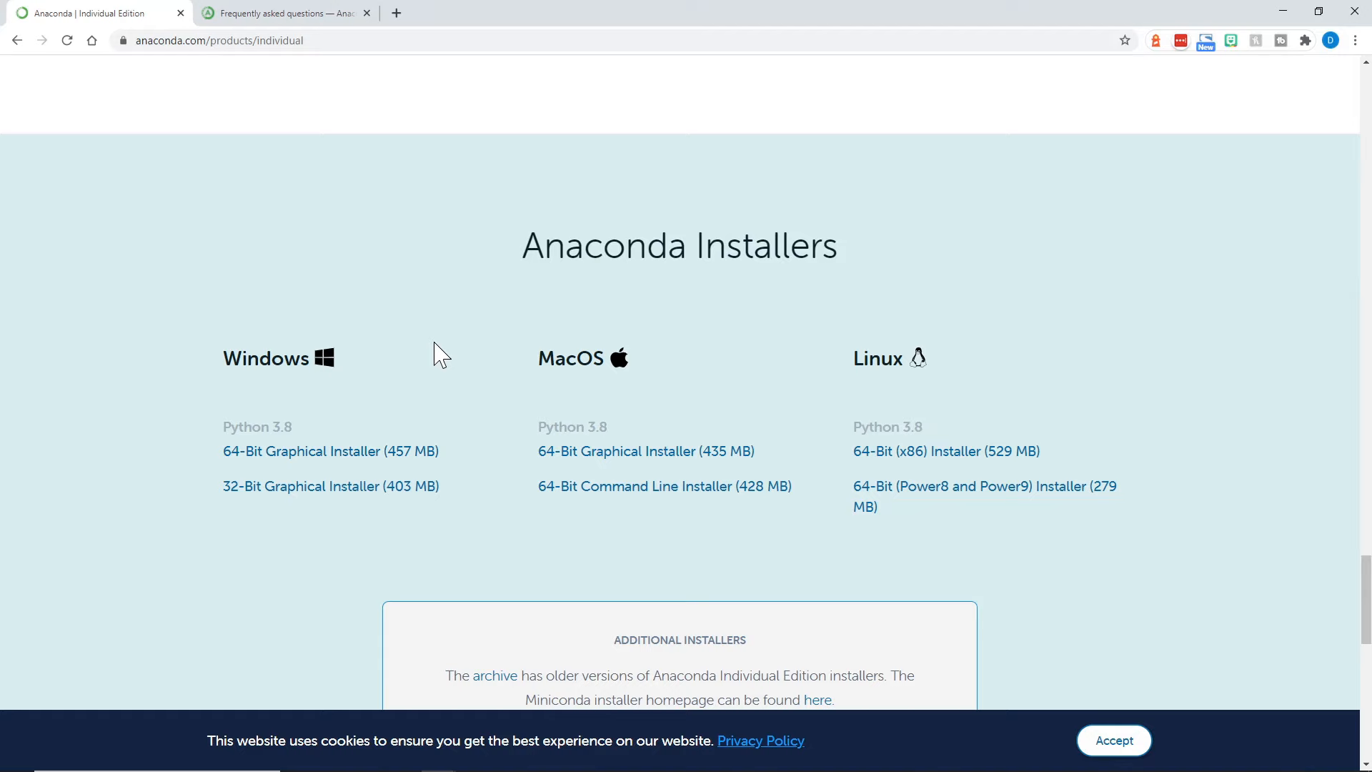
mouse_move(410, 273)
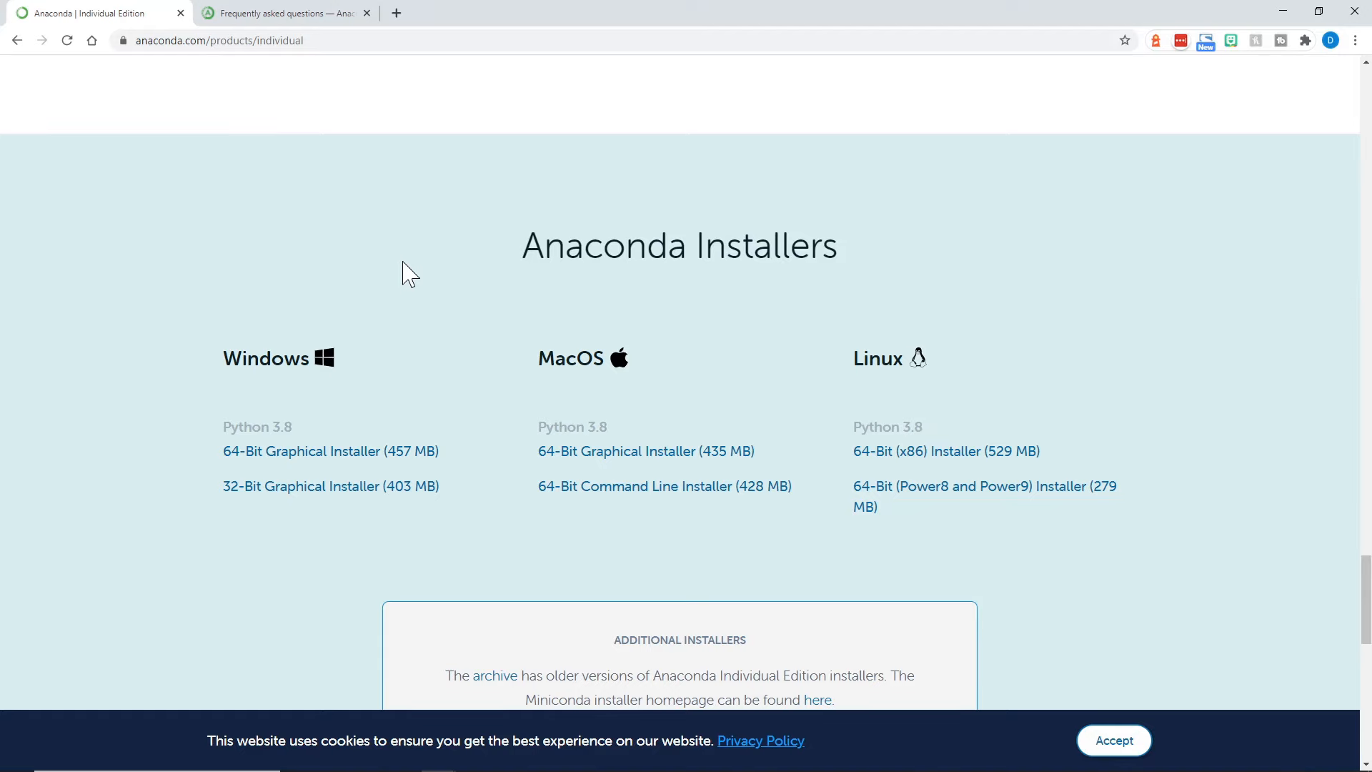
In the Anaconda FAQ, highlight the Windows PATH question and the advice not to add Anaconda to PATH
click(280, 13)
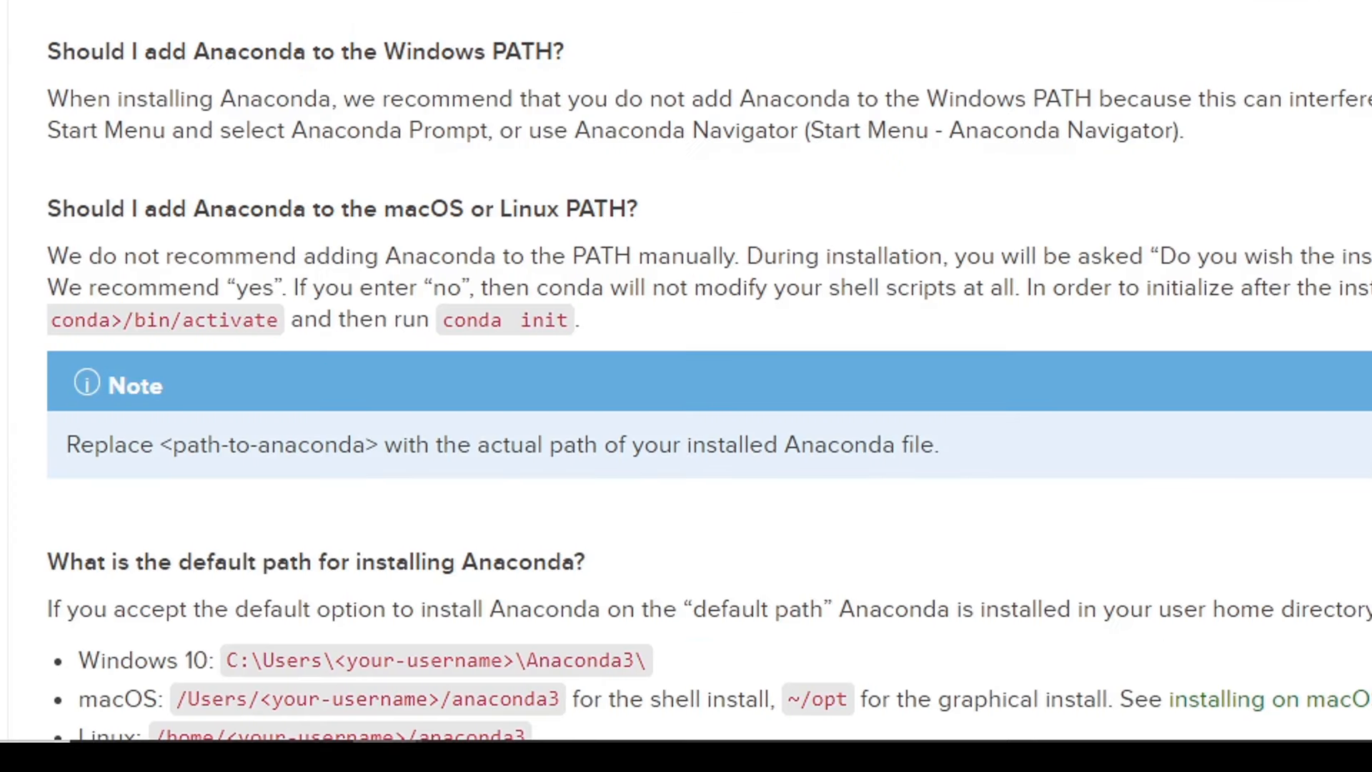
drag(49, 52, 426, 51)
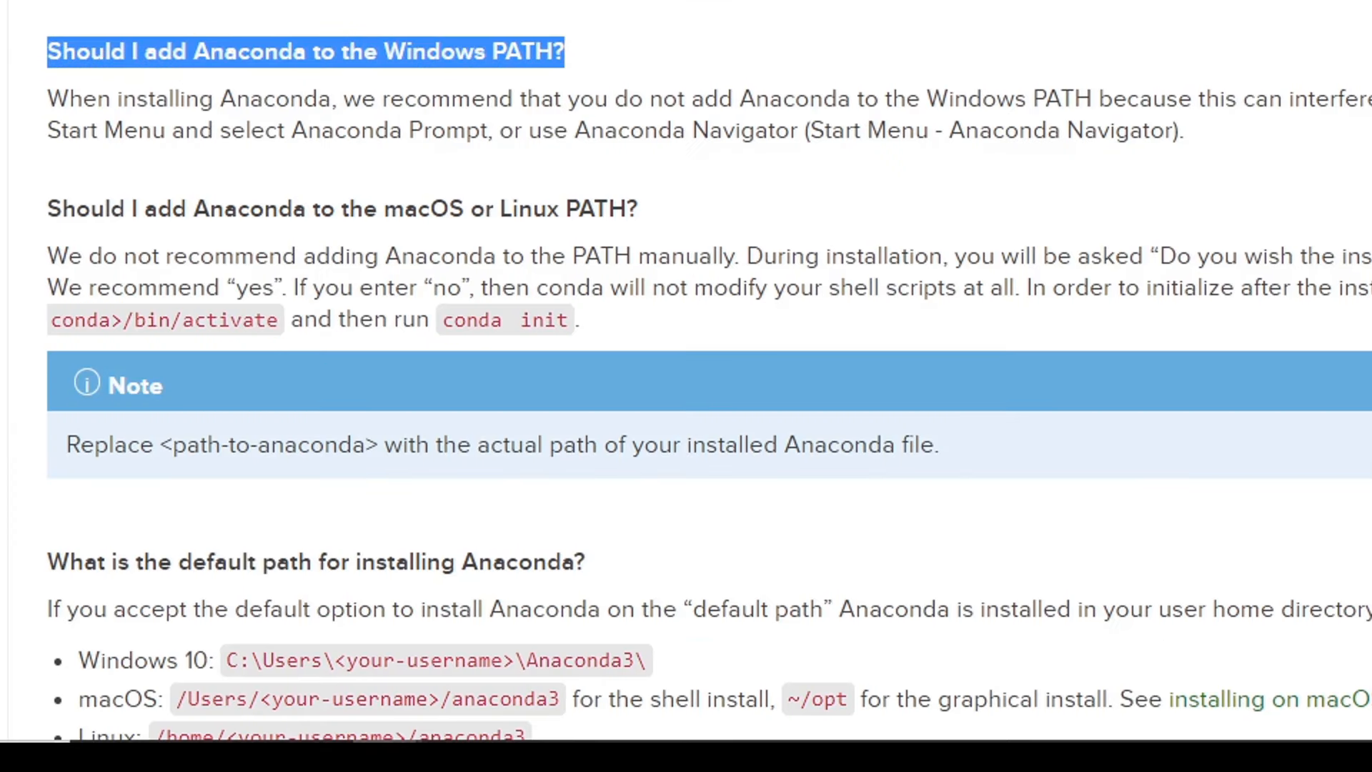
drag(263, 98, 593, 99)
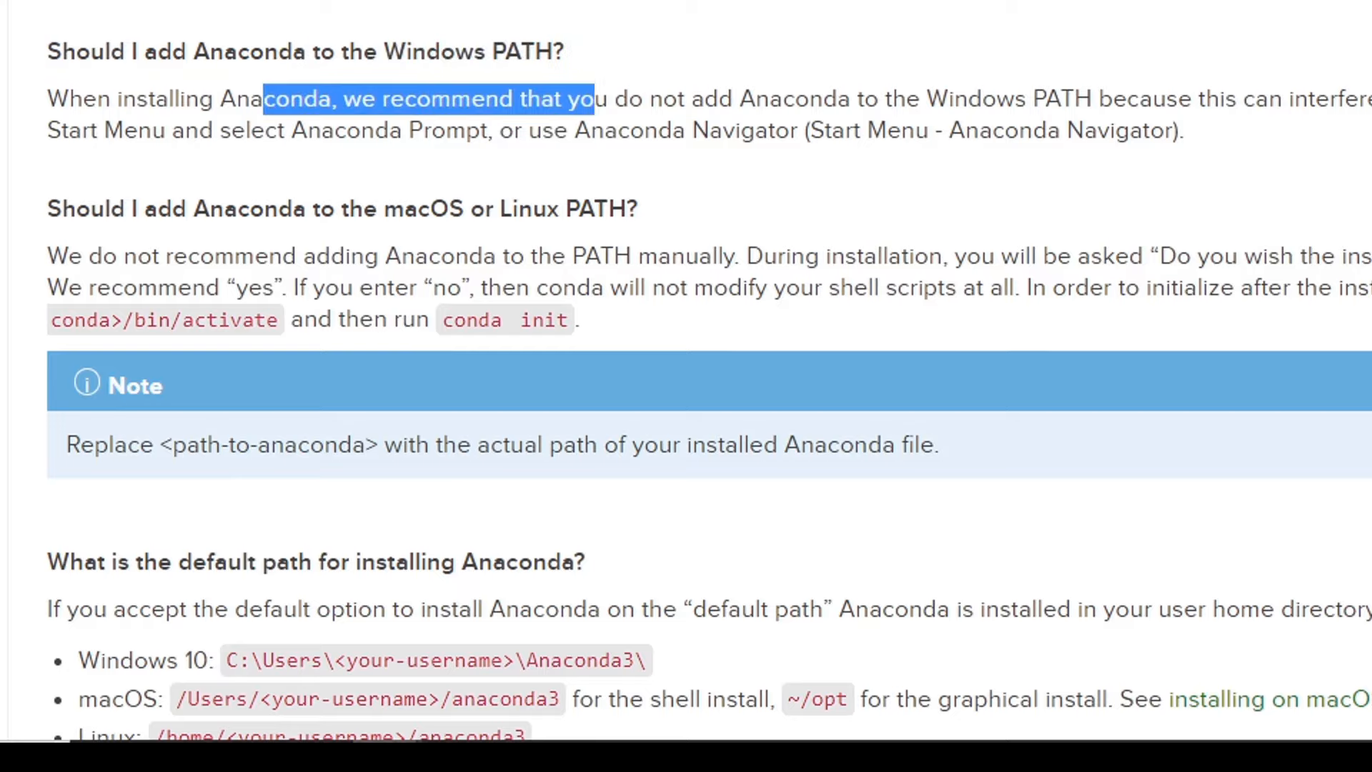
drag(594, 98, 1042, 98)
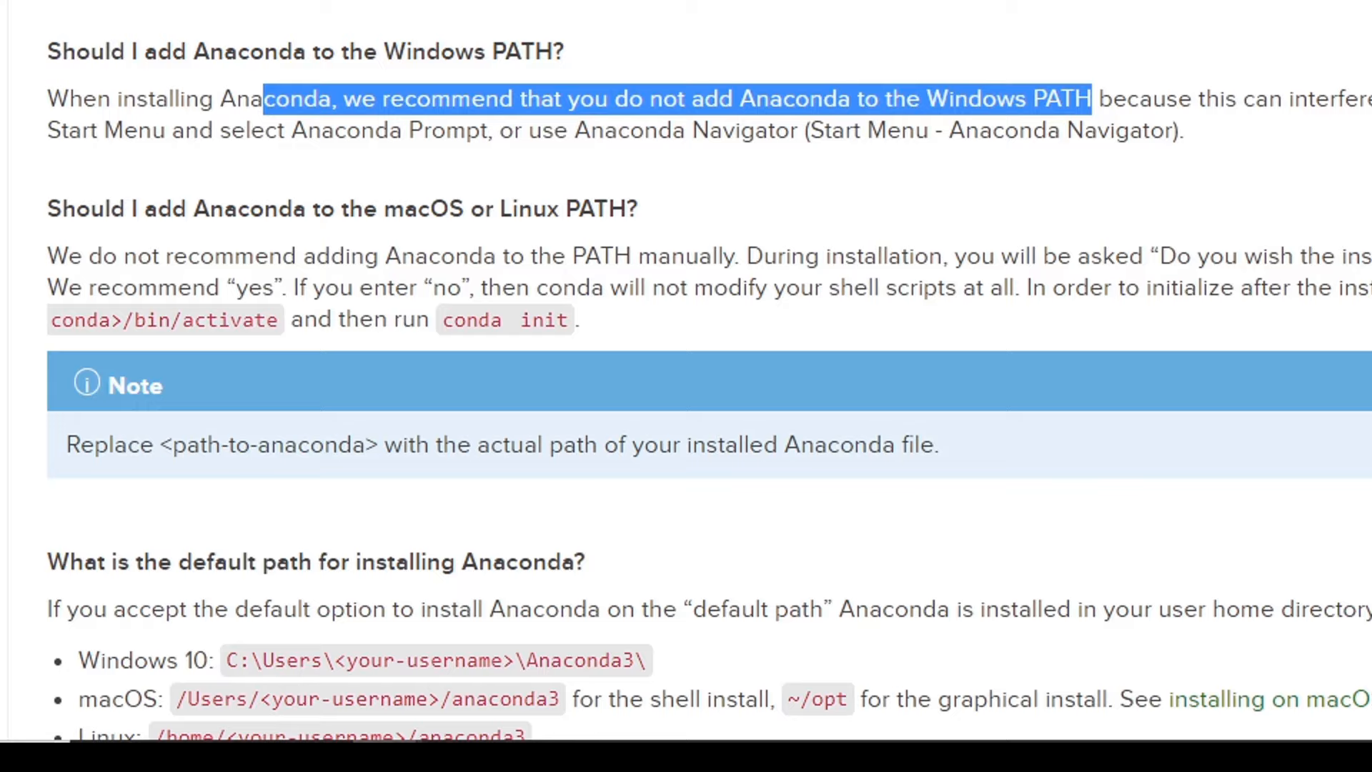
mouse_move(691, 189)
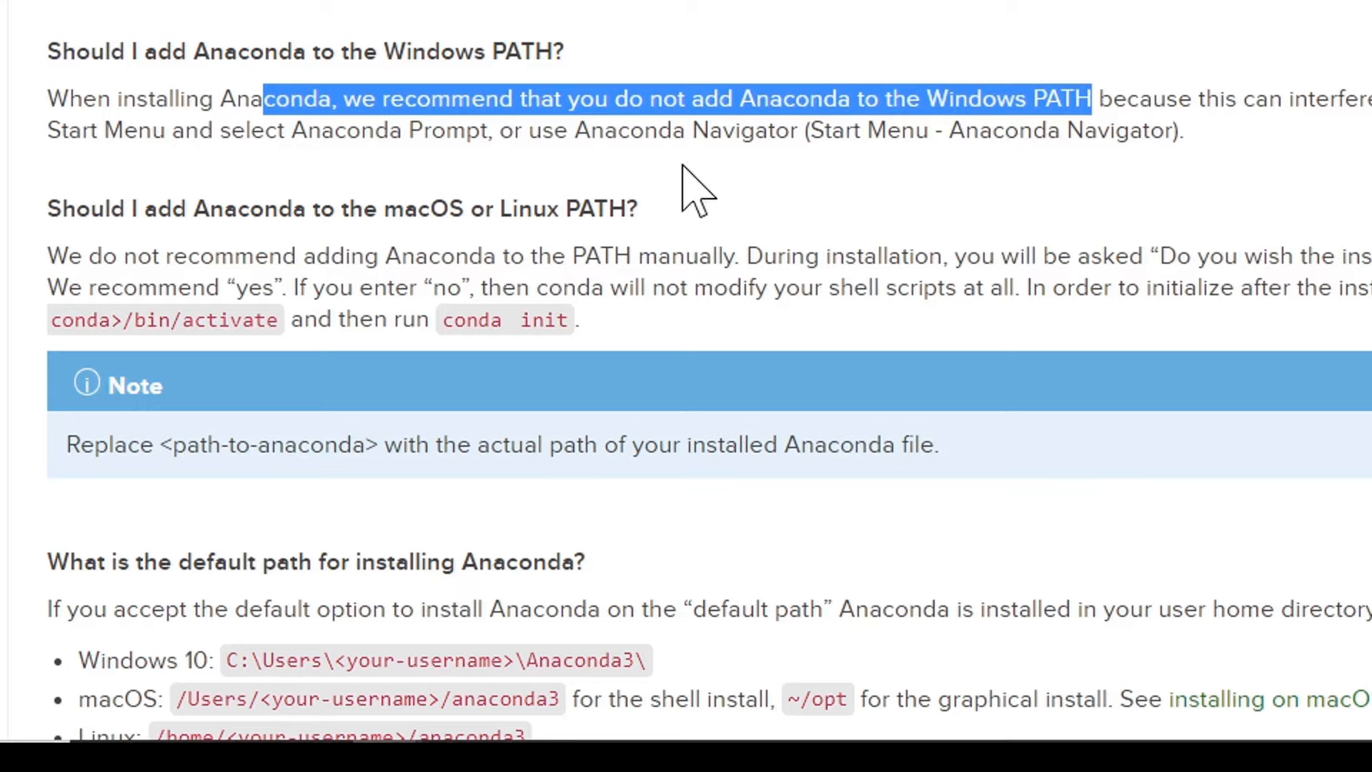
Clear the selection and highlight the macOS/Linux PATH question instead
click(695, 190)
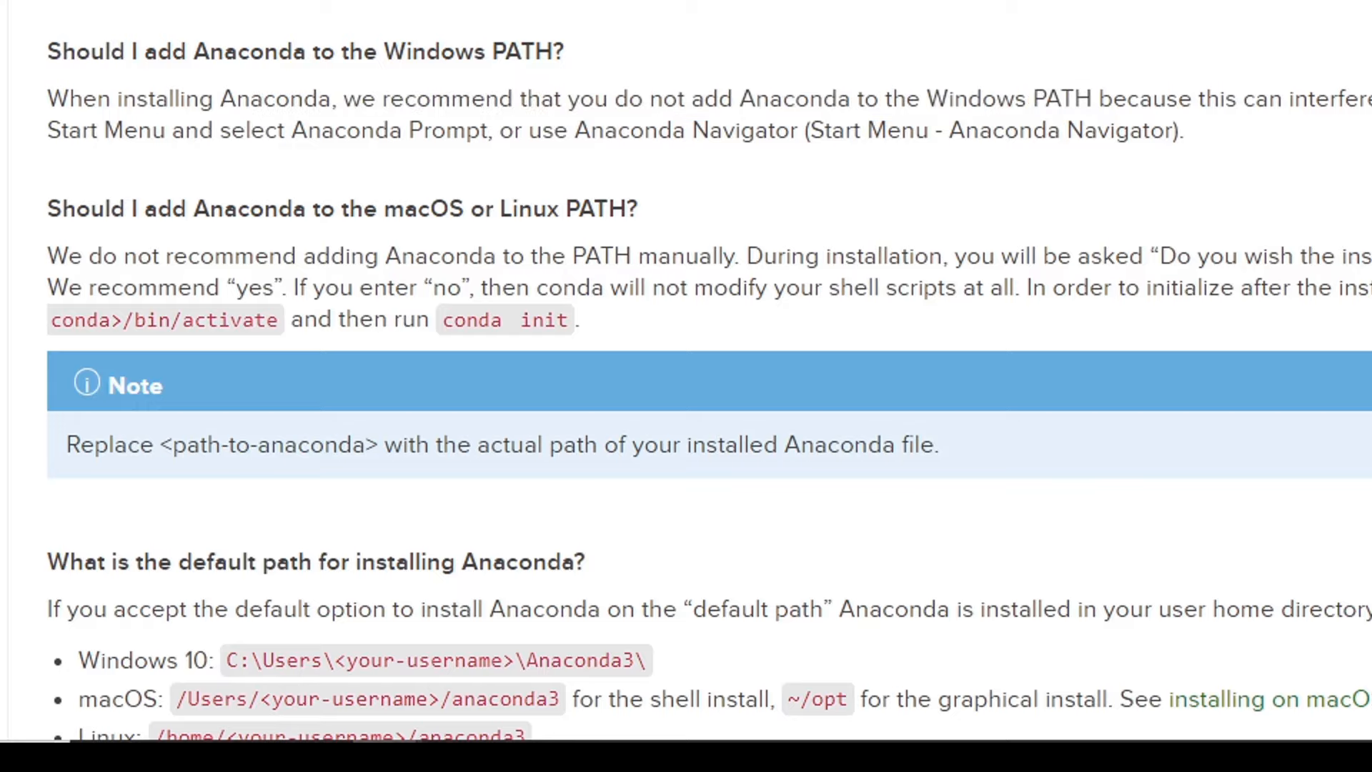
drag(62, 208, 309, 209)
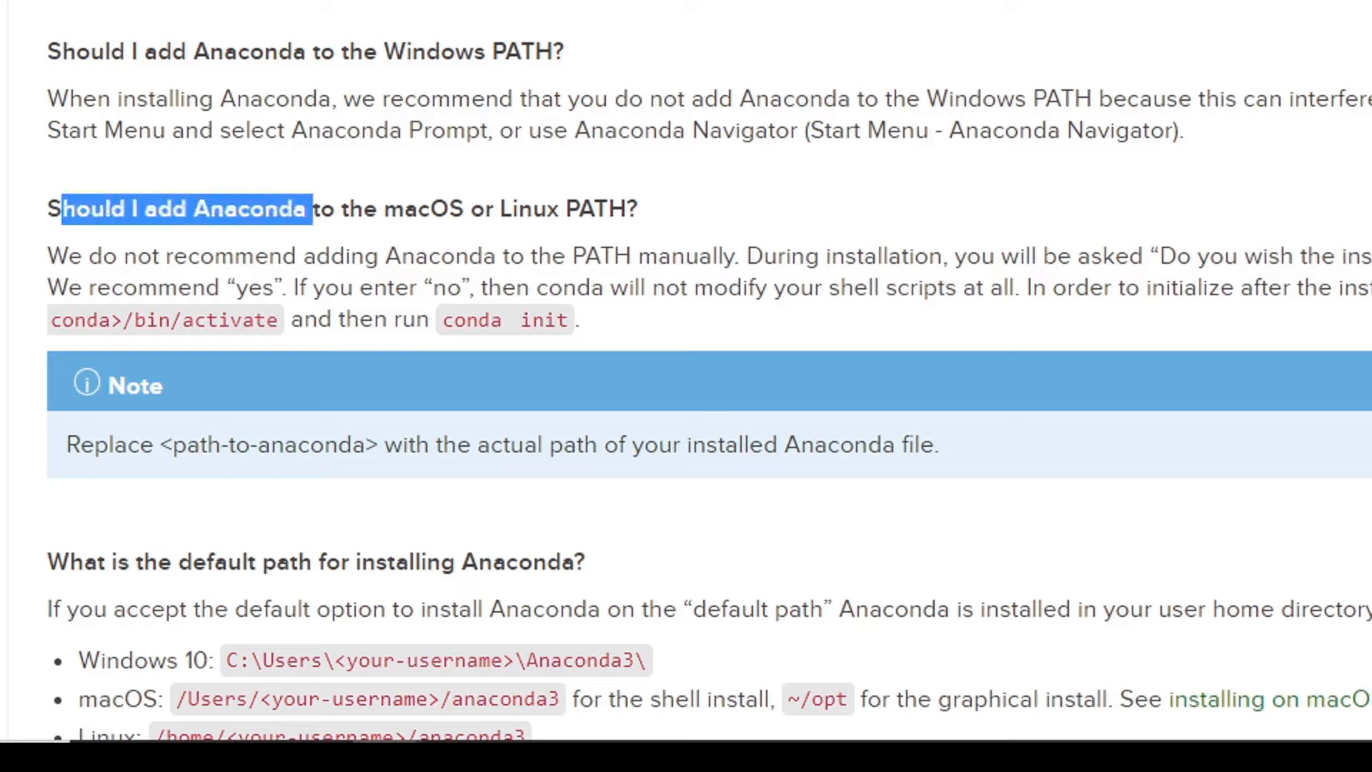
drag(298, 209, 639, 209)
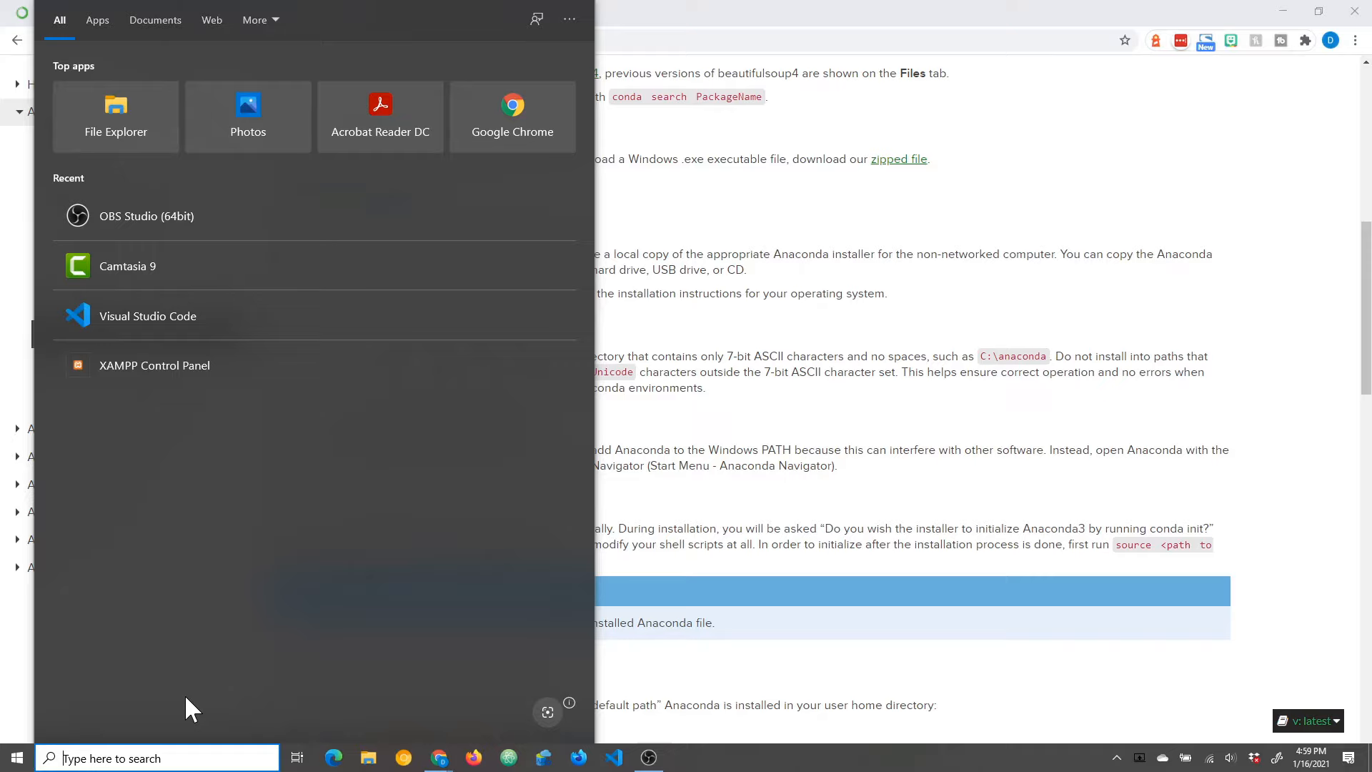
Search Start for 'jupyter' to view Jupyter Notebook (anaconda3), then search 'anaconda' and launch Anaconda Powershell Prompt
text(j)
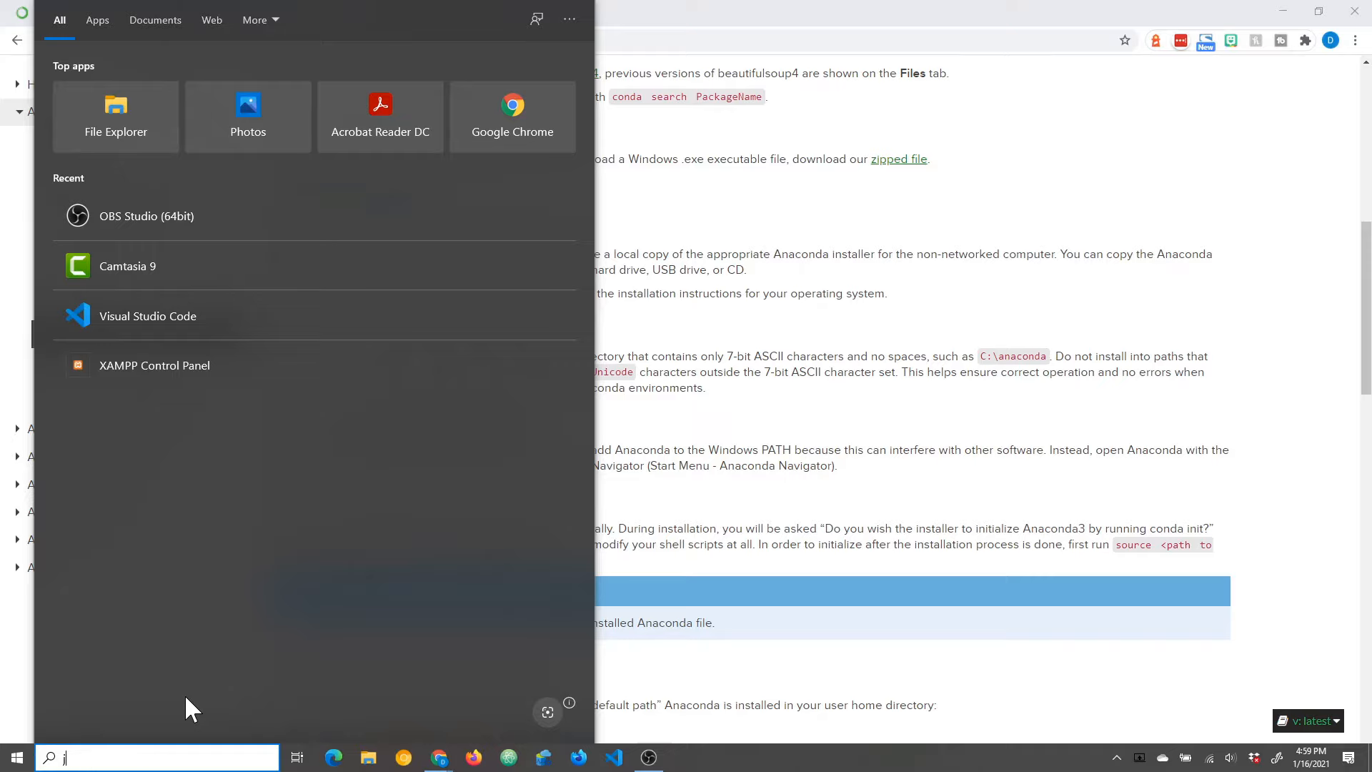
text(jupyter)
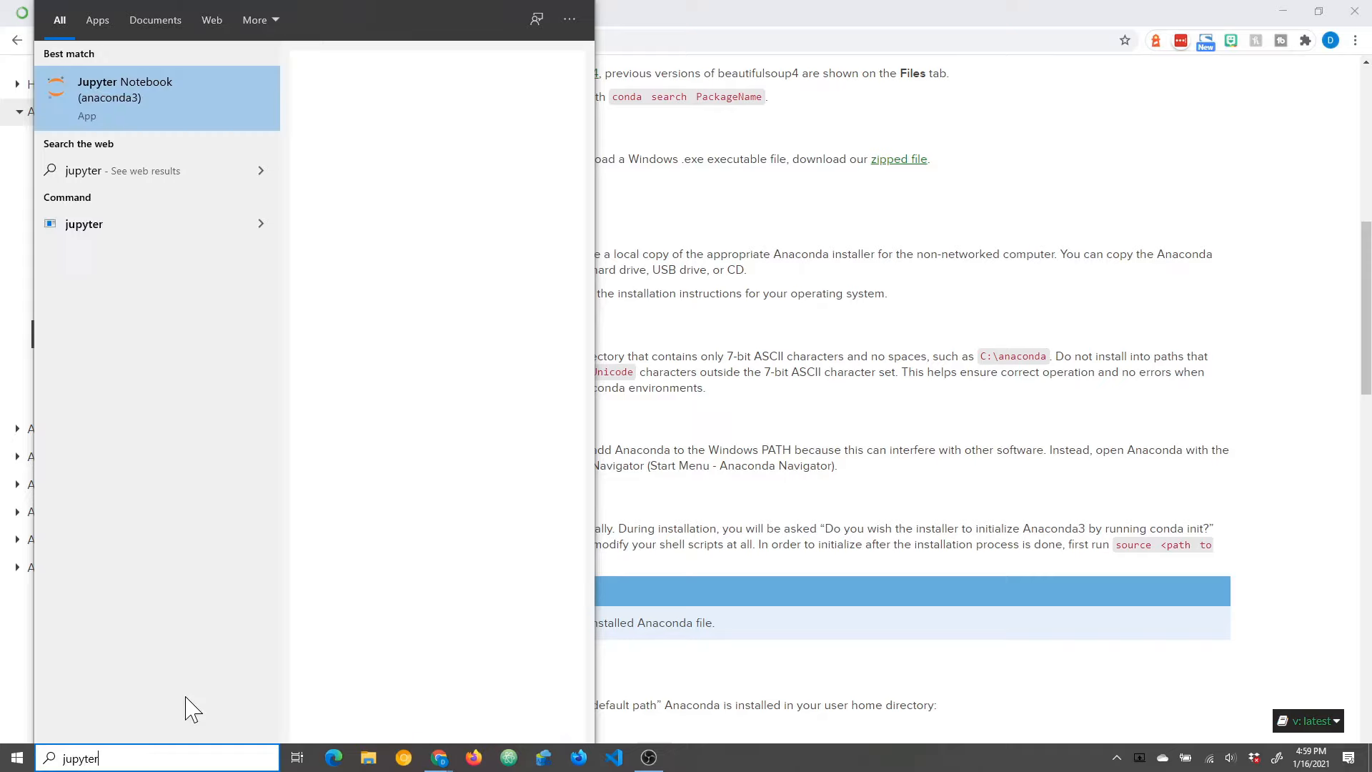
click(124, 97)
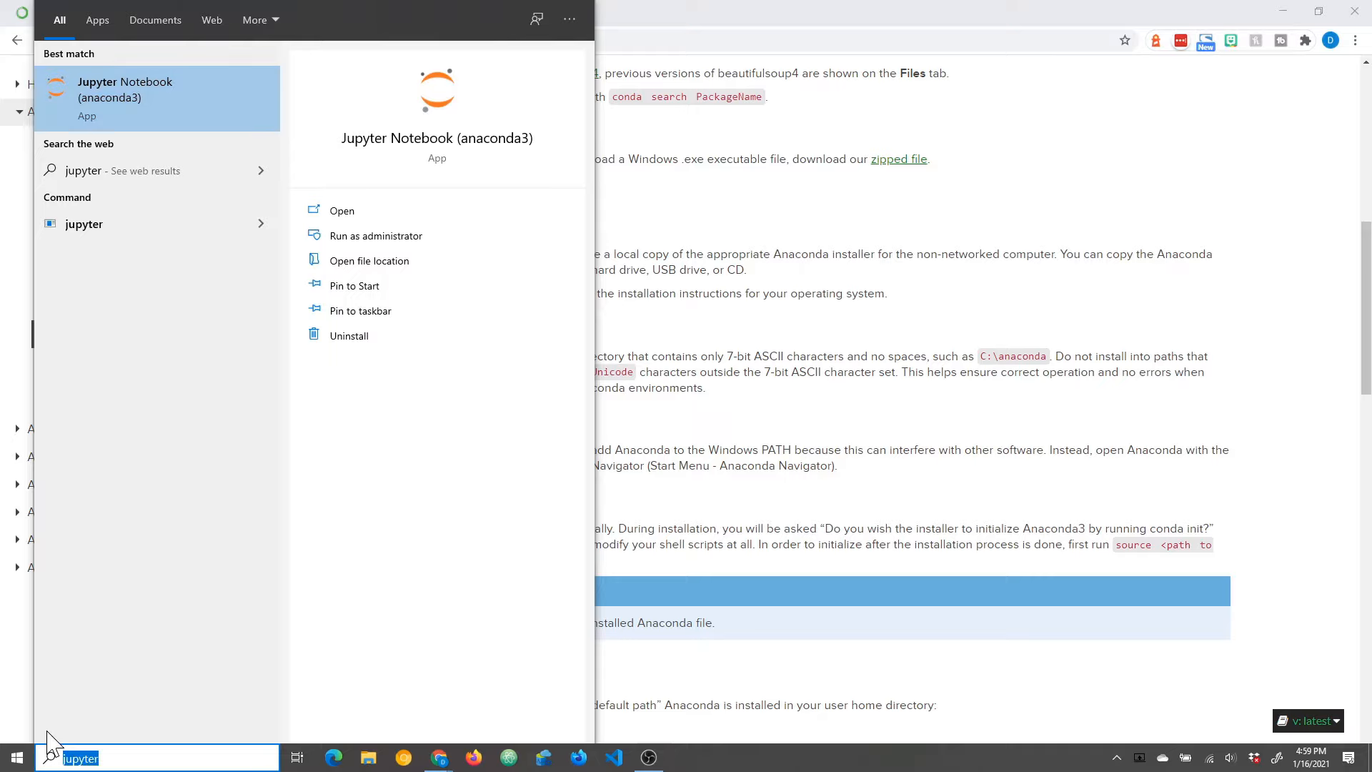
text(anaconda)
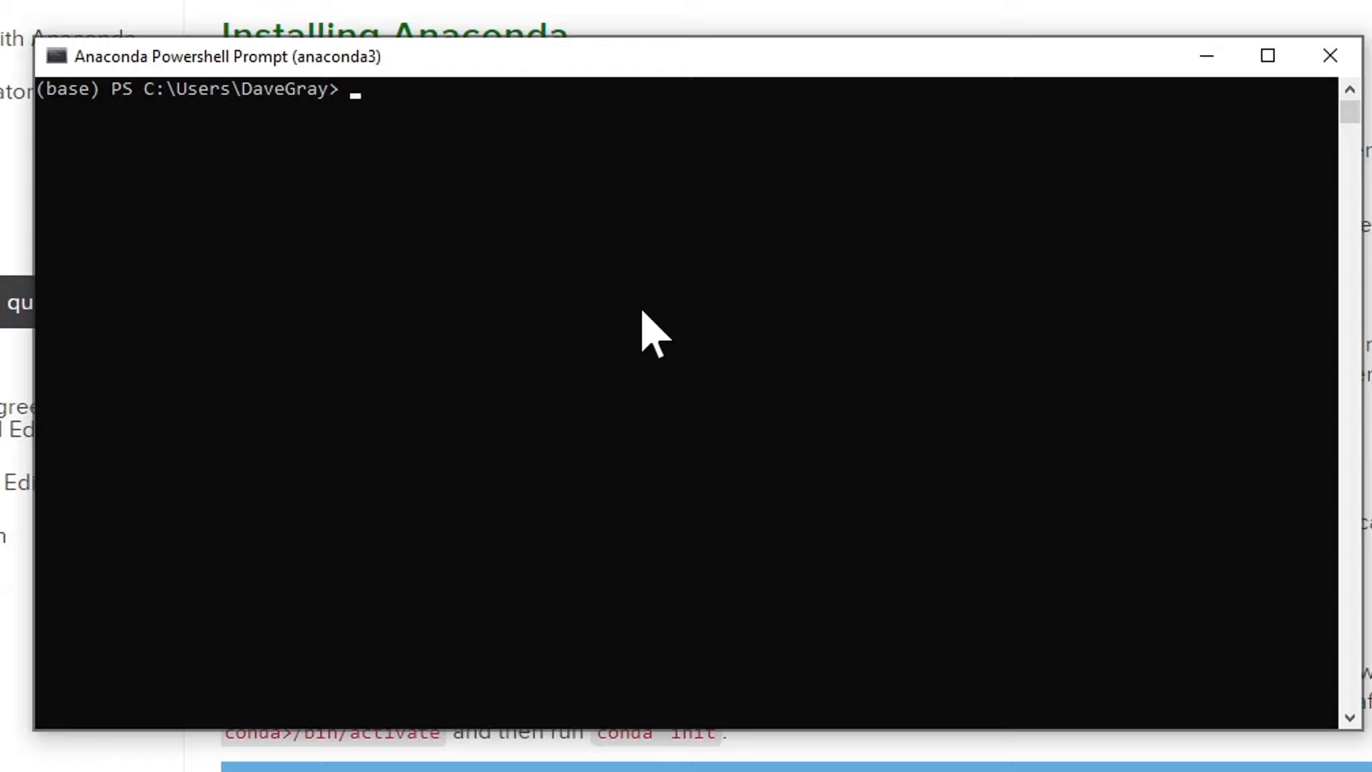
Enter the 'jupyter notebook' command at the (base) prompt to start Jupyter Notebook
text(jupyter notebook)
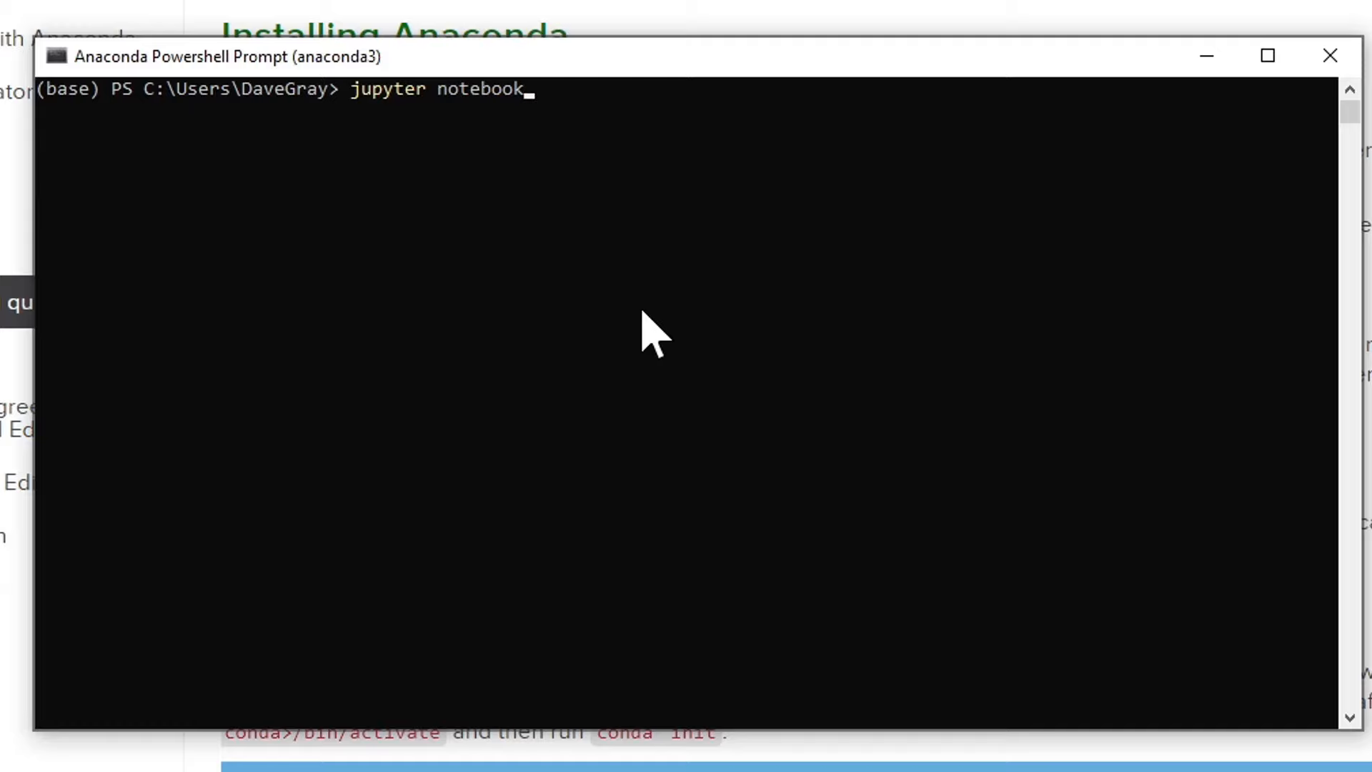
mouse_move(289, 293)
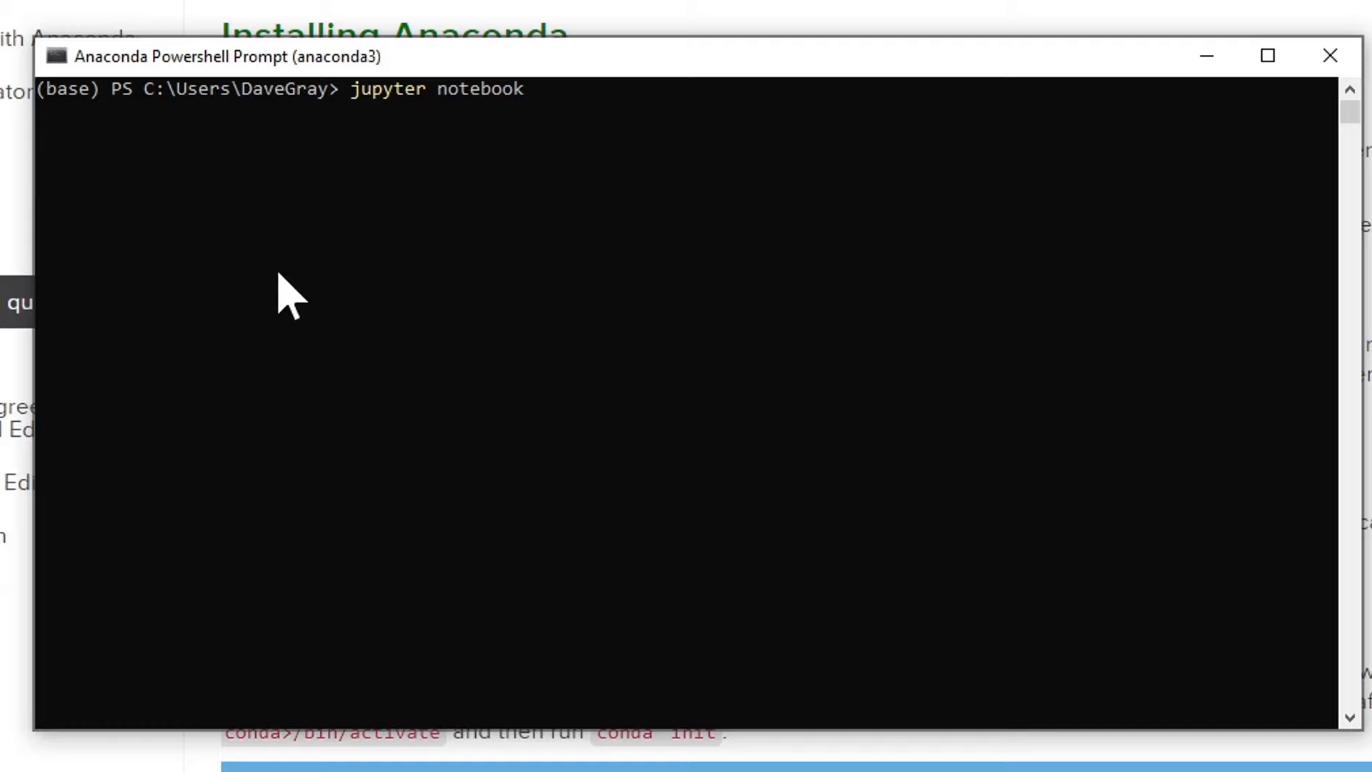
mouse_move(429, 240)
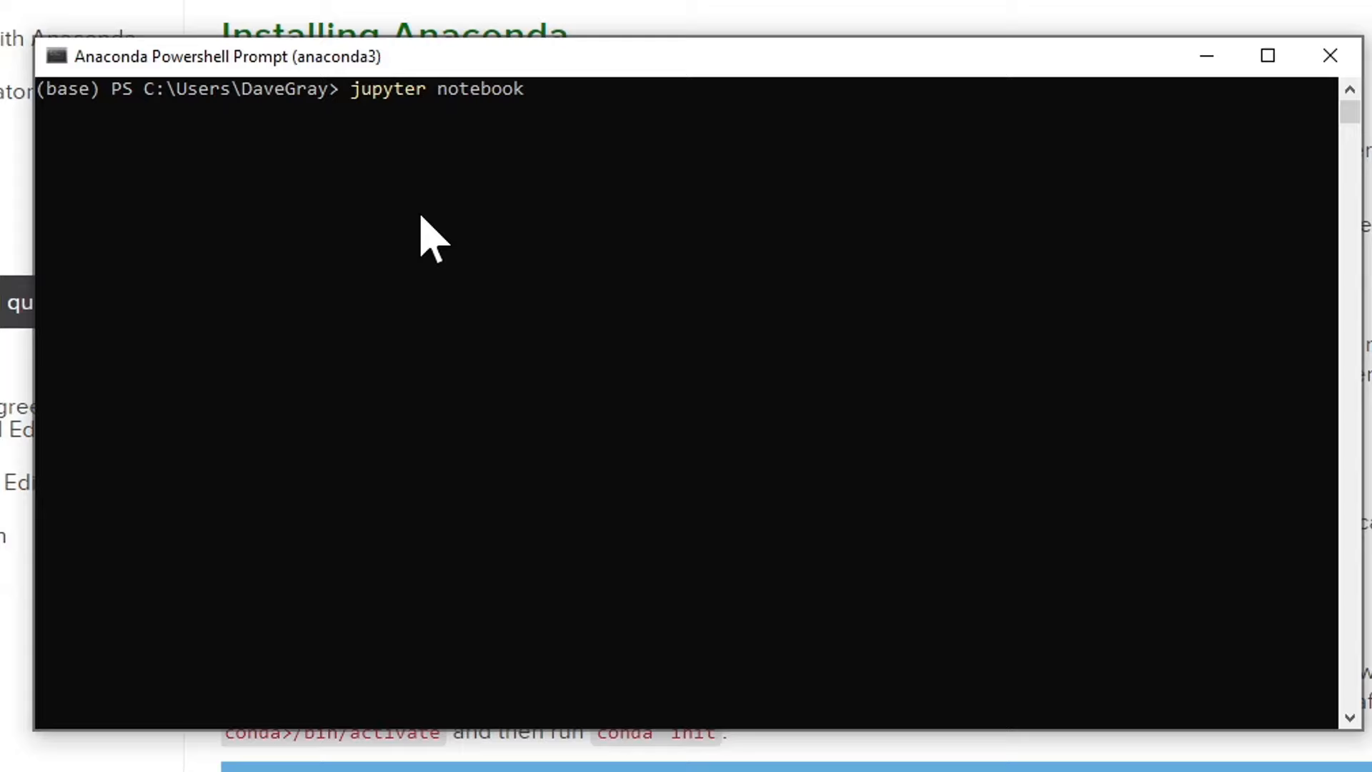
mouse_move(201, 92)
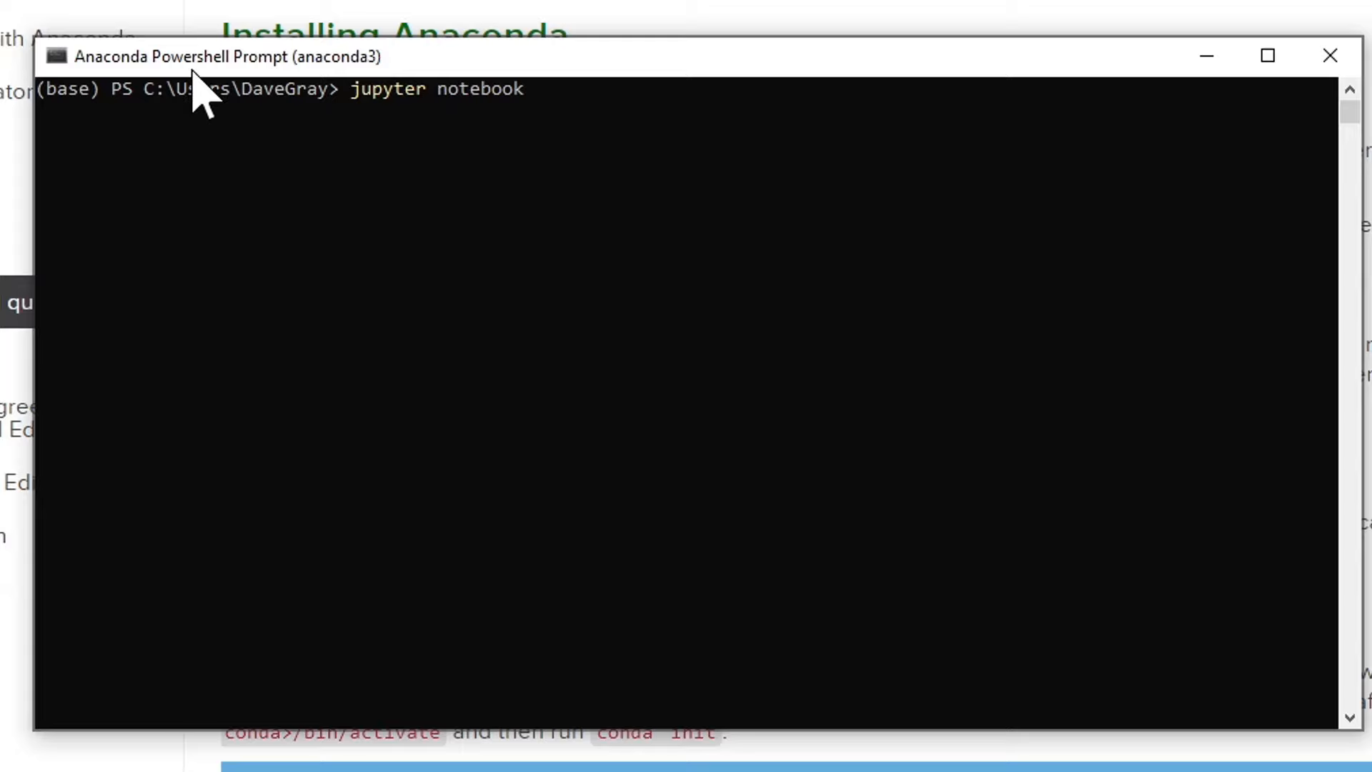
mouse_move(389, 276)
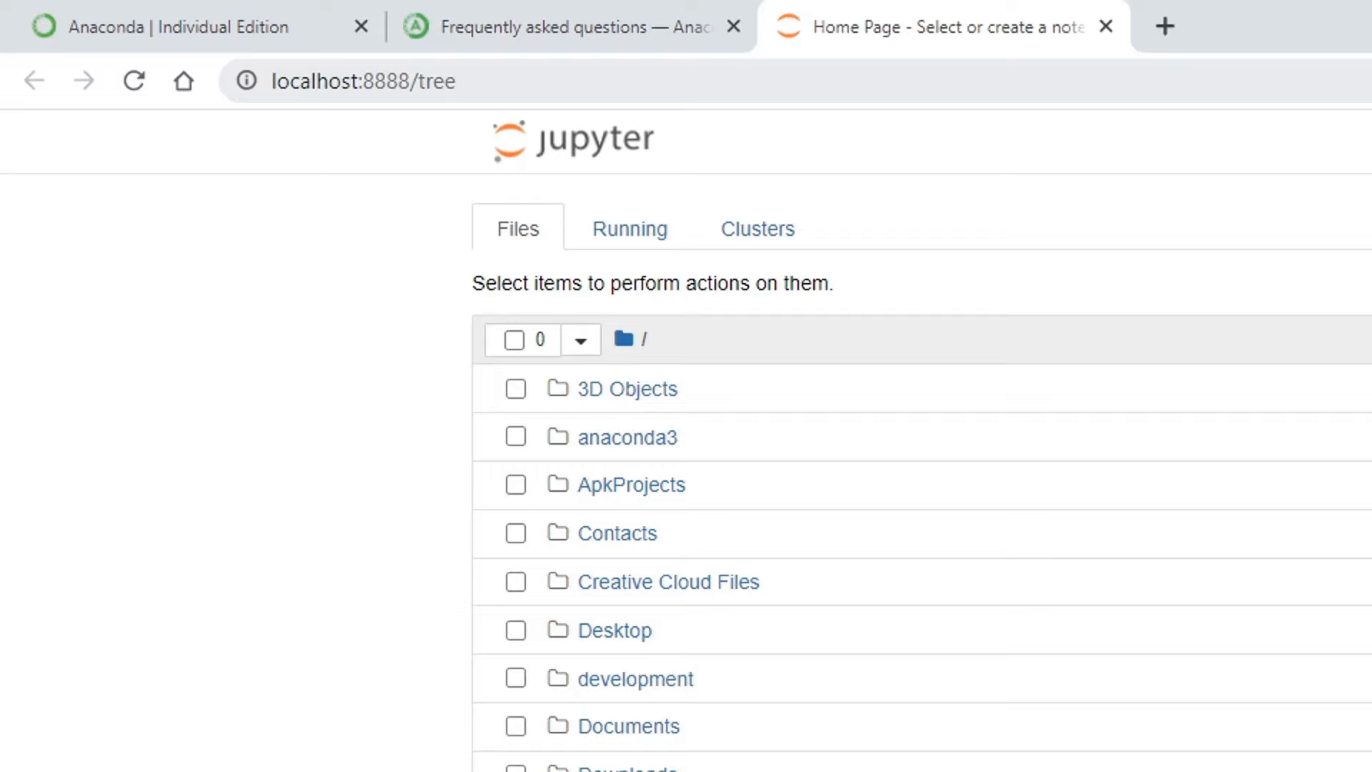
On the Jupyter home page at localhost:8888, create a new Terminal session from the New menu
click(363, 80)
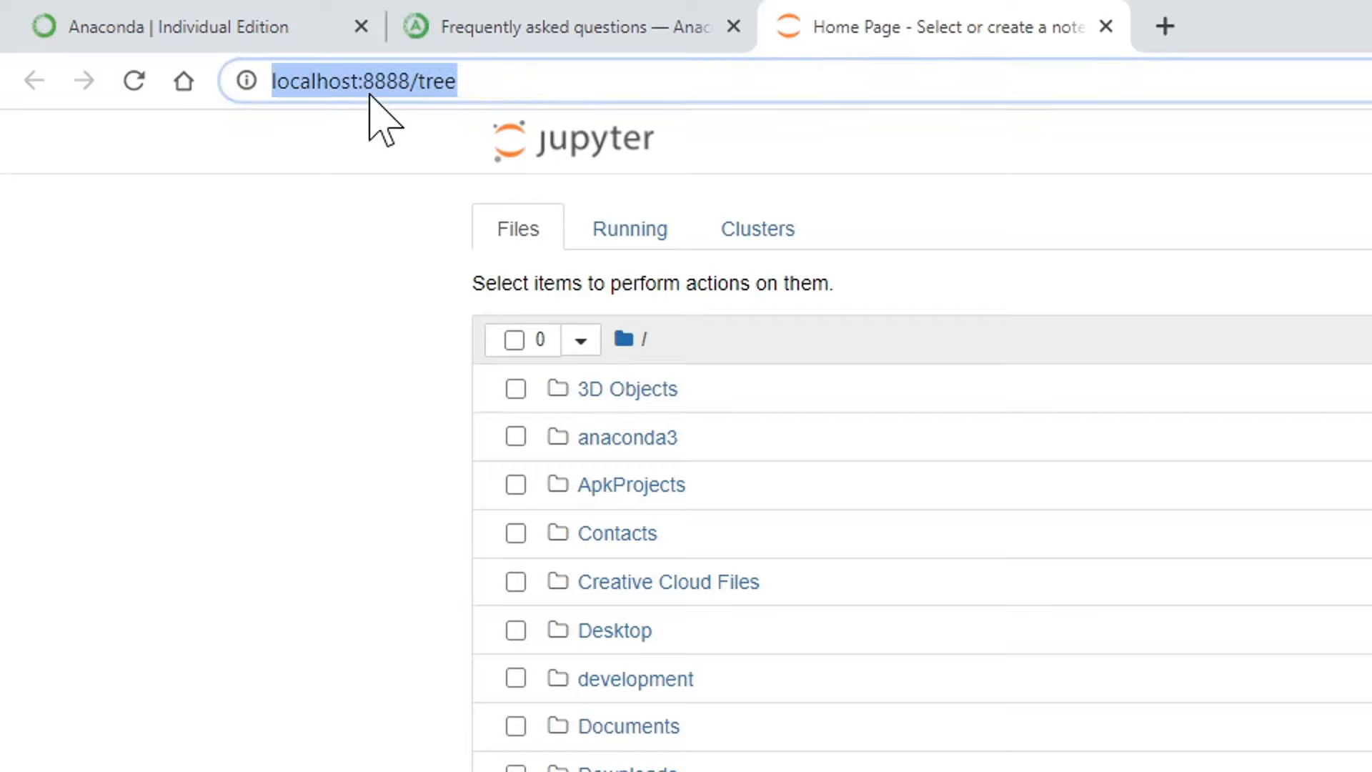
mouse_move(641, 197)
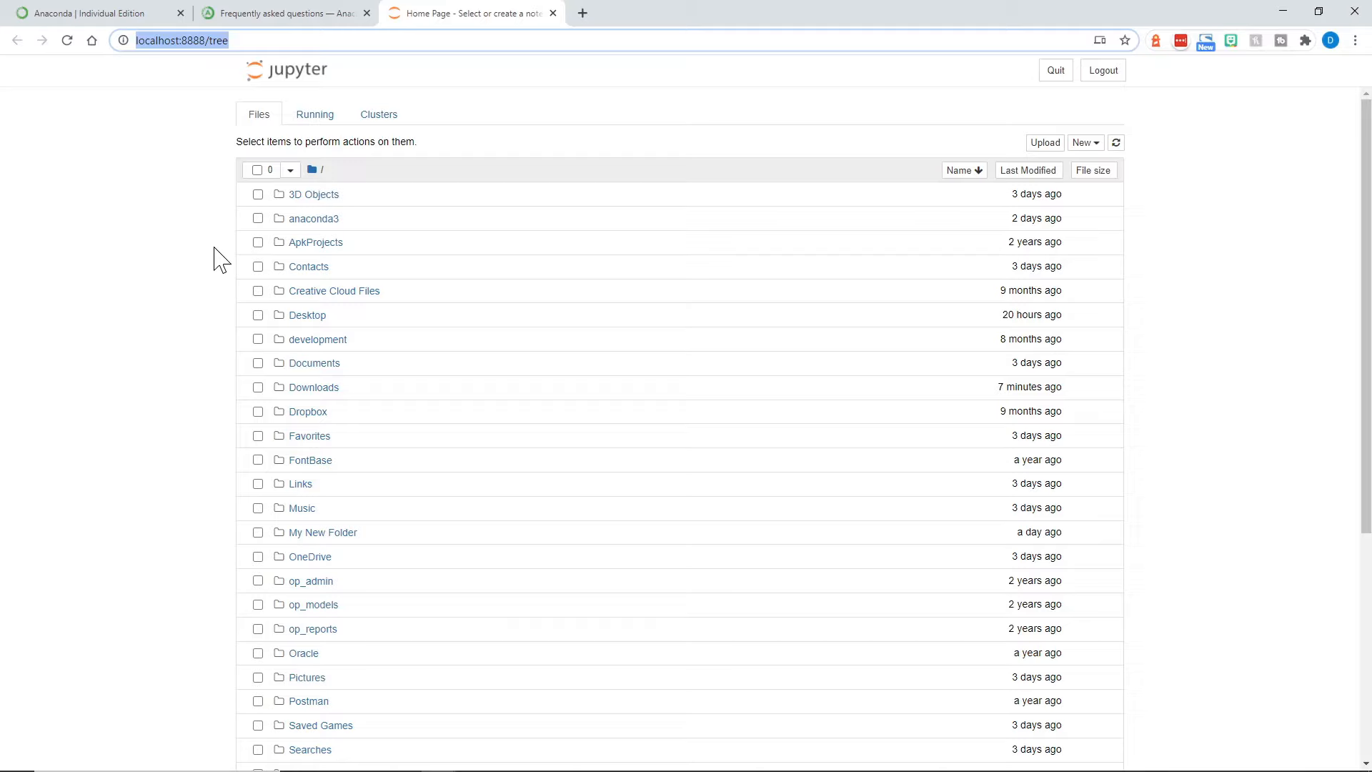
mouse_move(216, 245)
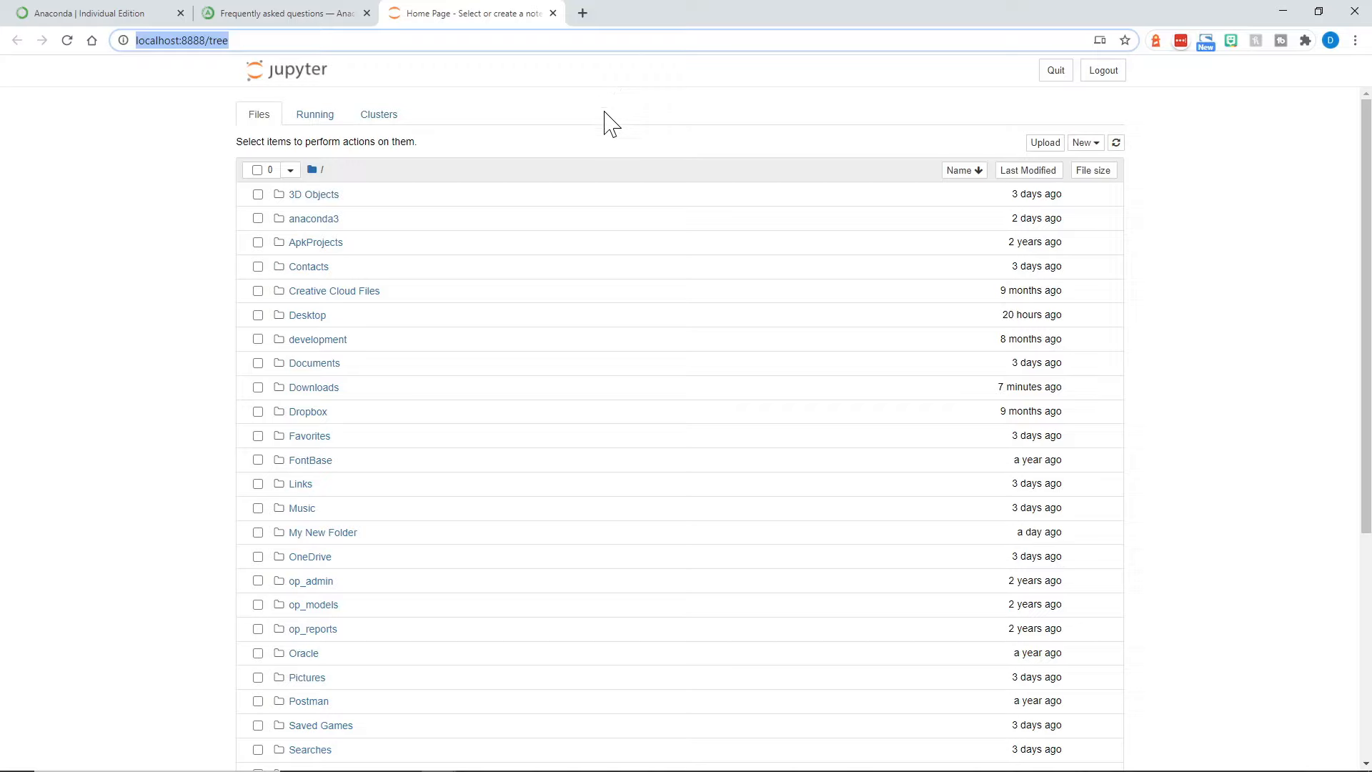
mouse_move(1085, 143)
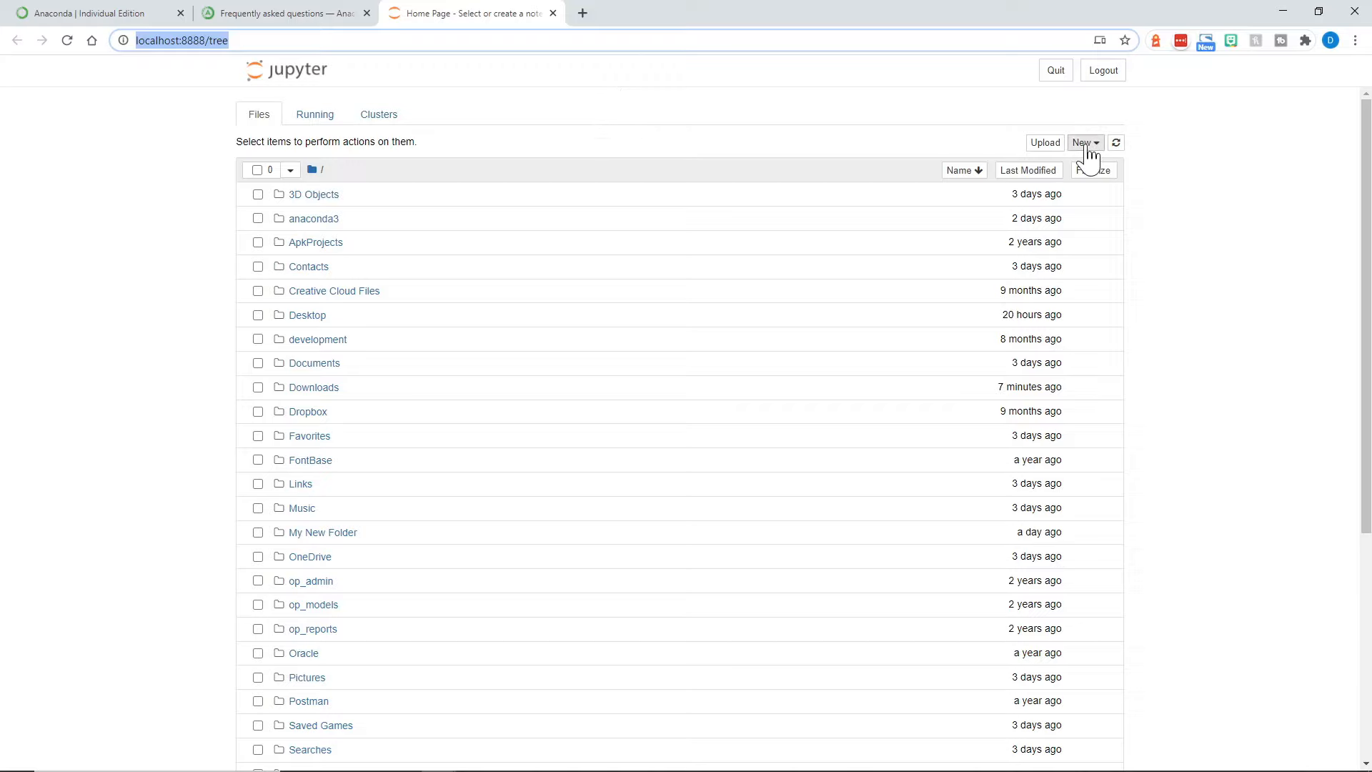
click(1081, 141)
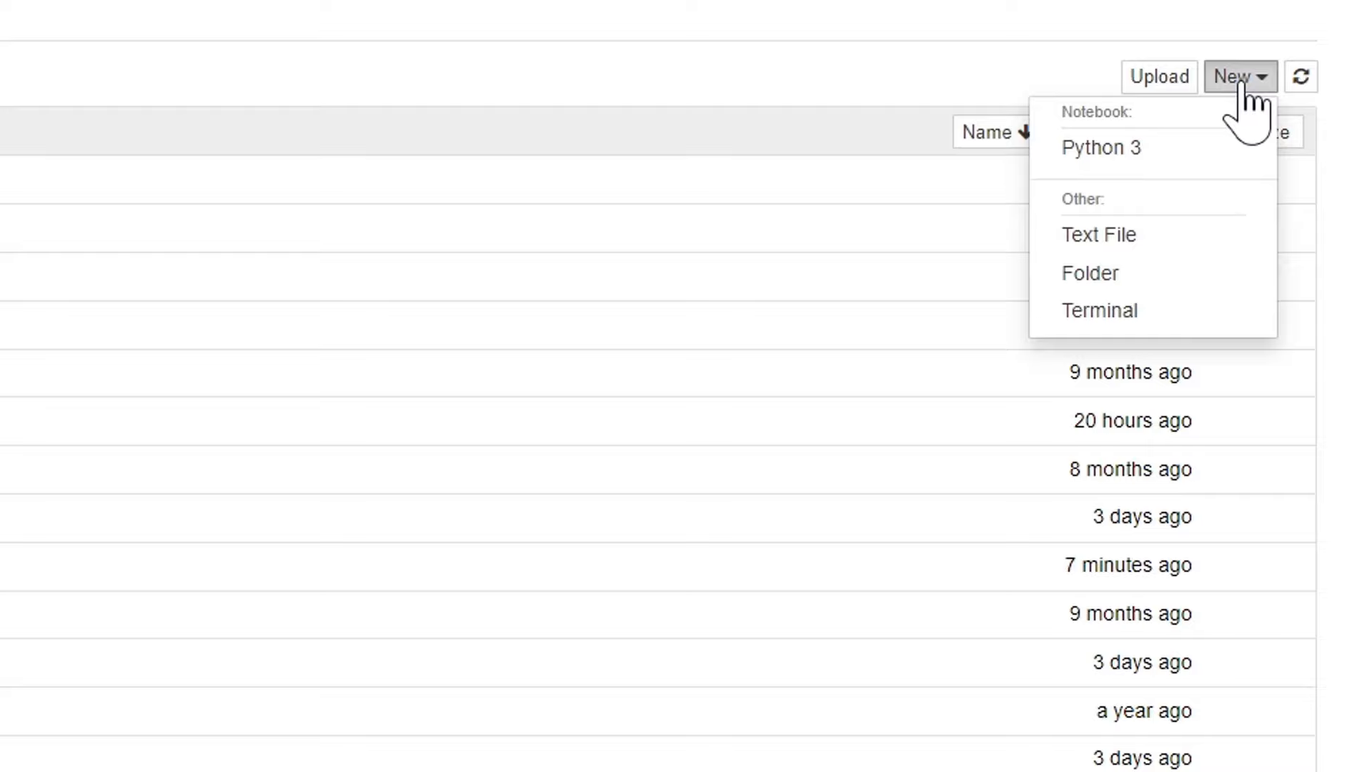
mouse_move(1155, 289)
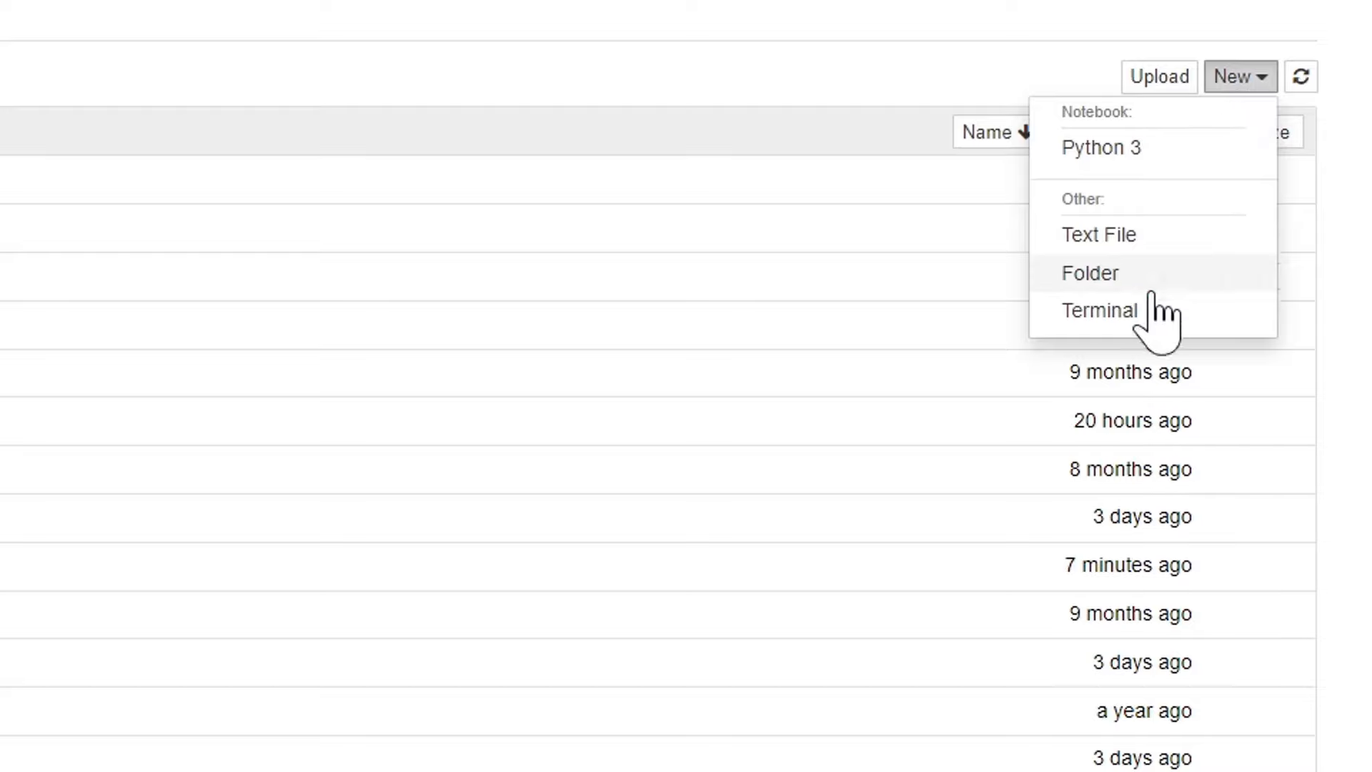
click(1098, 310)
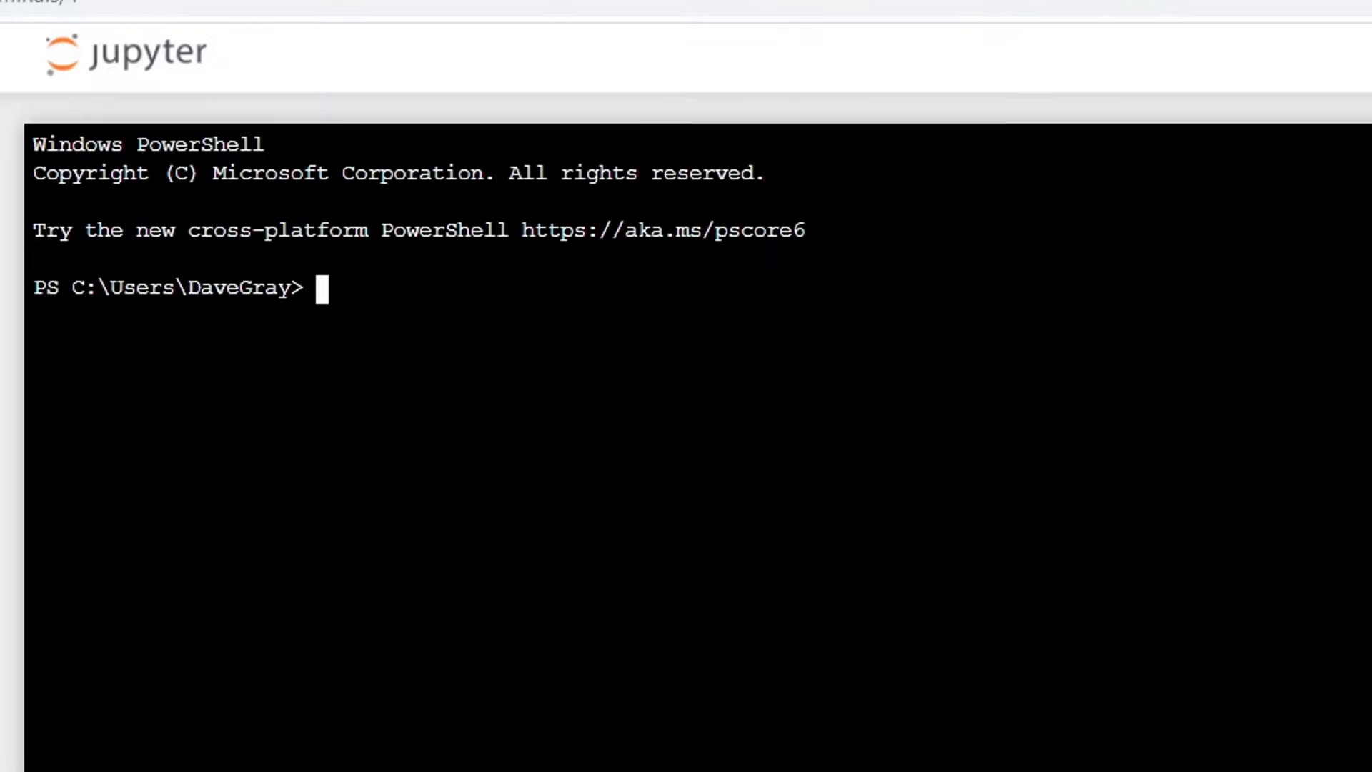
Run 'python -V' in the terminal, confirming Python 3.8.5 is installed
text(python)
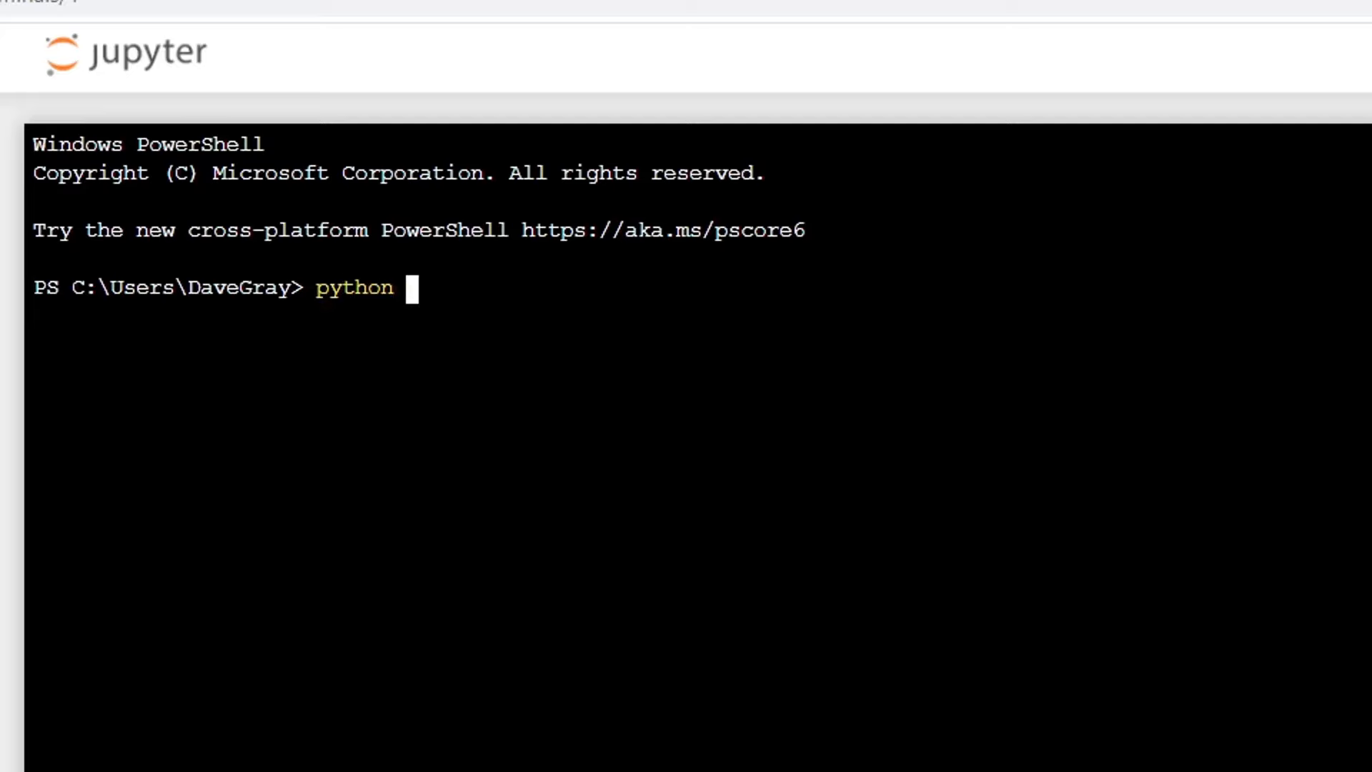
text(-)
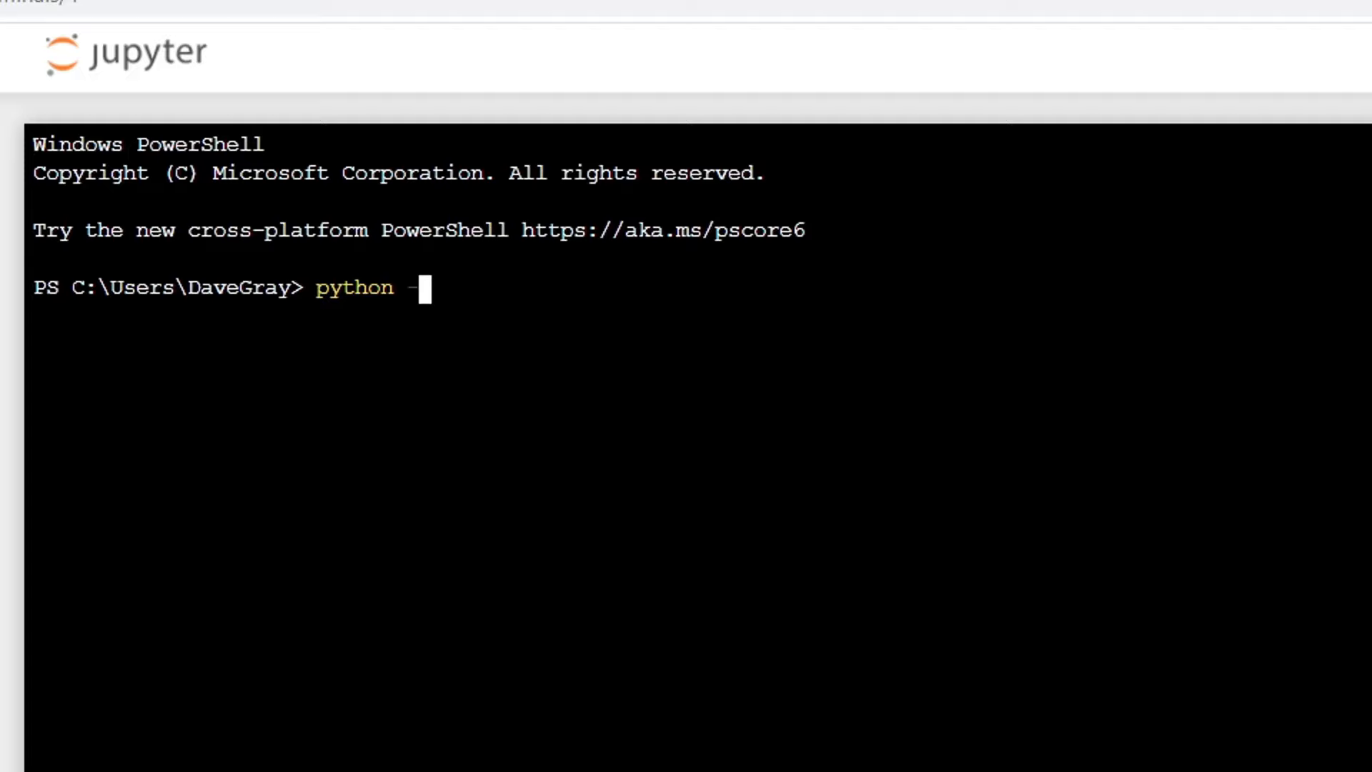
text(-version)
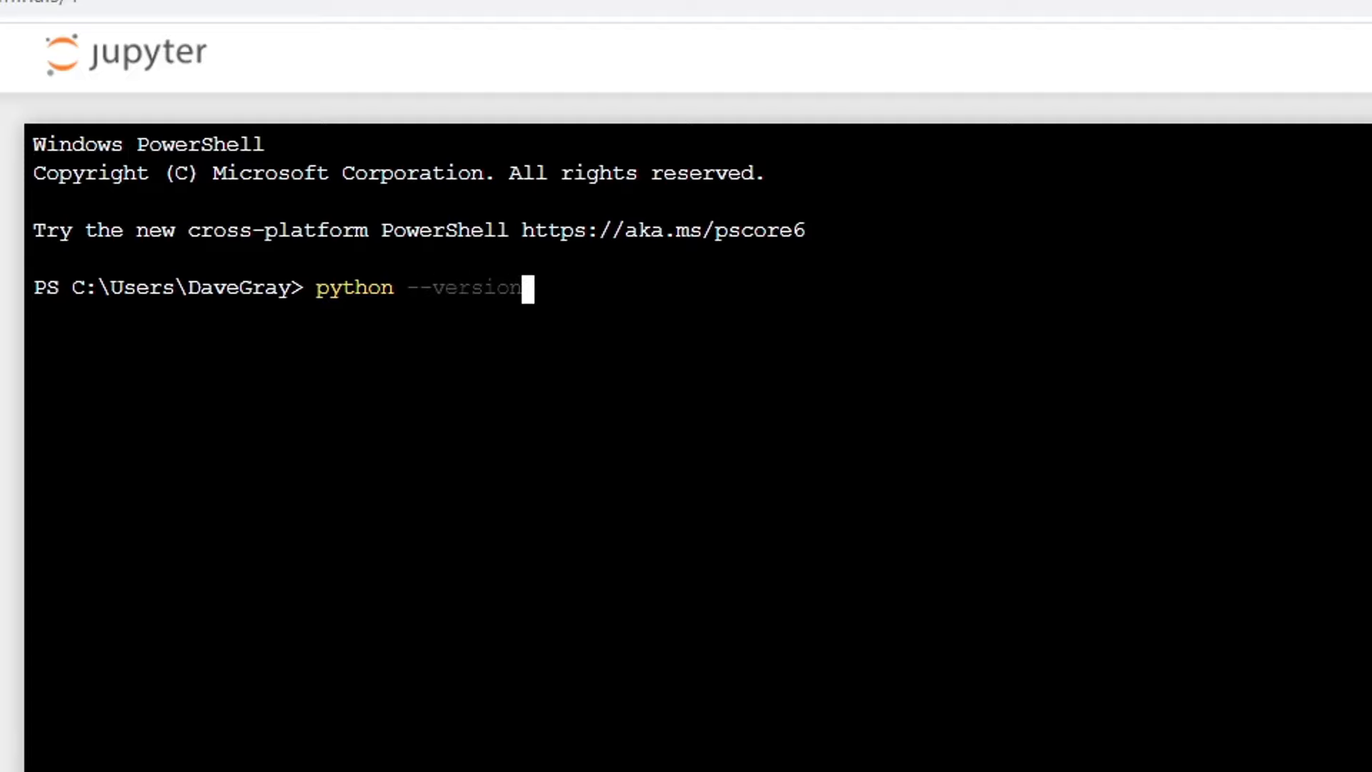
key(Backspace)
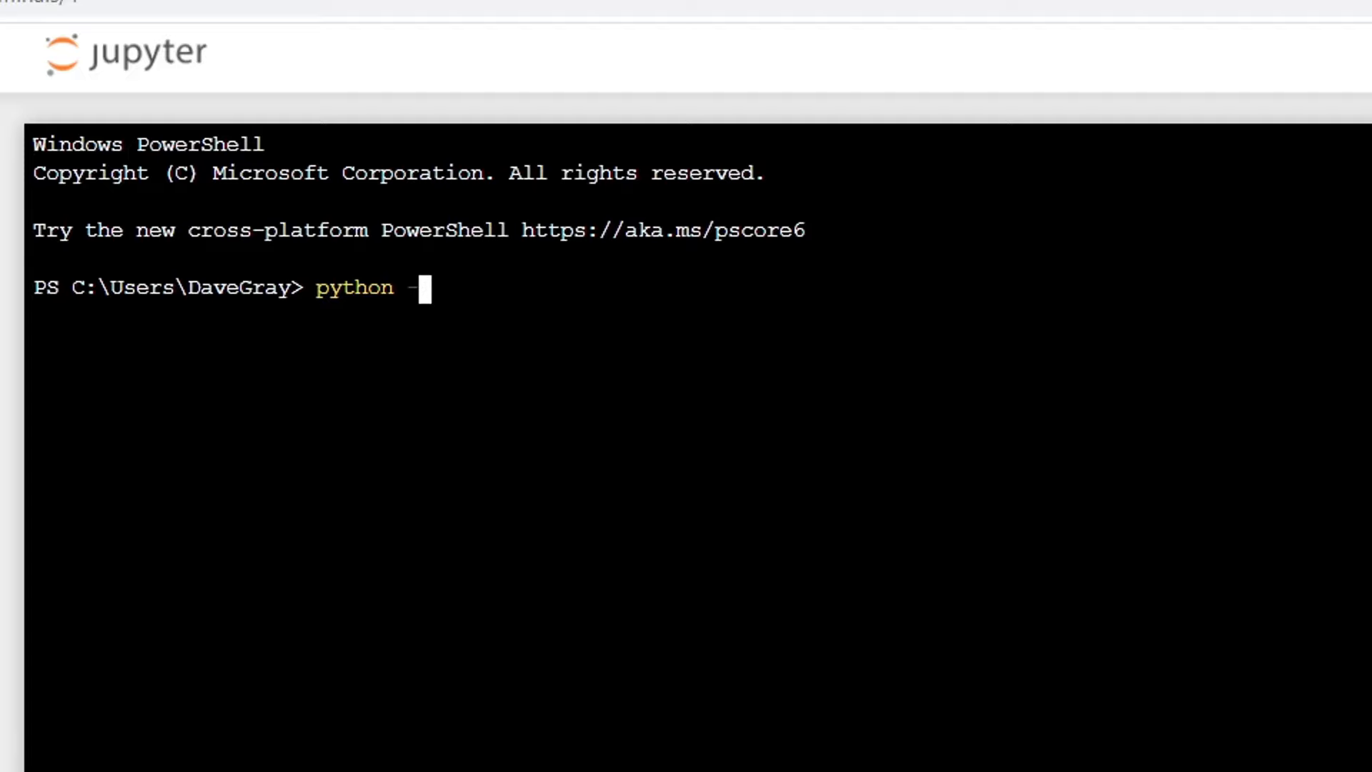
text(V)
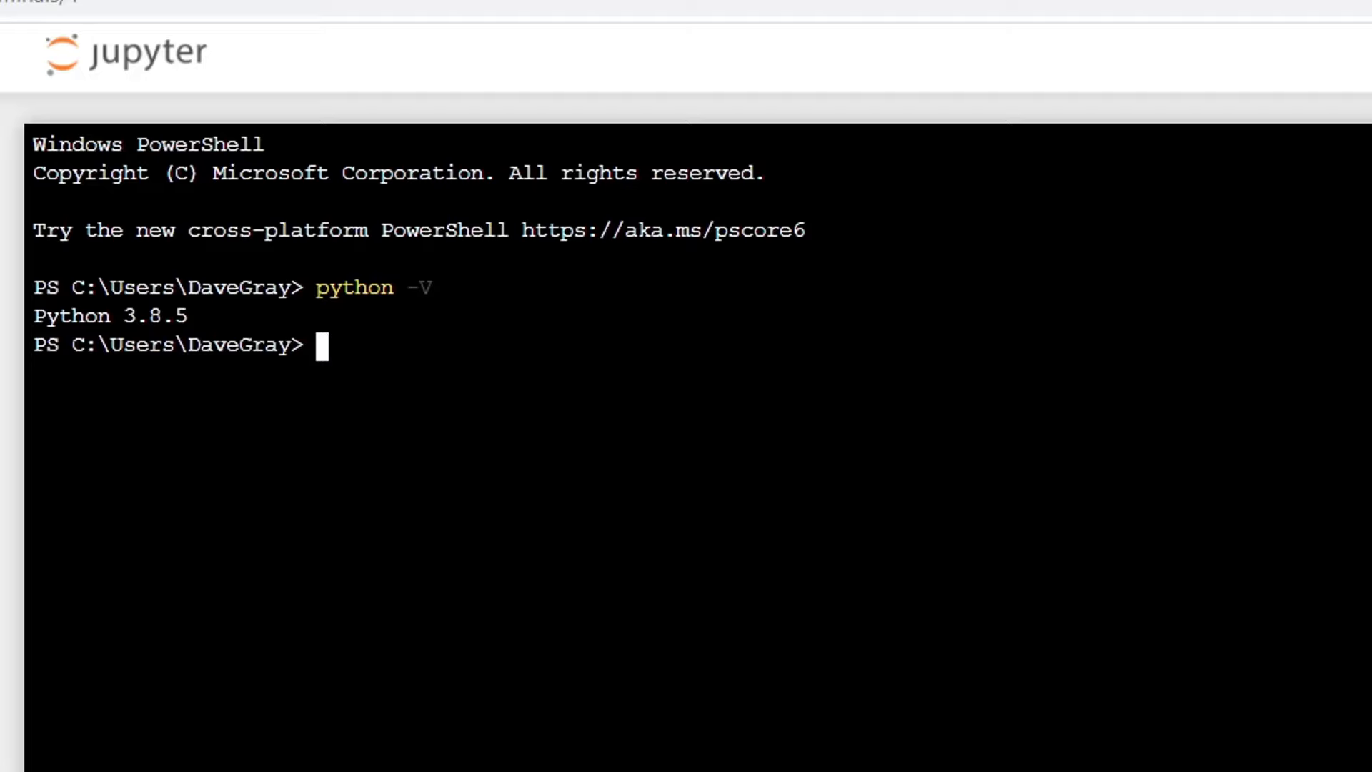
Run 'pip list' and scroll through the installed packages, including numpy and pandas
text(pi)
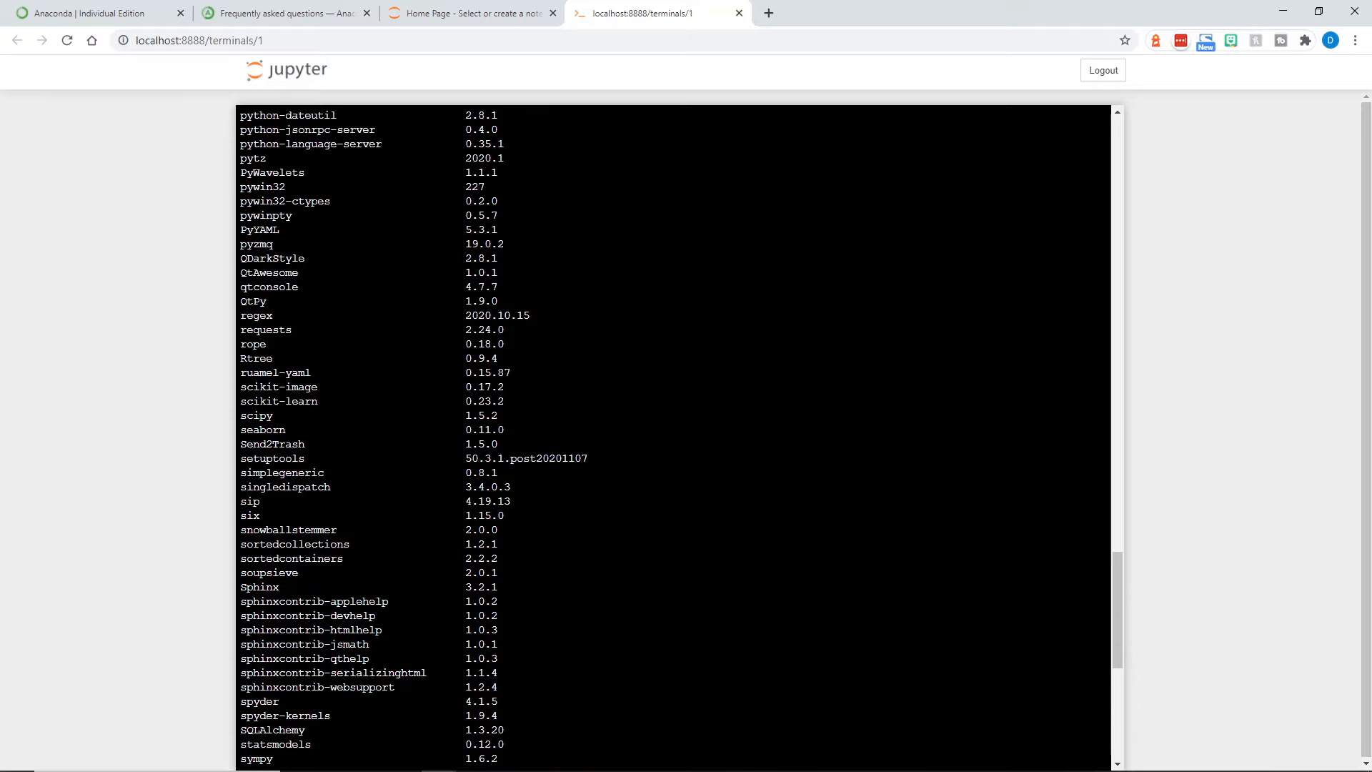
scroll(up, 3)
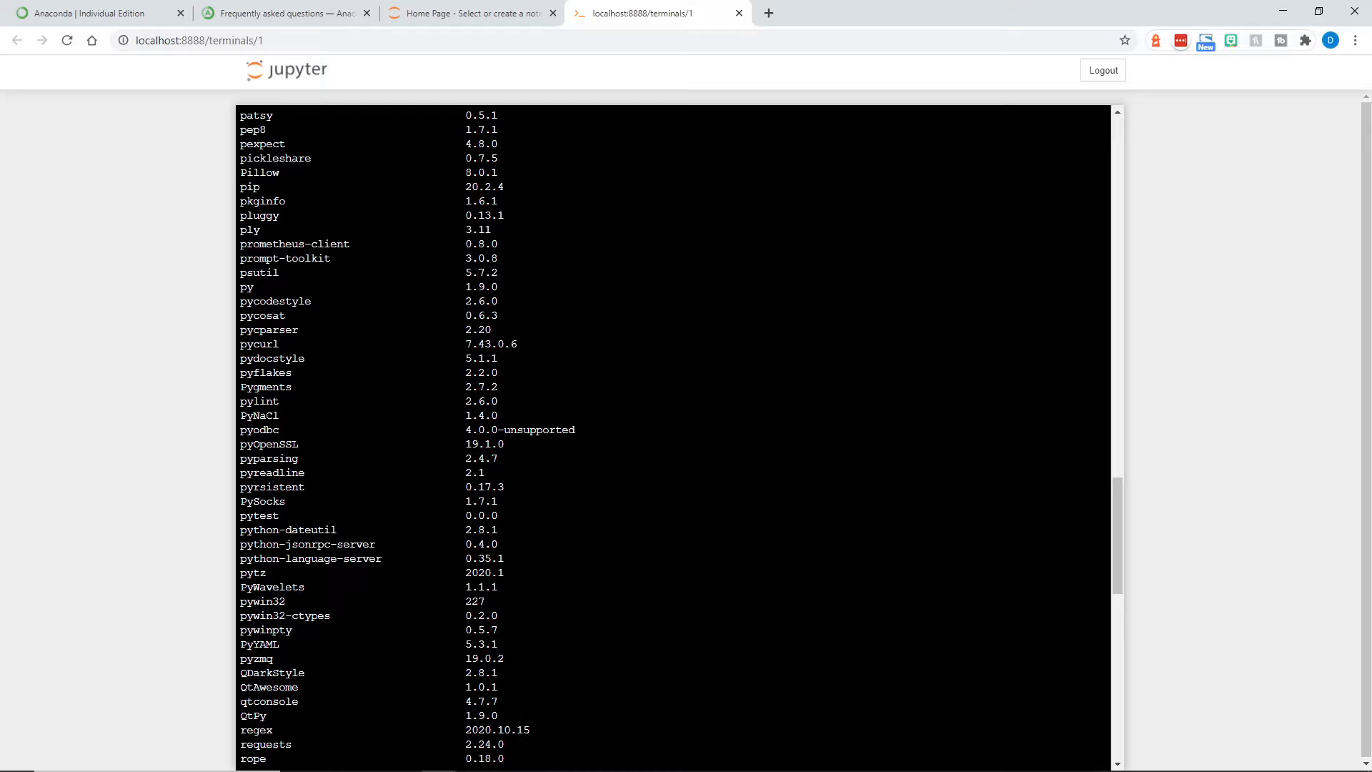
scroll(up, 3)
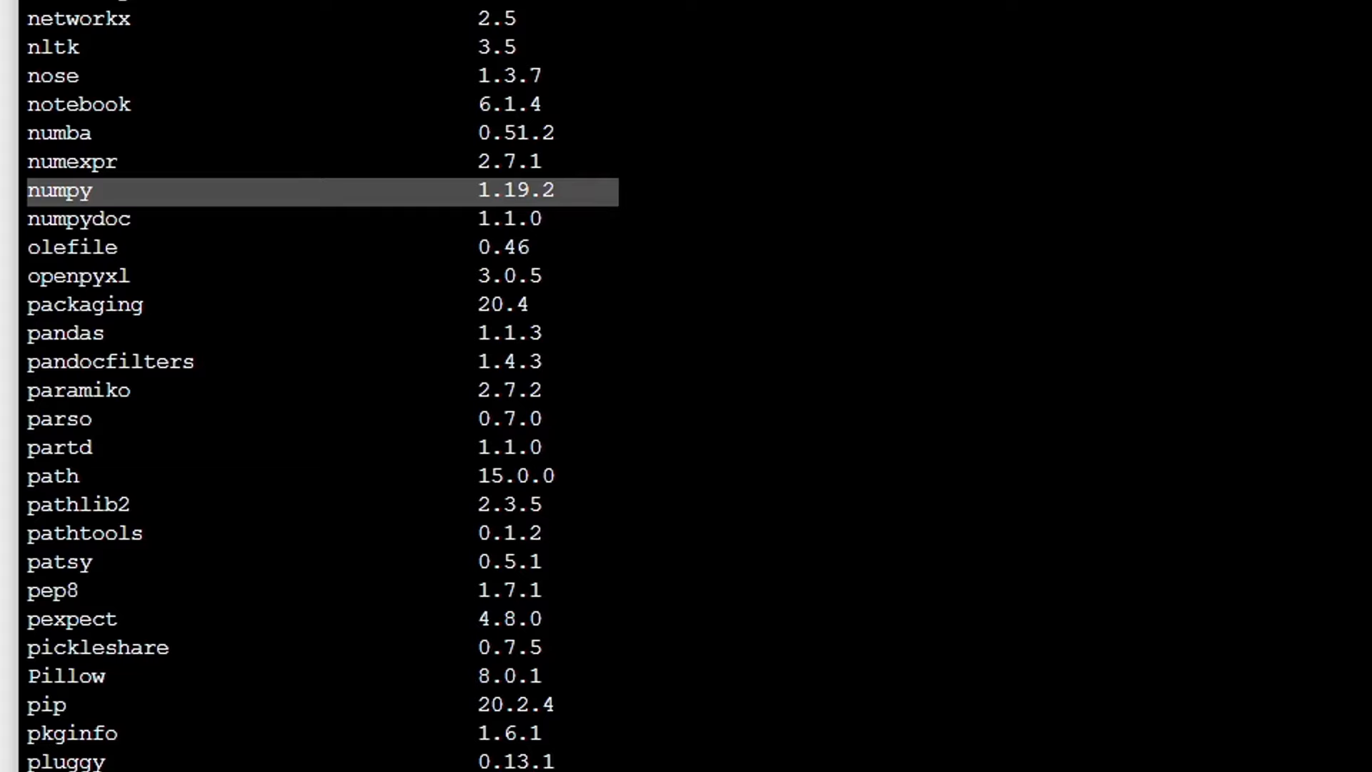
scroll(up, 3)
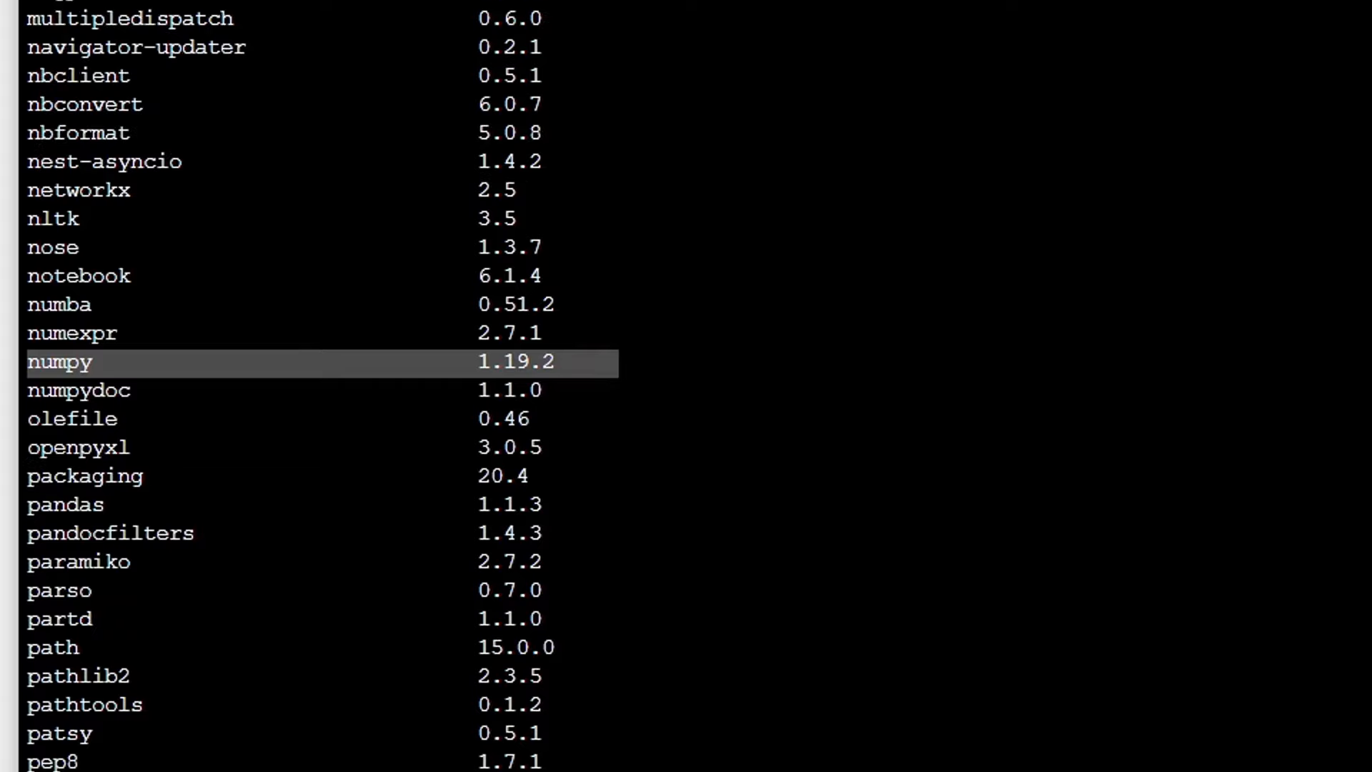
scroll(down, 3)
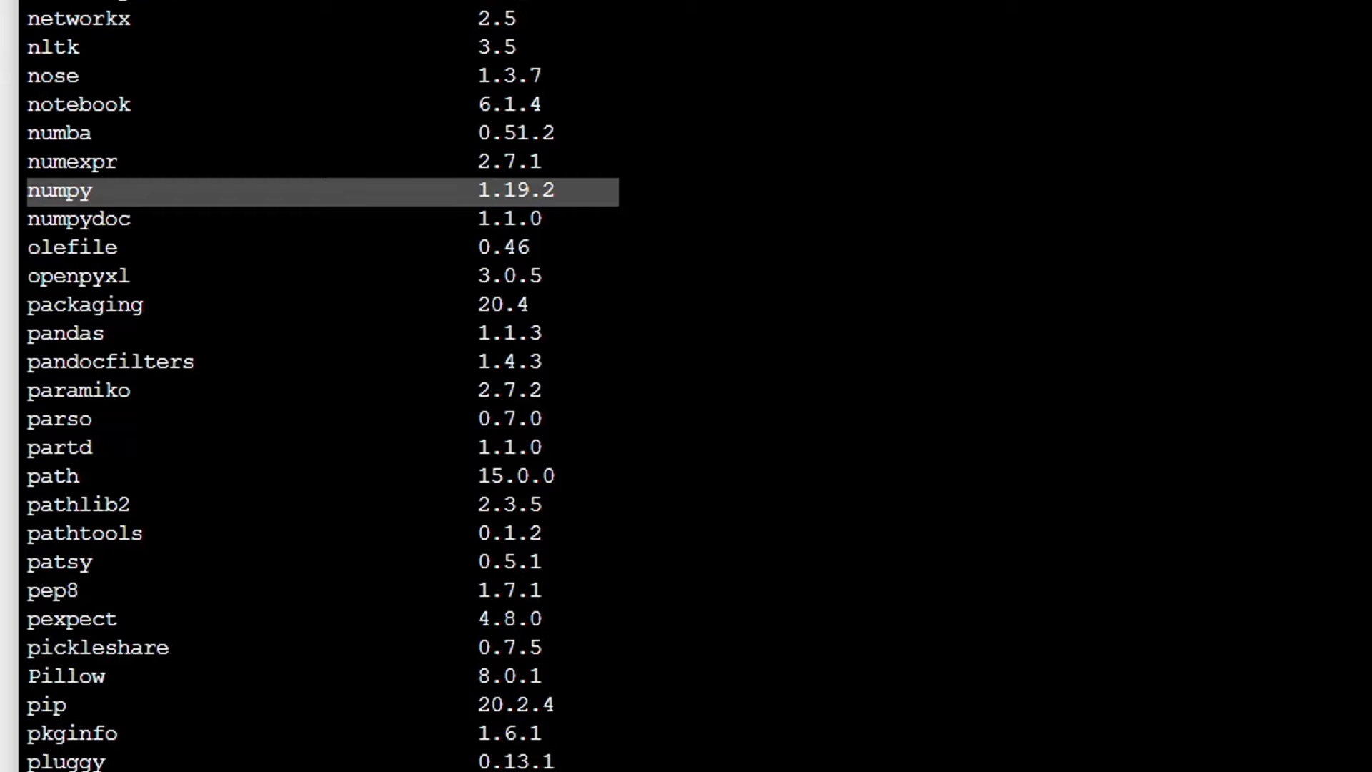
click(66, 333)
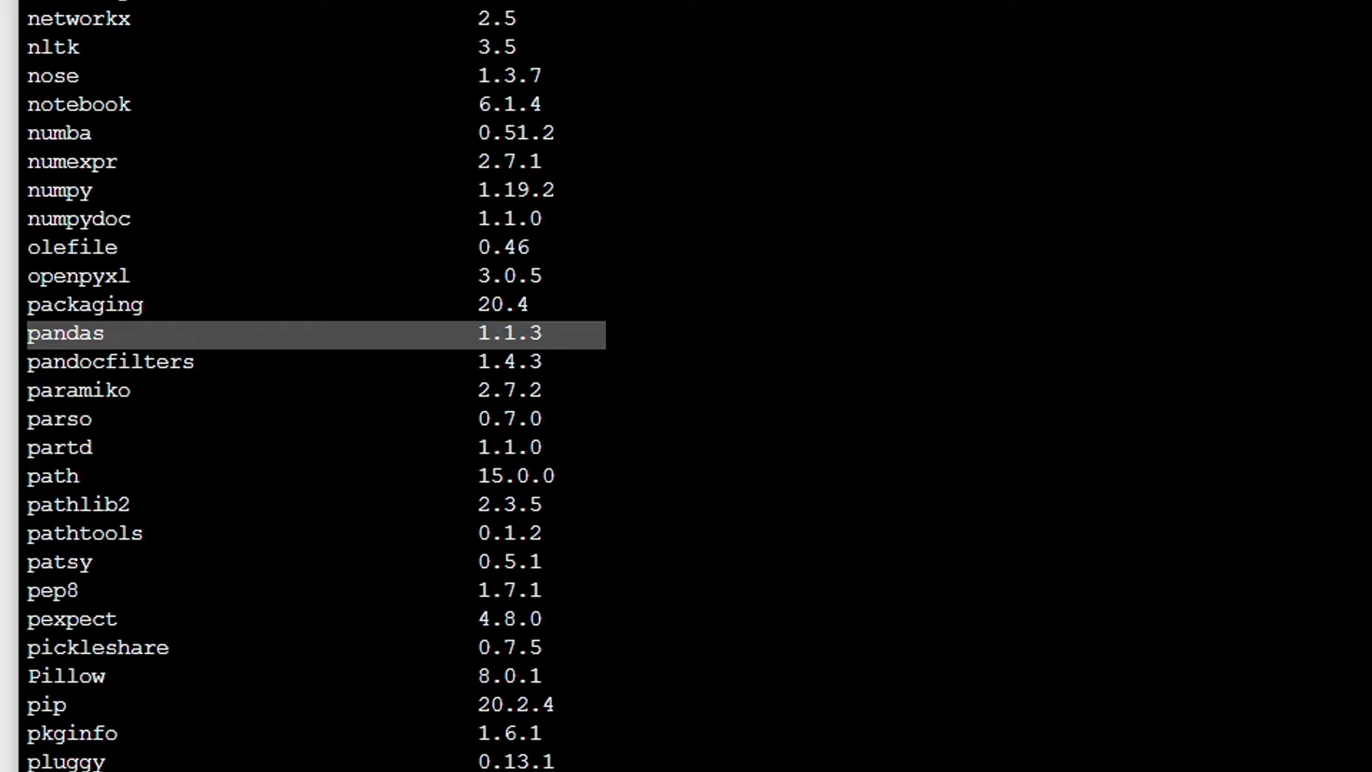
scroll(down, 3)
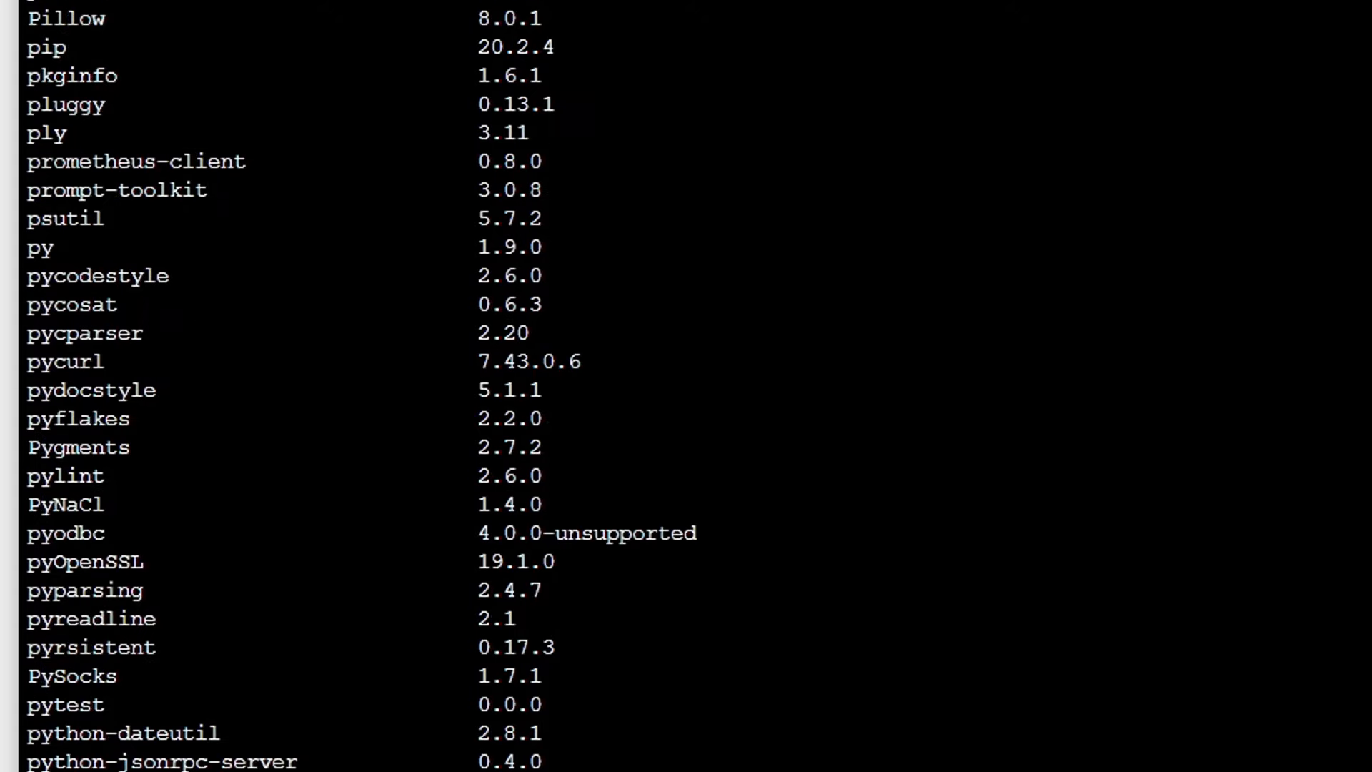
scroll(down, 3)
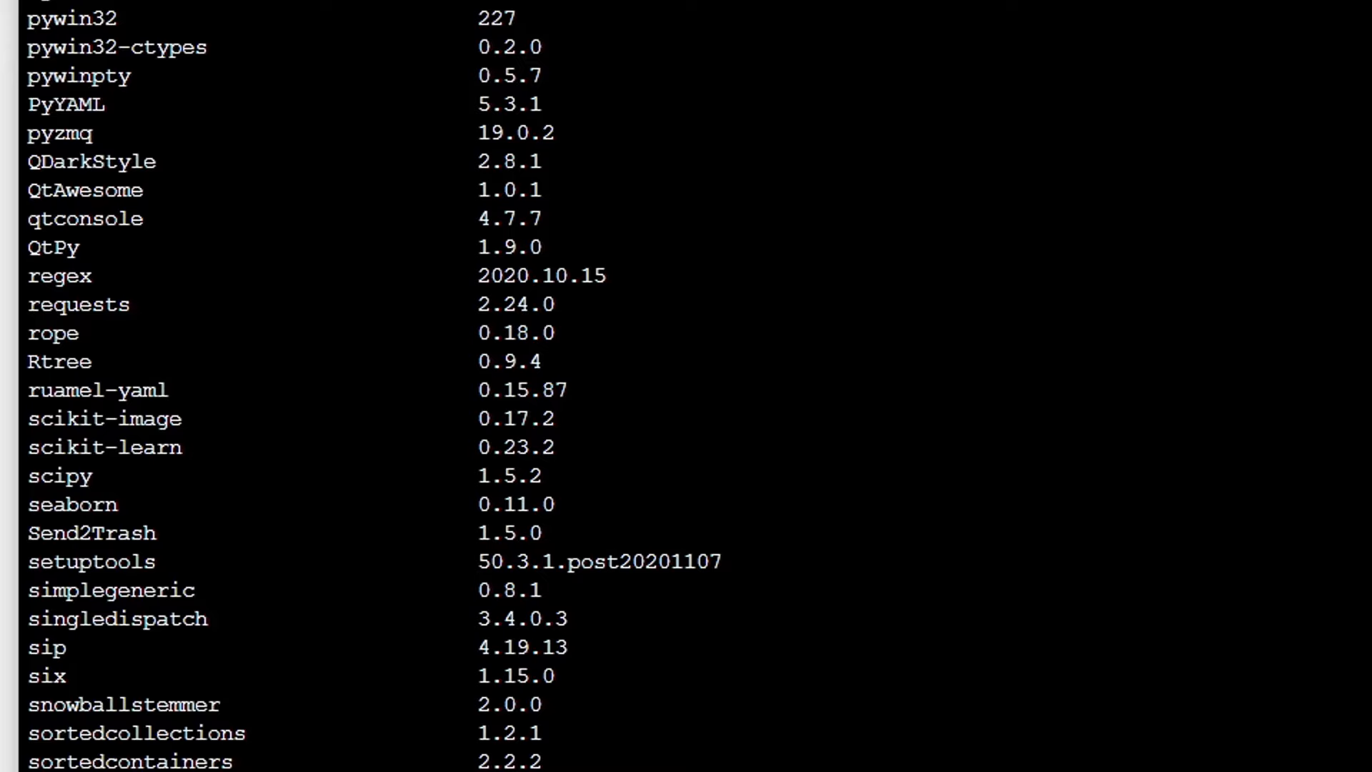
click(105, 447)
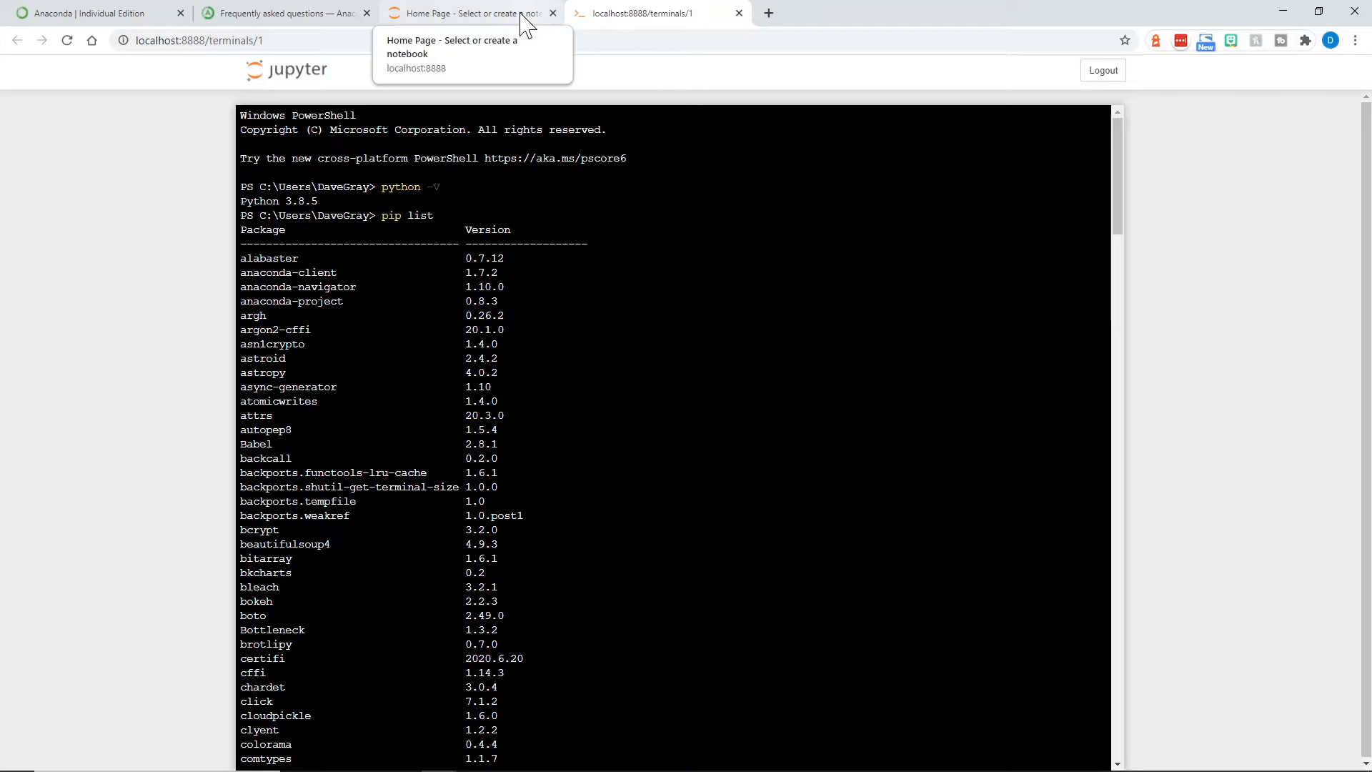
Back on the Home Page, create a new folder via New > Folder and locate Untitled Folder in the list
click(473, 13)
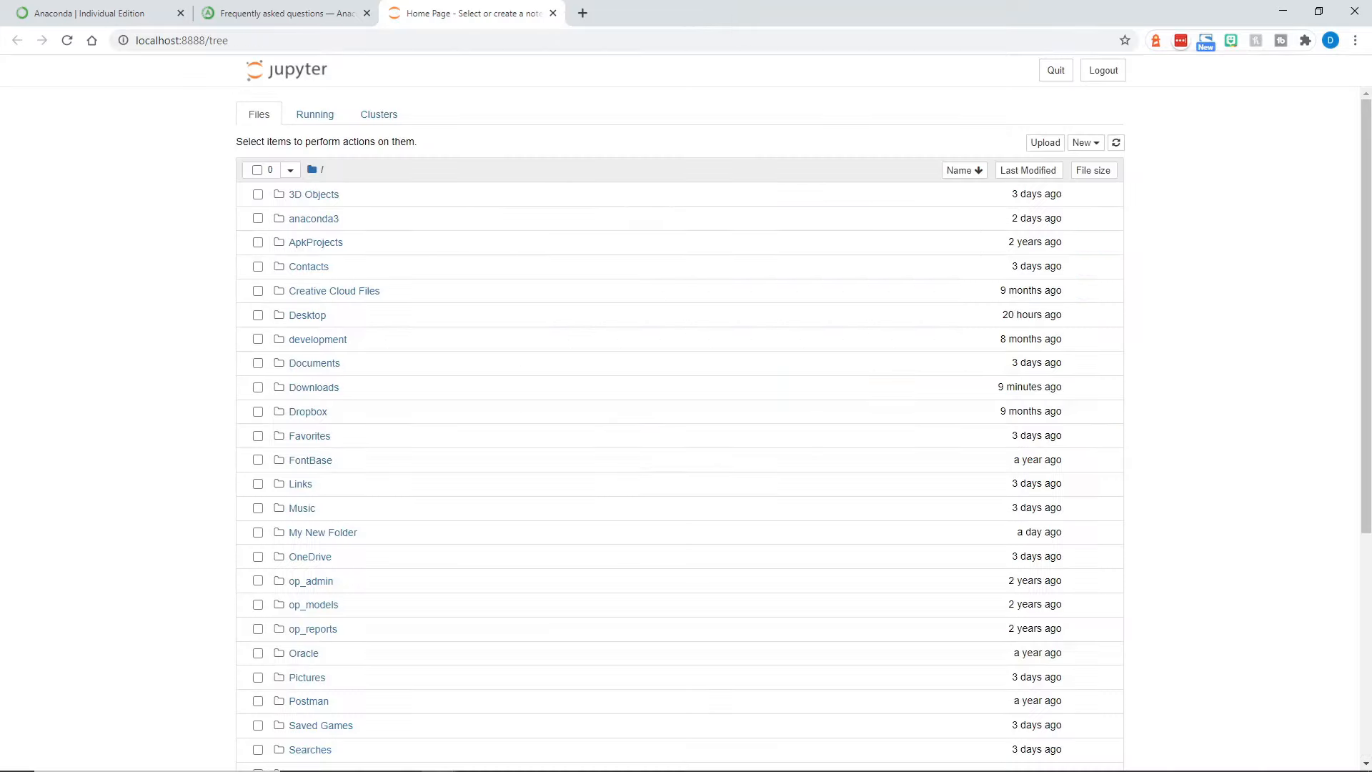
mouse_move(814, 137)
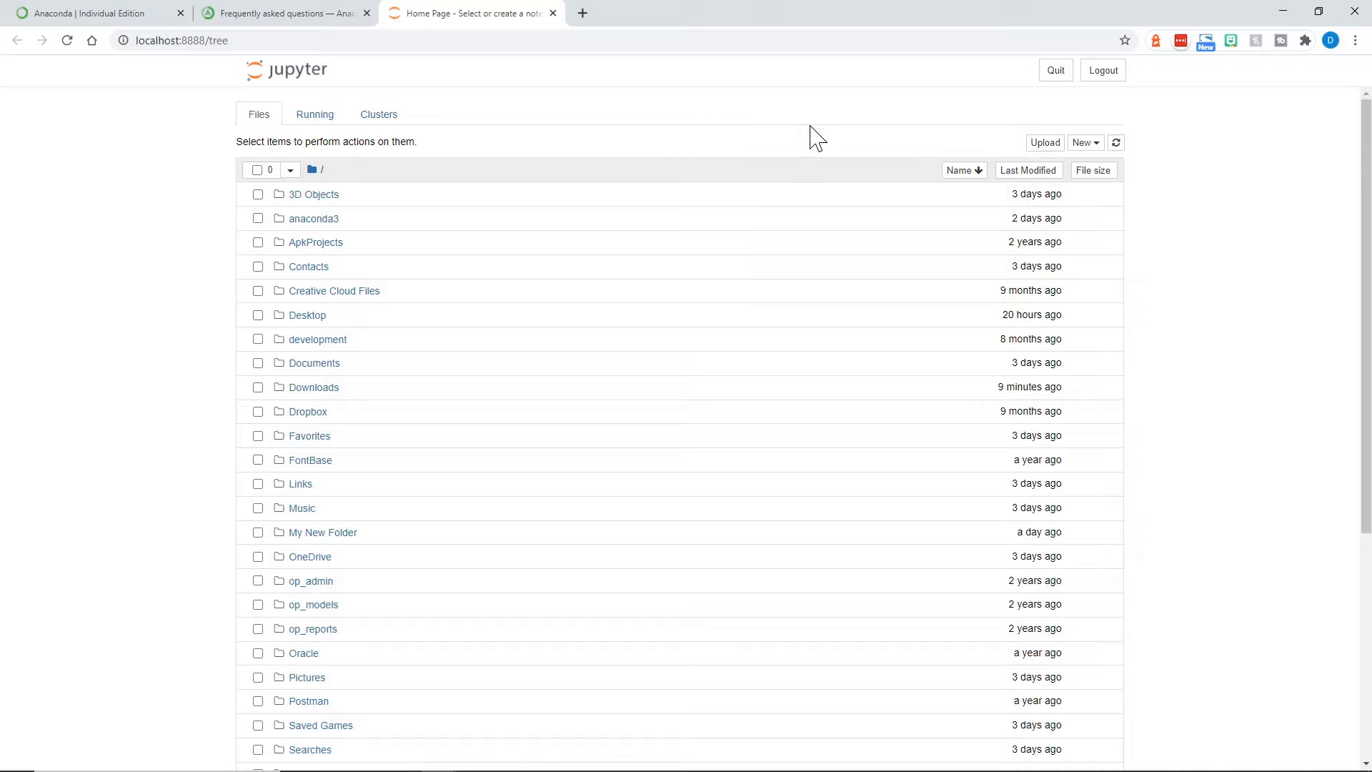
click(1084, 143)
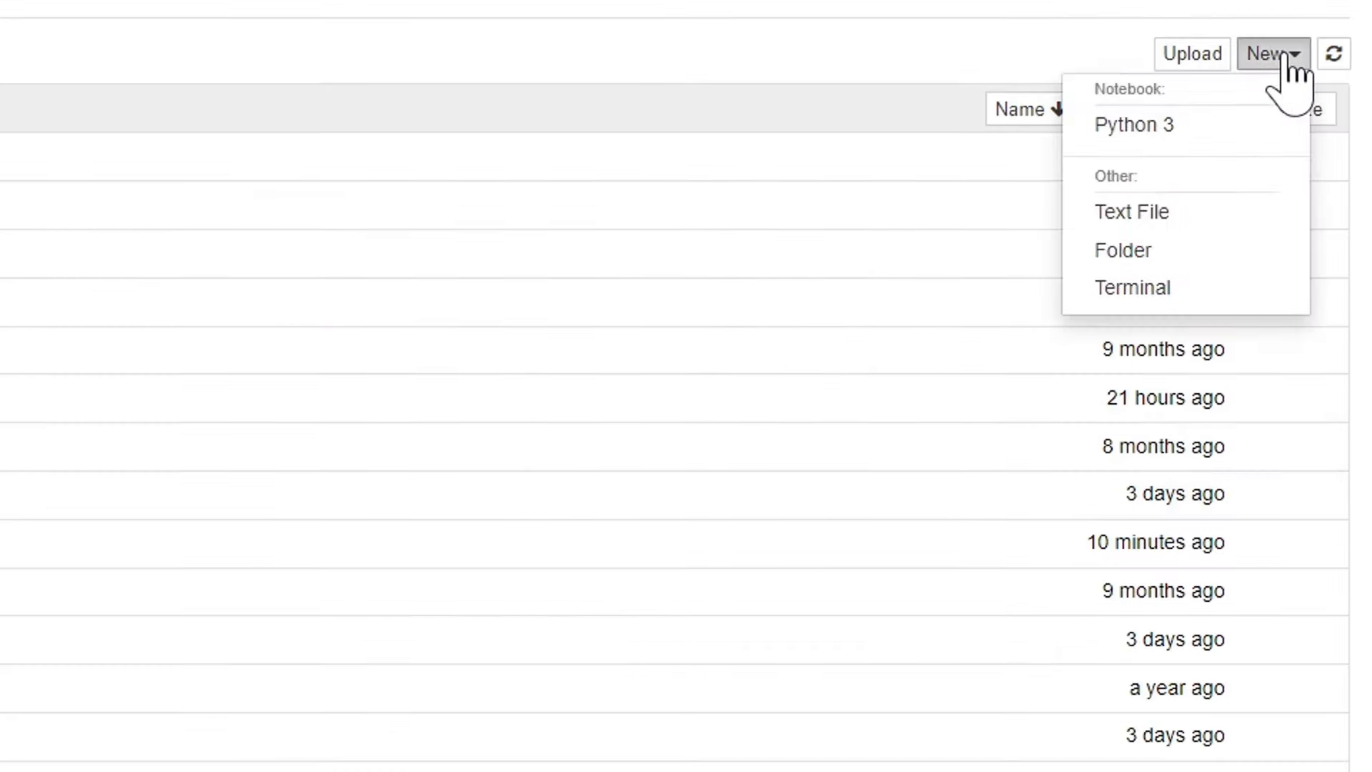
mouse_move(1137, 250)
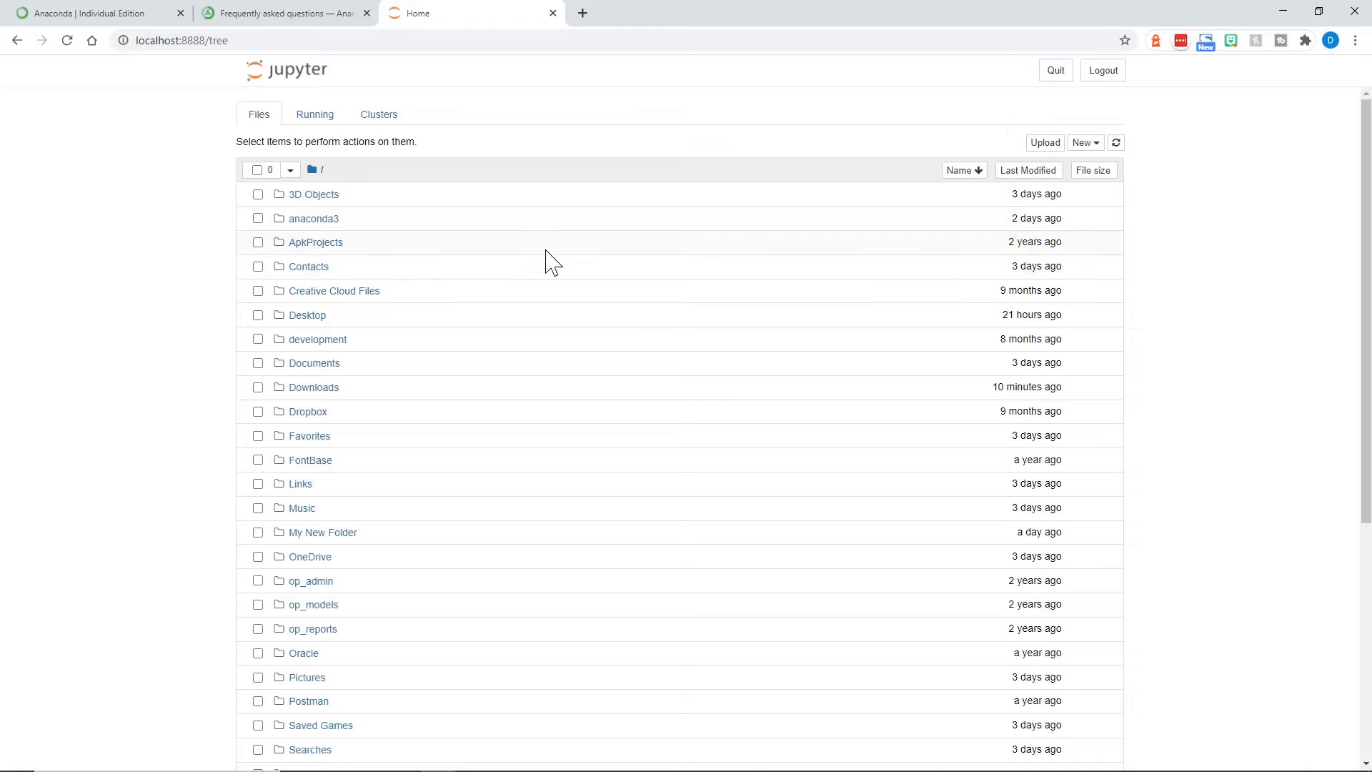
scroll(down, 3)
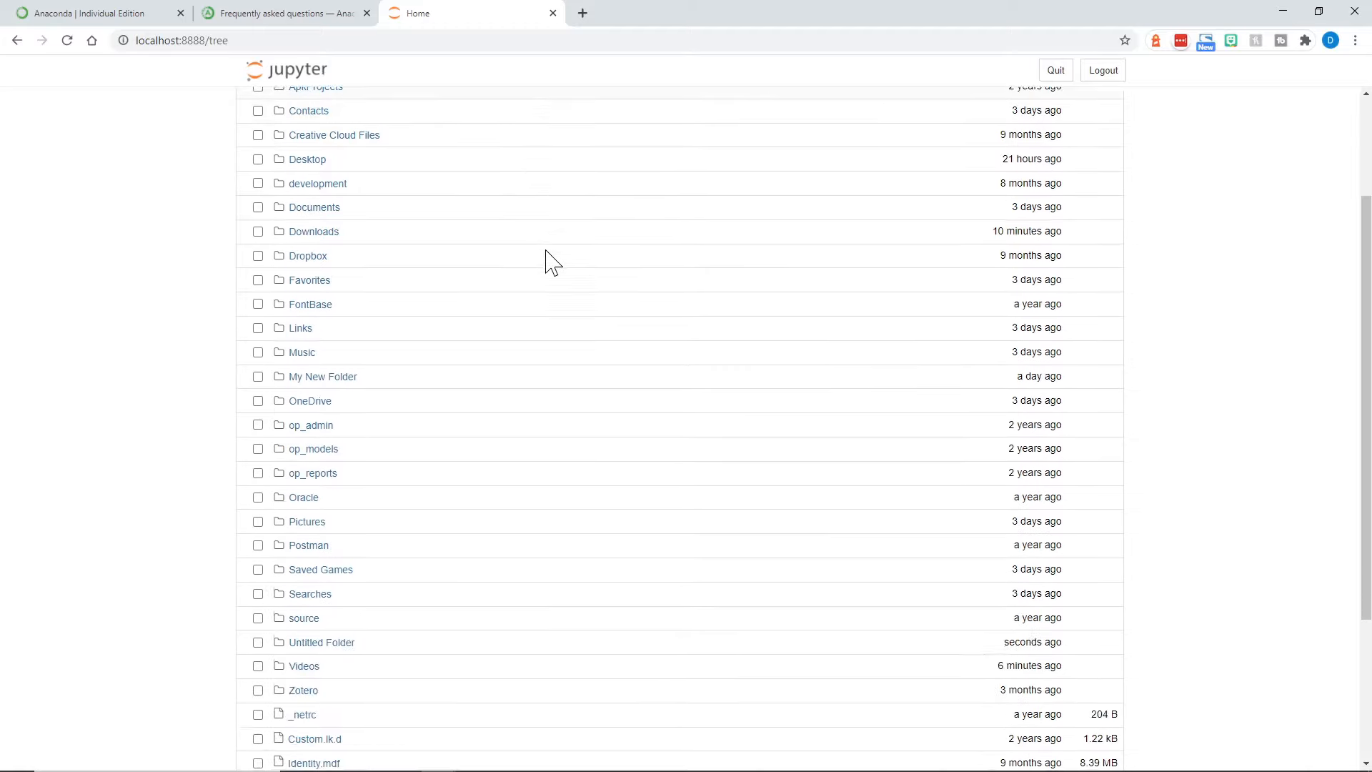
scroll(down, 3)
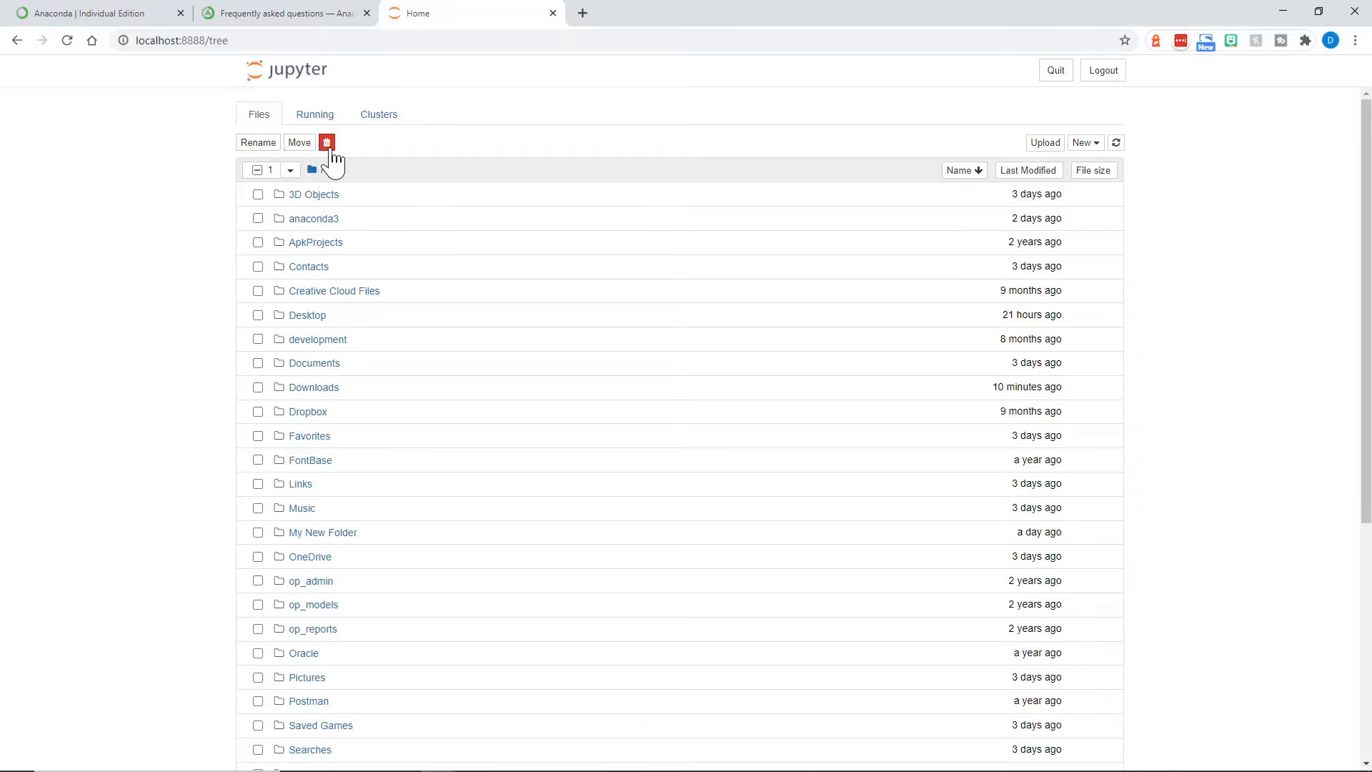
Rename the untitled folder to 'MyNew JN Folder' and confirm the rename
click(257, 141)
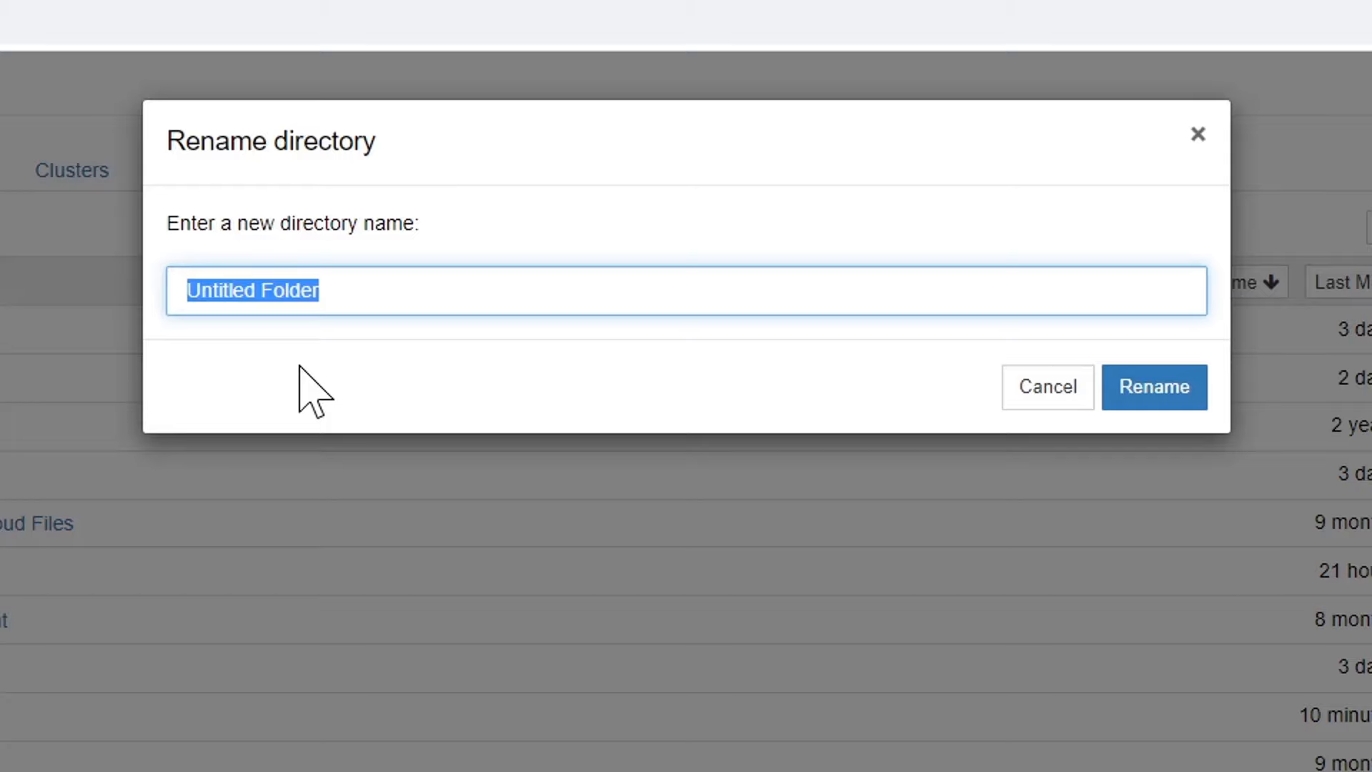
text(MyNewJ)
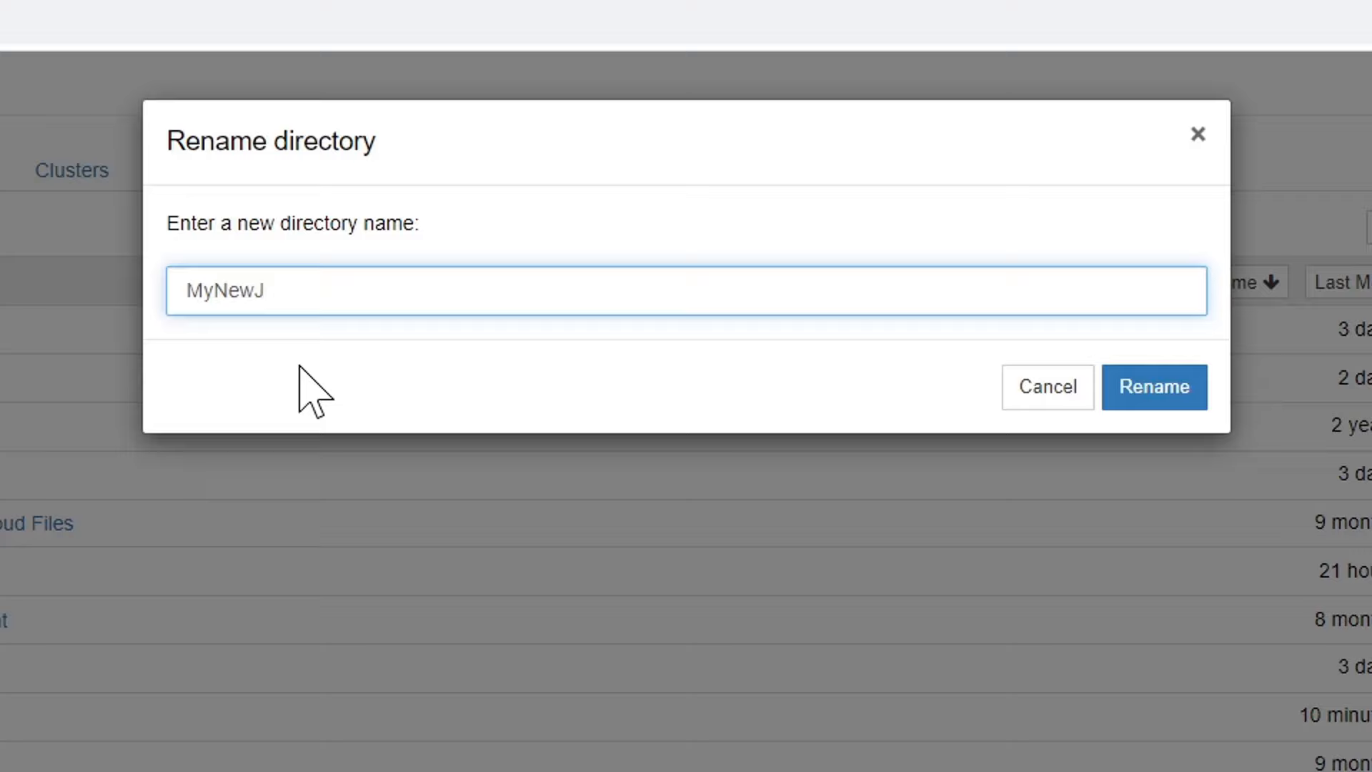
text(N)
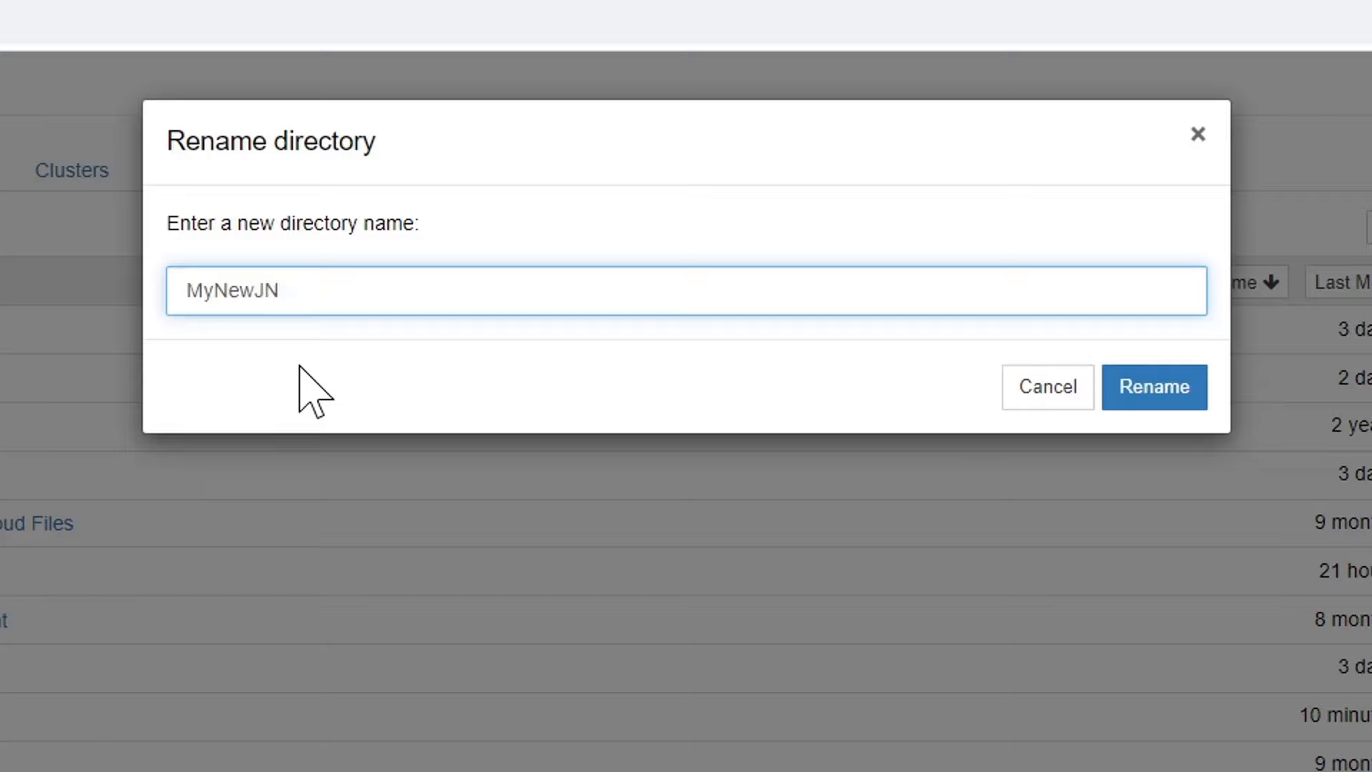
text(Fol)
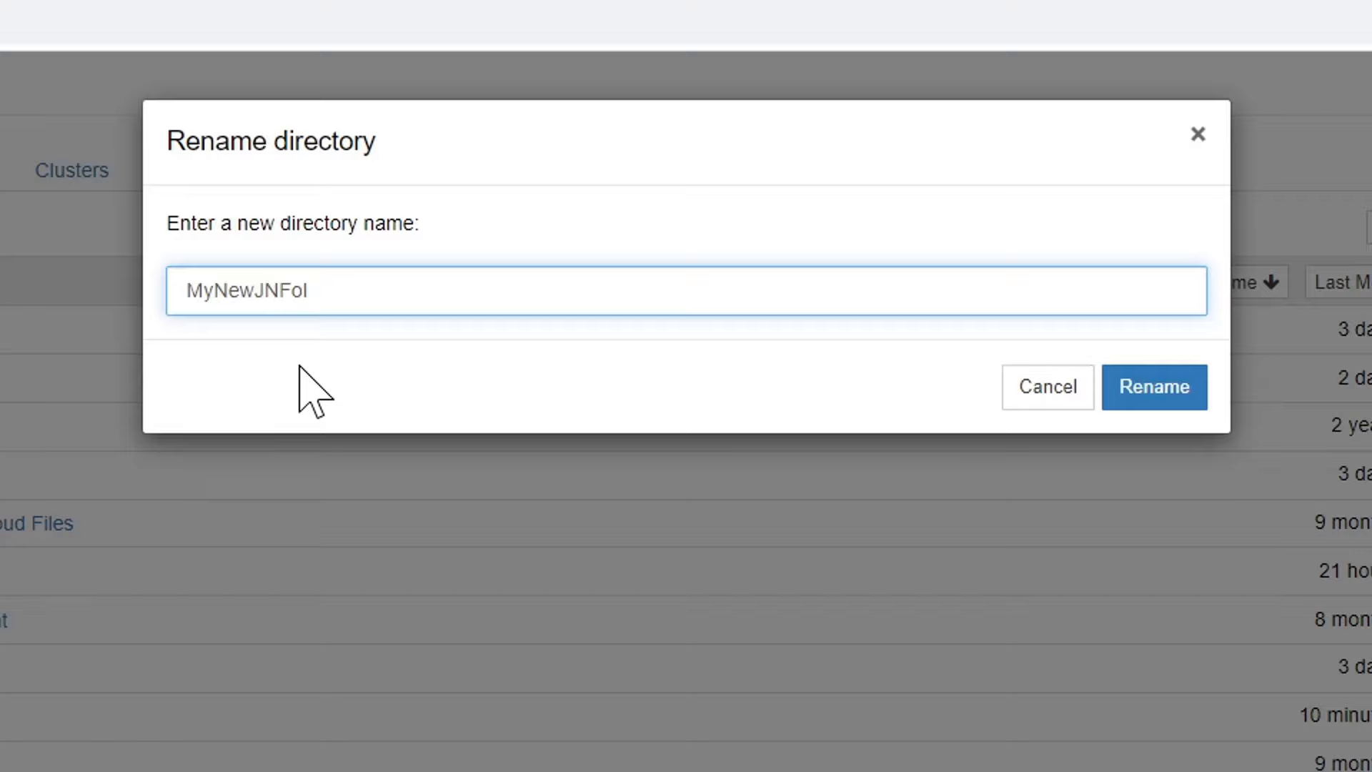
key(BackSpace)
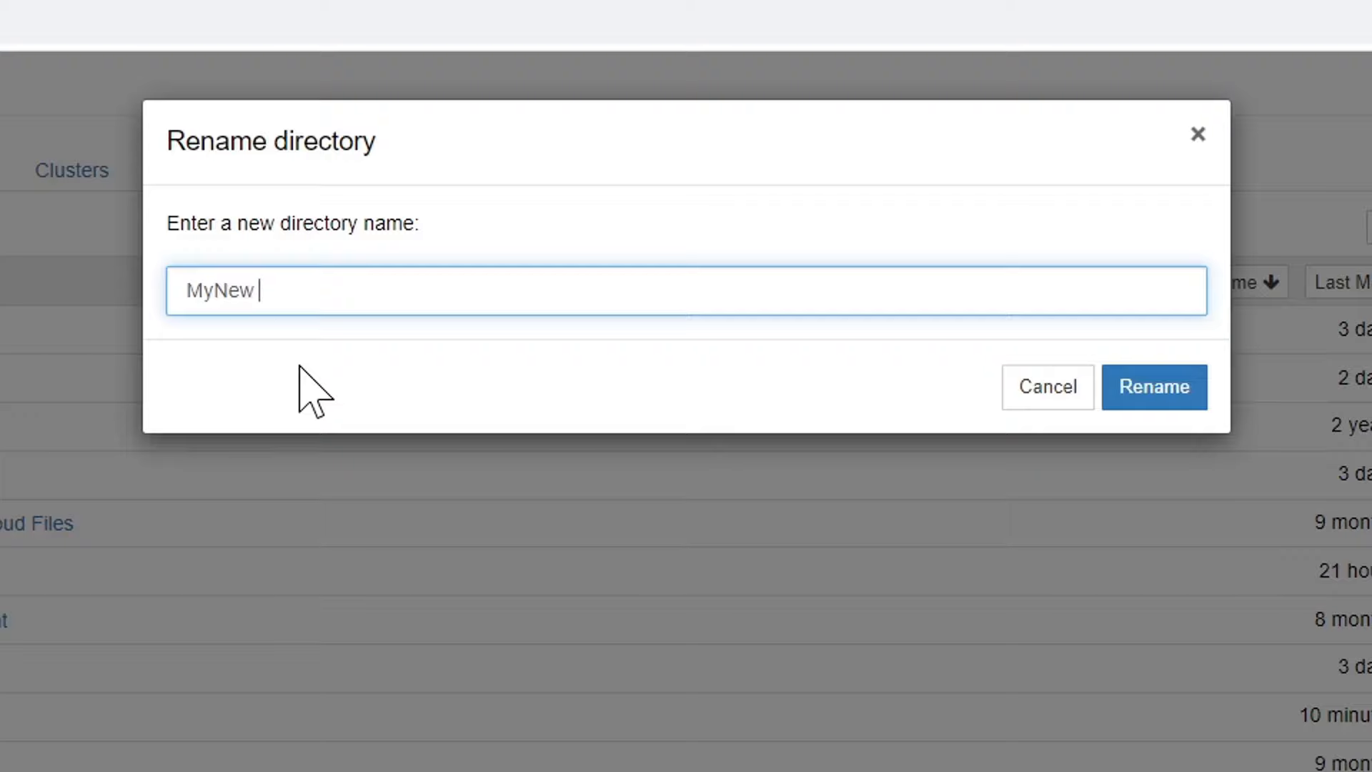
text(JN)
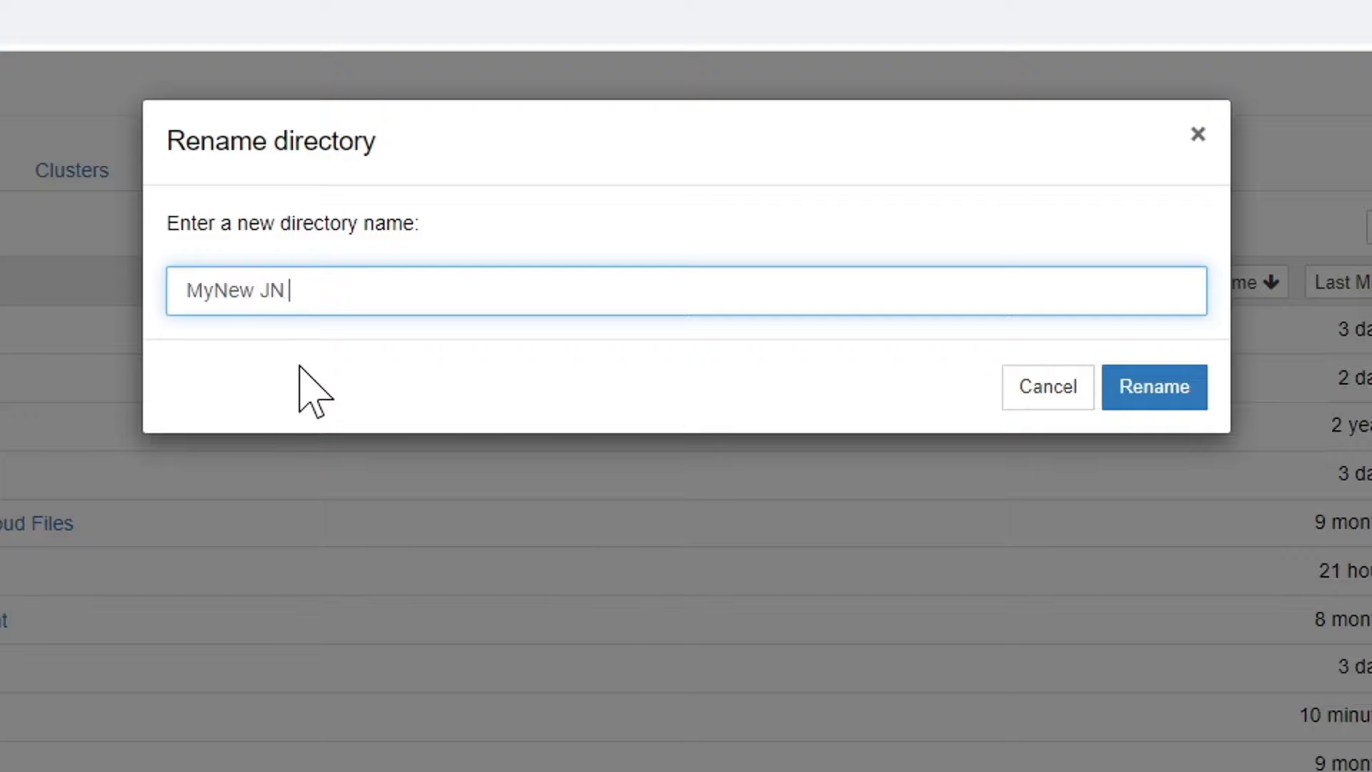
text(Folder)
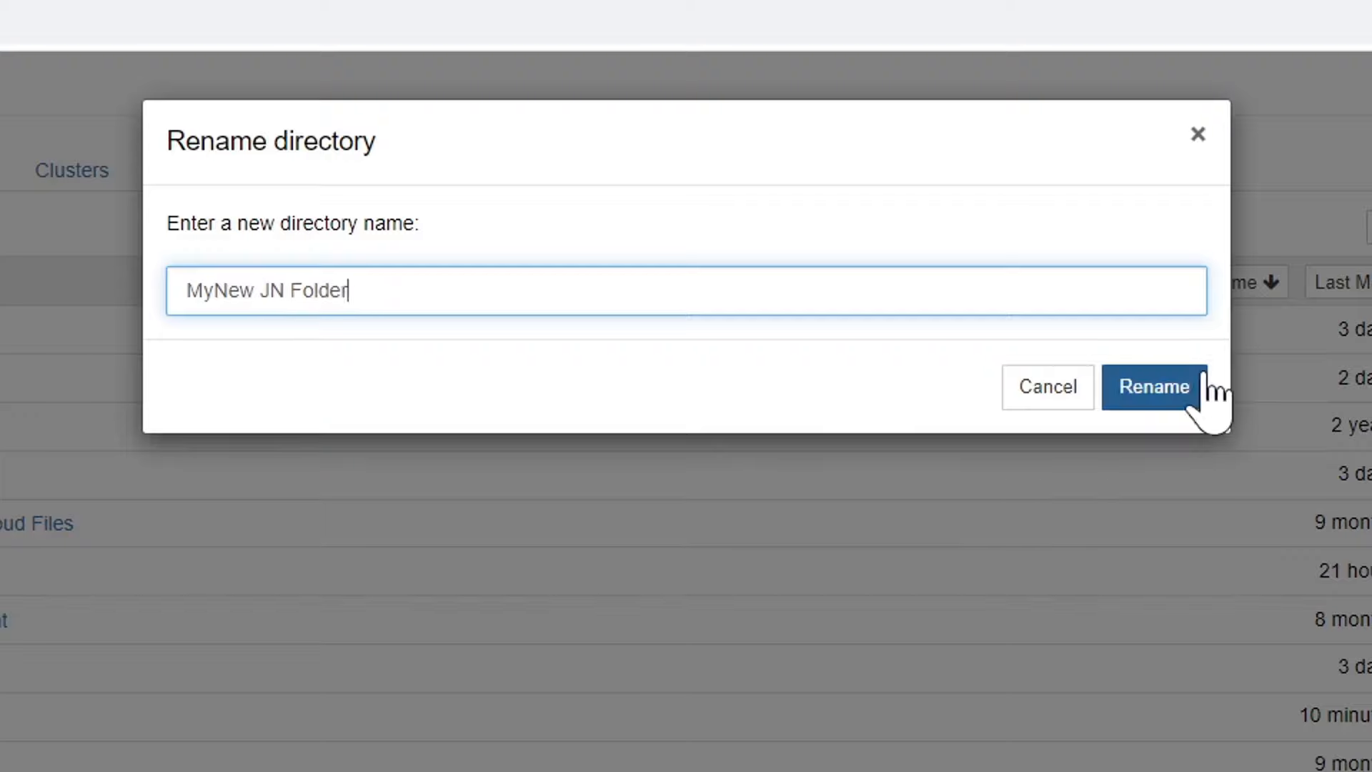
click(1153, 387)
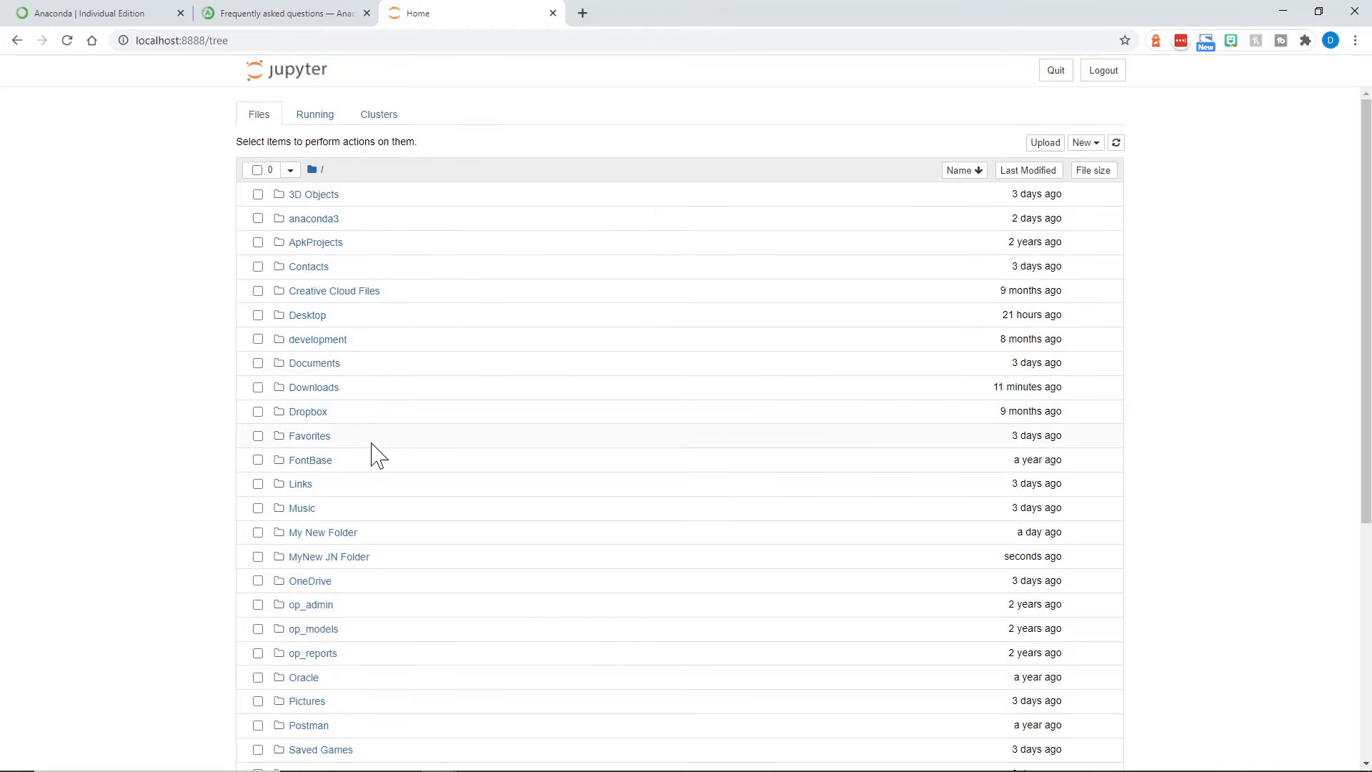
mouse_move(322, 569)
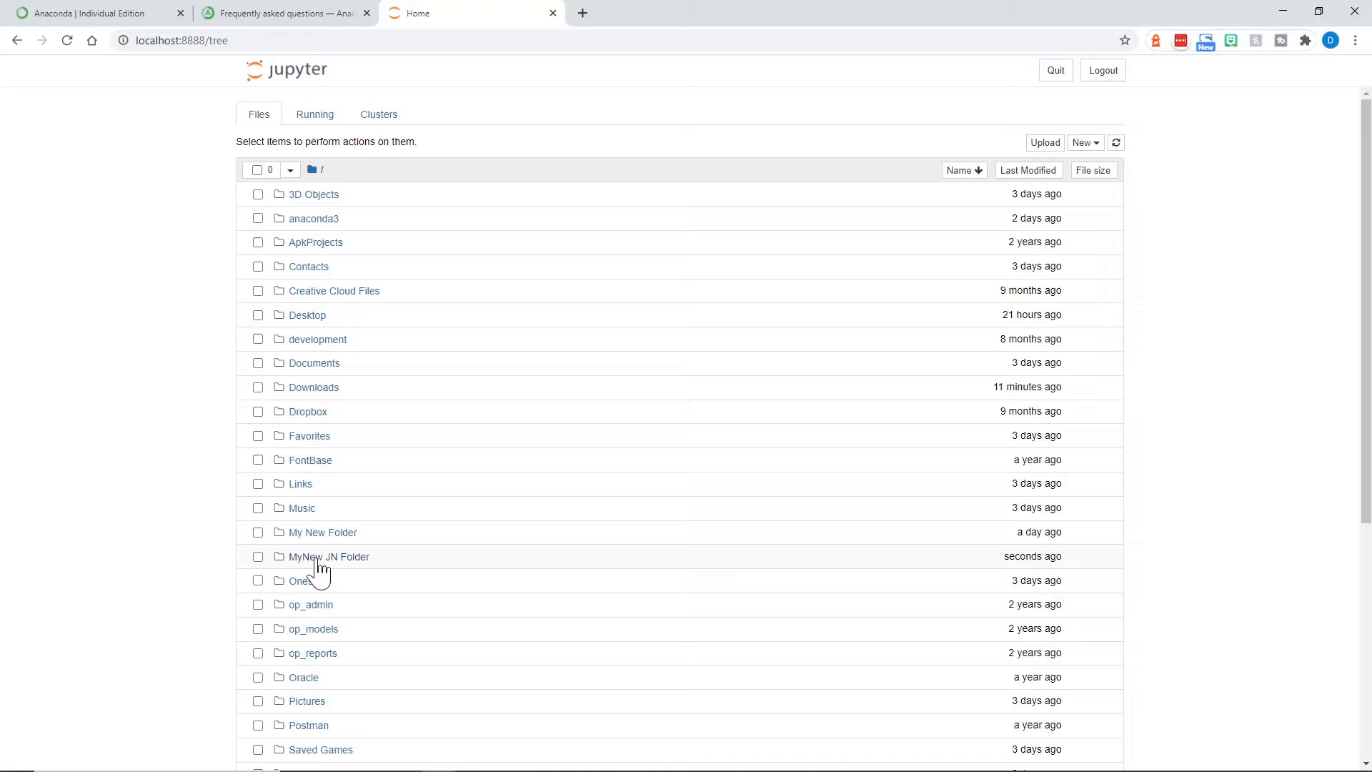
Open the empty MyNew JN Folder directory from the Files list
click(329, 556)
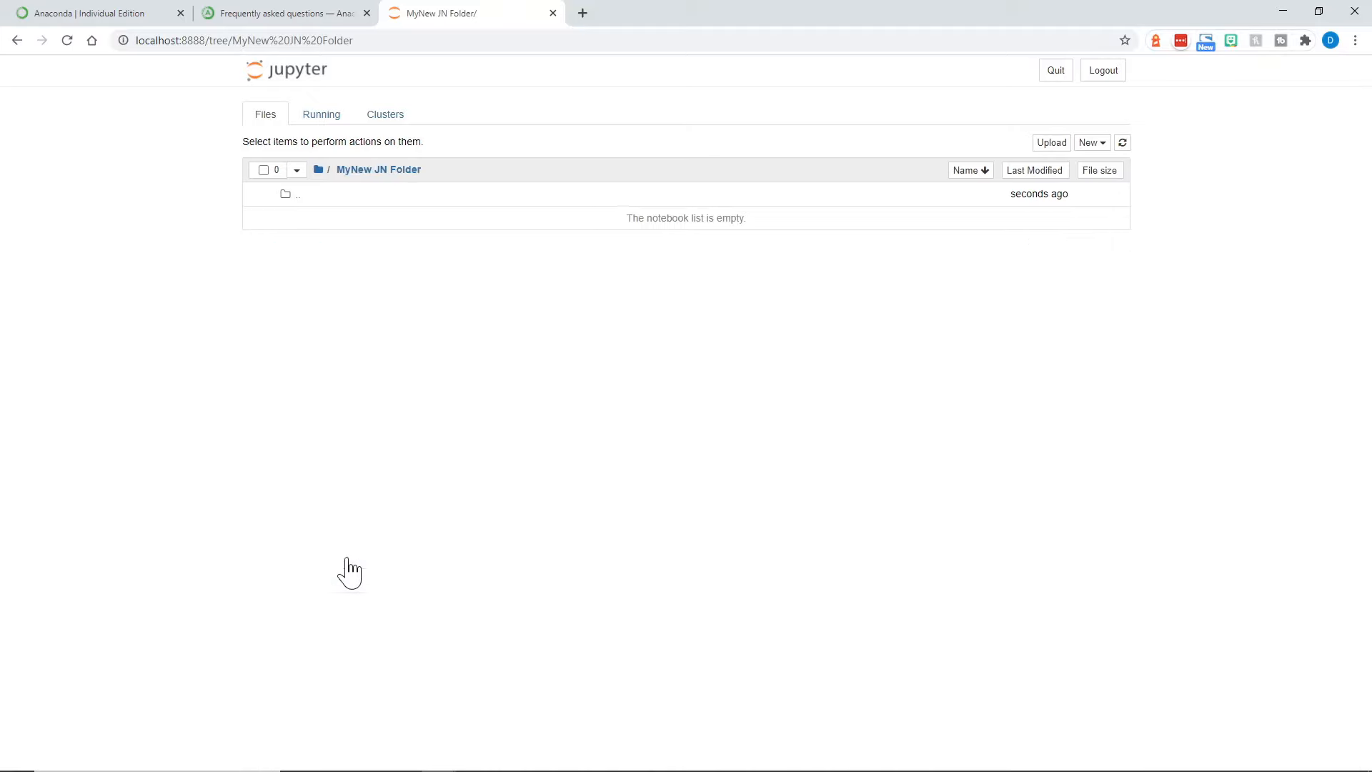
mouse_move(566, 288)
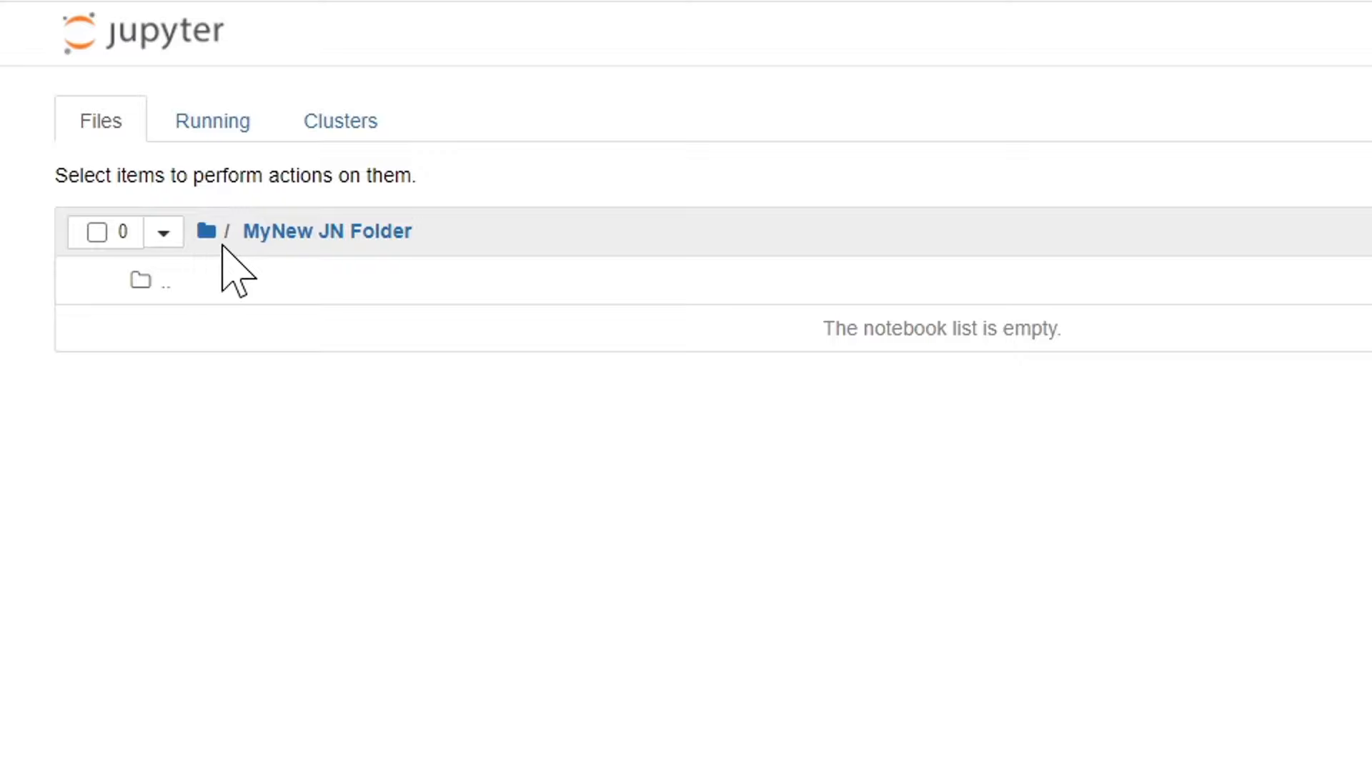
mouse_move(267, 280)
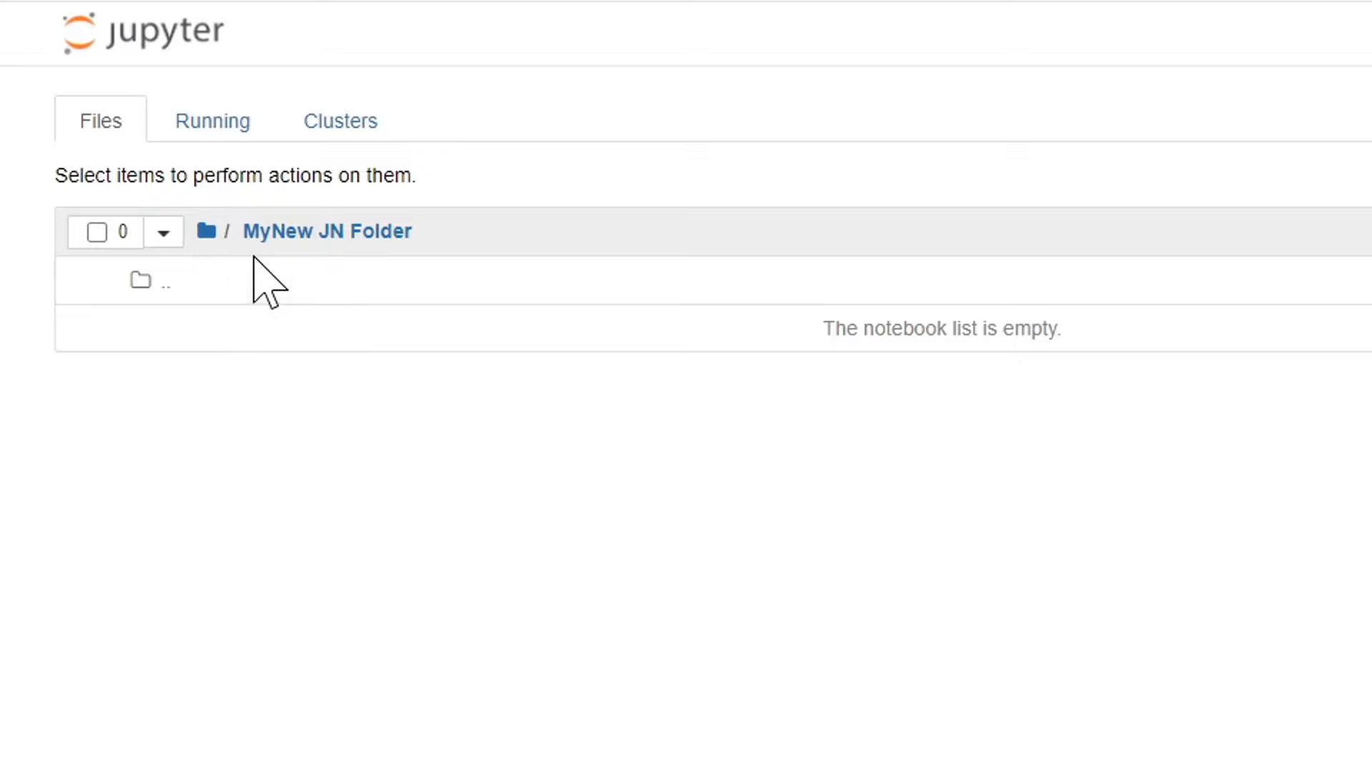
mouse_move(205, 231)
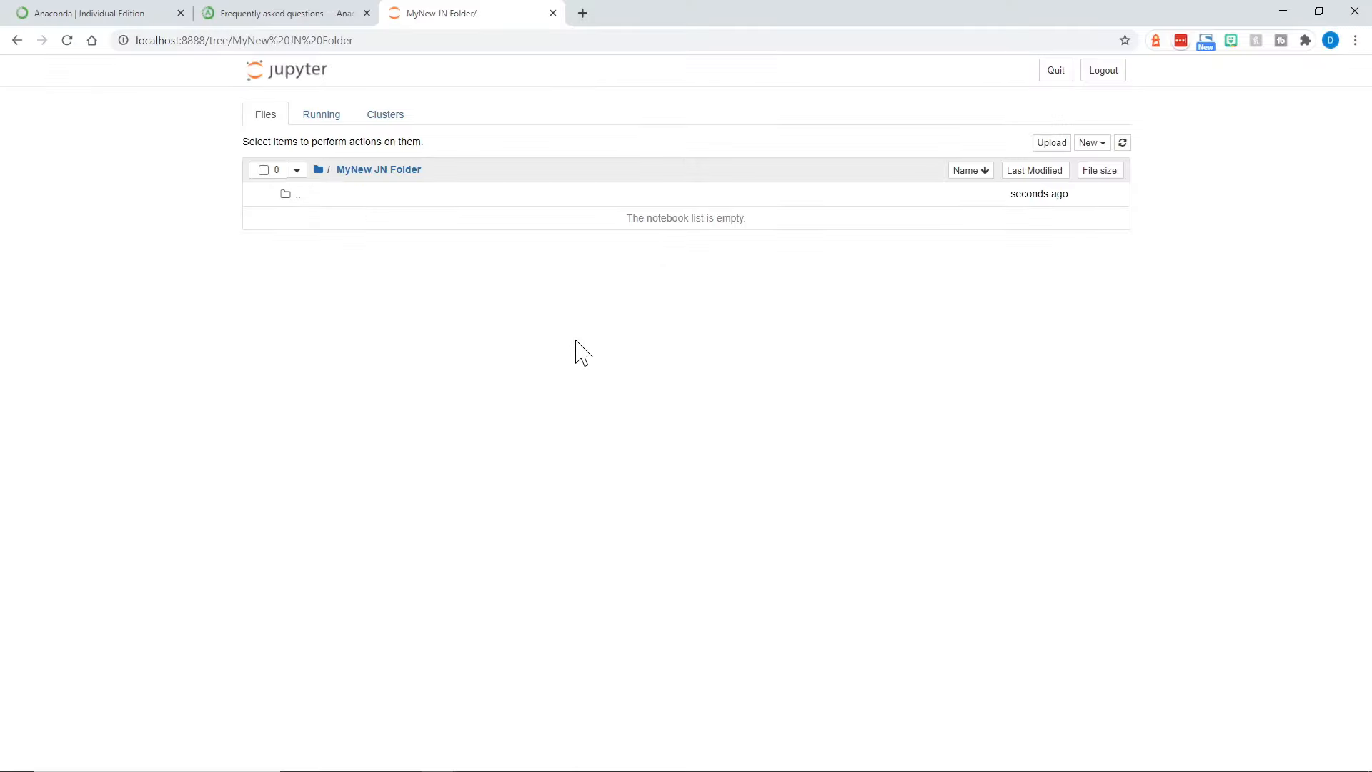
mouse_move(742, 243)
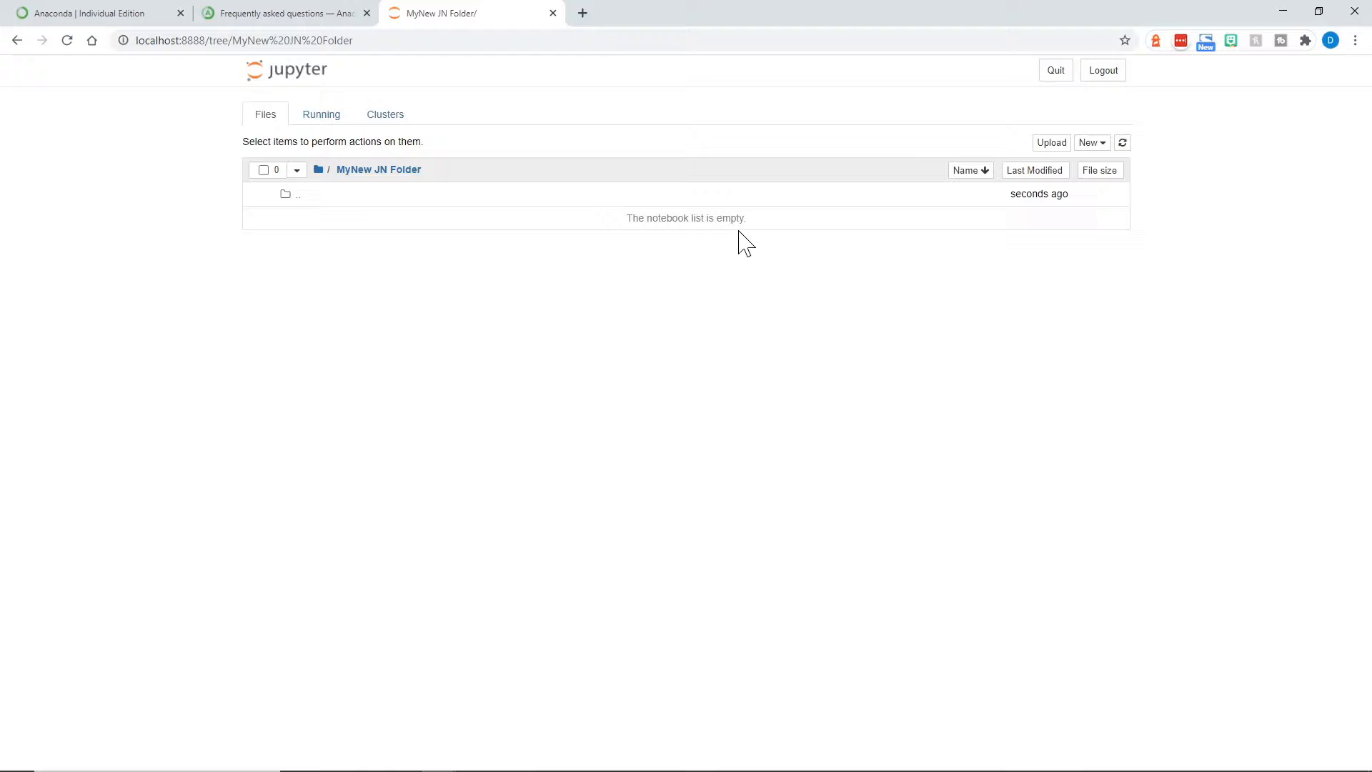
mouse_move(659, 330)
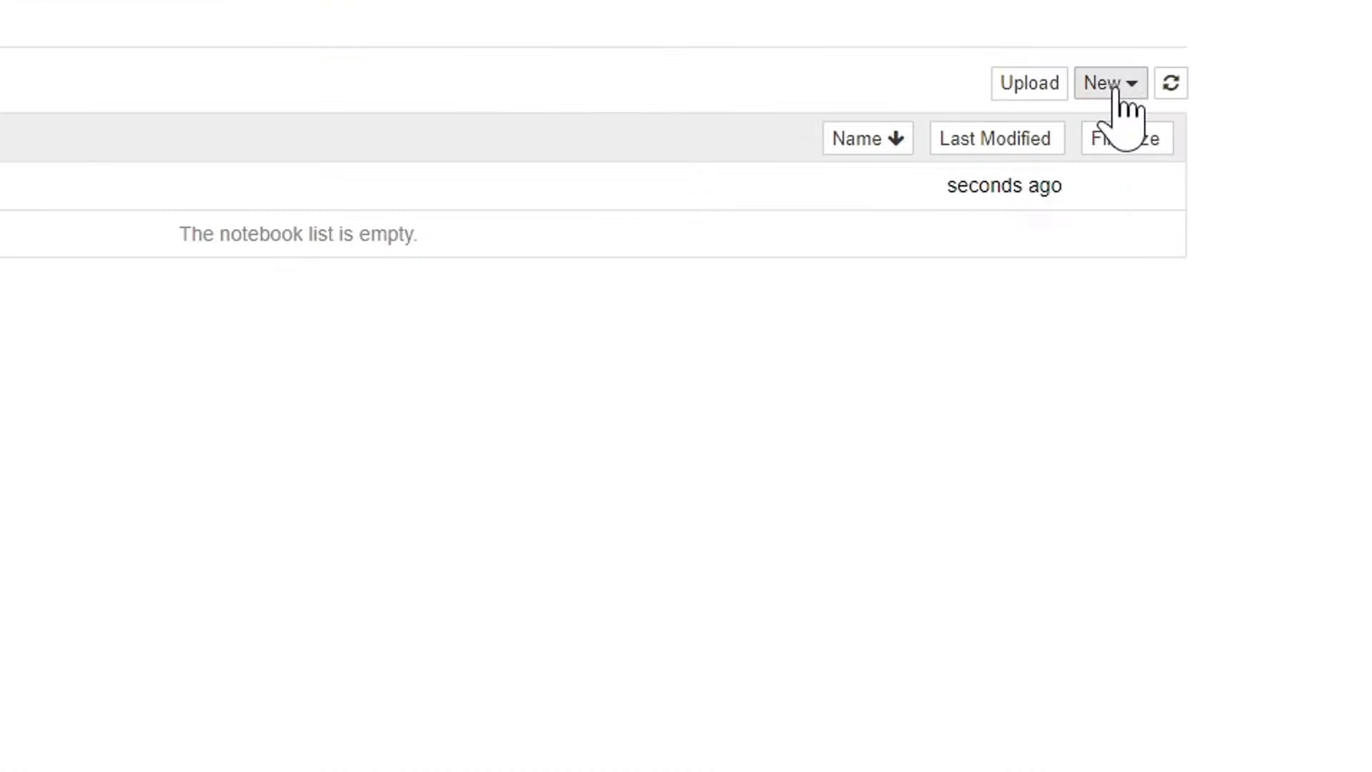
Create a new Python 3 notebook and rename it 'Python Starter'
click(1109, 82)
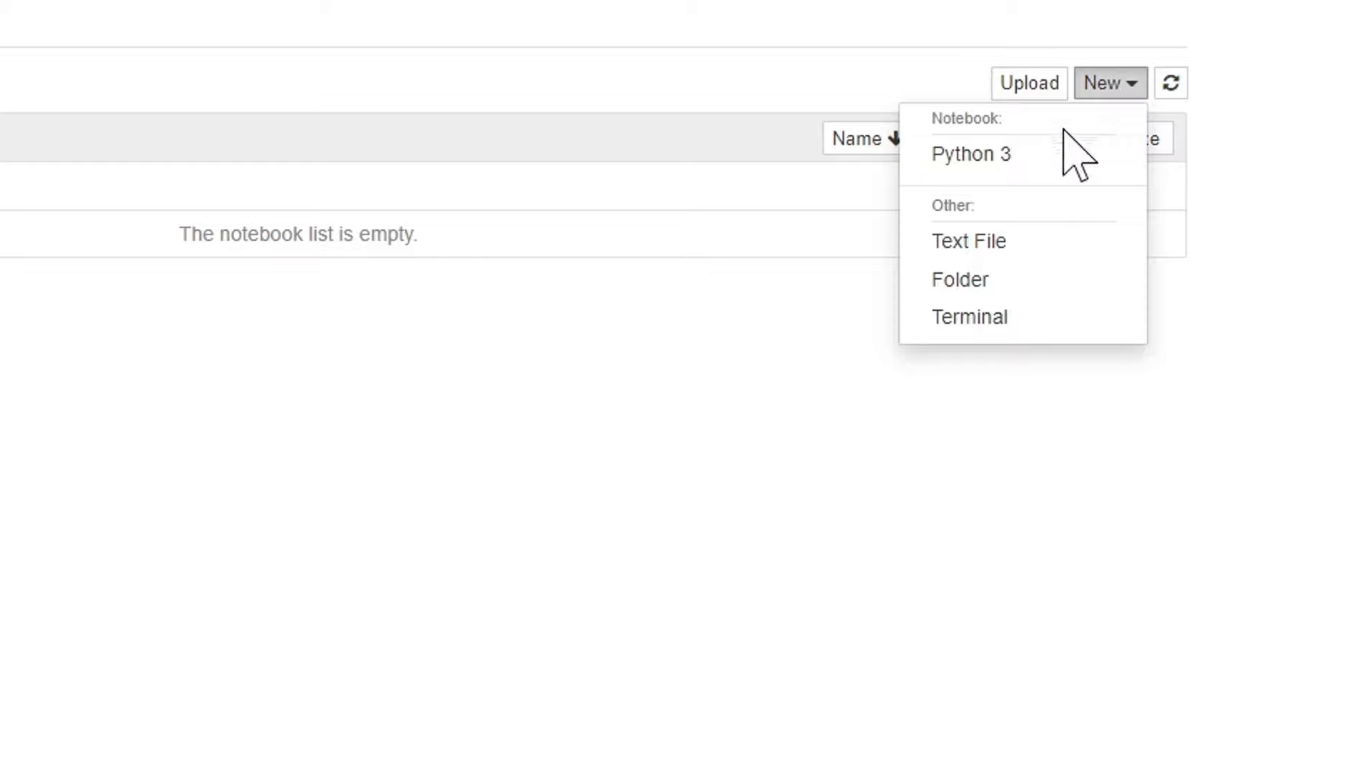
mouse_move(971, 153)
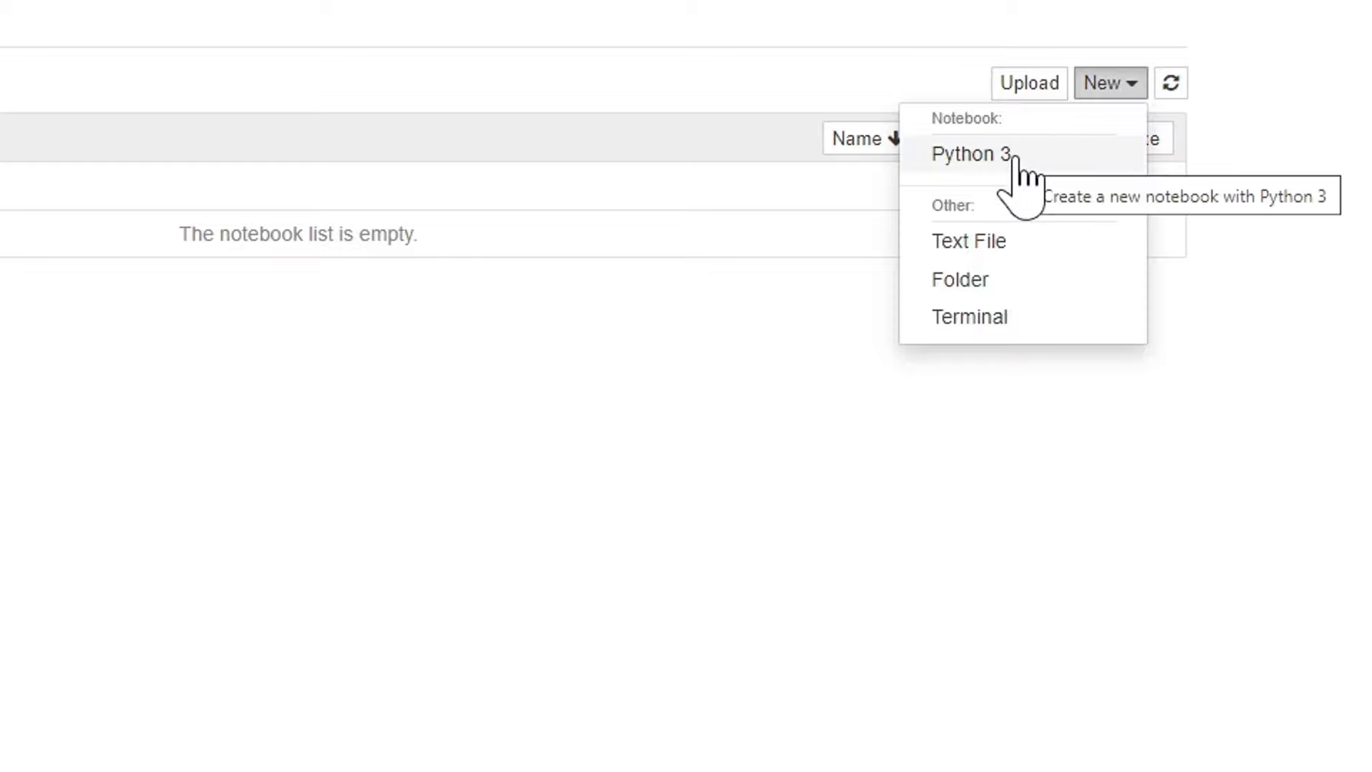
click(969, 155)
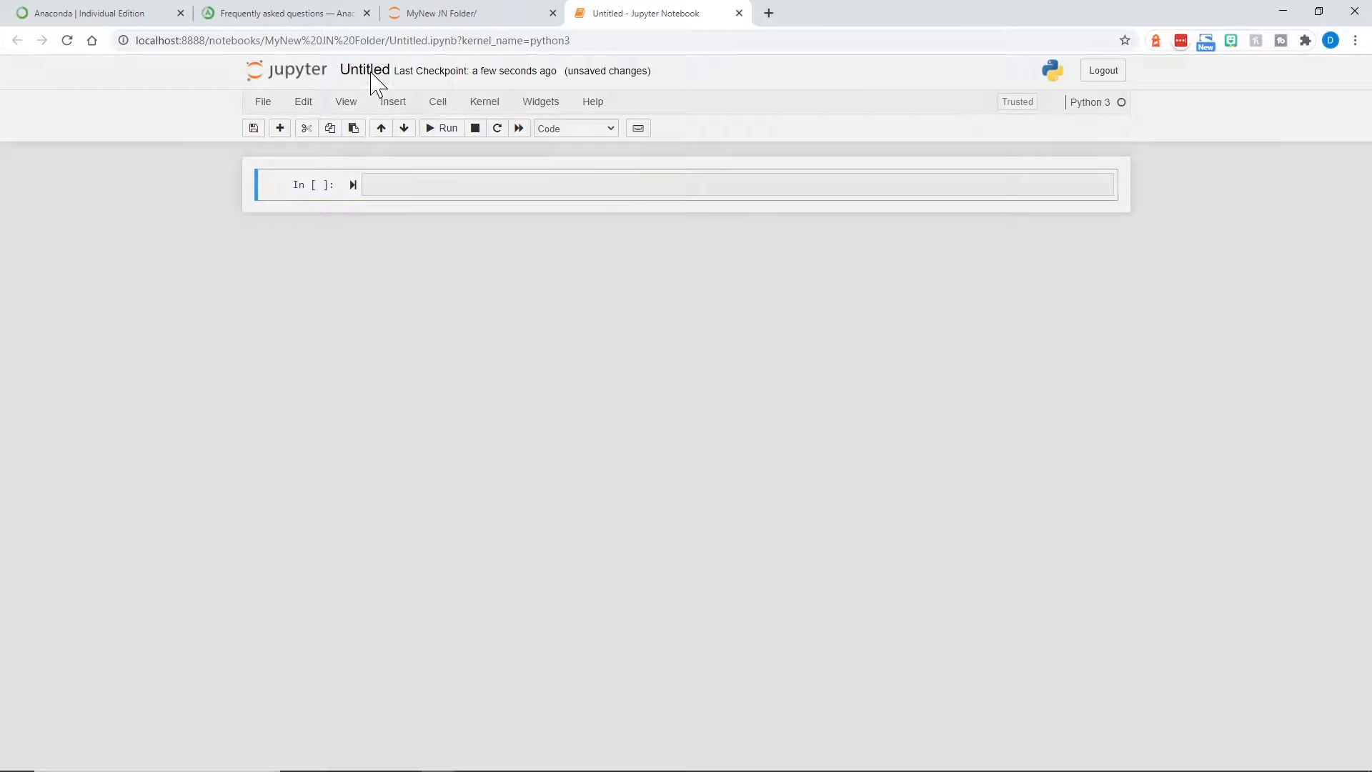
click(364, 70)
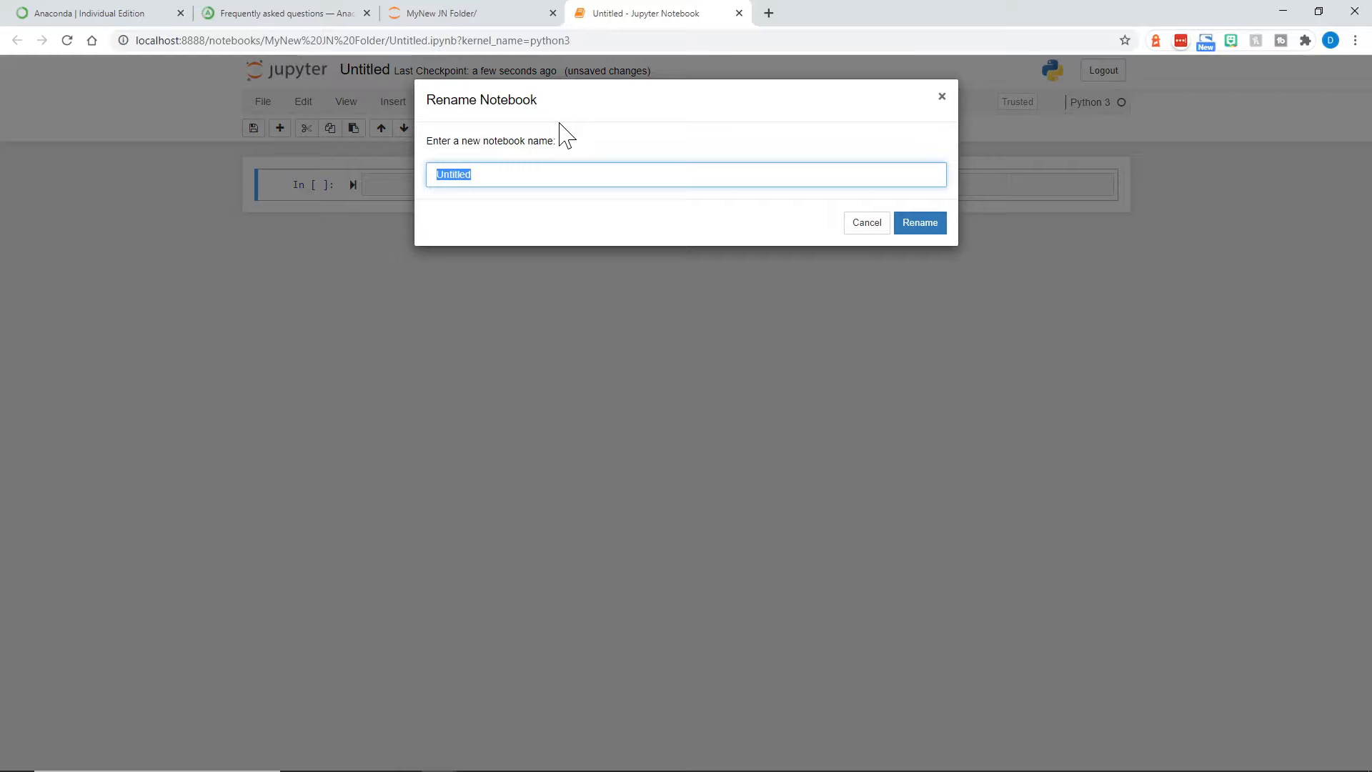
text(Python)
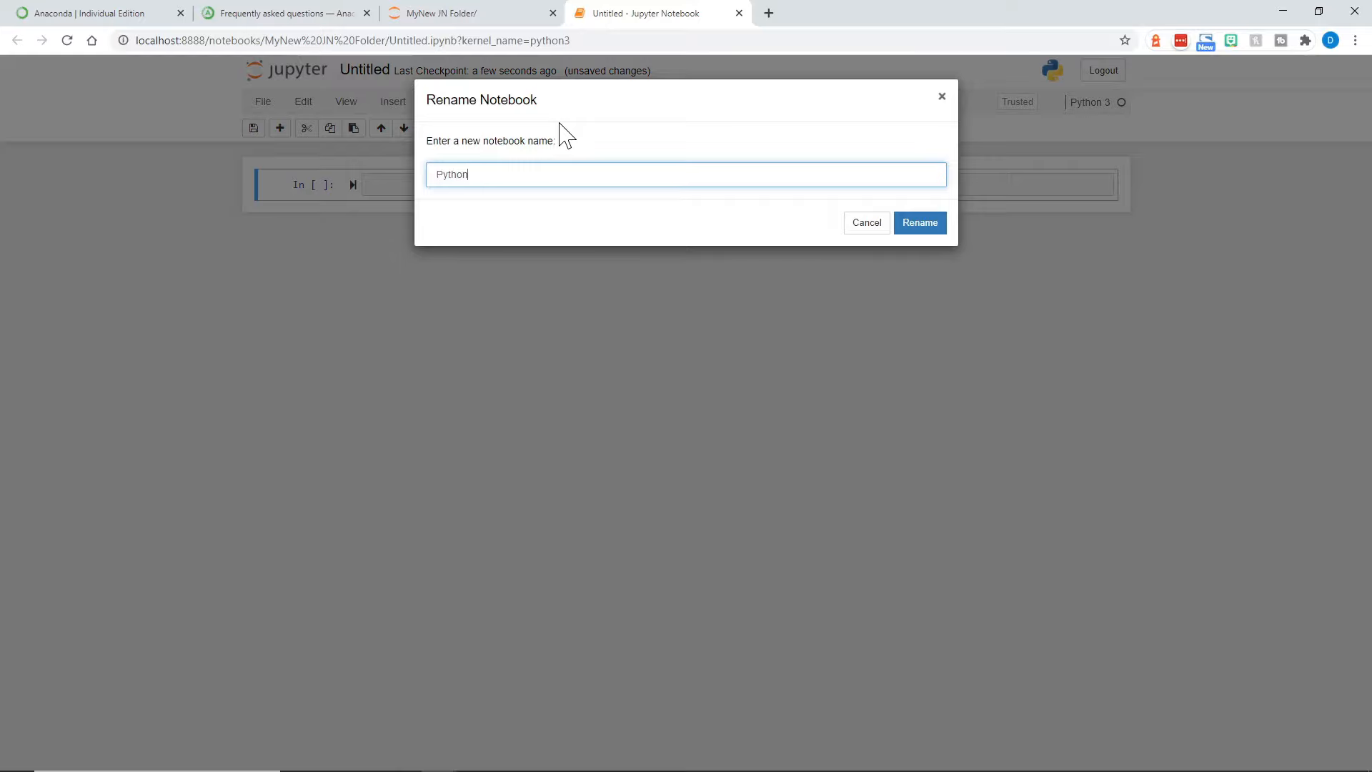
text(Starter)
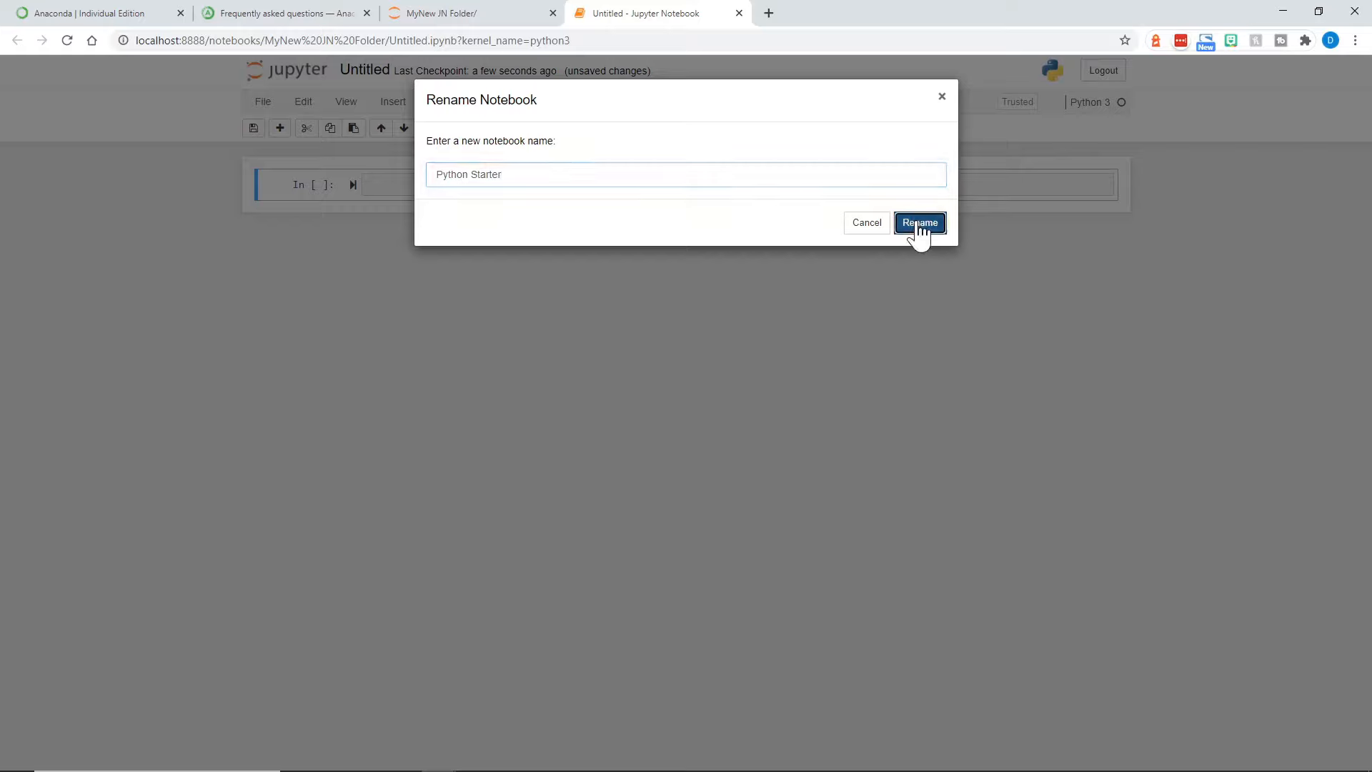
click(919, 223)
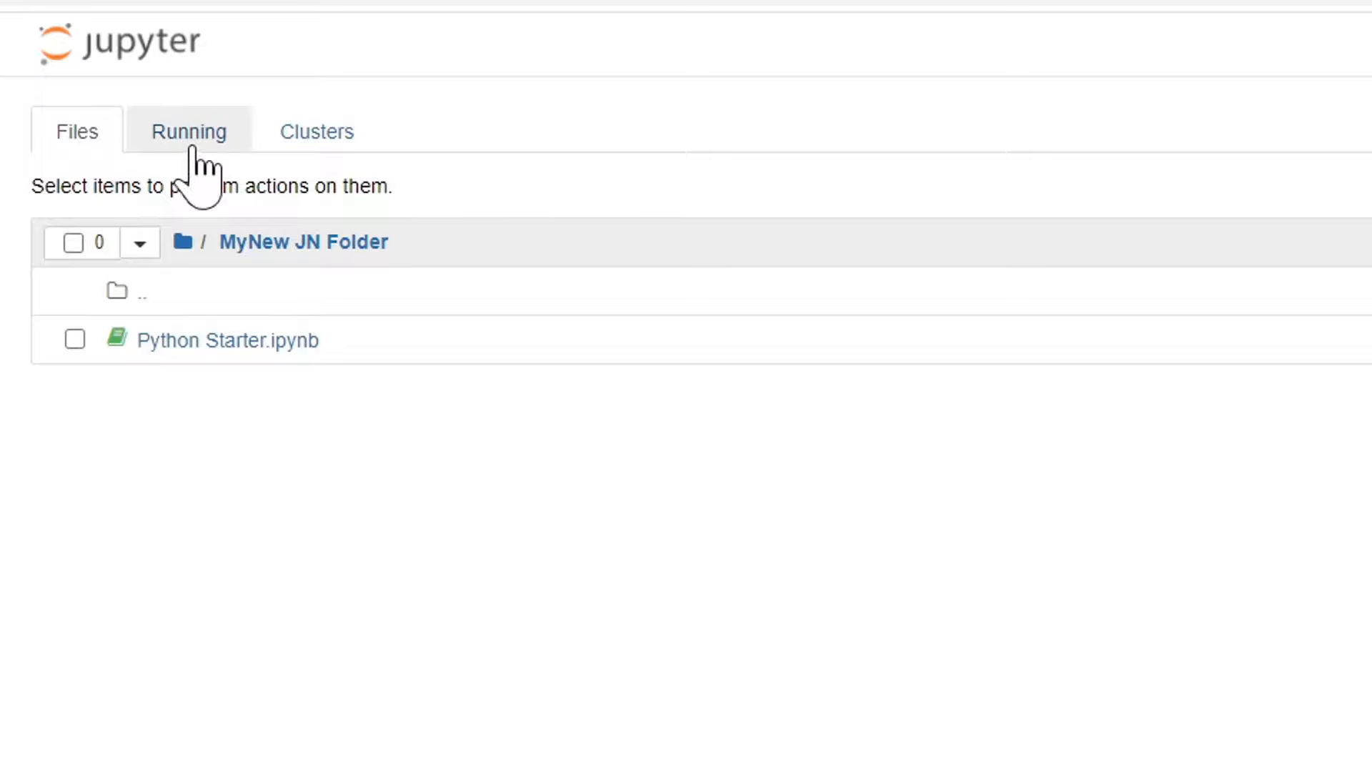
Shut down the terminals/1 session from the Running tab
click(188, 131)
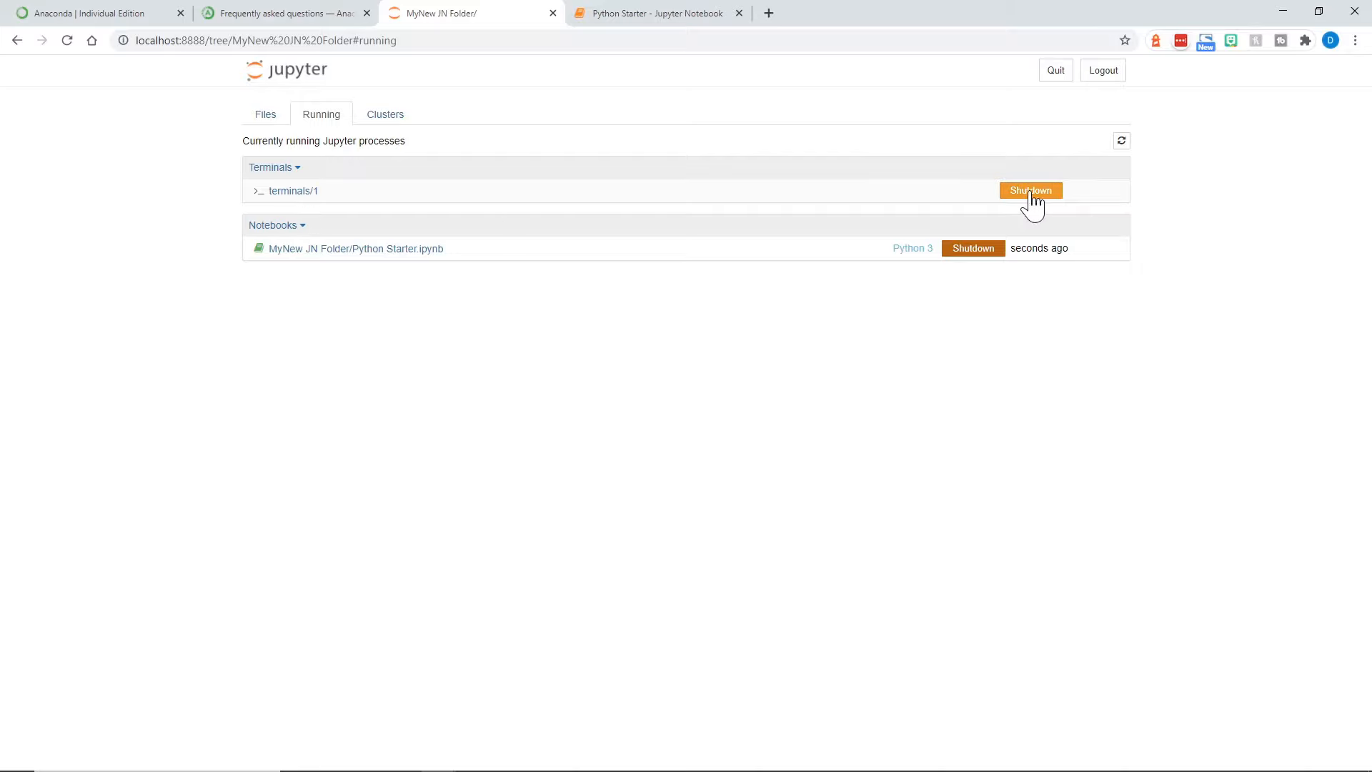
click(1030, 190)
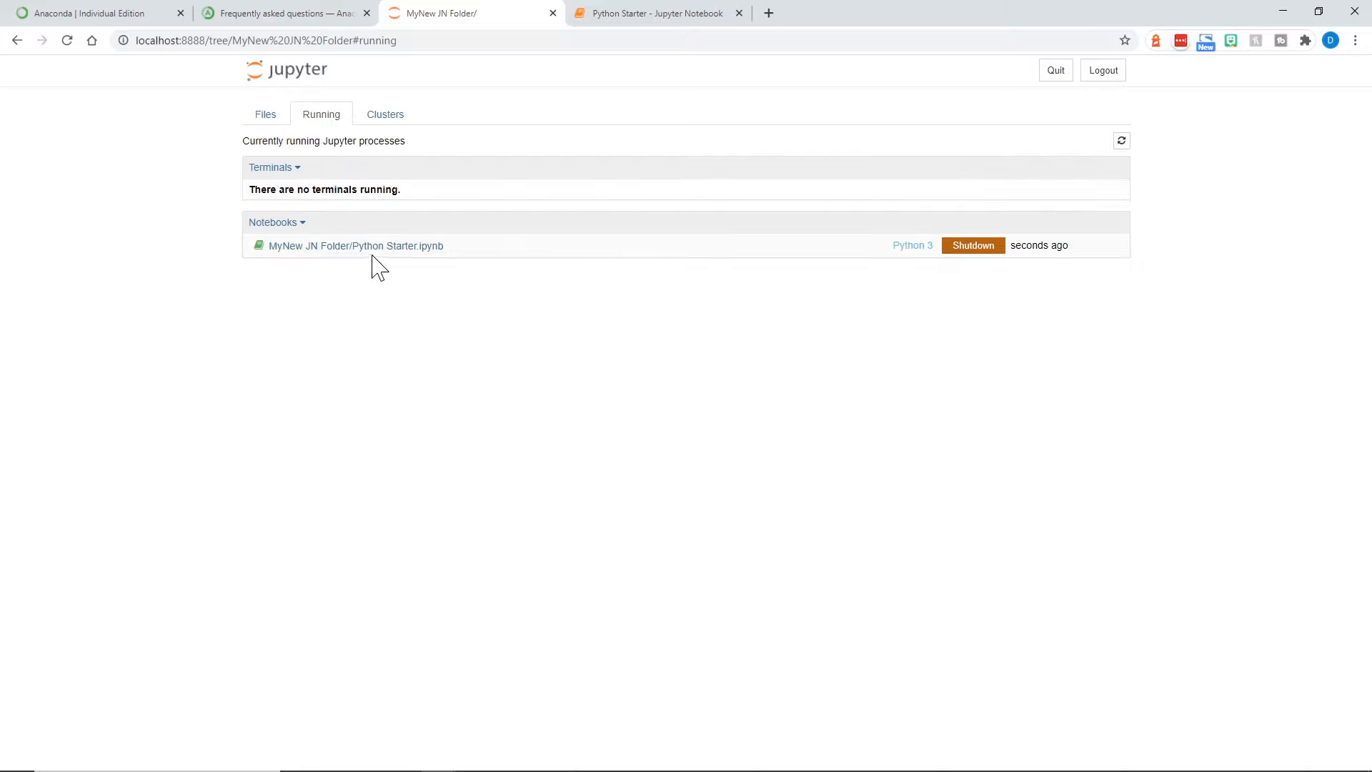
mouse_move(362, 267)
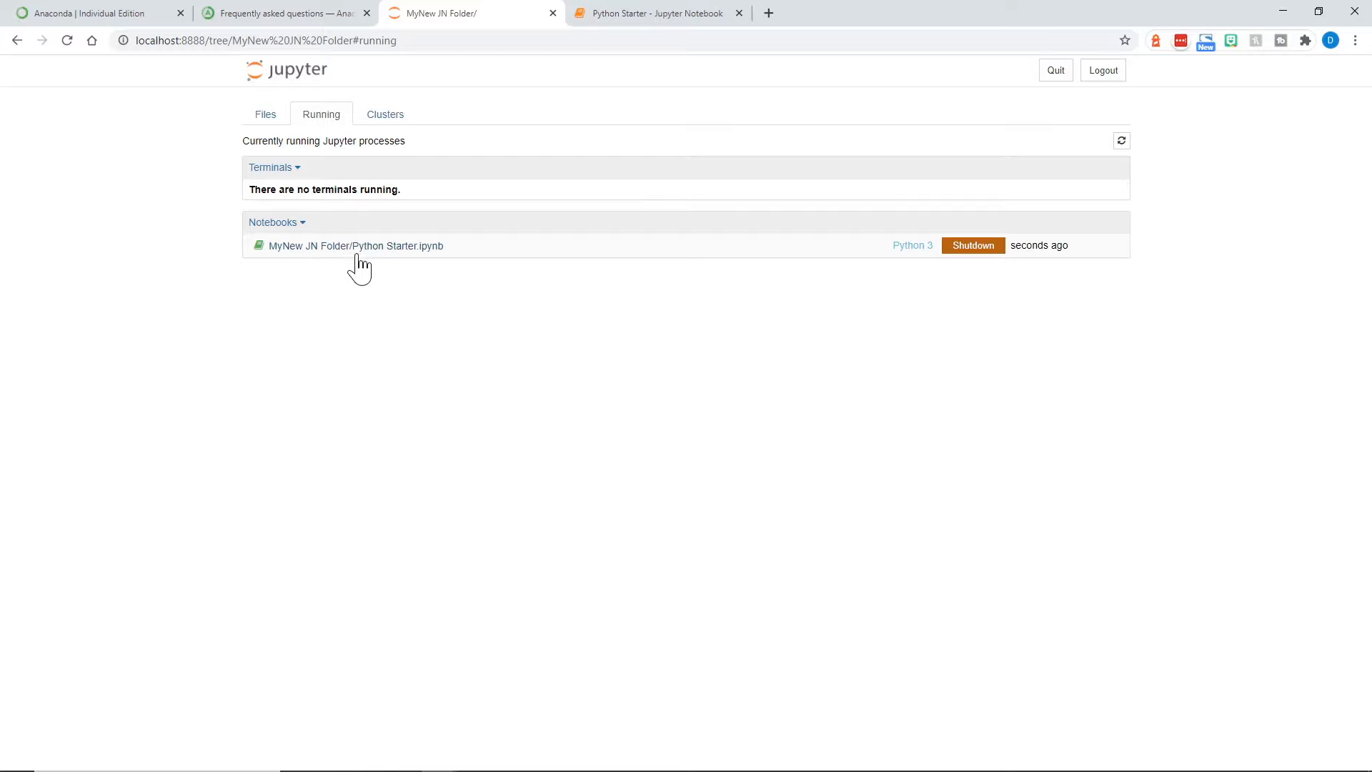
mouse_move(826, 332)
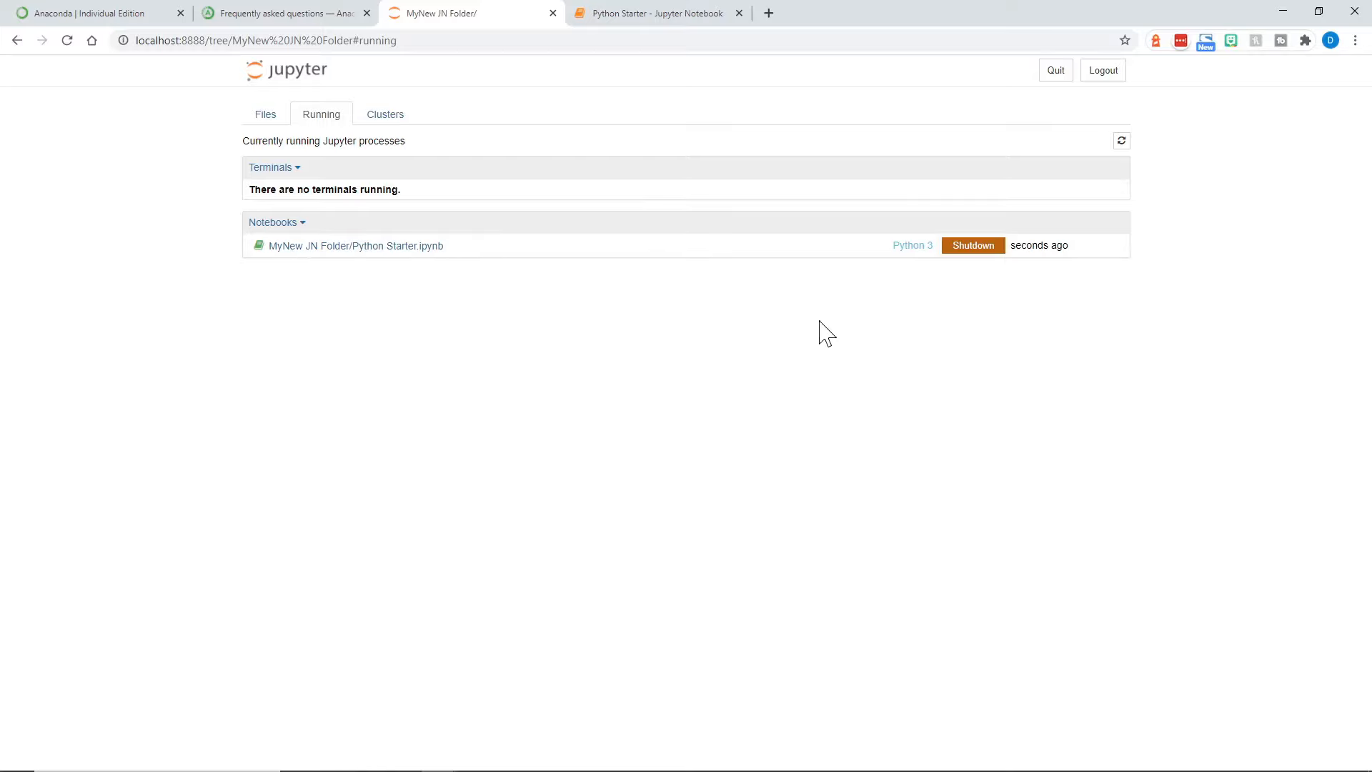
click(972, 245)
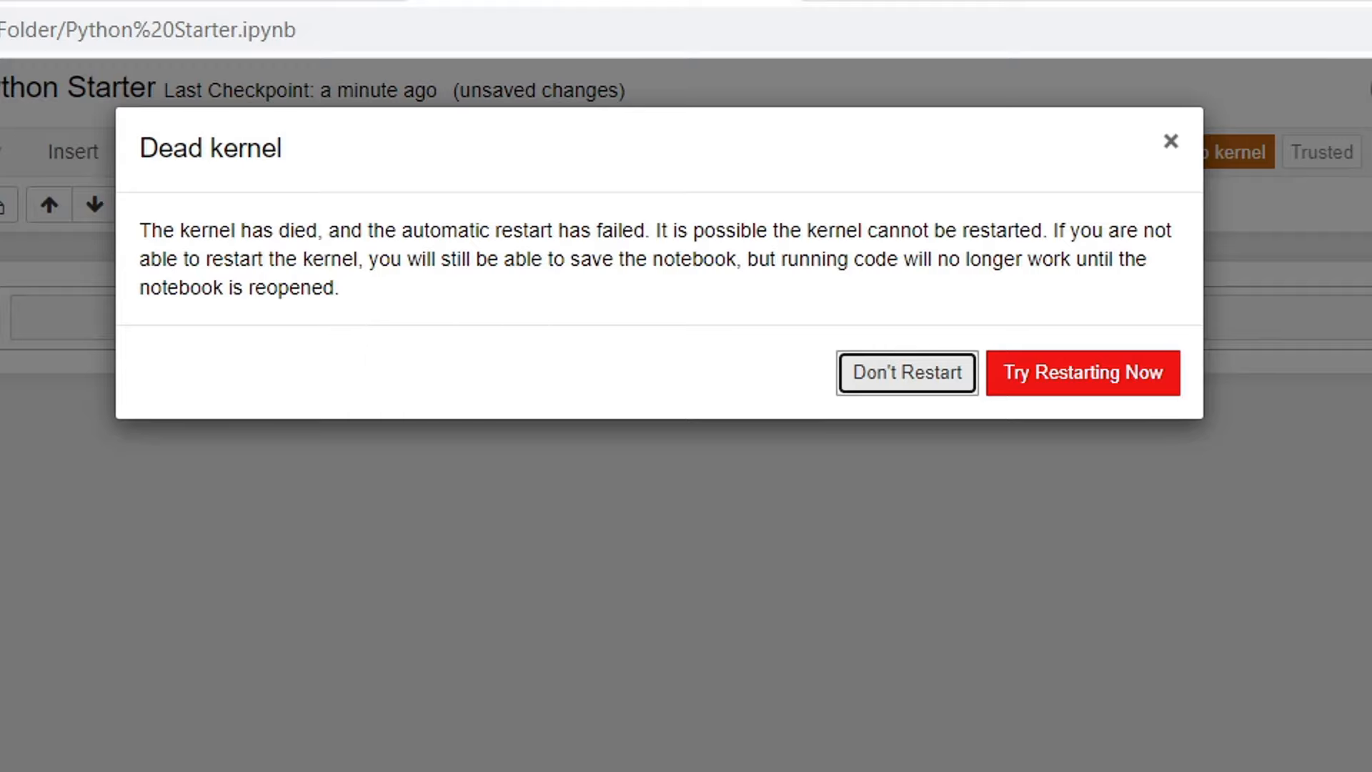
mouse_move(521, 310)
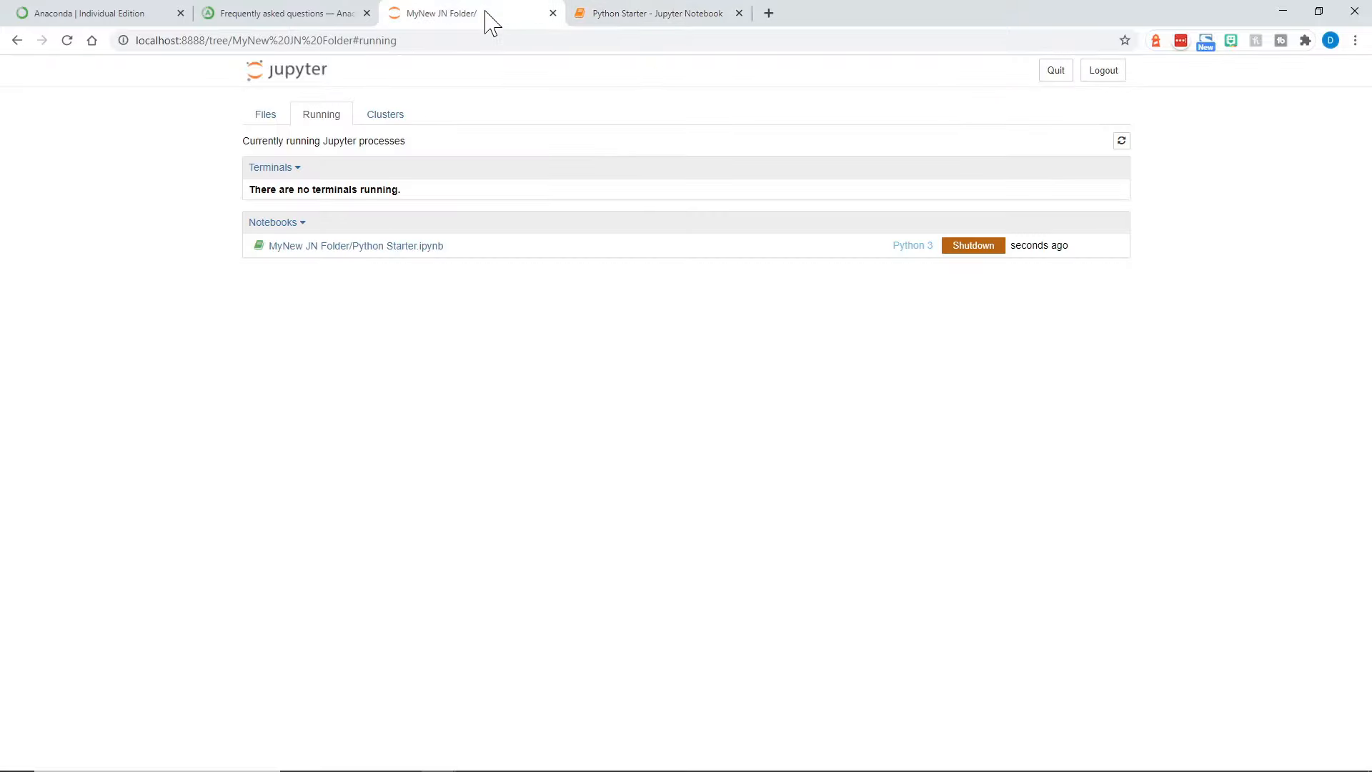
mouse_move(476, 286)
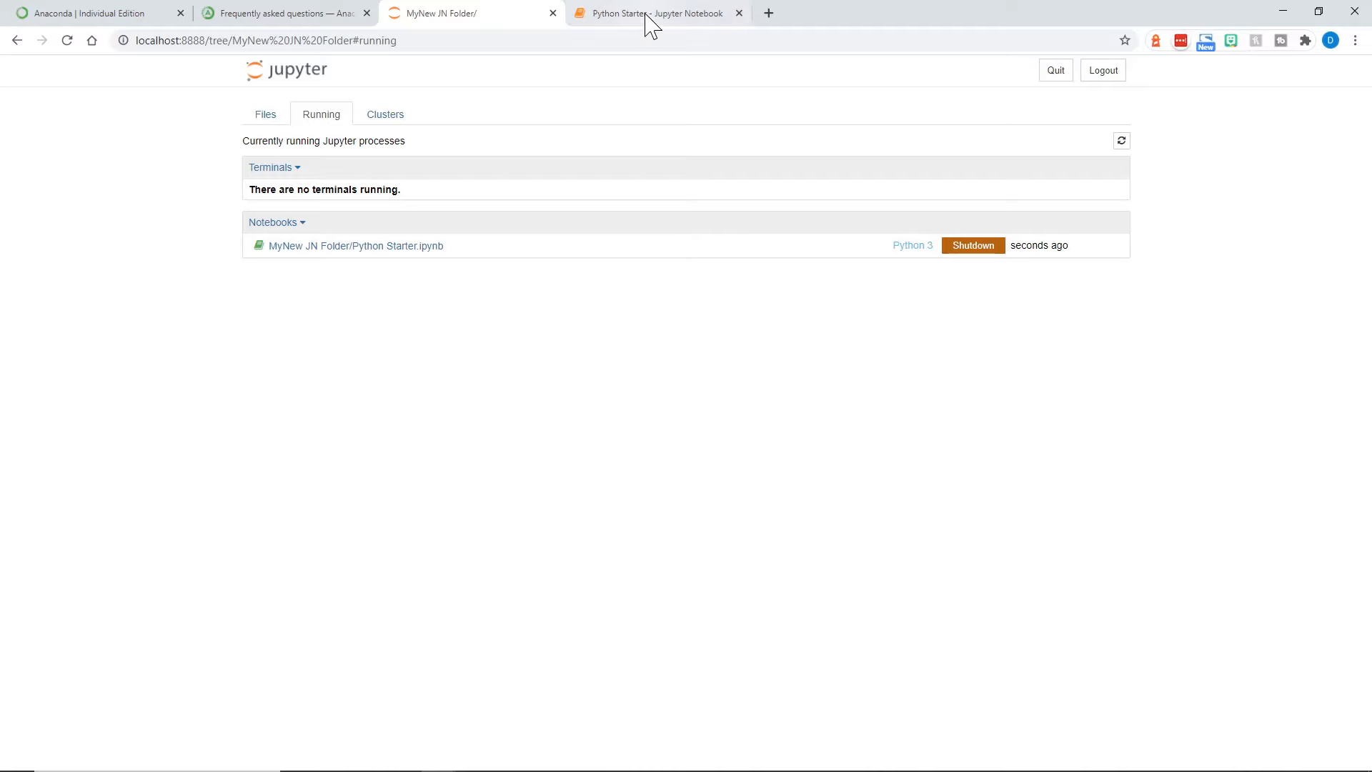
Switch back to the Python Starter notebook browser tab
click(651, 13)
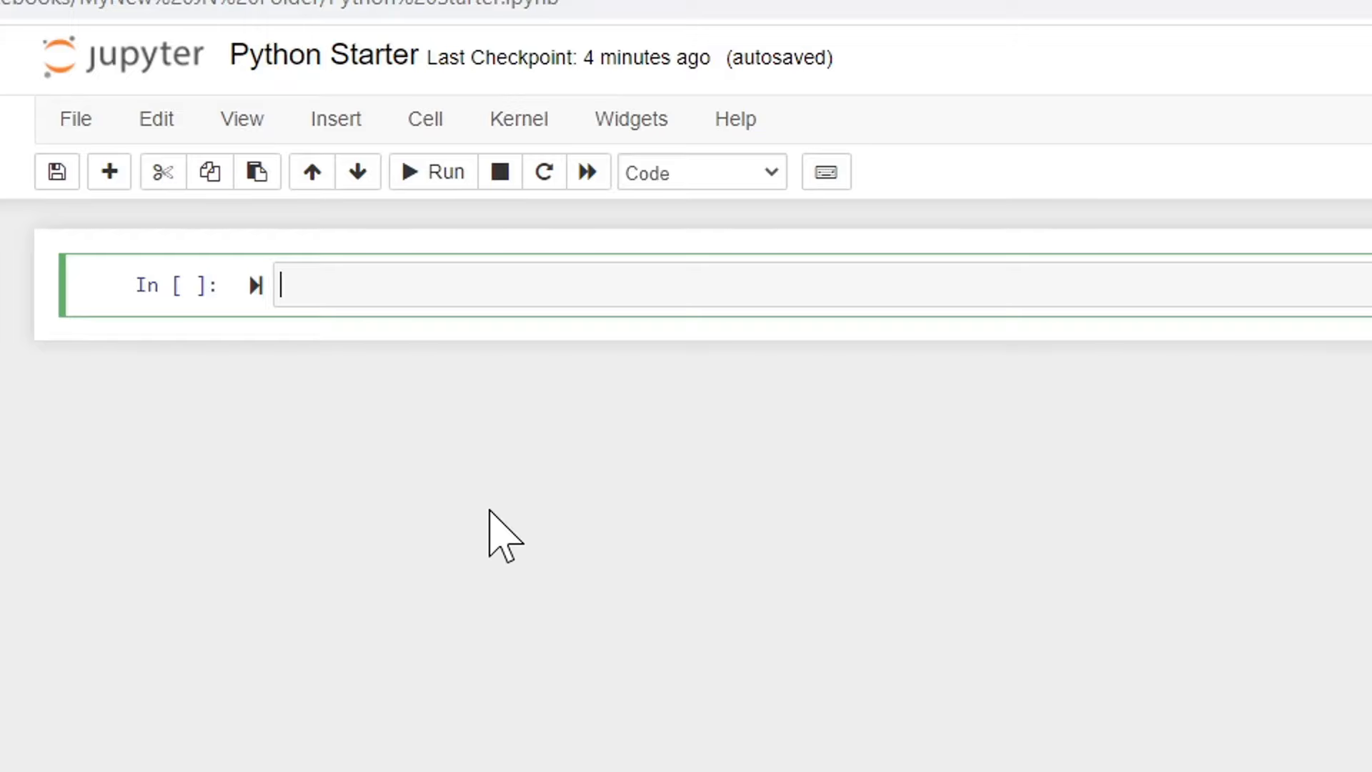
Write <h1 style="font-size:3rem;color:orange;">Jupyter Notebook Tutorial</h1> in the first cell
text(<h1 style=)
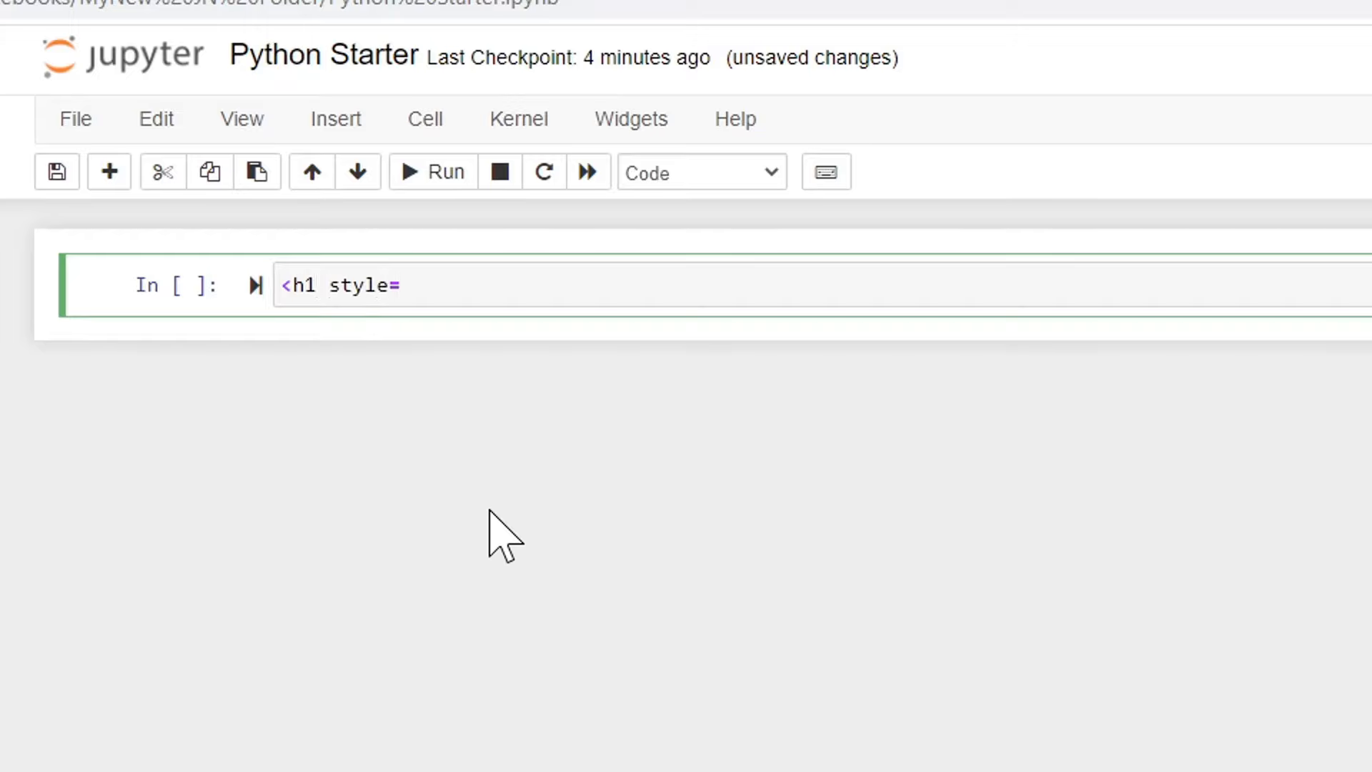
text("font)
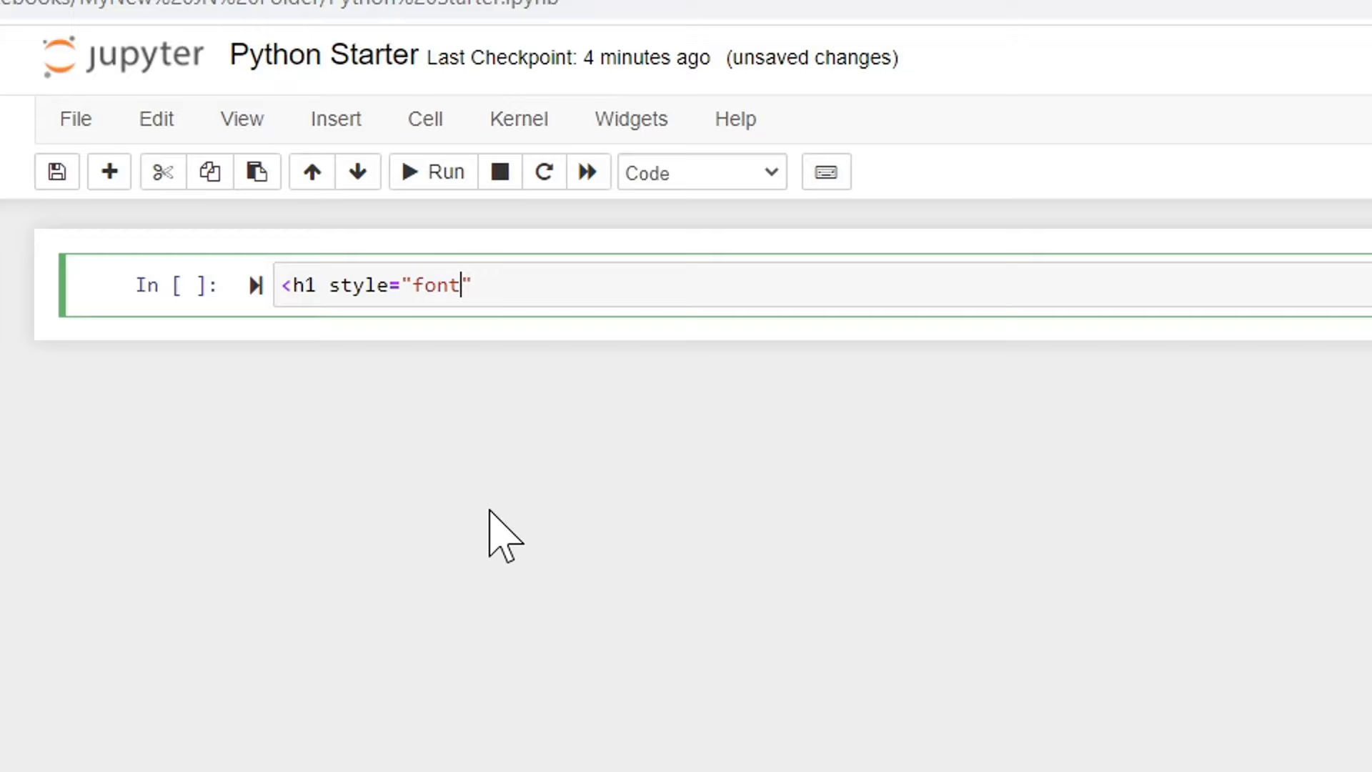
text(-sz)
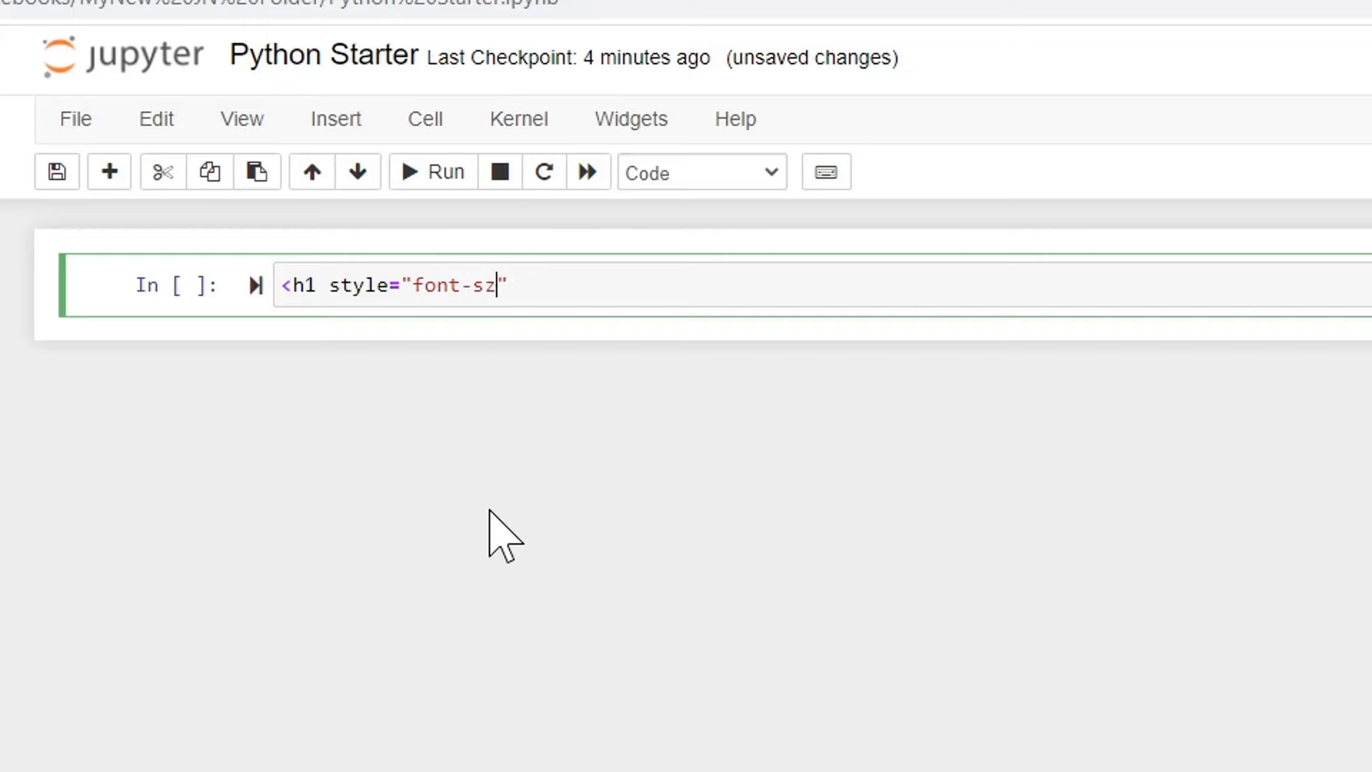
text(ize=3)
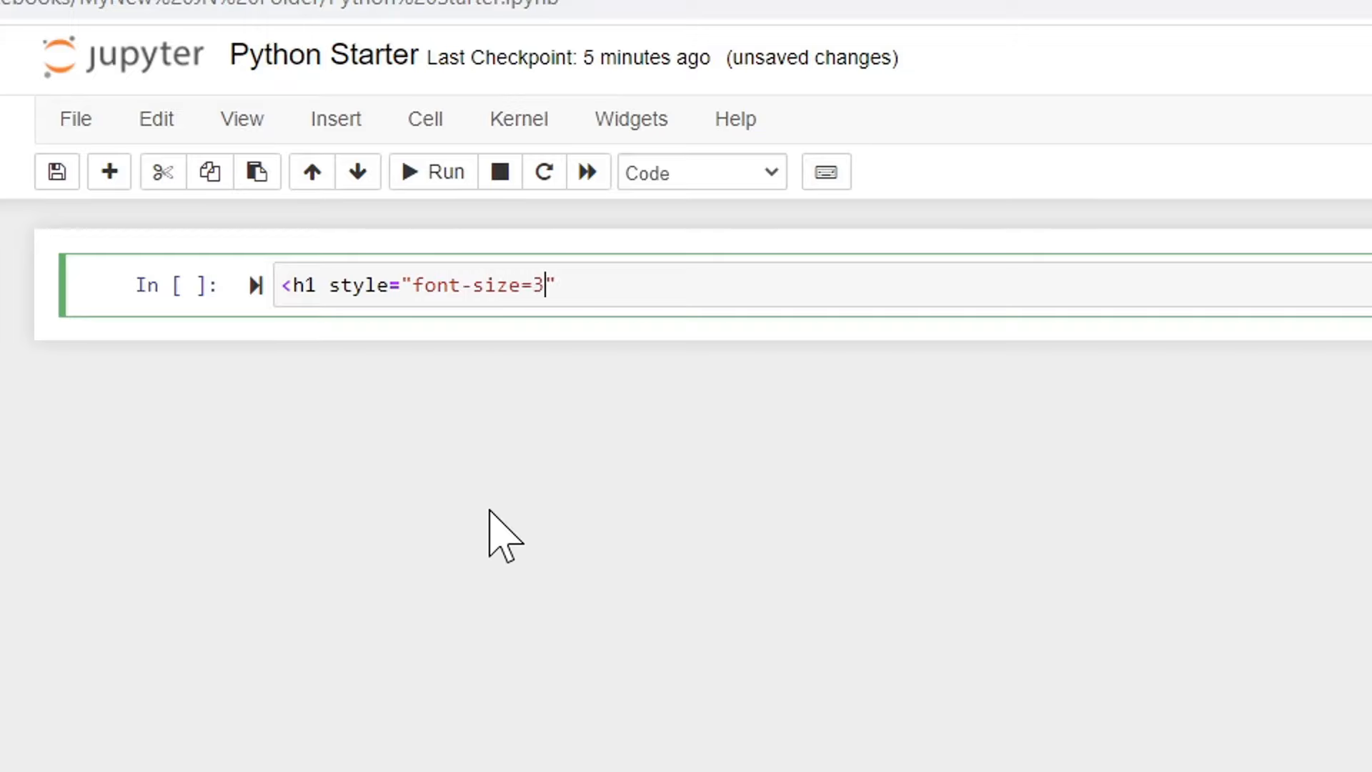
text(rem;)
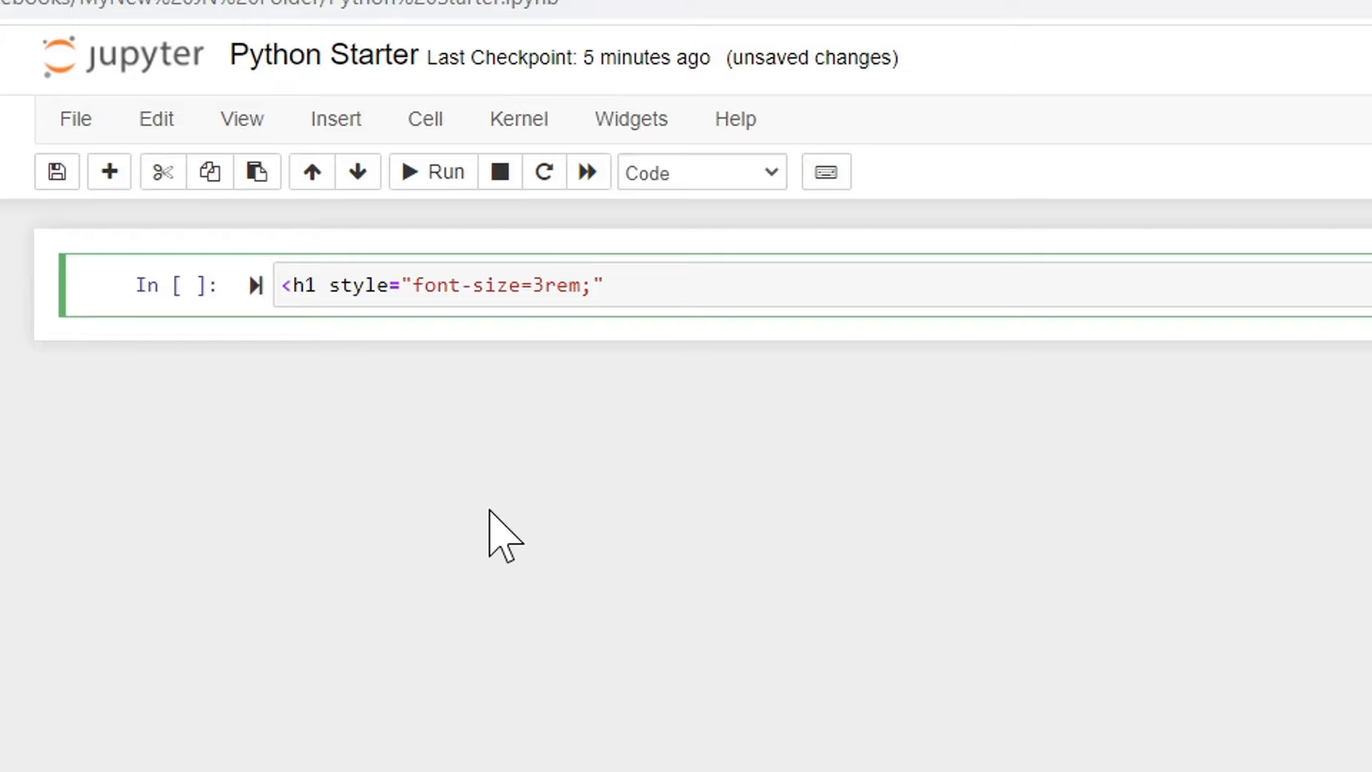
text(colo)
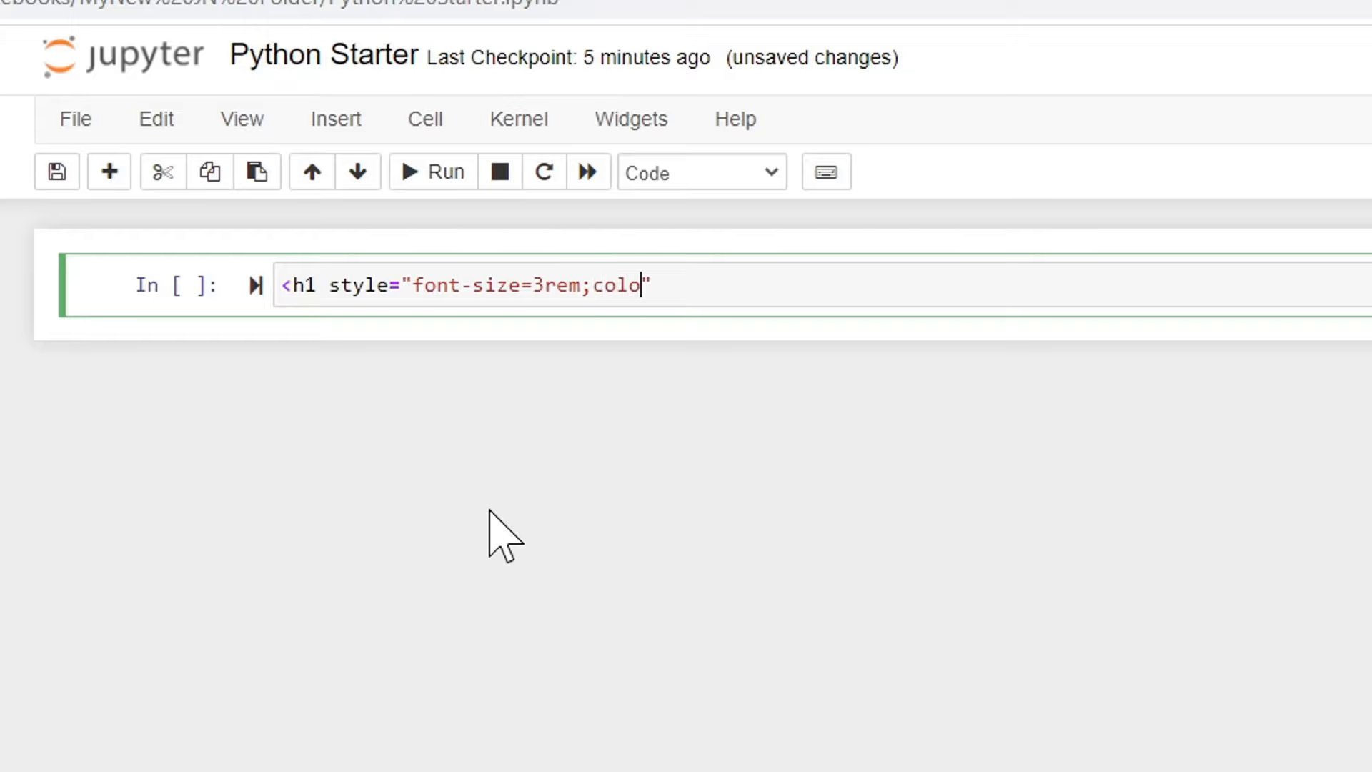
text(r)
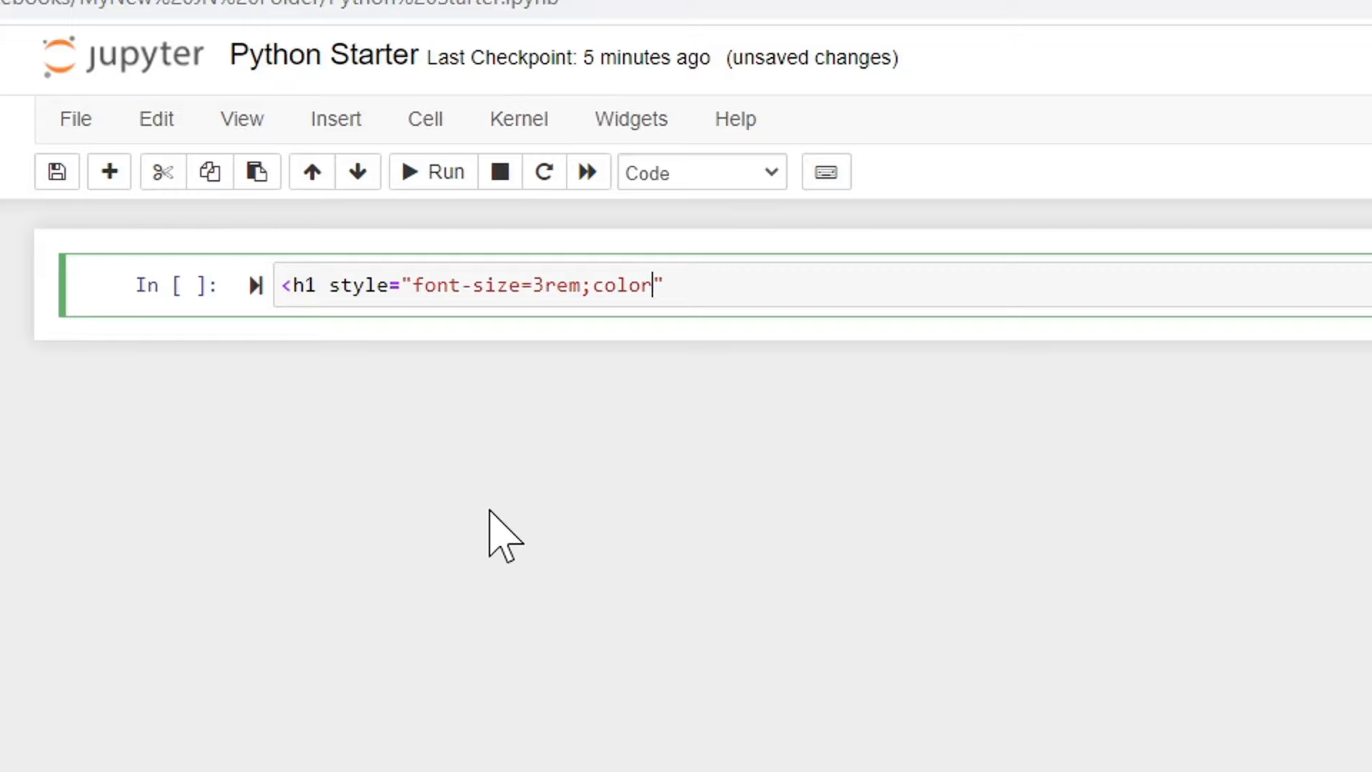
text(:orange")
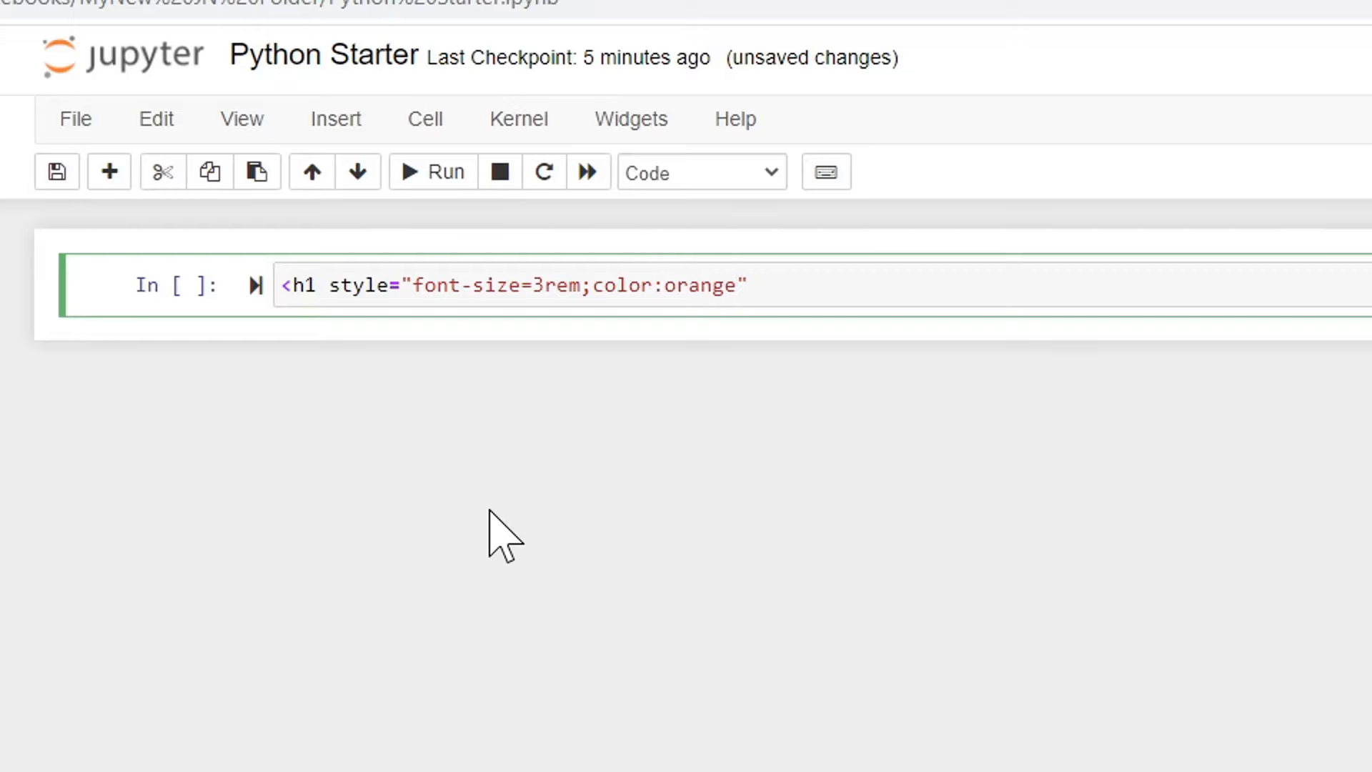
text(;)
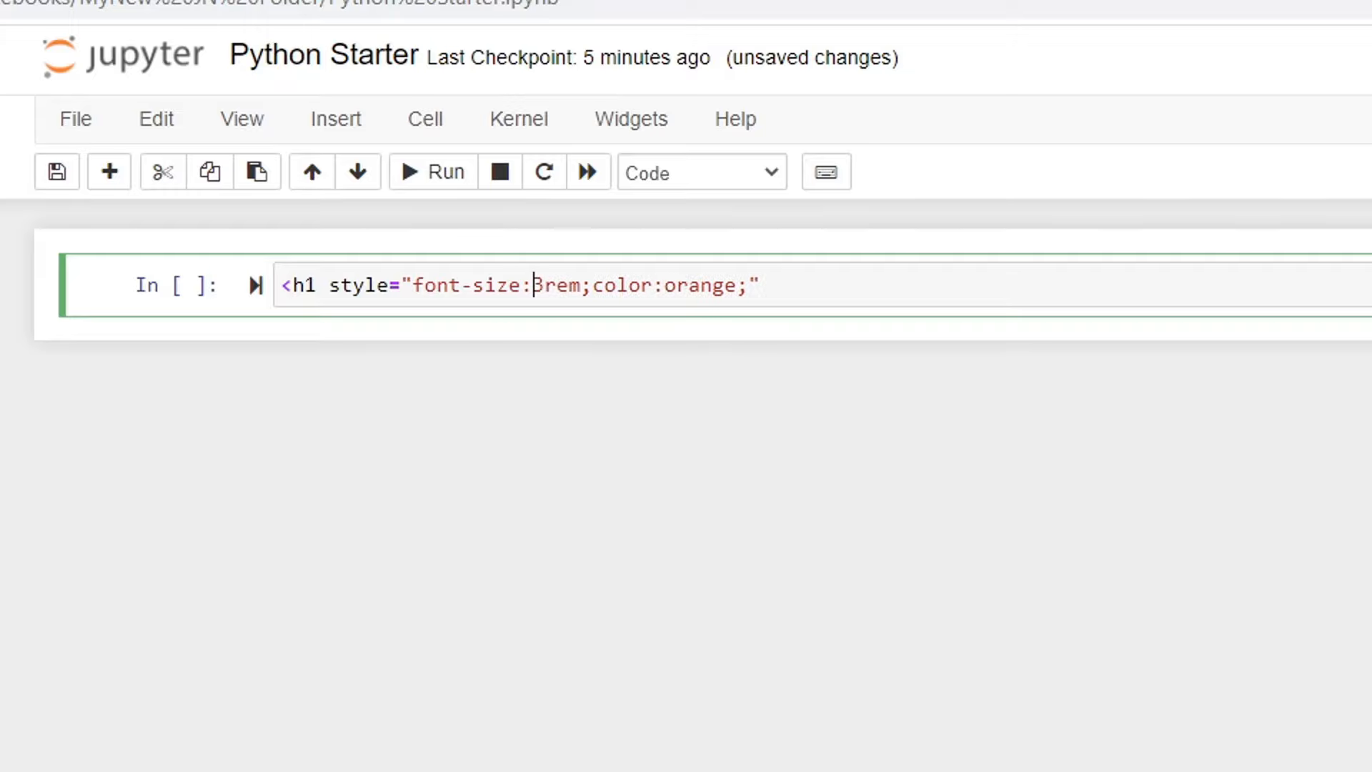
text(>)
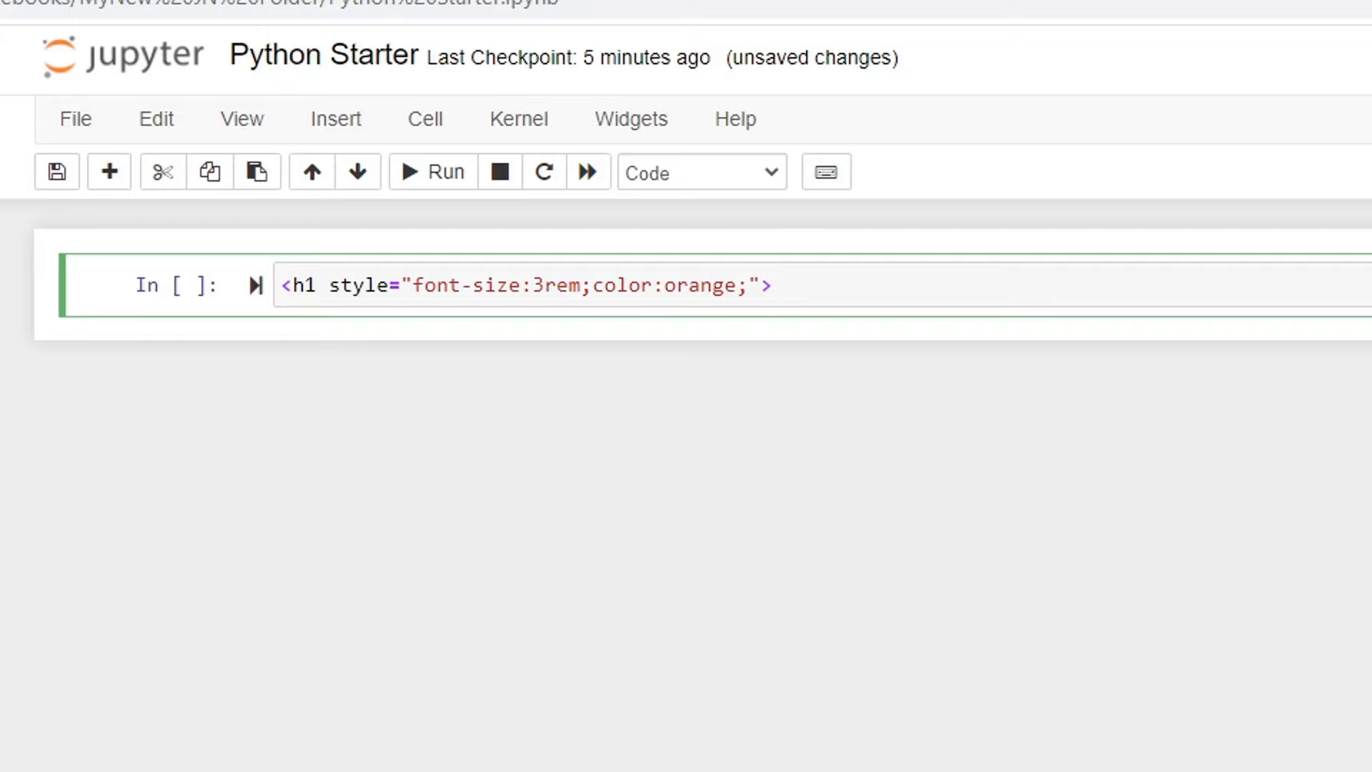
text(Jupyt)
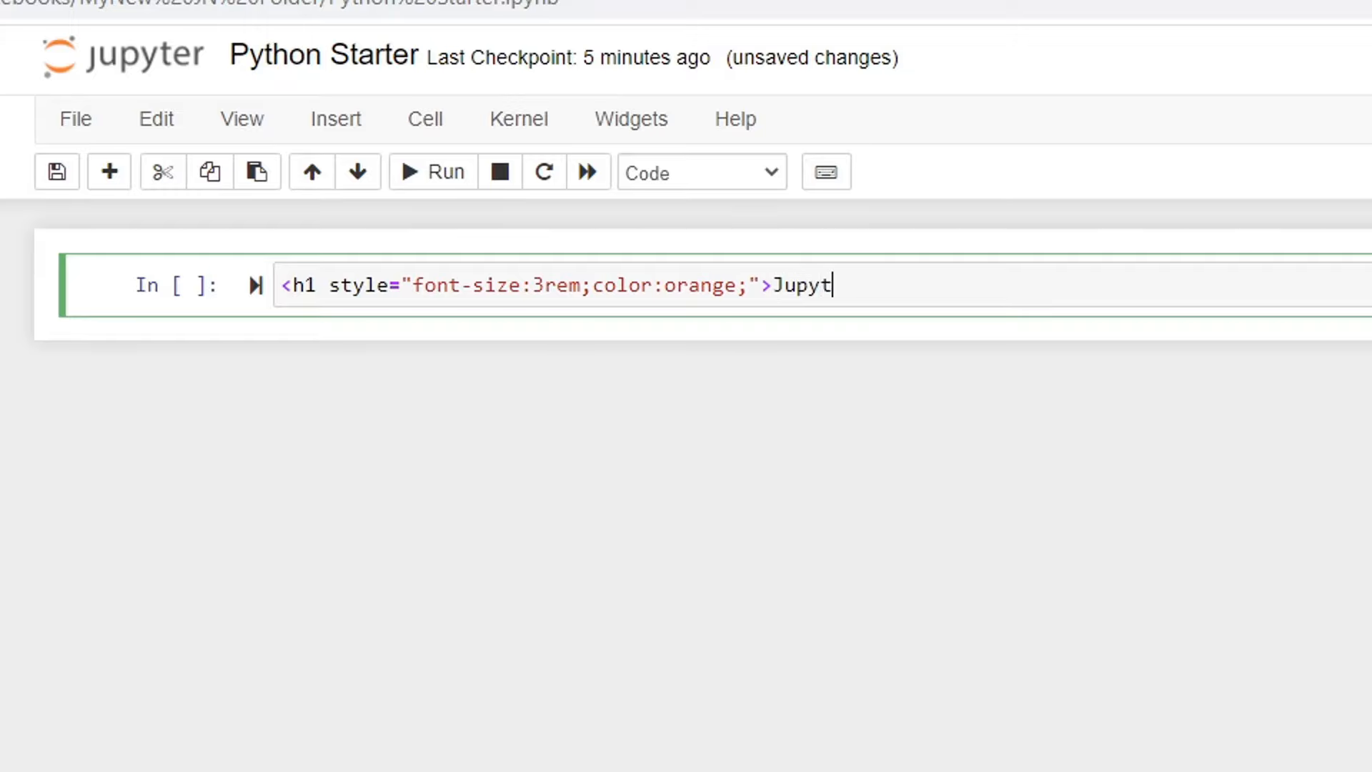
text(er Not)
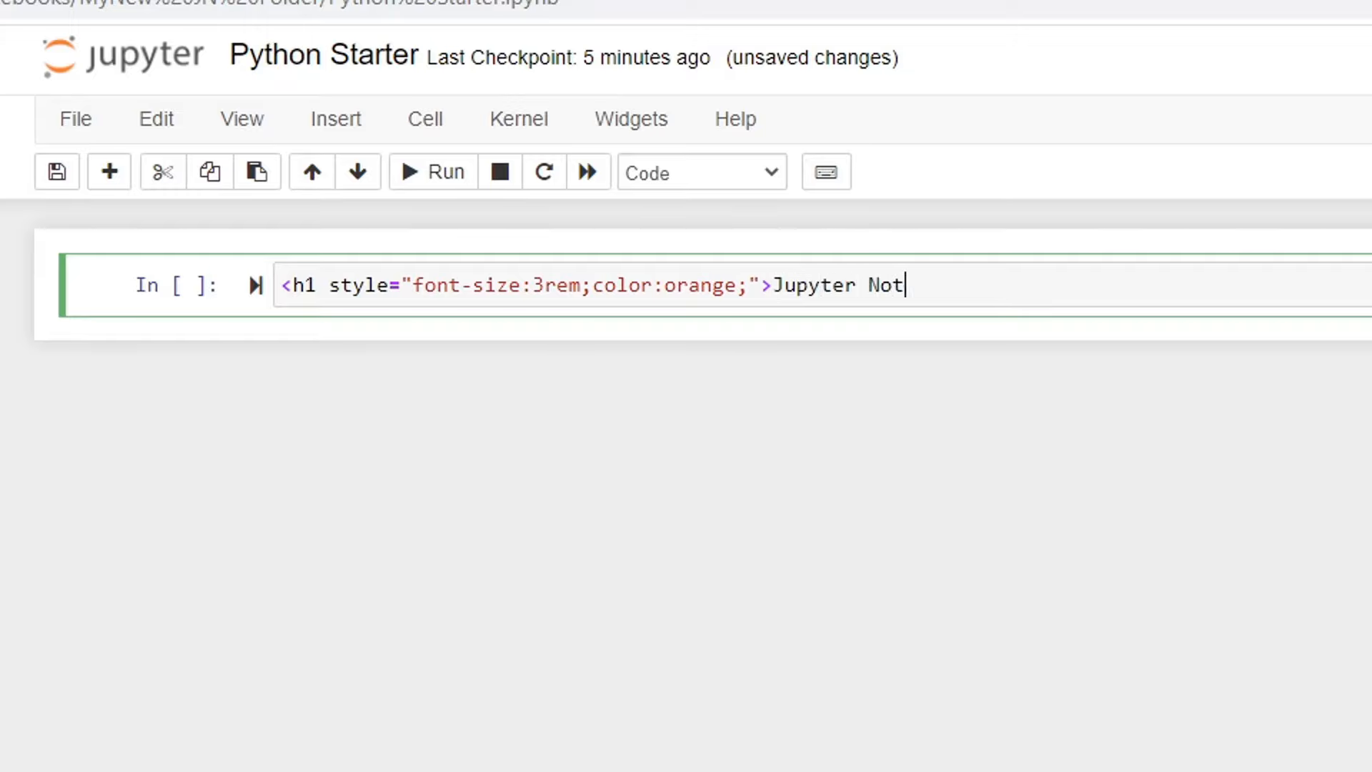
text(ebook Tut)
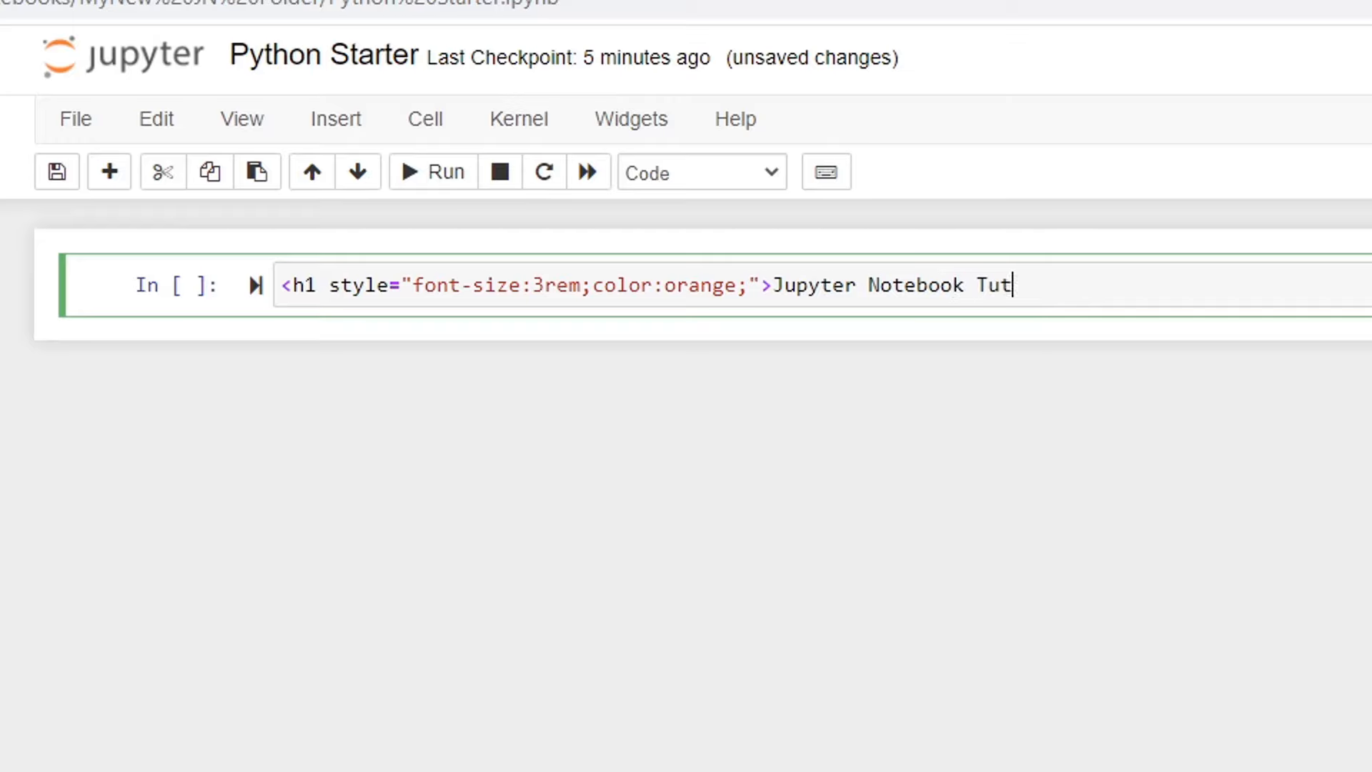
text(orial</h1>)
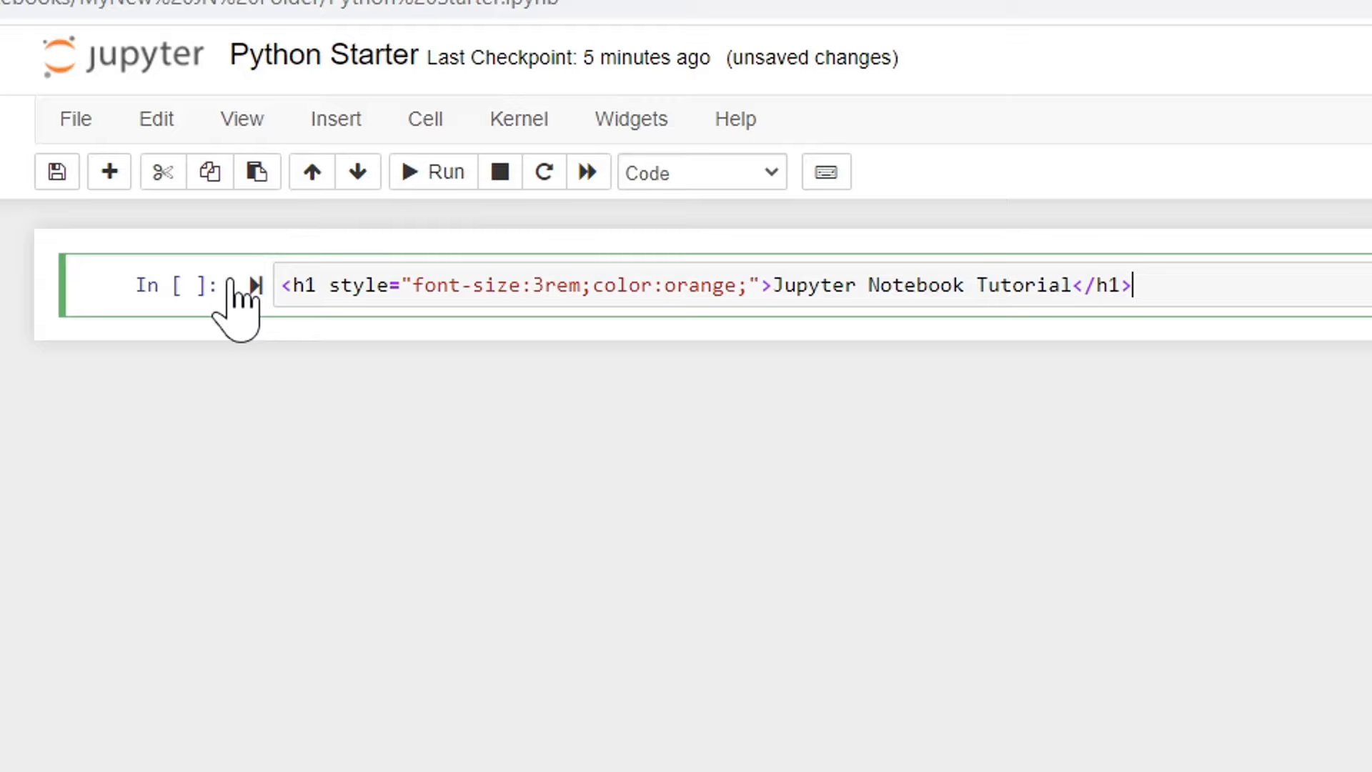
click(701, 171)
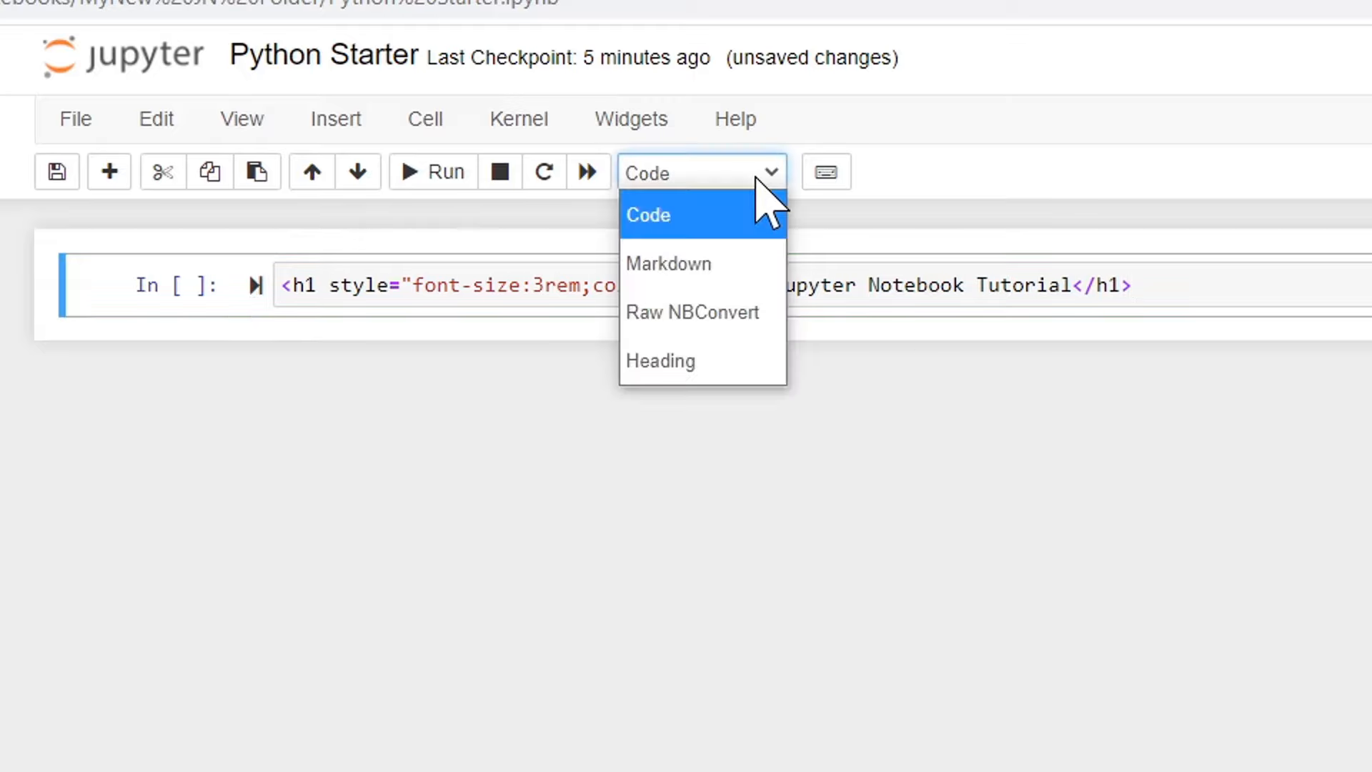
Make the title cell Markdown and render the orange Jupyter Notebook Tutorial heading
click(668, 263)
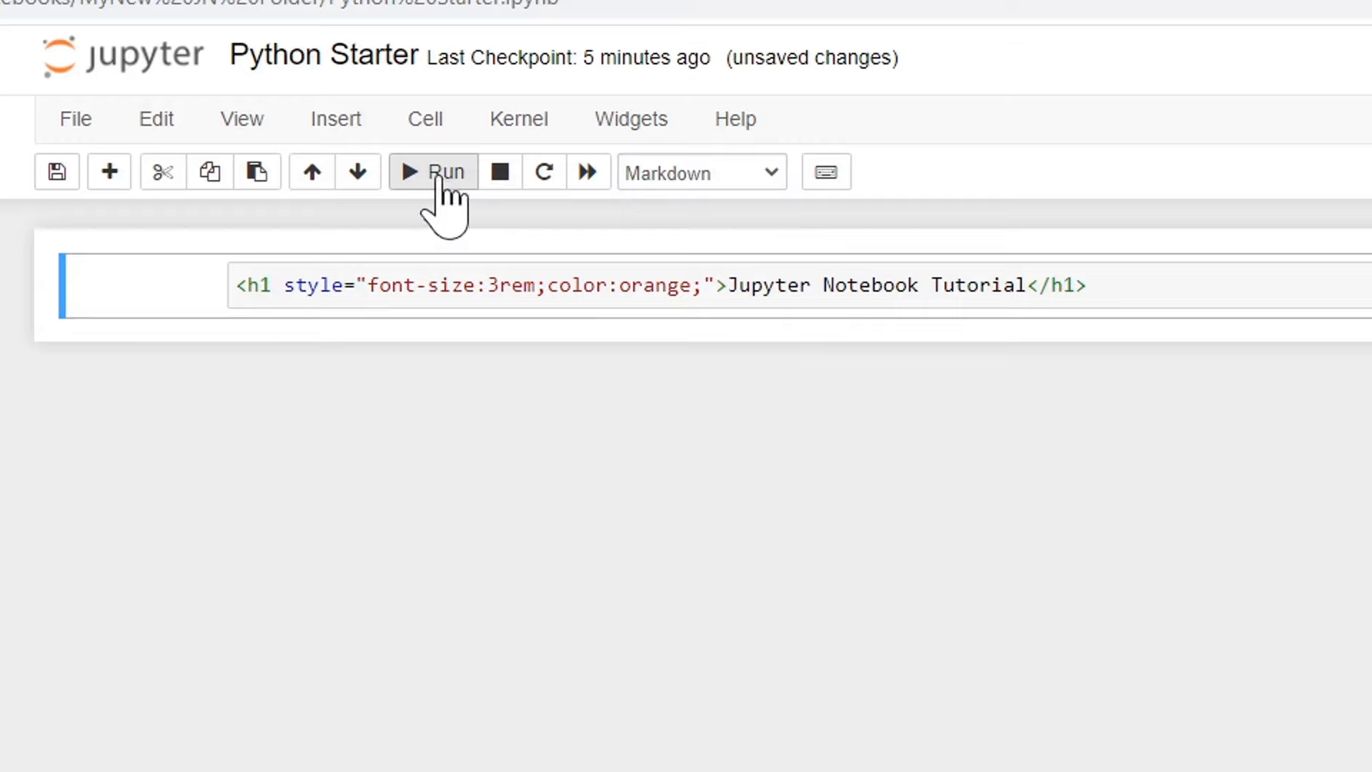
click(432, 170)
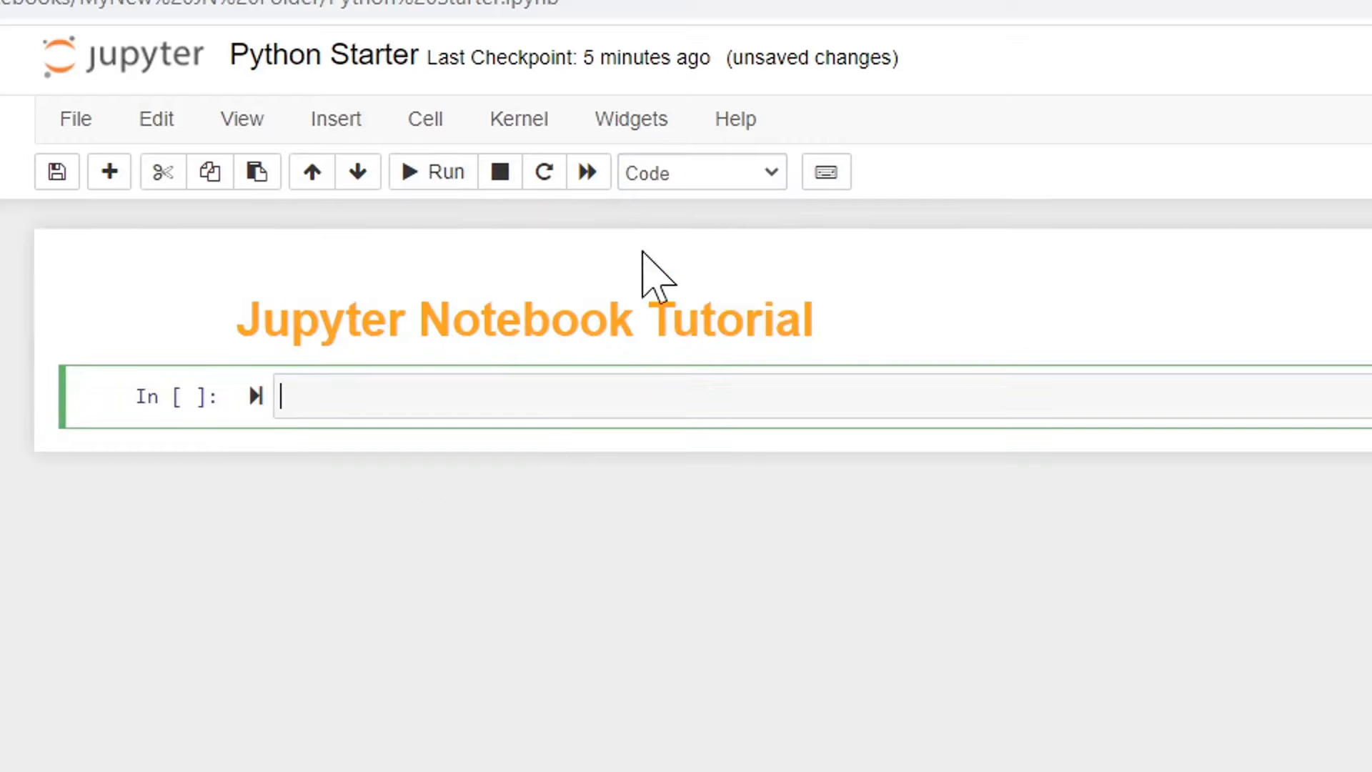
Make the next cell a Markdown heading reading 'Python for Beginners'
click(701, 171)
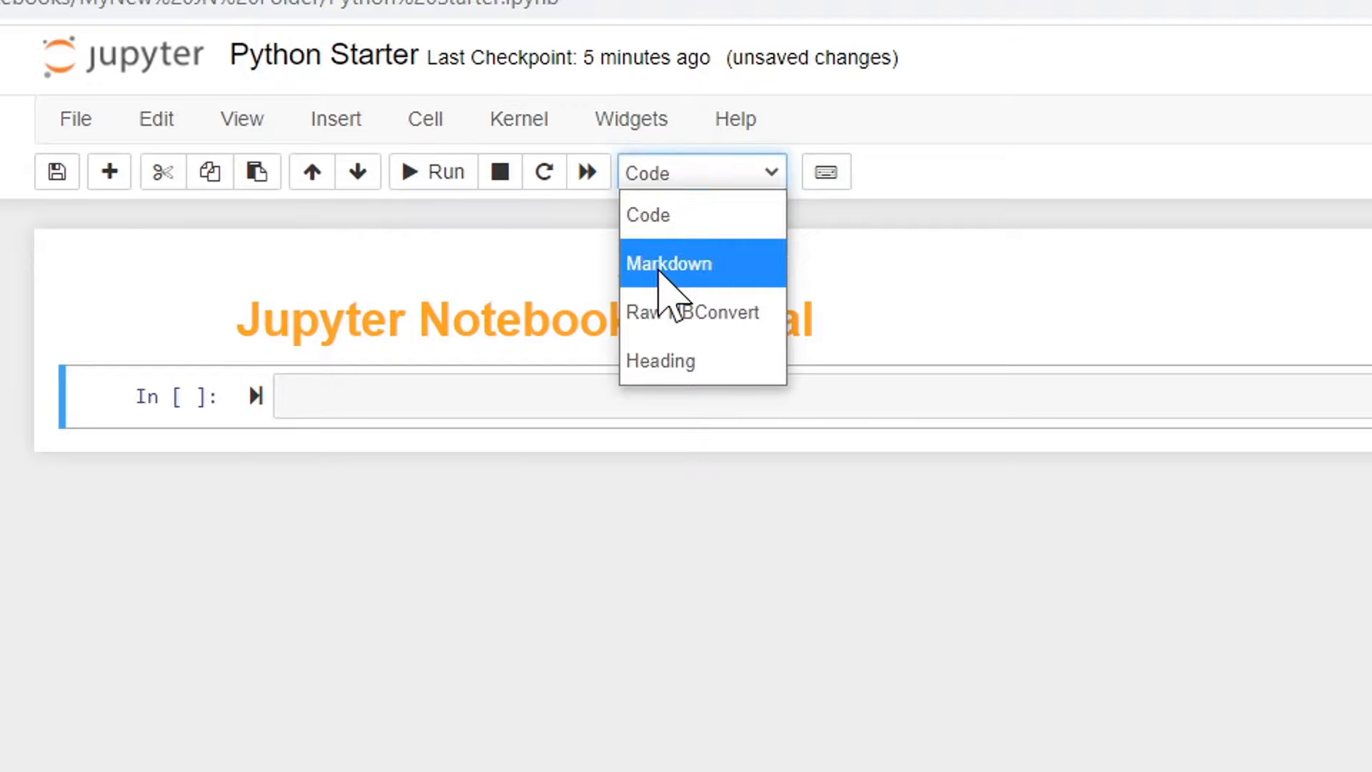
click(668, 263)
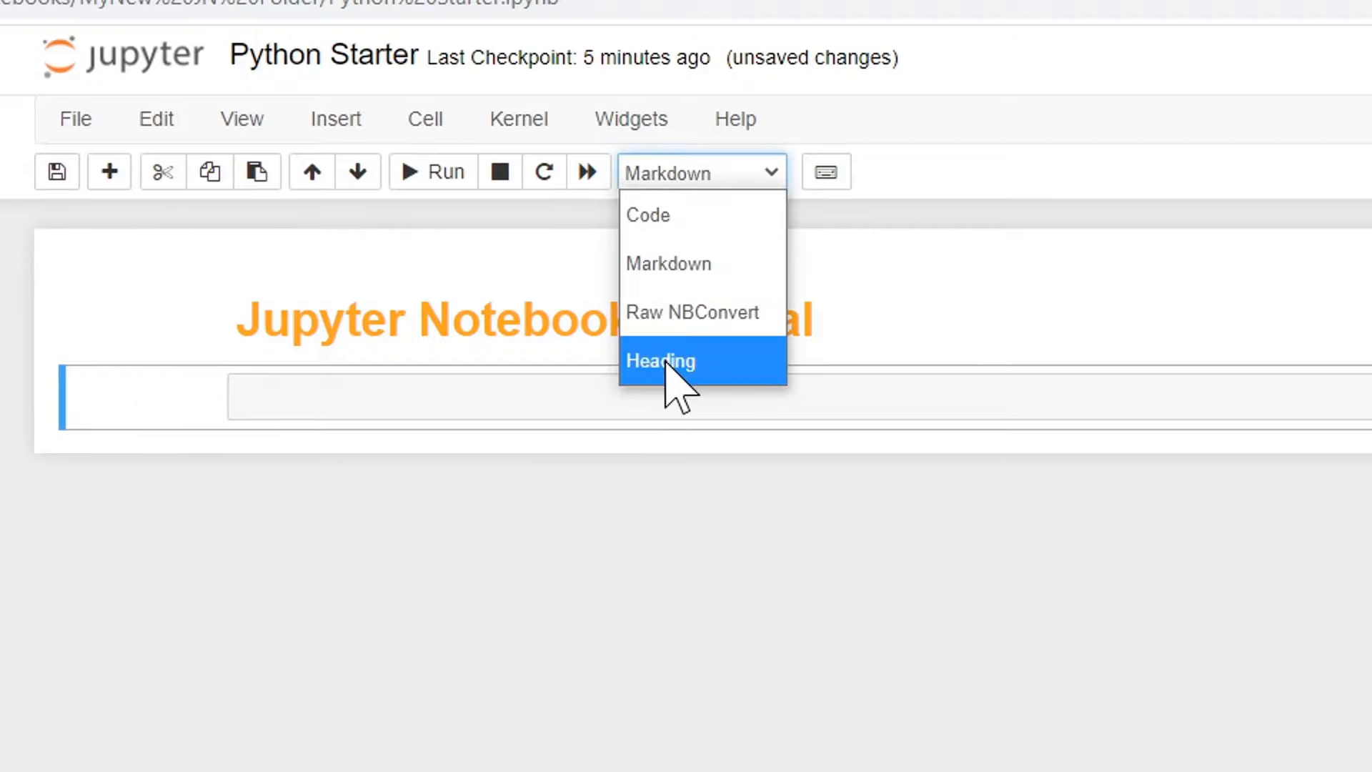
click(661, 360)
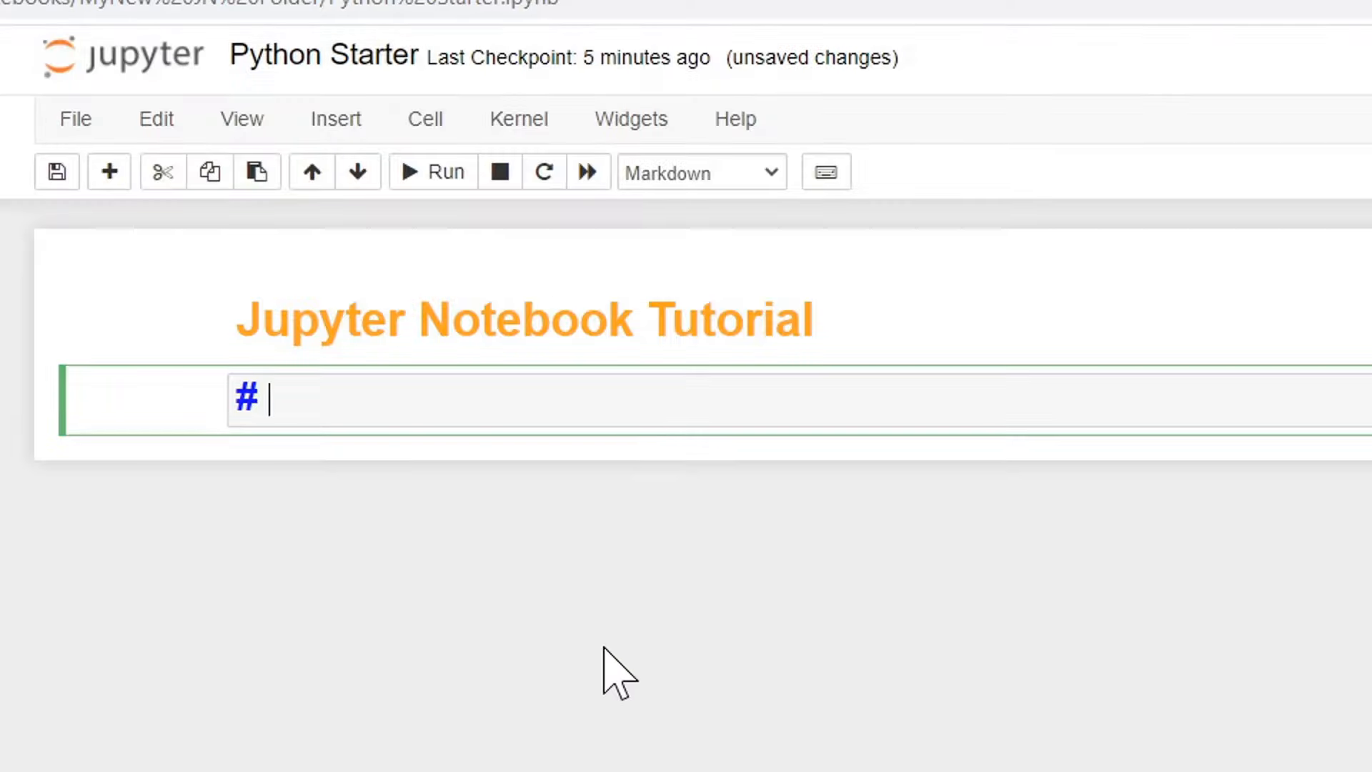
text(Python)
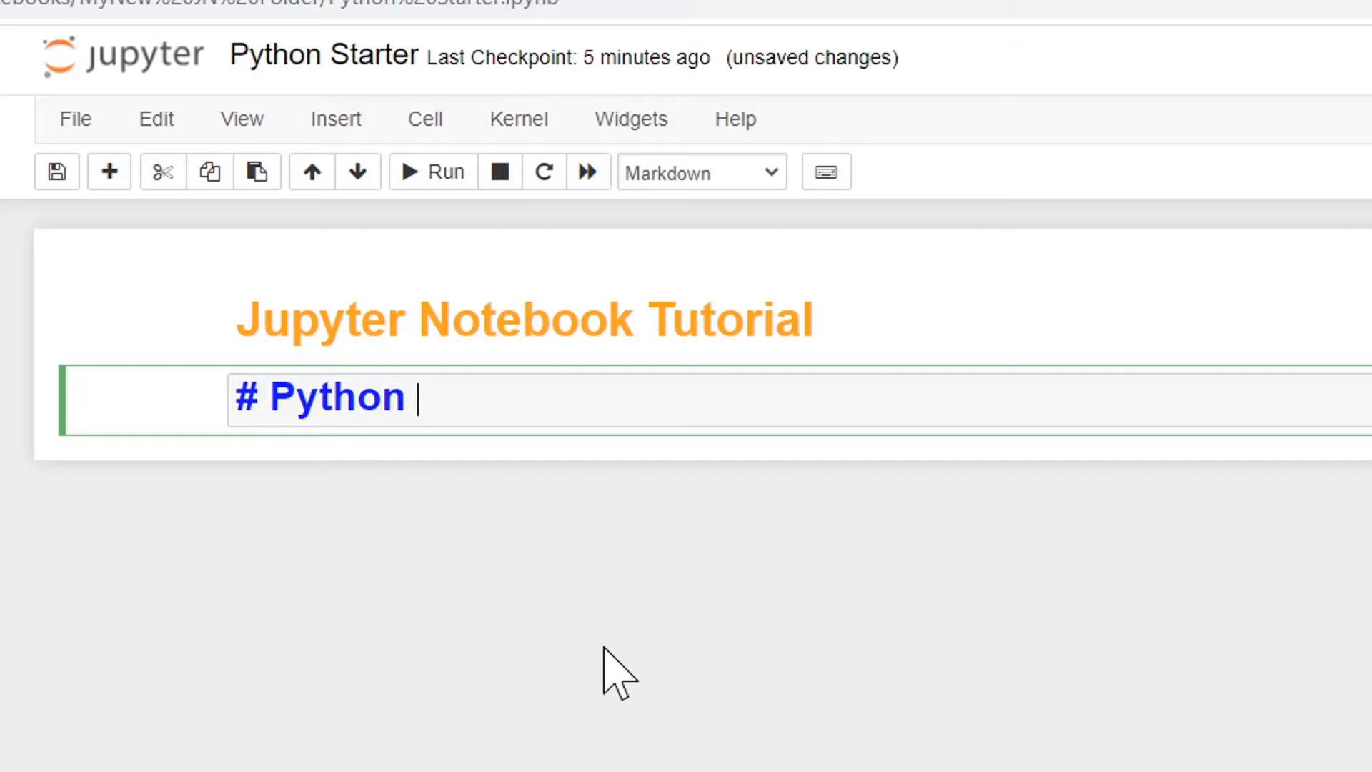
text(for)
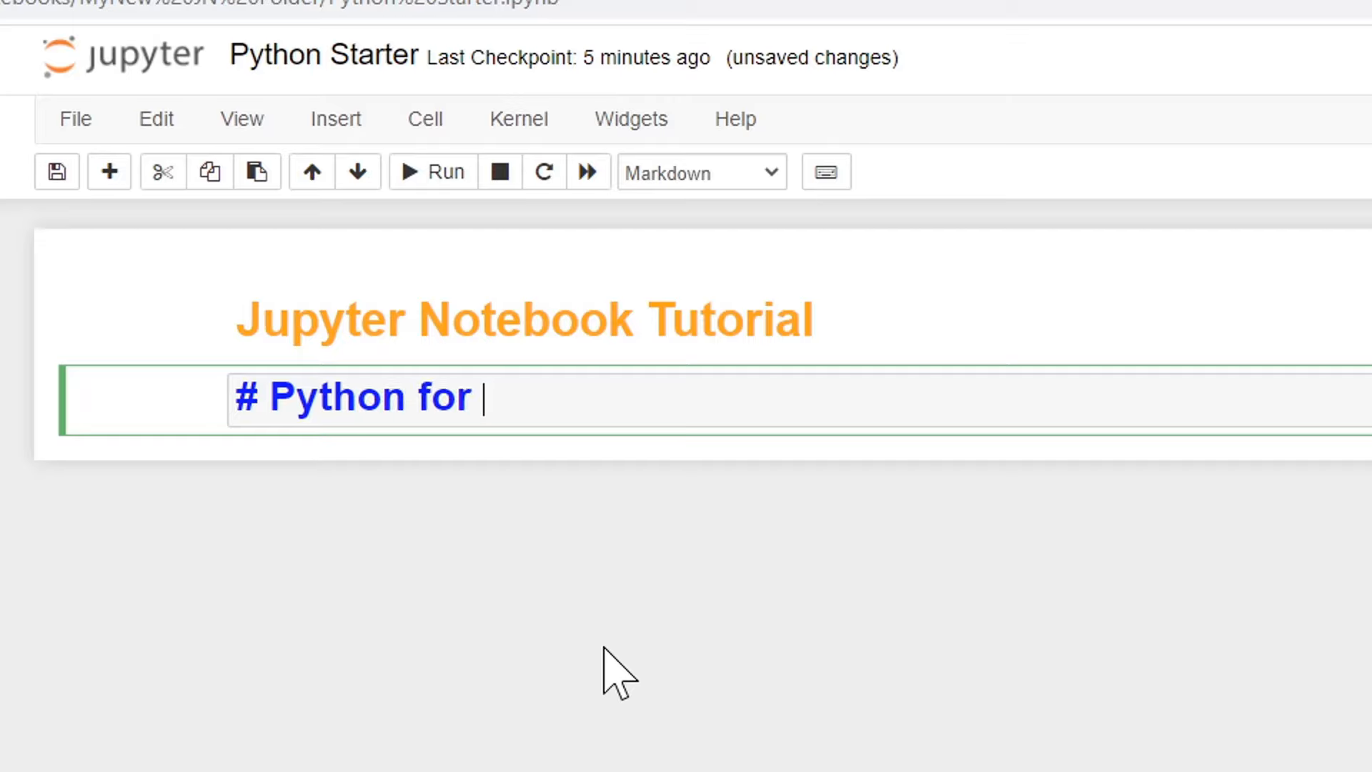
text(Beginners)
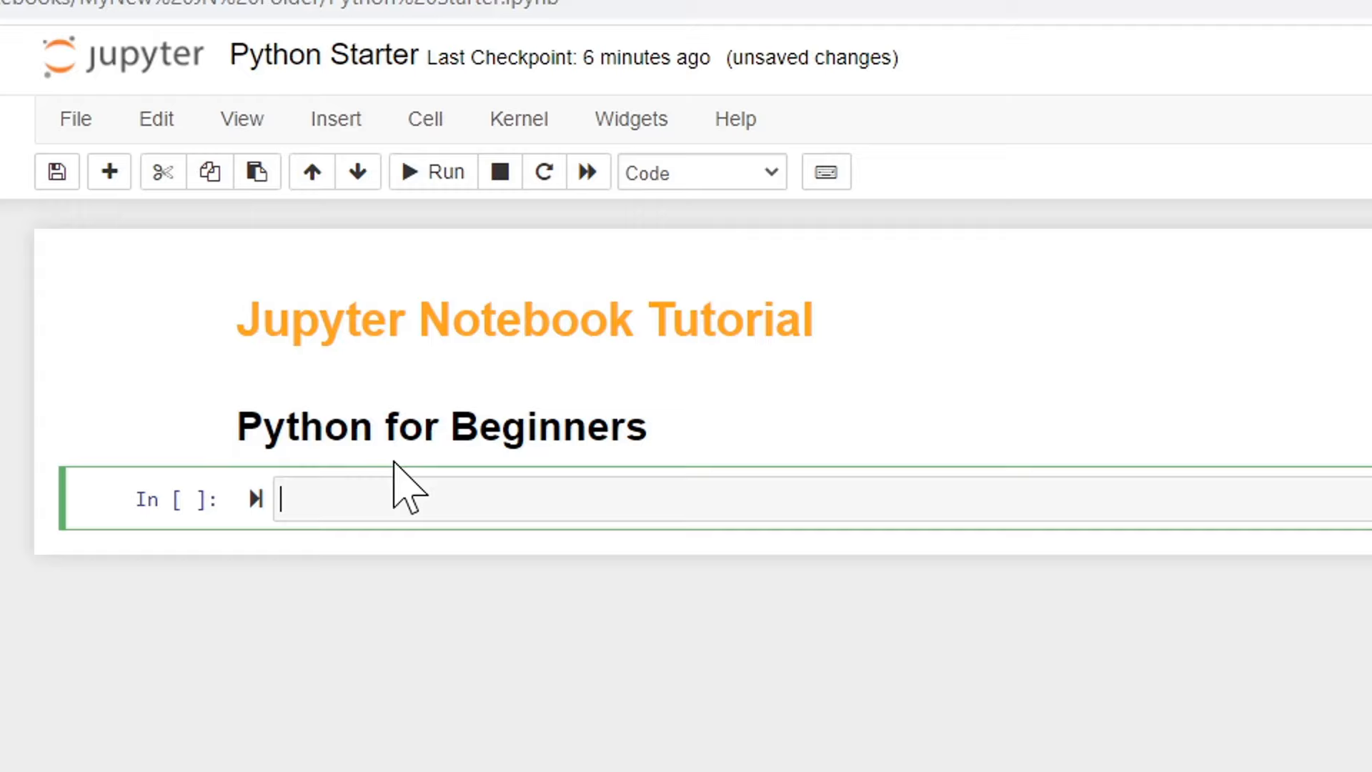
mouse_move(220, 371)
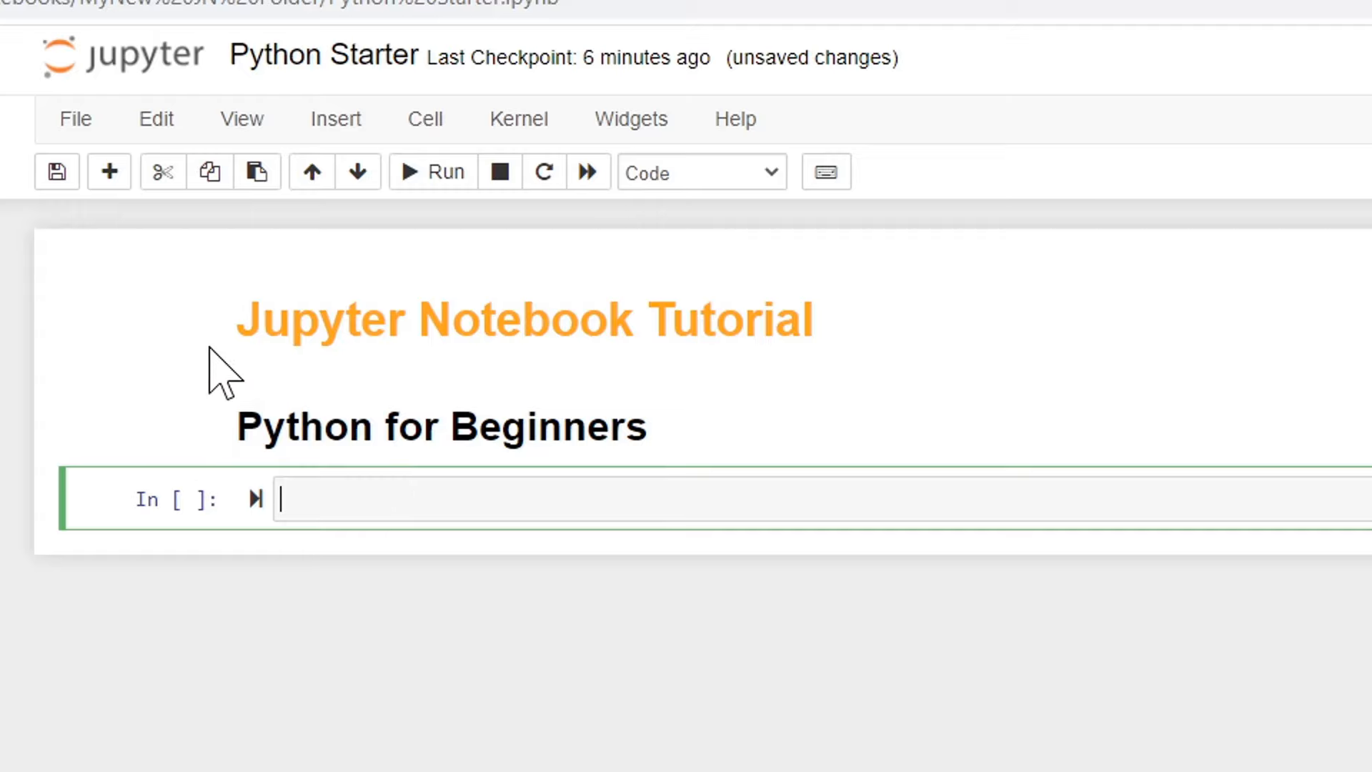
mouse_move(132, 407)
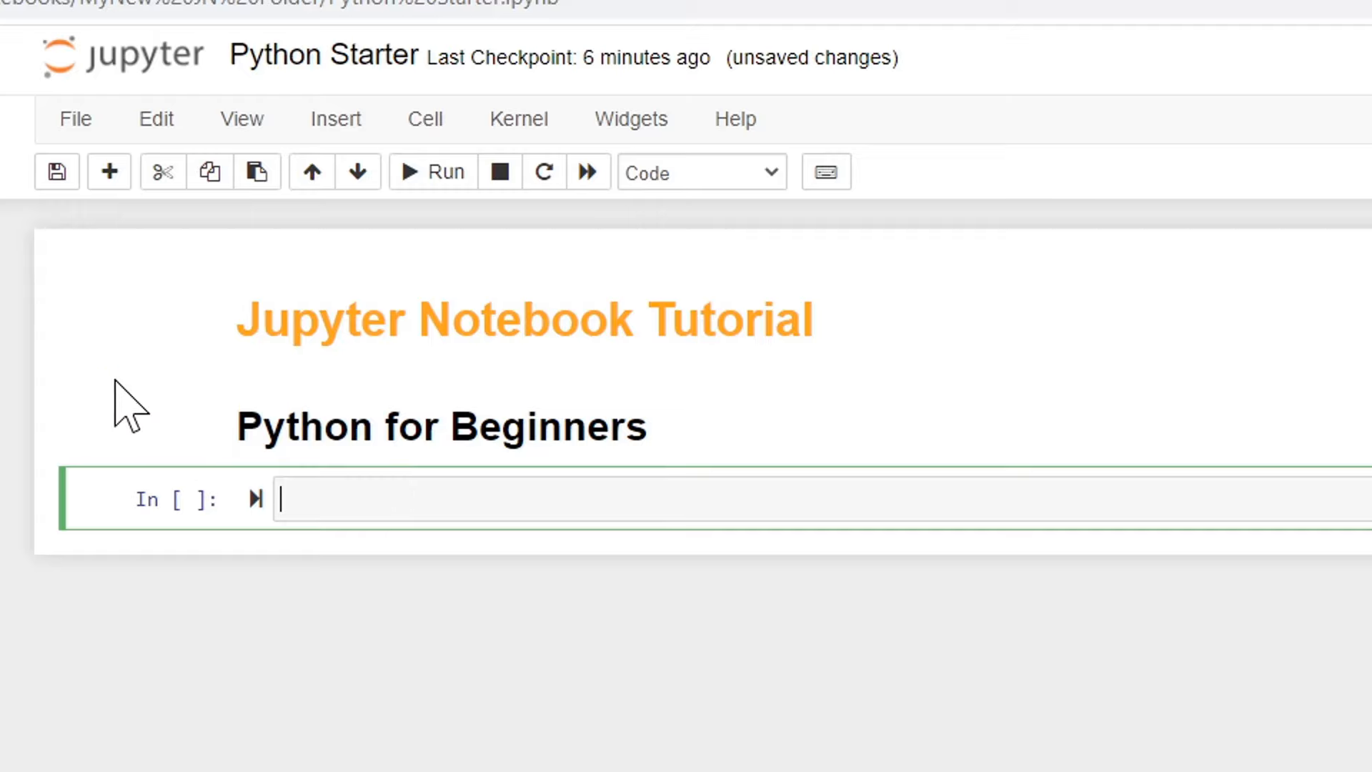
text(<img src="https://picsum.photos/id/0/400/400">)
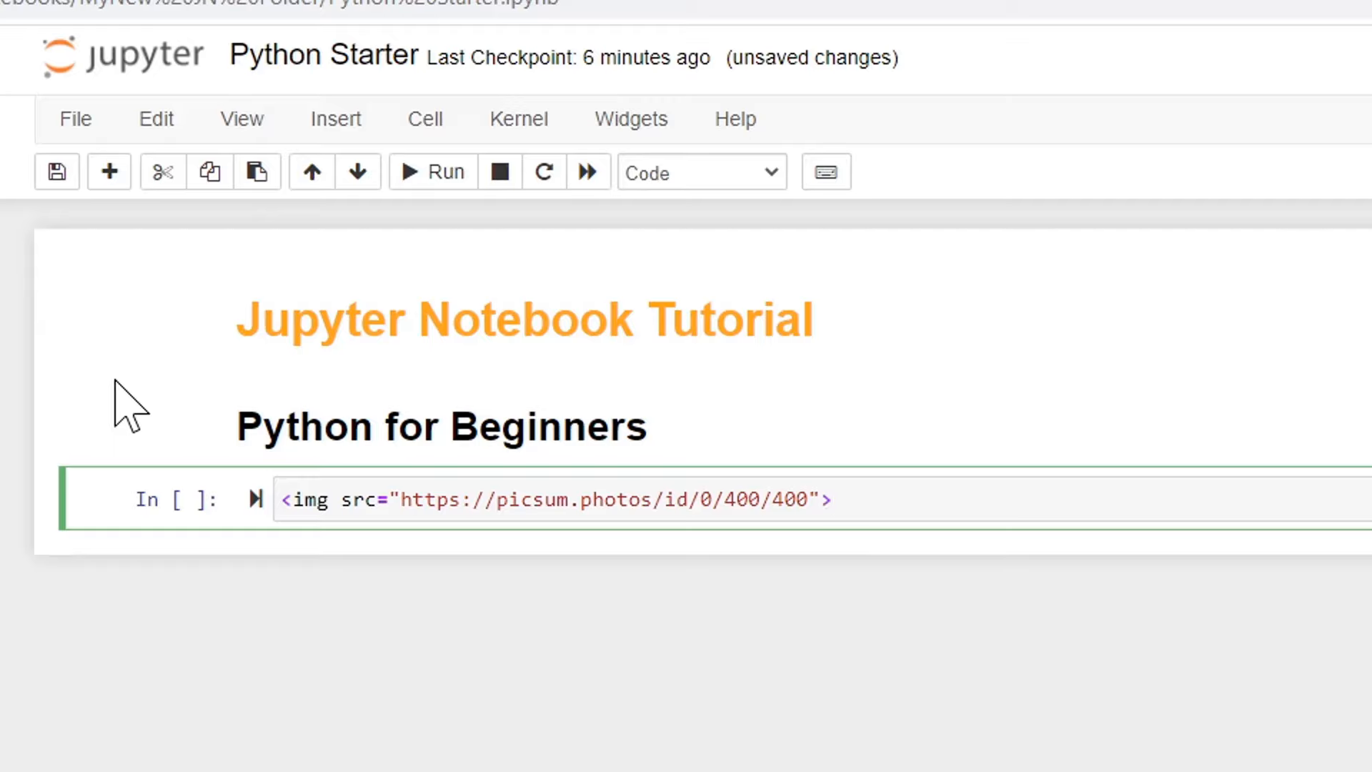
mouse_move(419, 547)
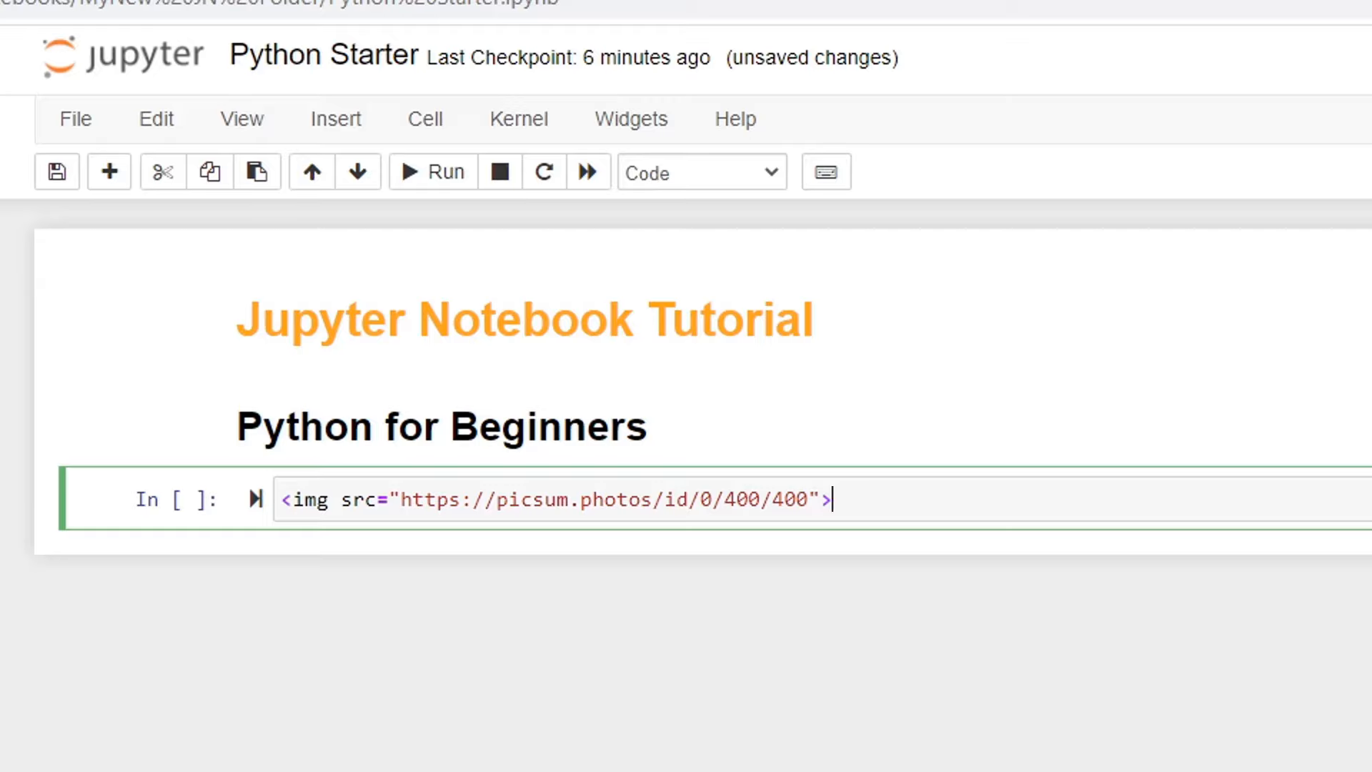
mouse_move(416, 259)
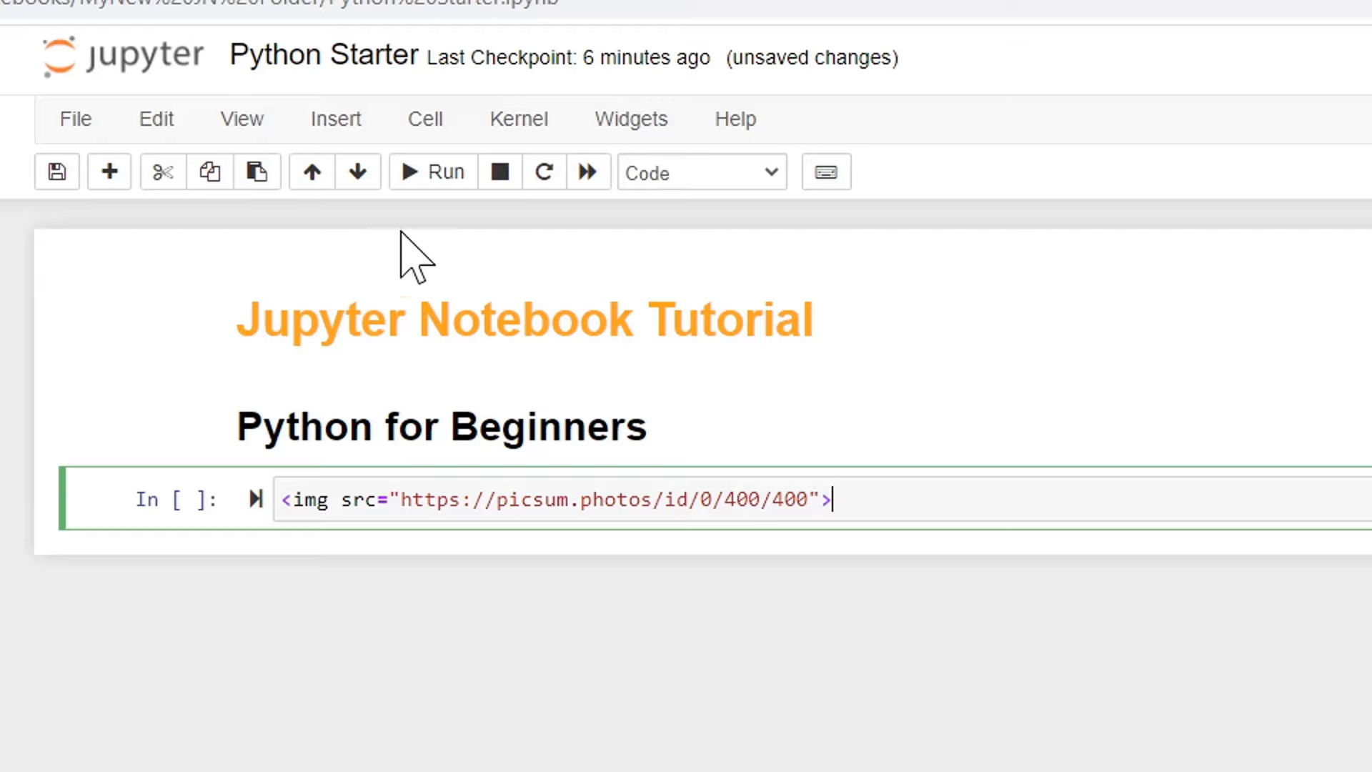
click(700, 172)
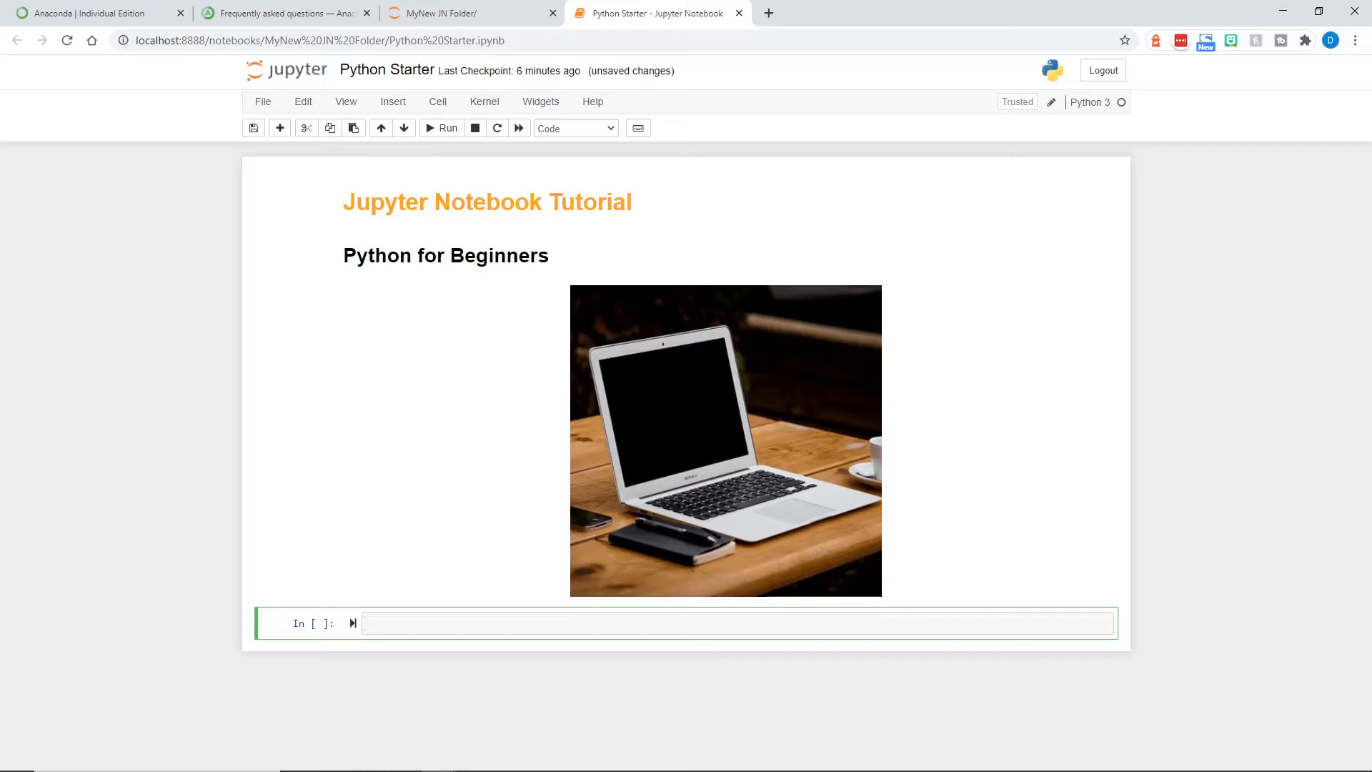
mouse_move(413, 576)
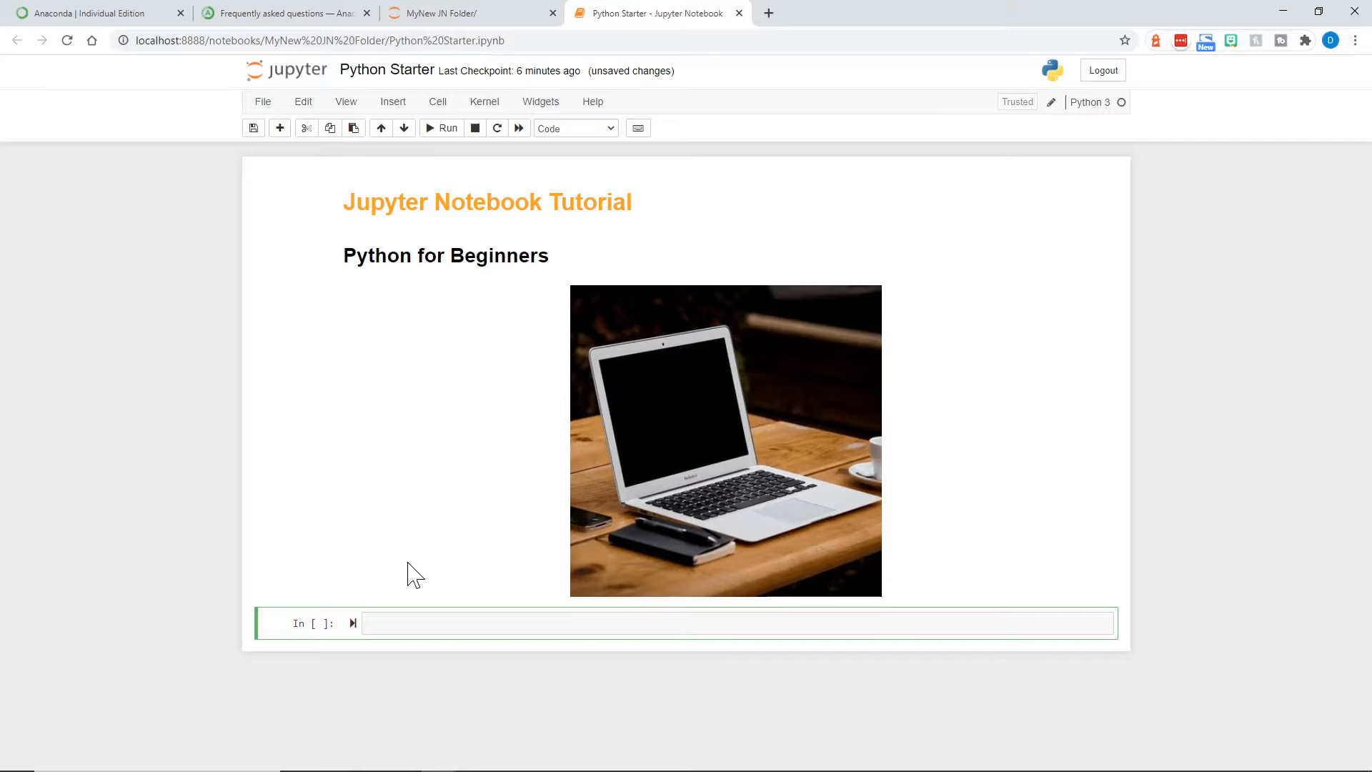
mouse_move(416, 577)
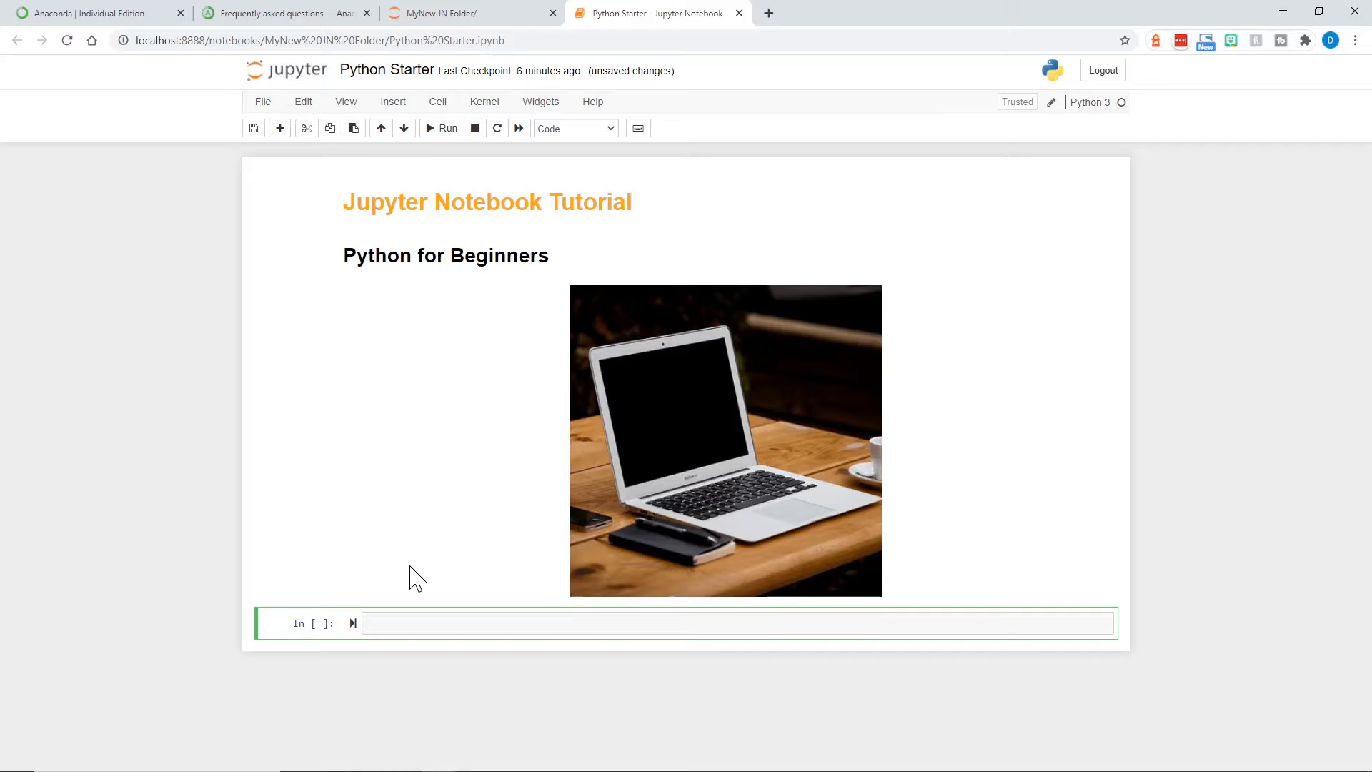
Add a rendered '## Basic Output' Markdown heading below the photo
click(574, 127)
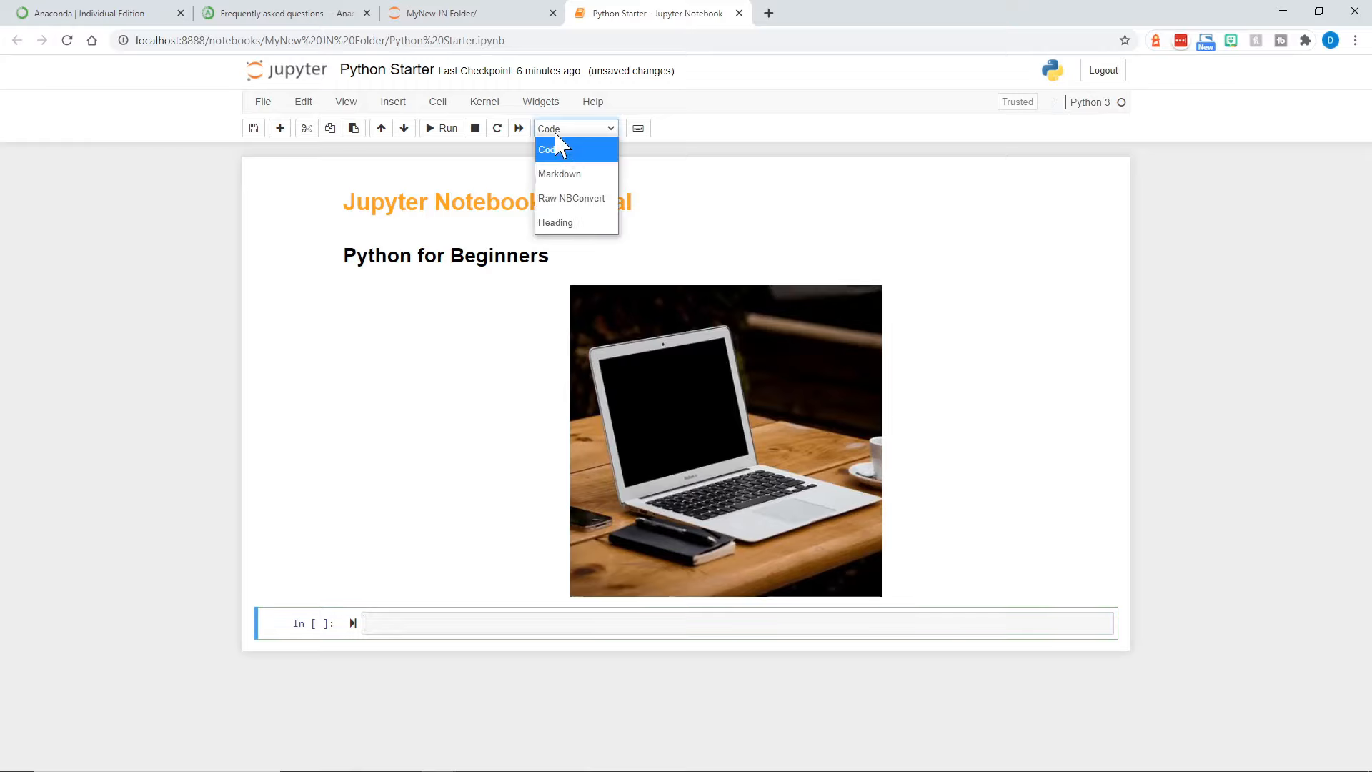
click(559, 173)
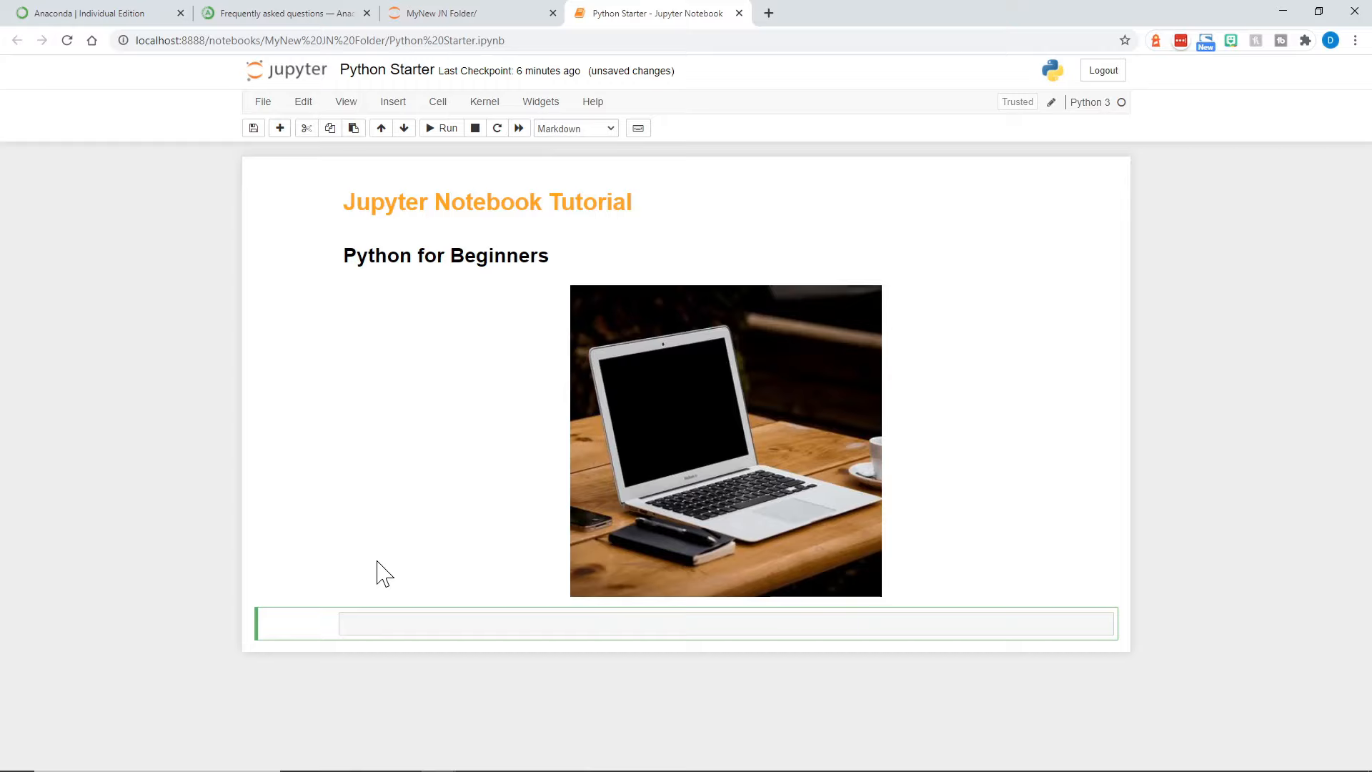
text(## Basic Ou)
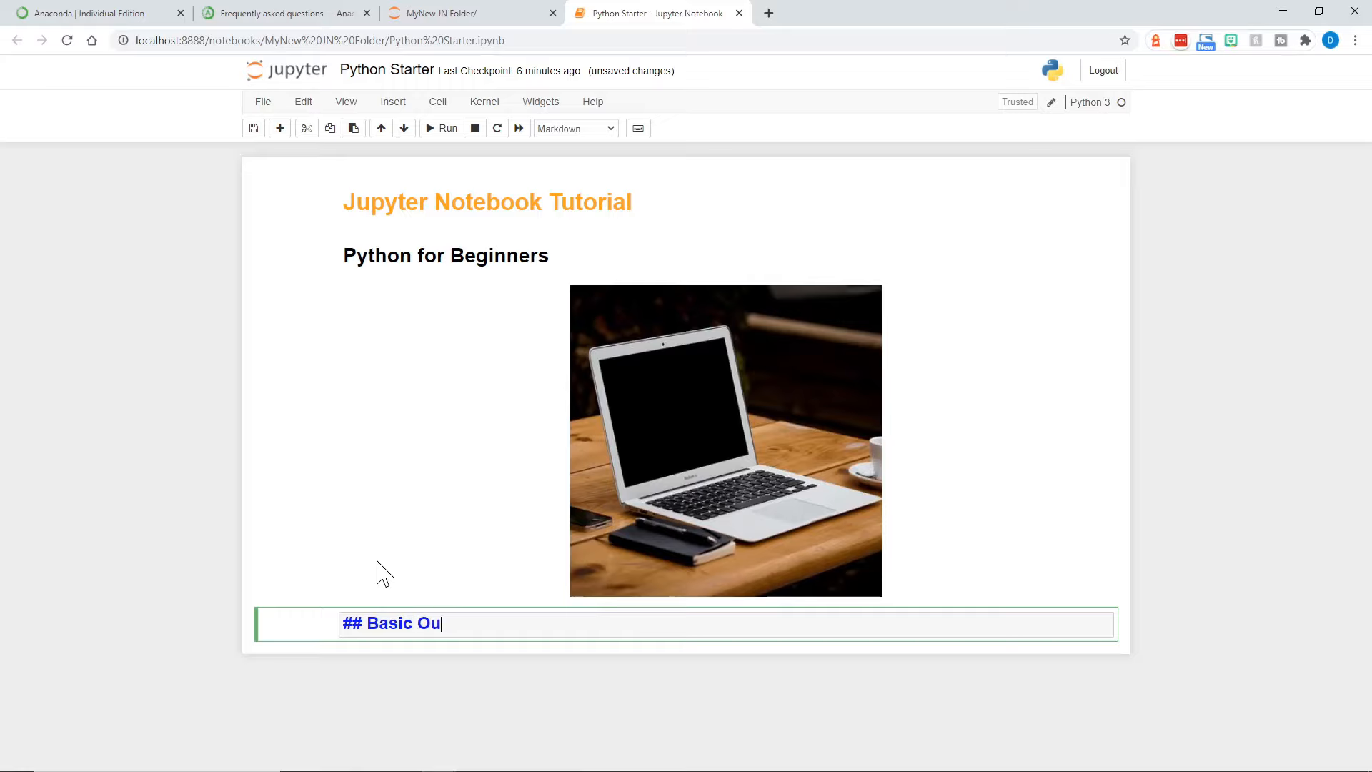
text(tput)
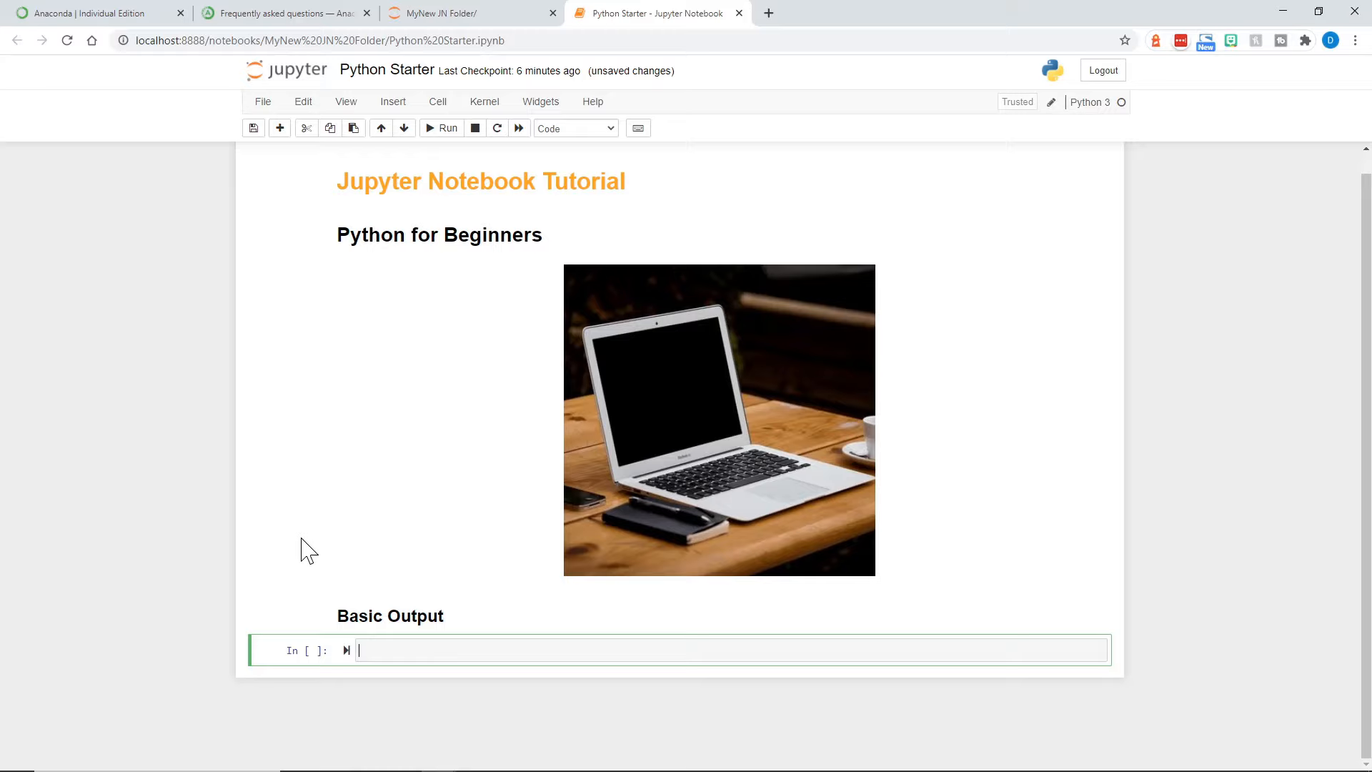
Write and run print("Hello World!") in the new code cell
text(print("Hello)
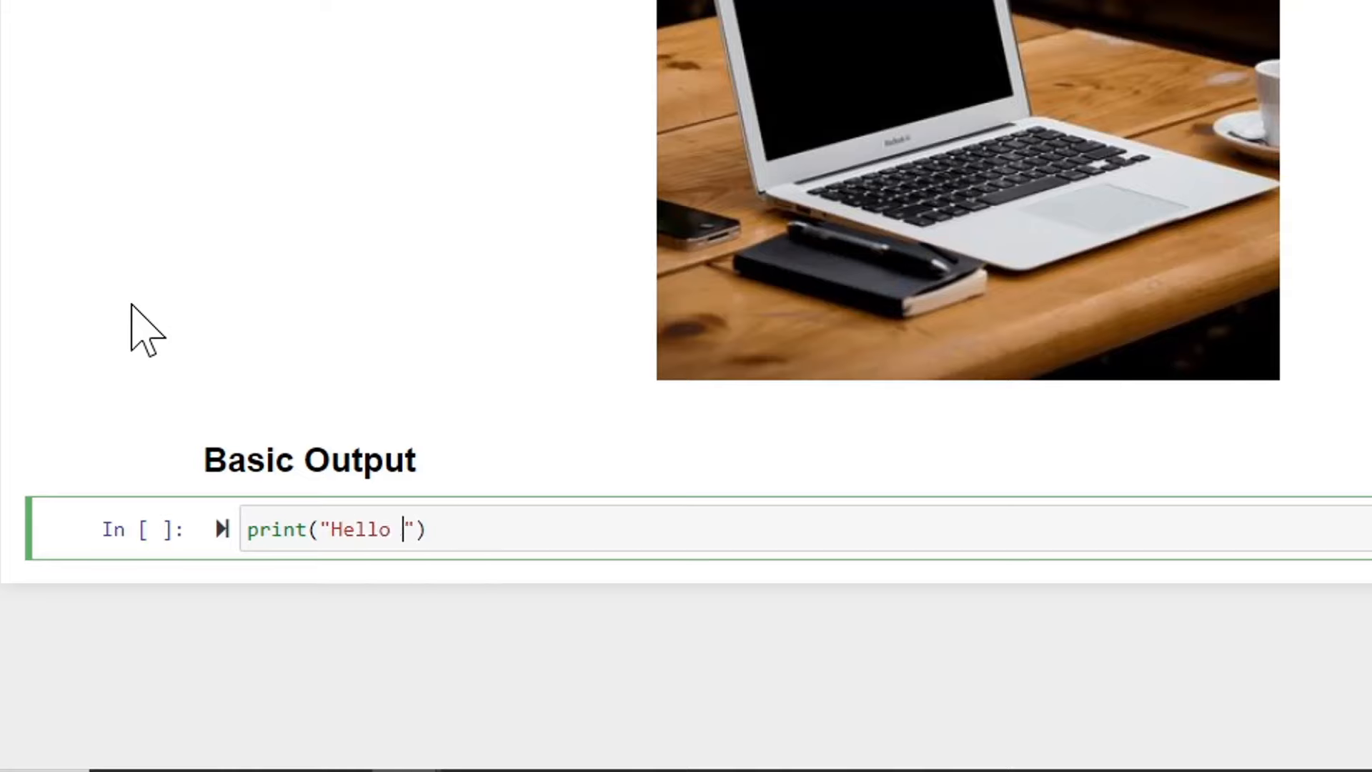
text(World!)
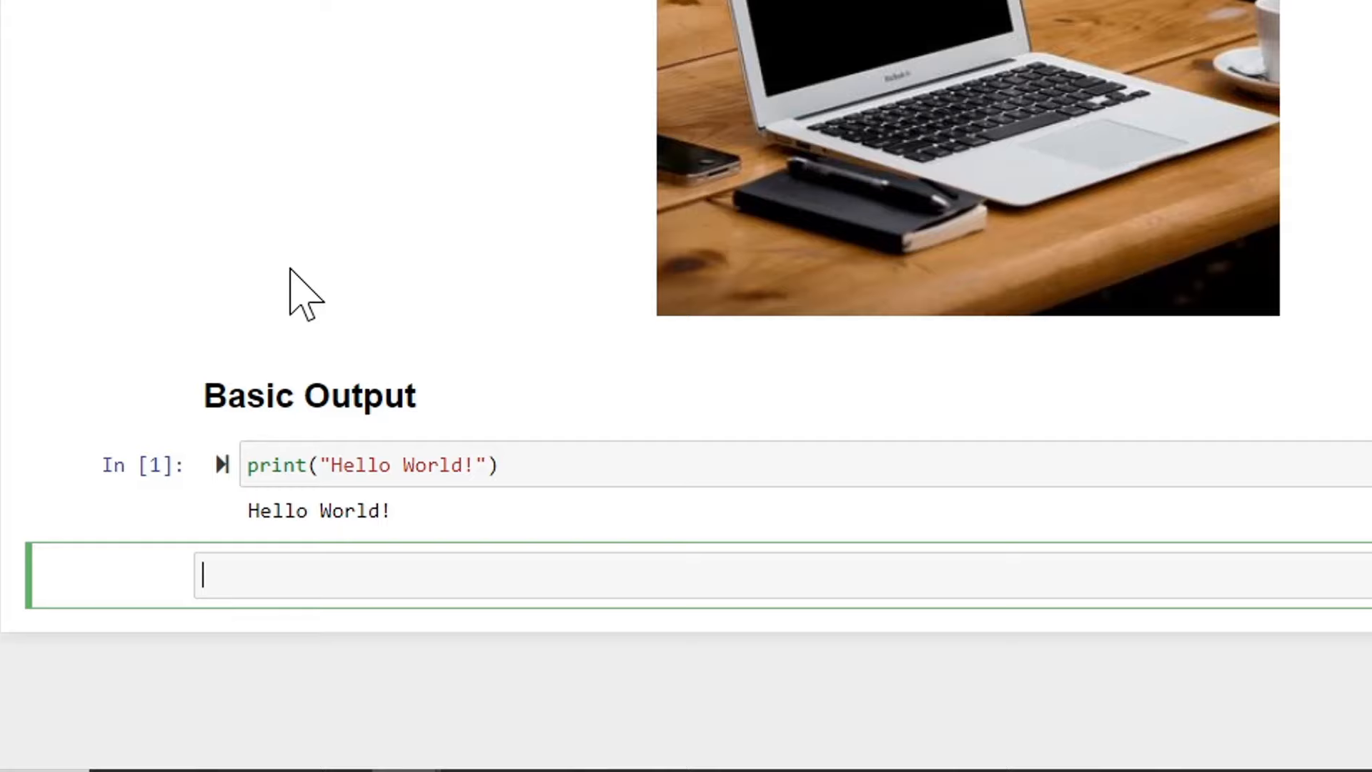
Add a rendered '## Insert a variable into a string' Markdown heading
text(##)
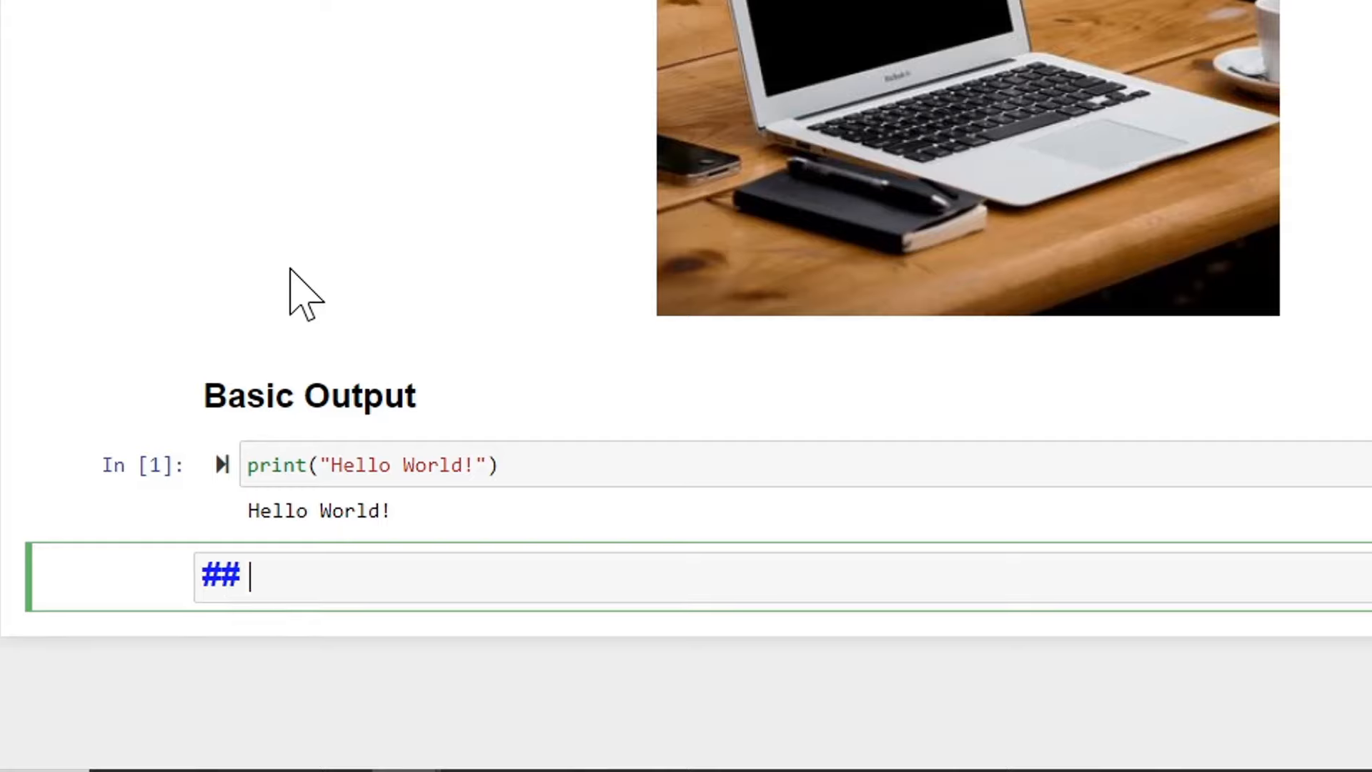
text(Insert a varia)
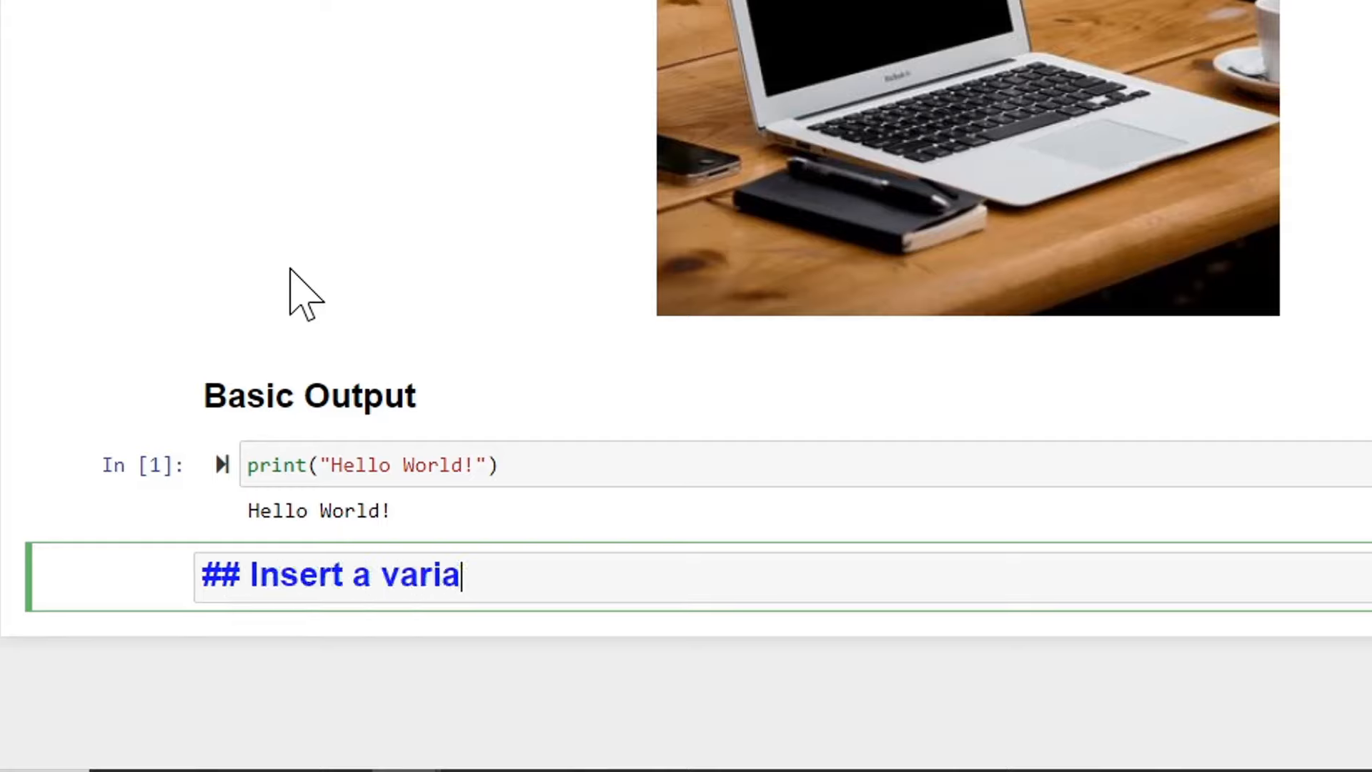
text(ble into a strin)
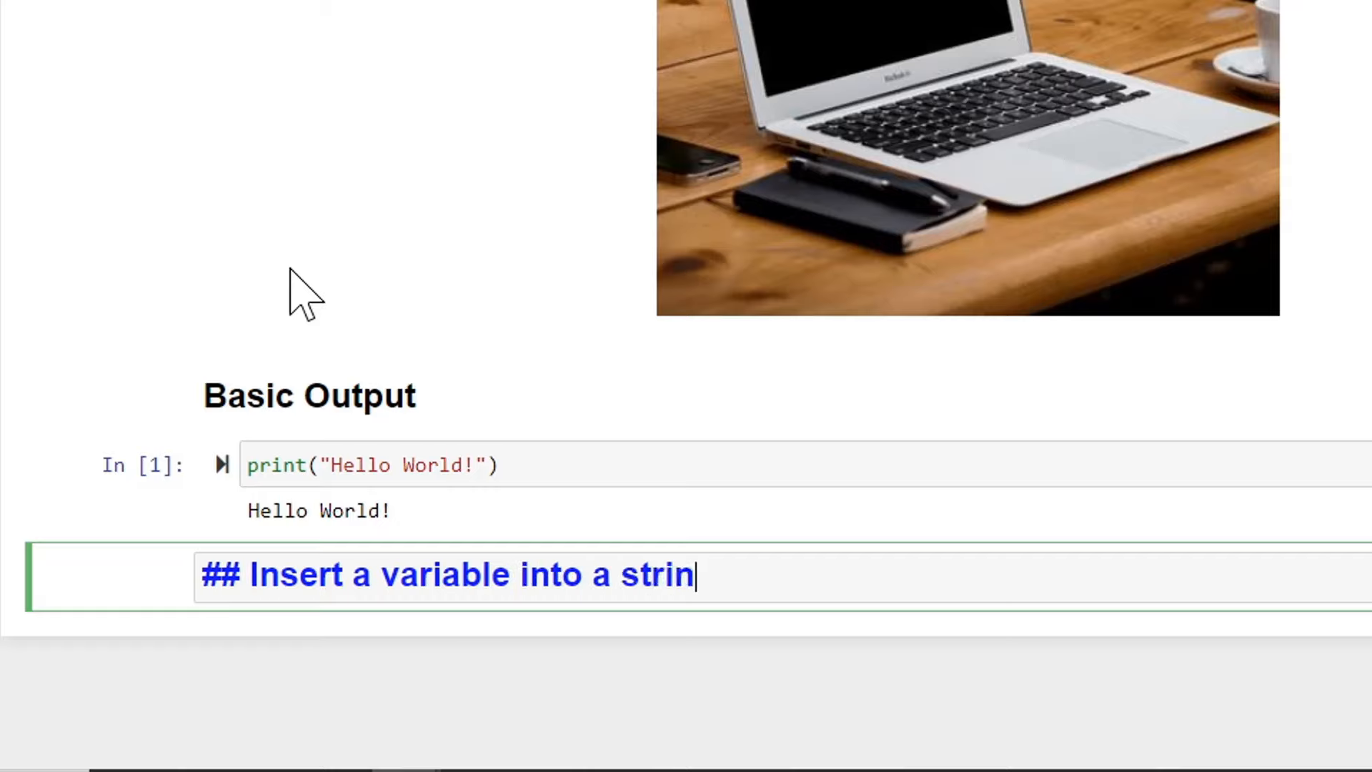
text(g)
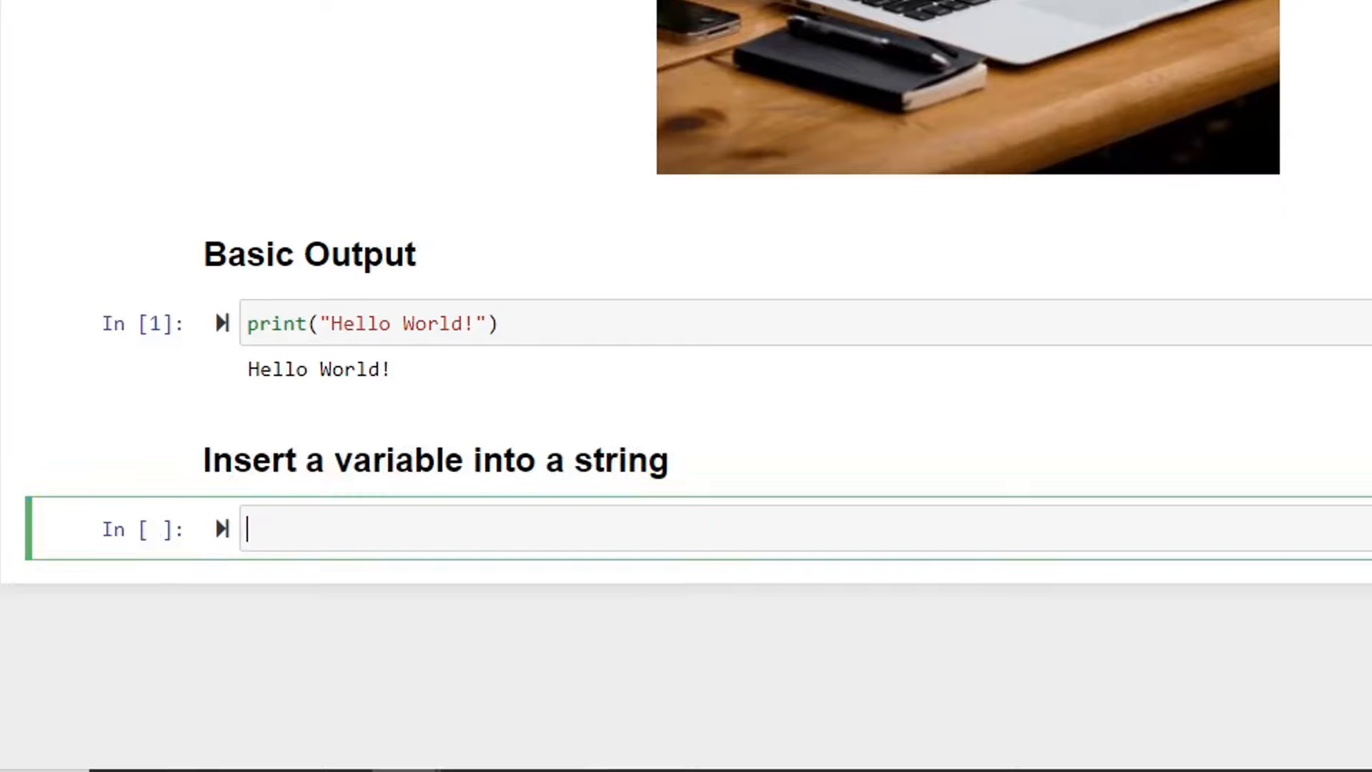
mouse_move(223, 398)
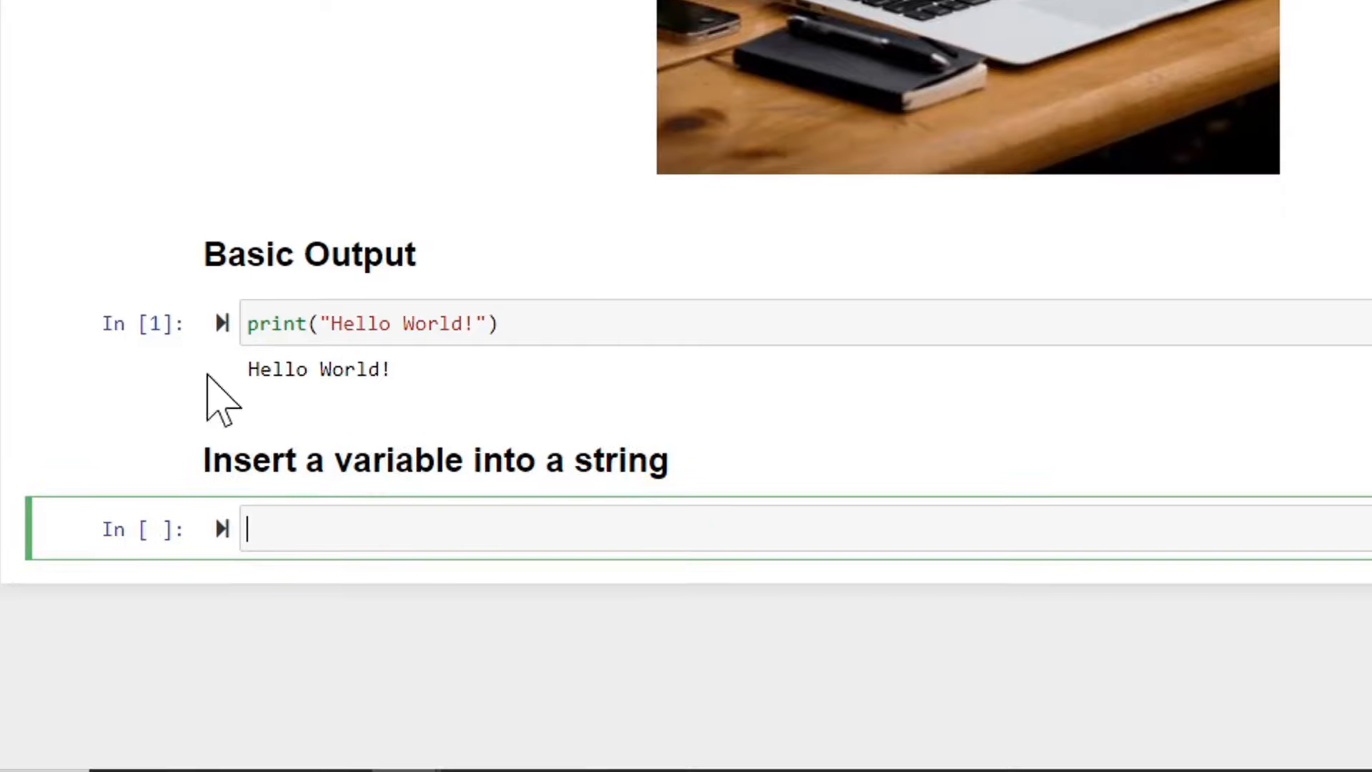
mouse_move(170, 66)
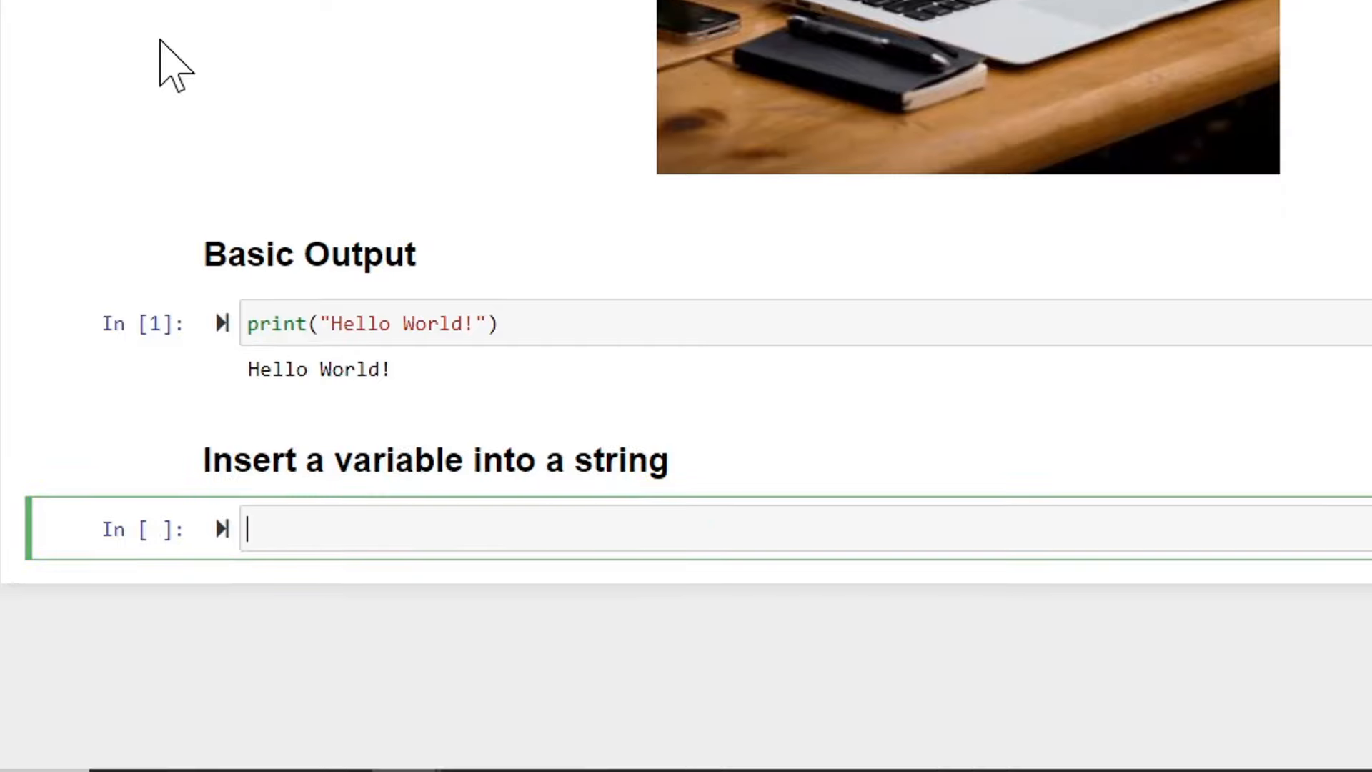
Write person = input("What's your name?") as the cell's first line
text(person =)
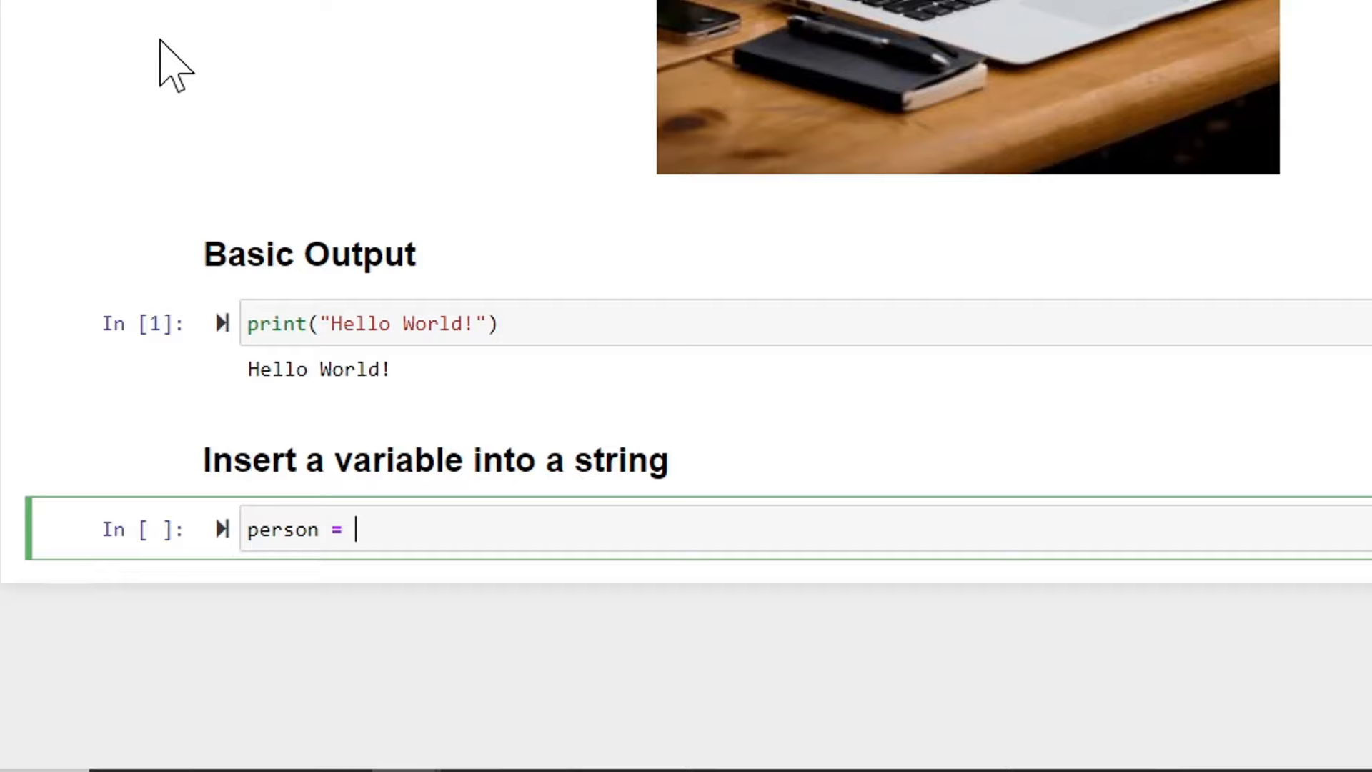
text(input()
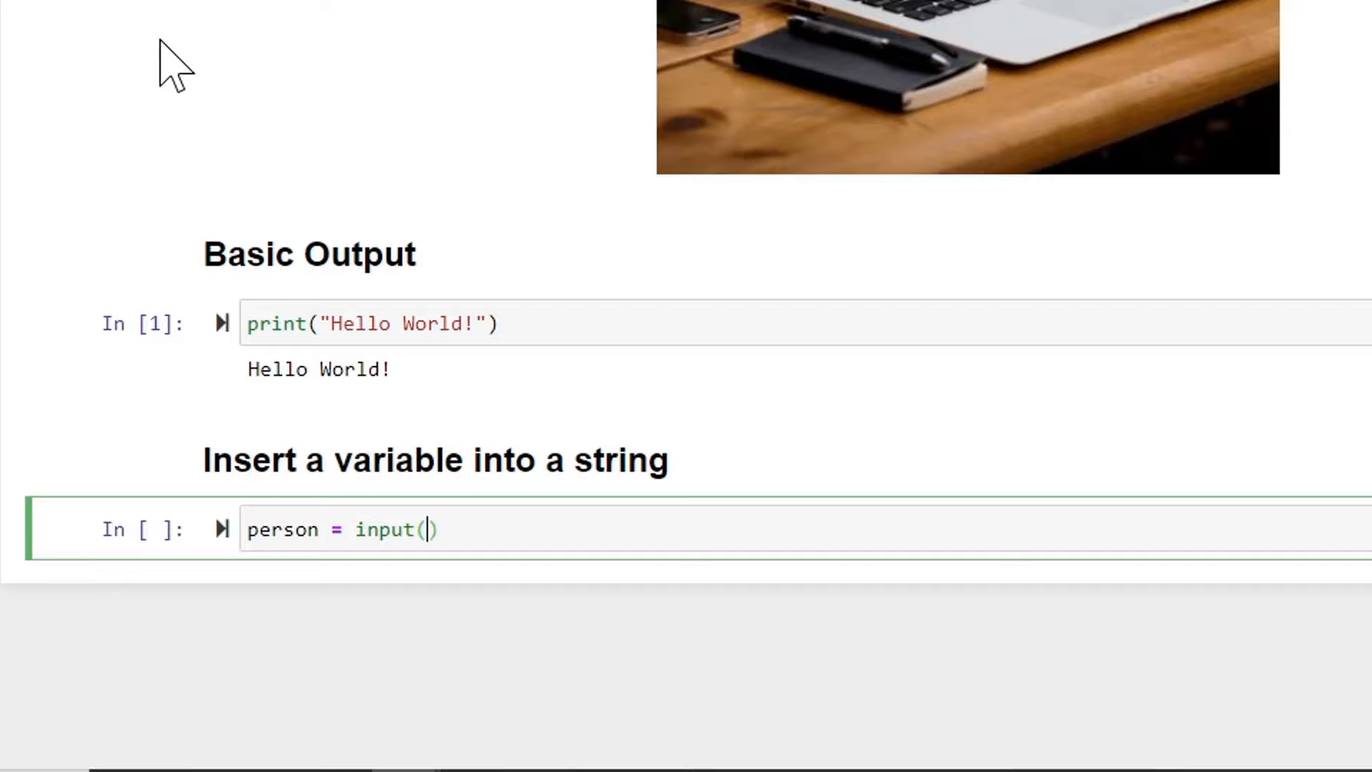
text("Wh)
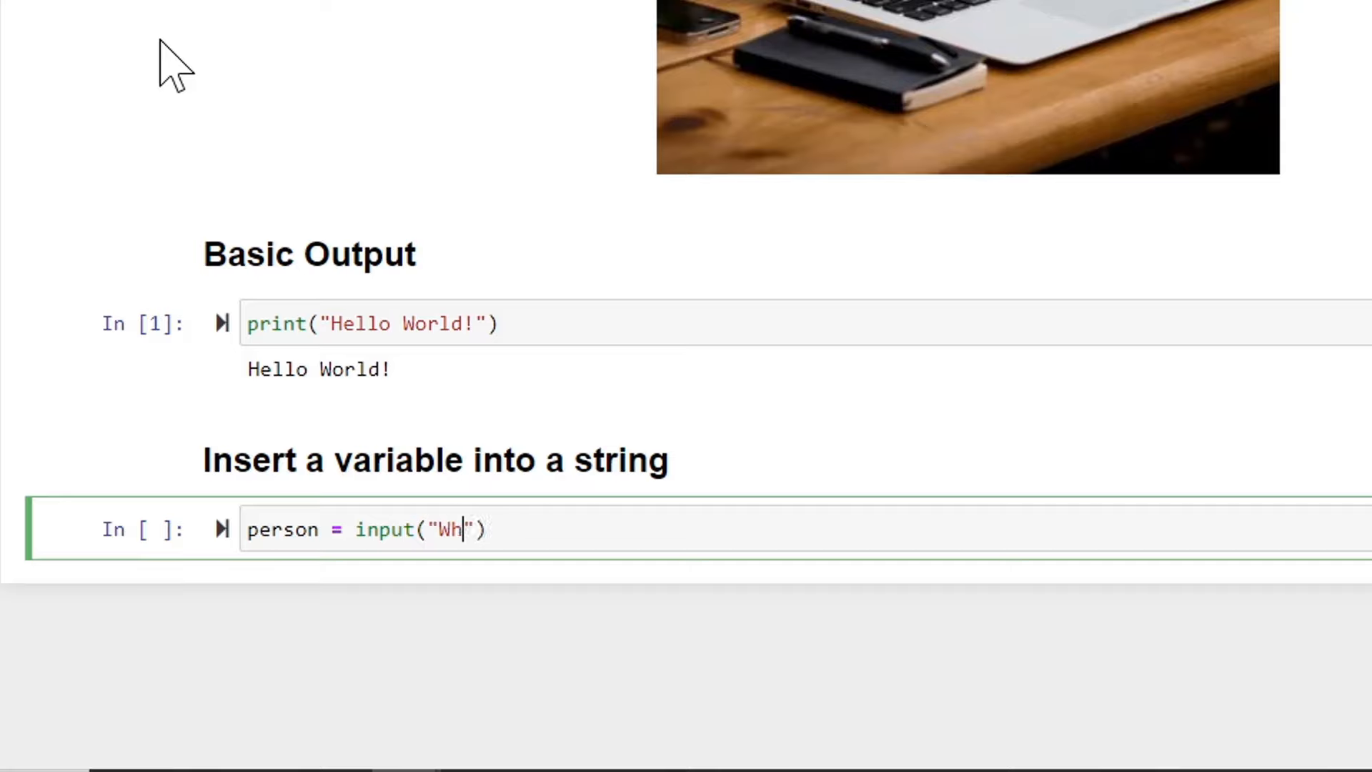
text(at's your name)
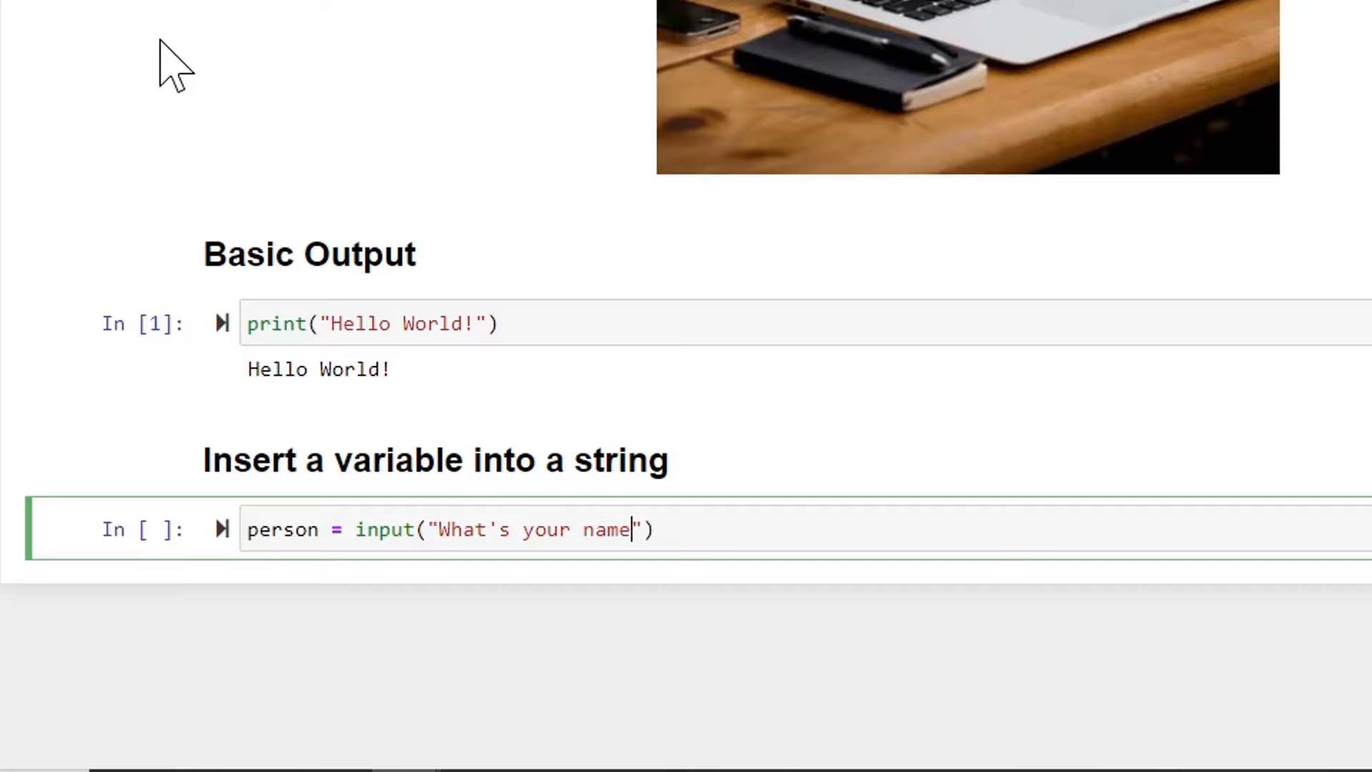
text(?)
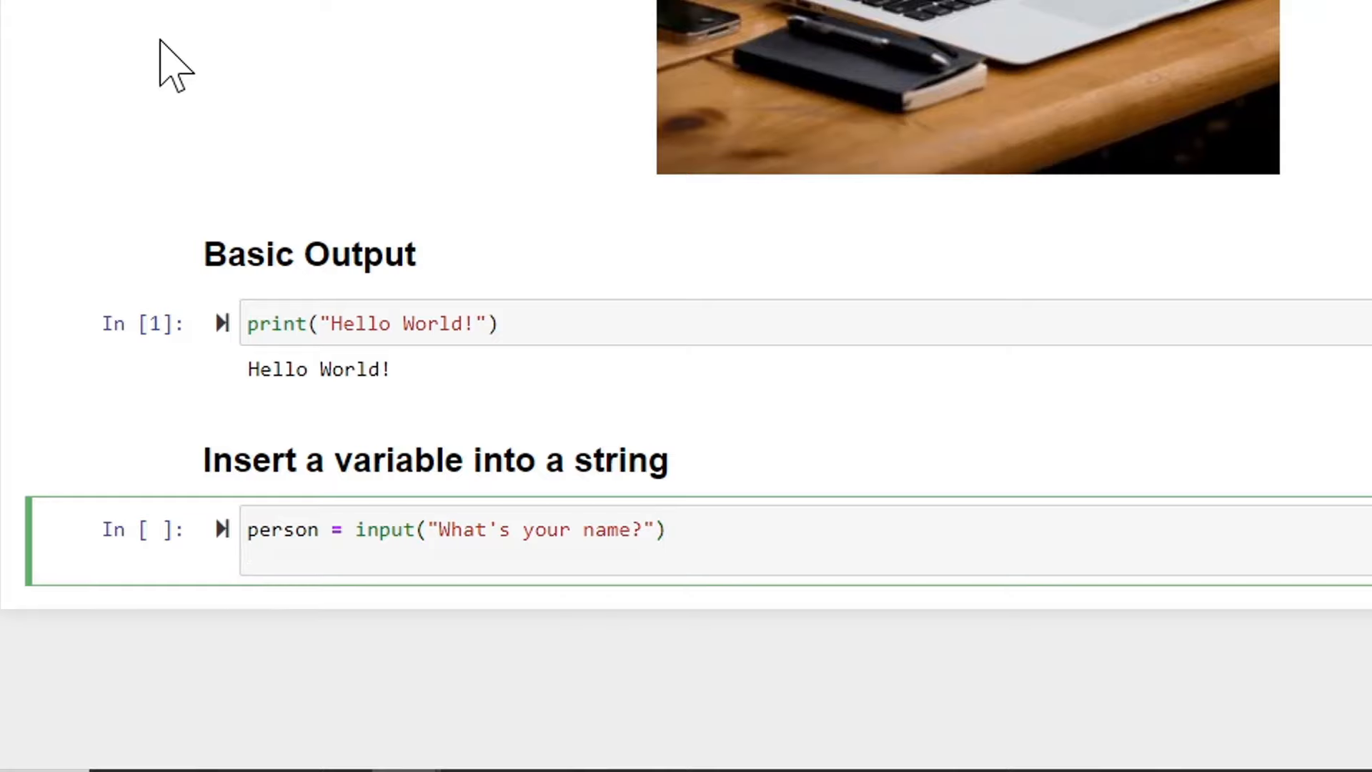
Add message = "Hello, {}!".format(person) and print(message), run it, and answer Dave
text(message =)
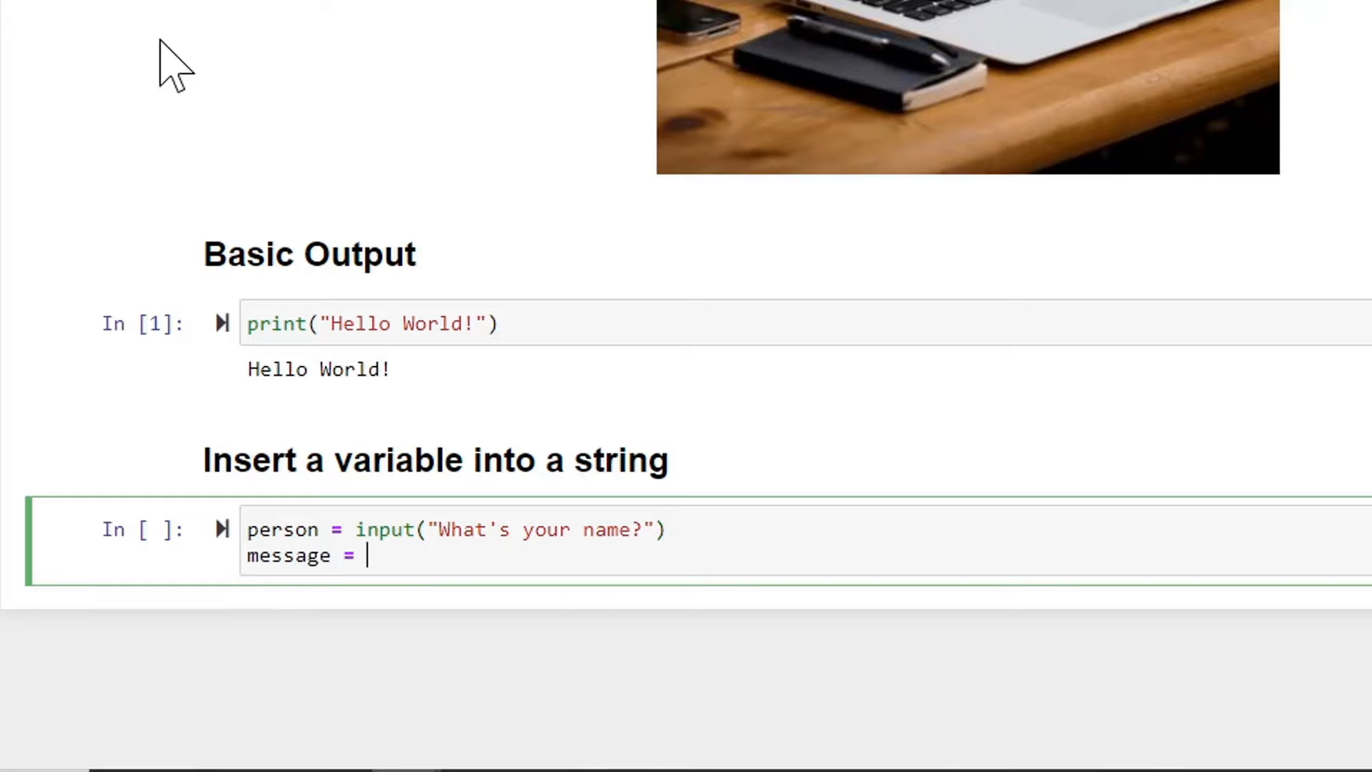
text("Hel")
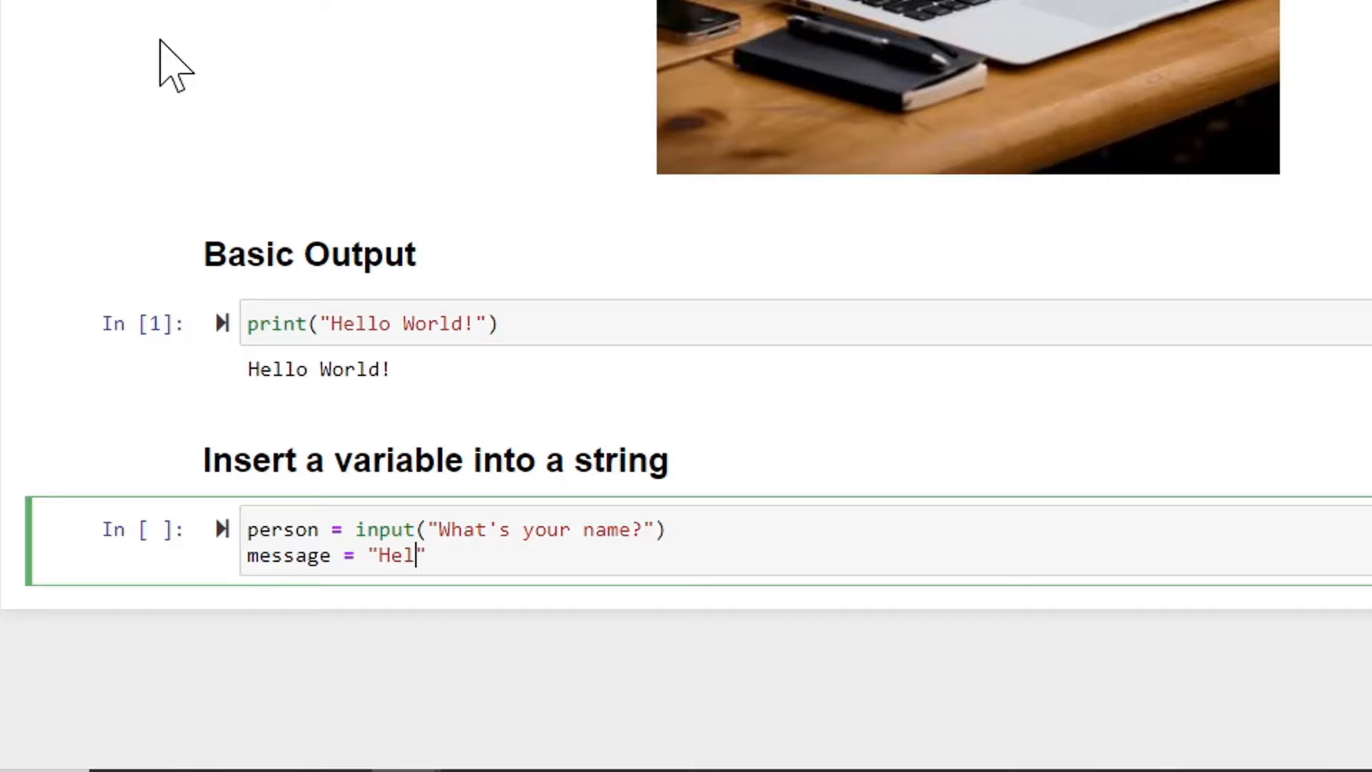
text(lo,)
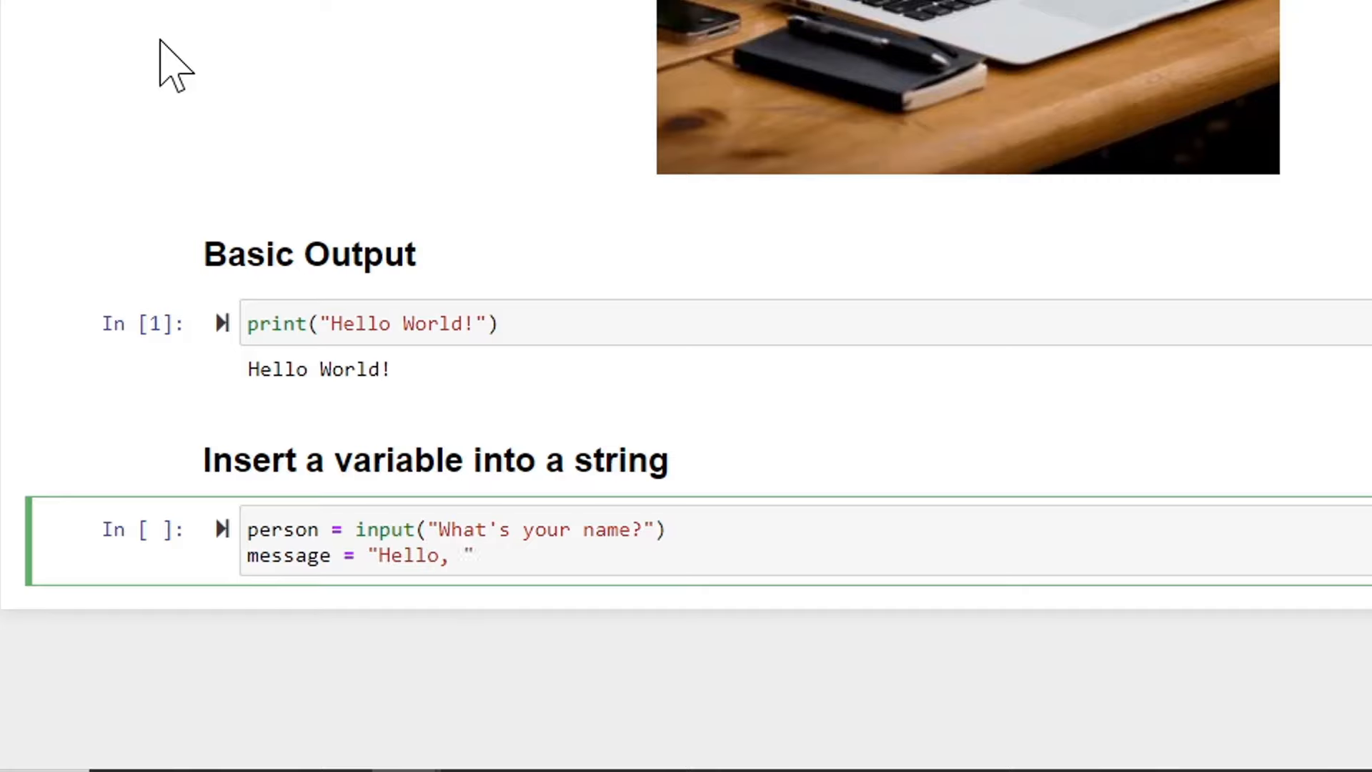
text({})
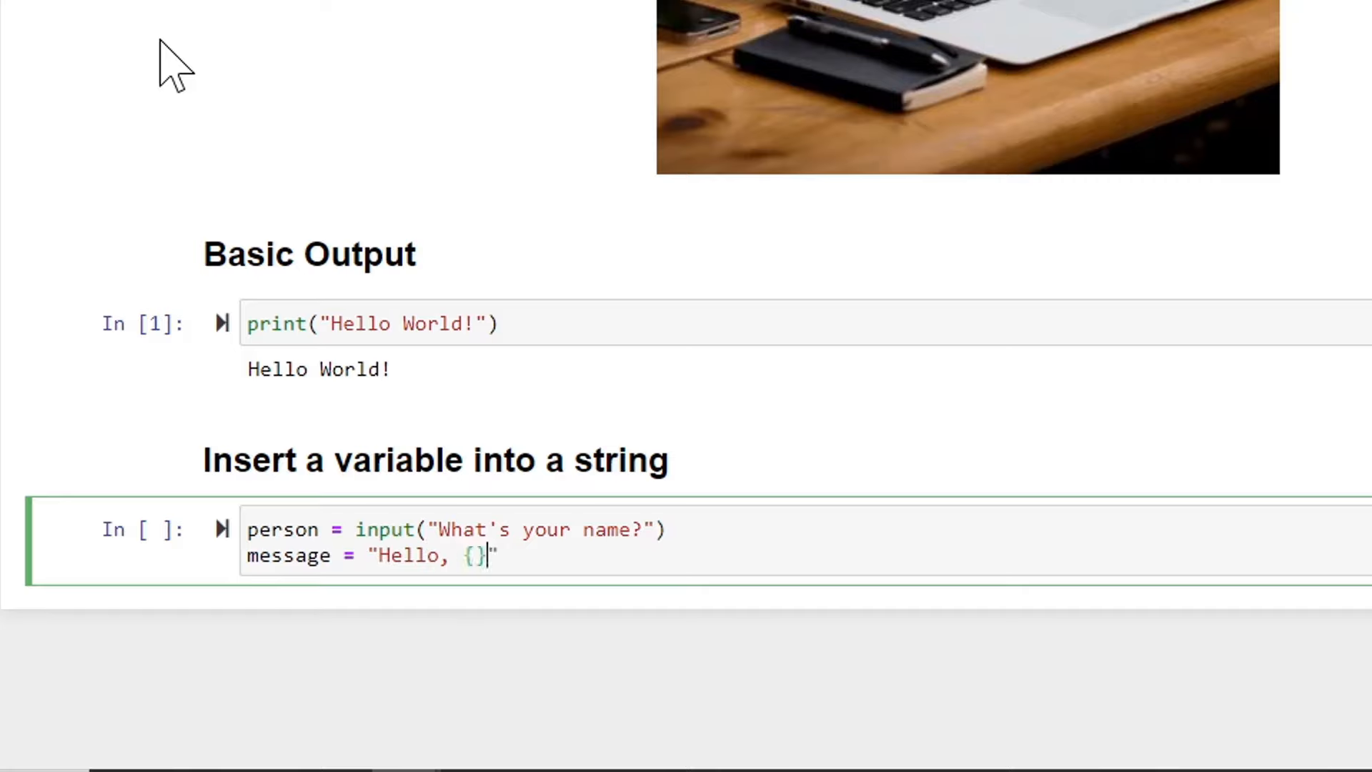
text(!)
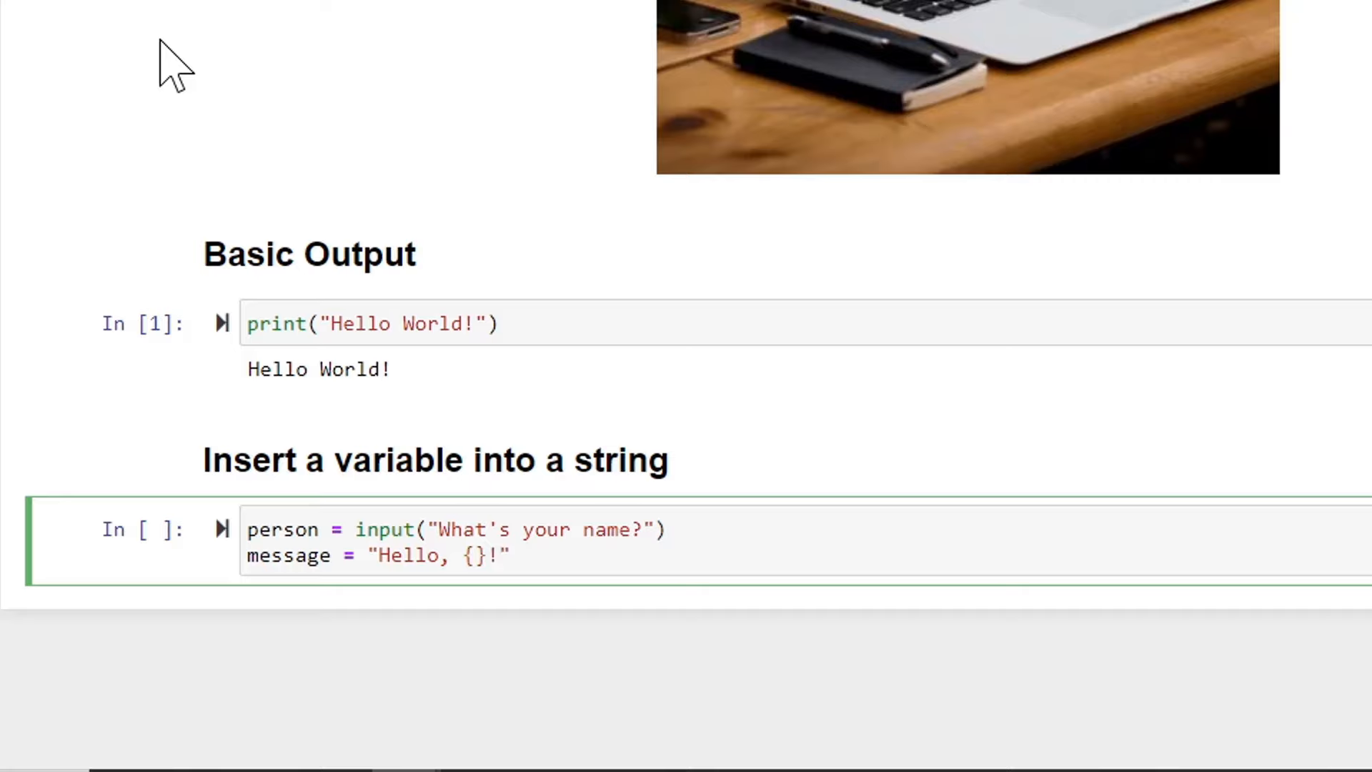
text(.format()
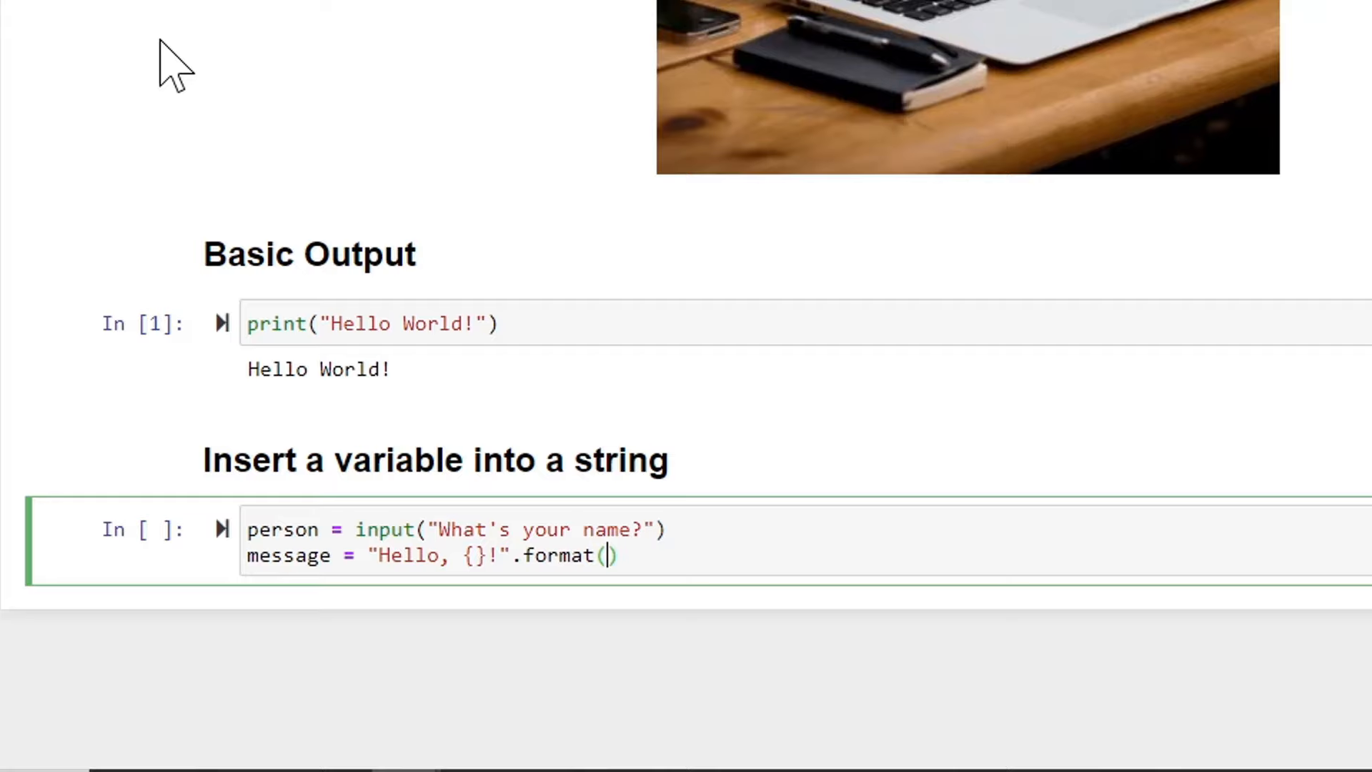
text(person)
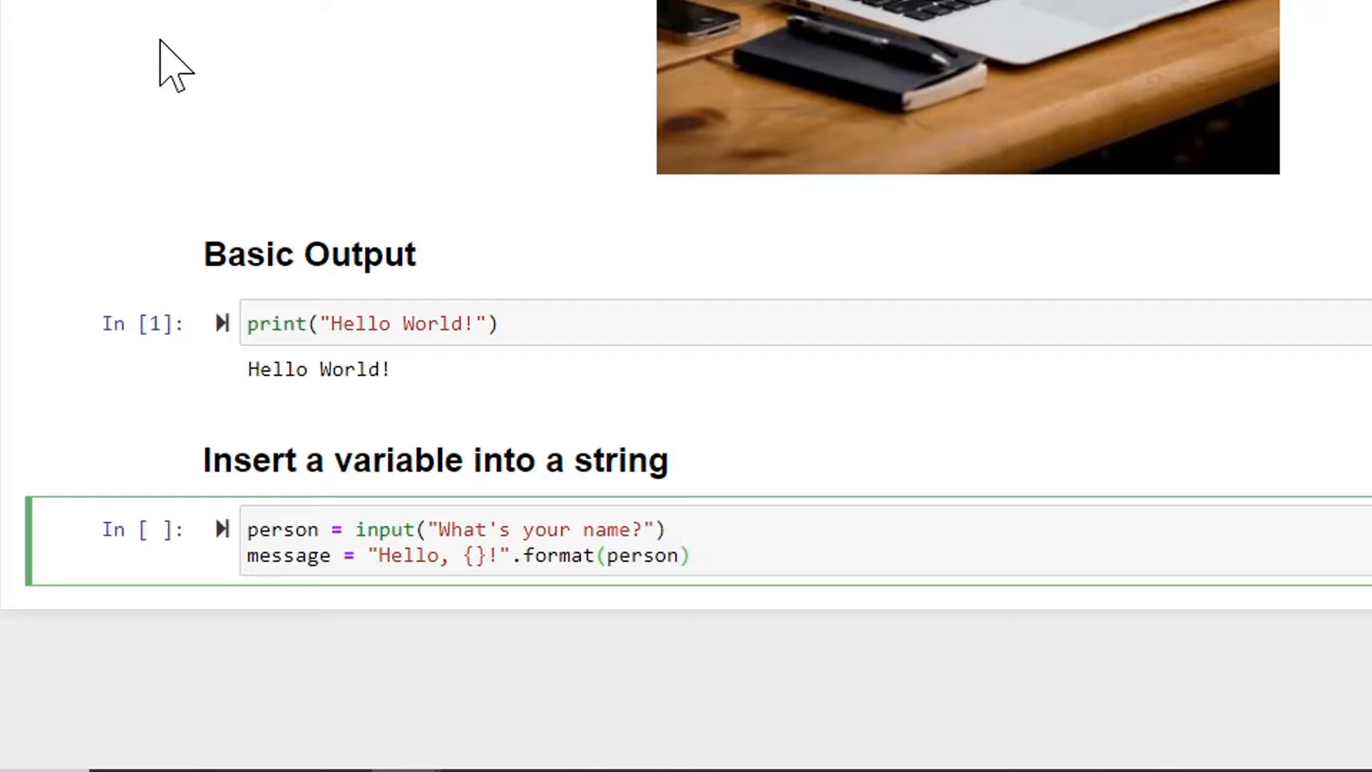
text(print)
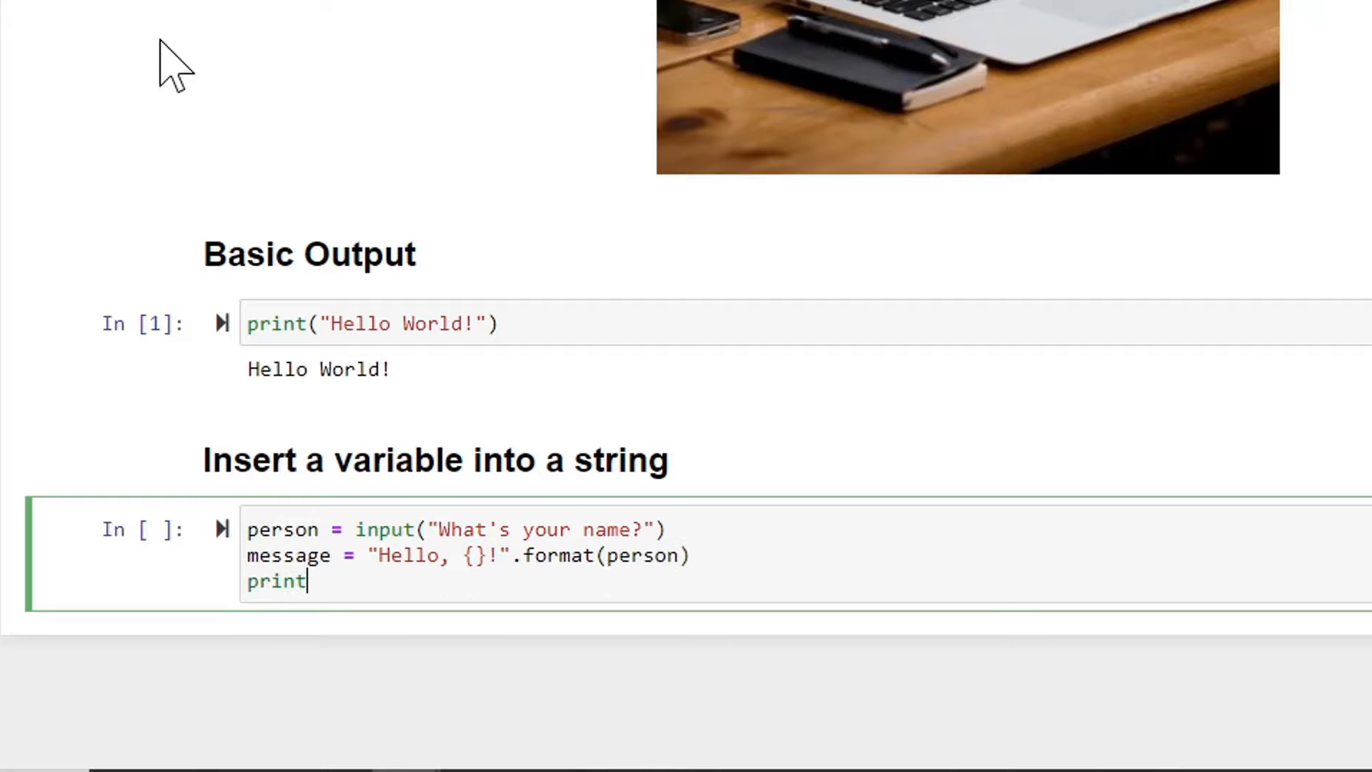
text((message))
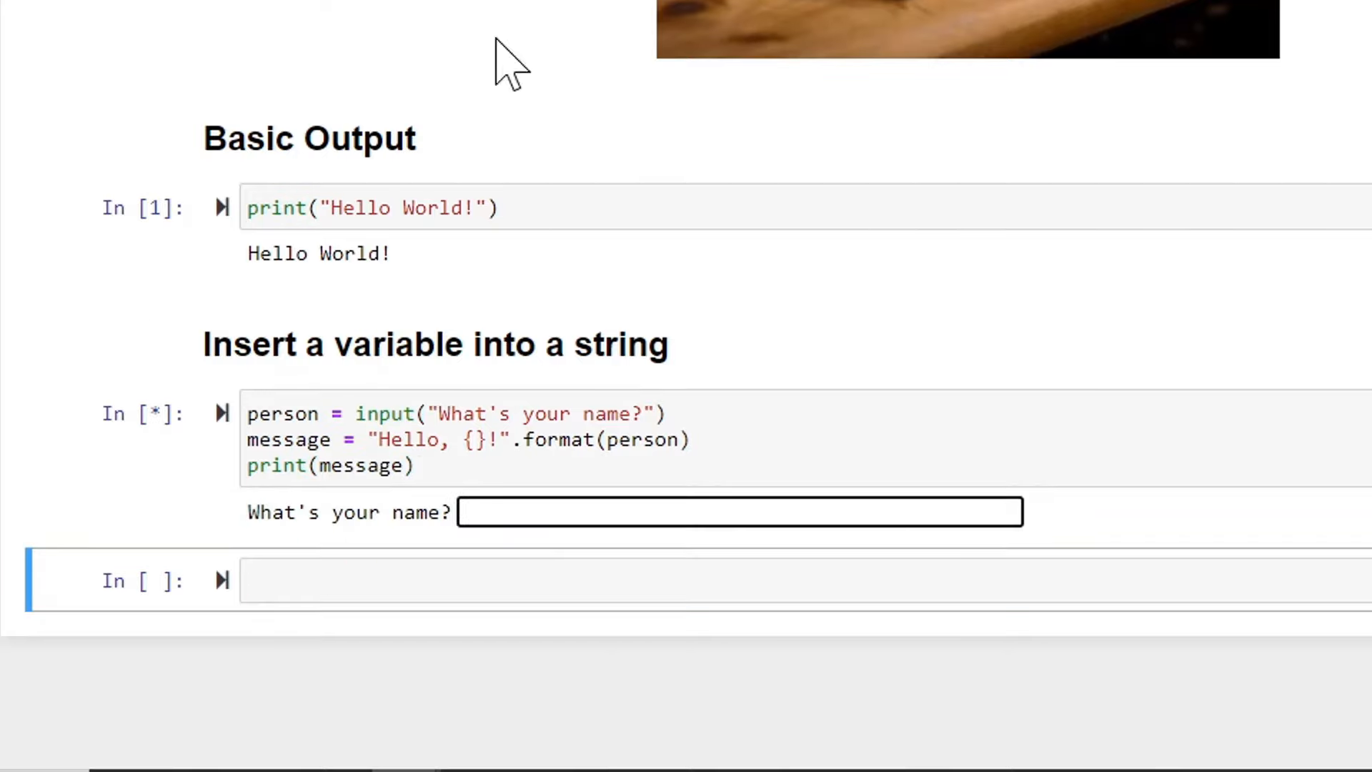
text(Dave)
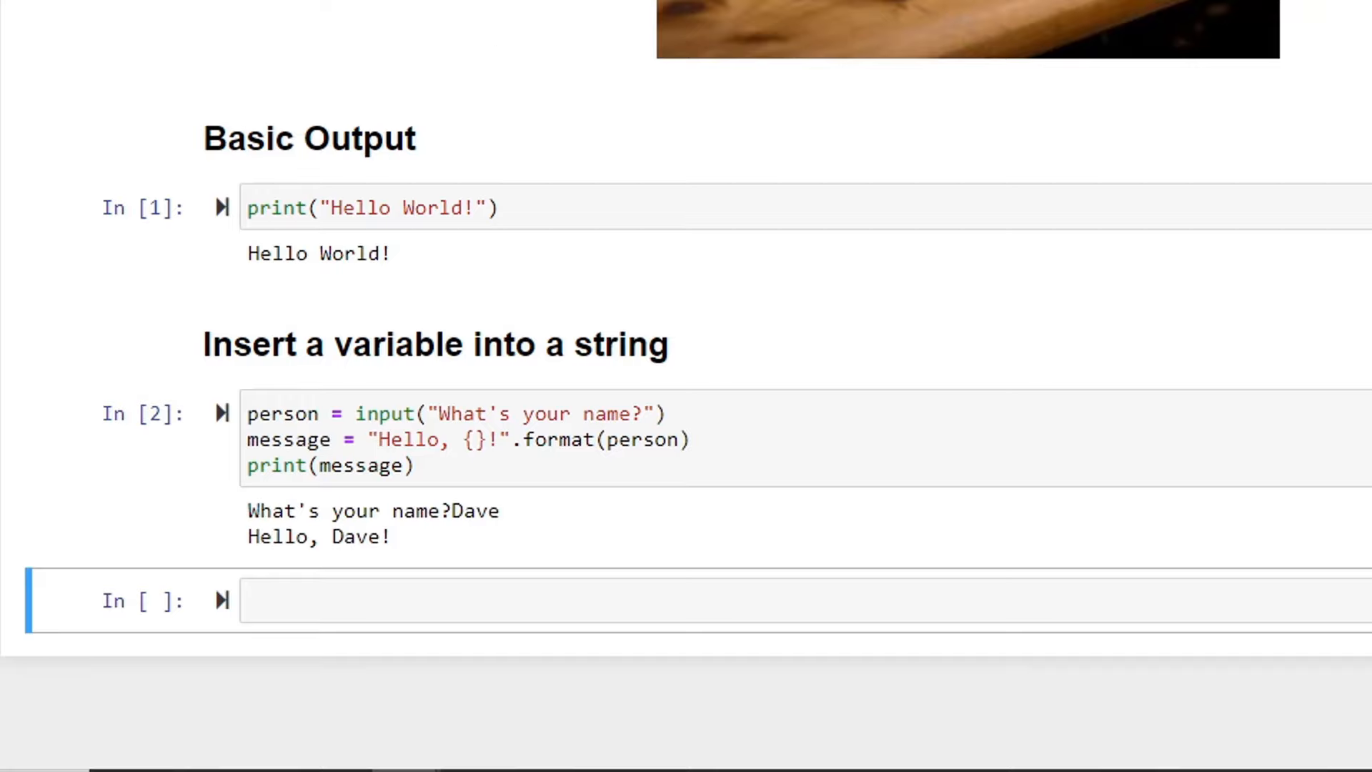
Add a rendered '## Multiline Strings and String Length' heading with an empty code cell below
click(613, 600)
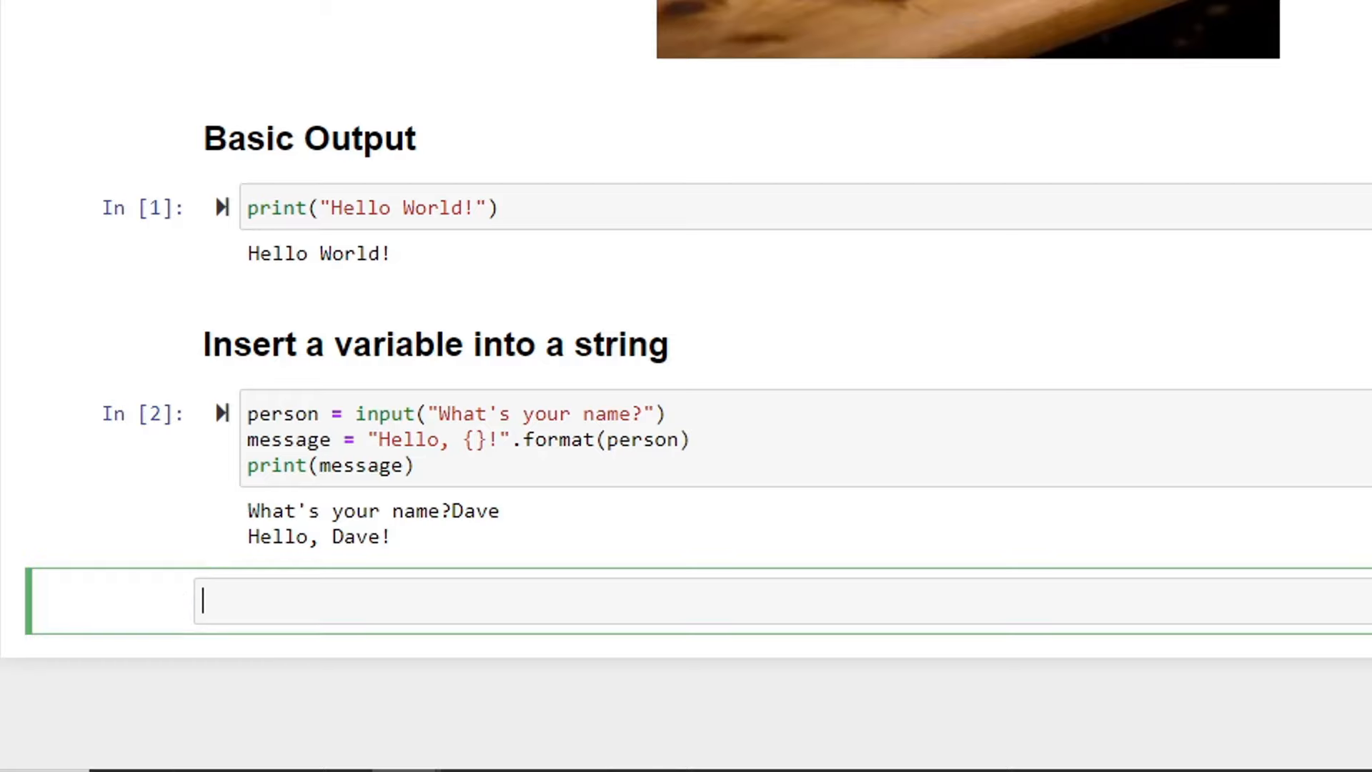
text(## Multiline)
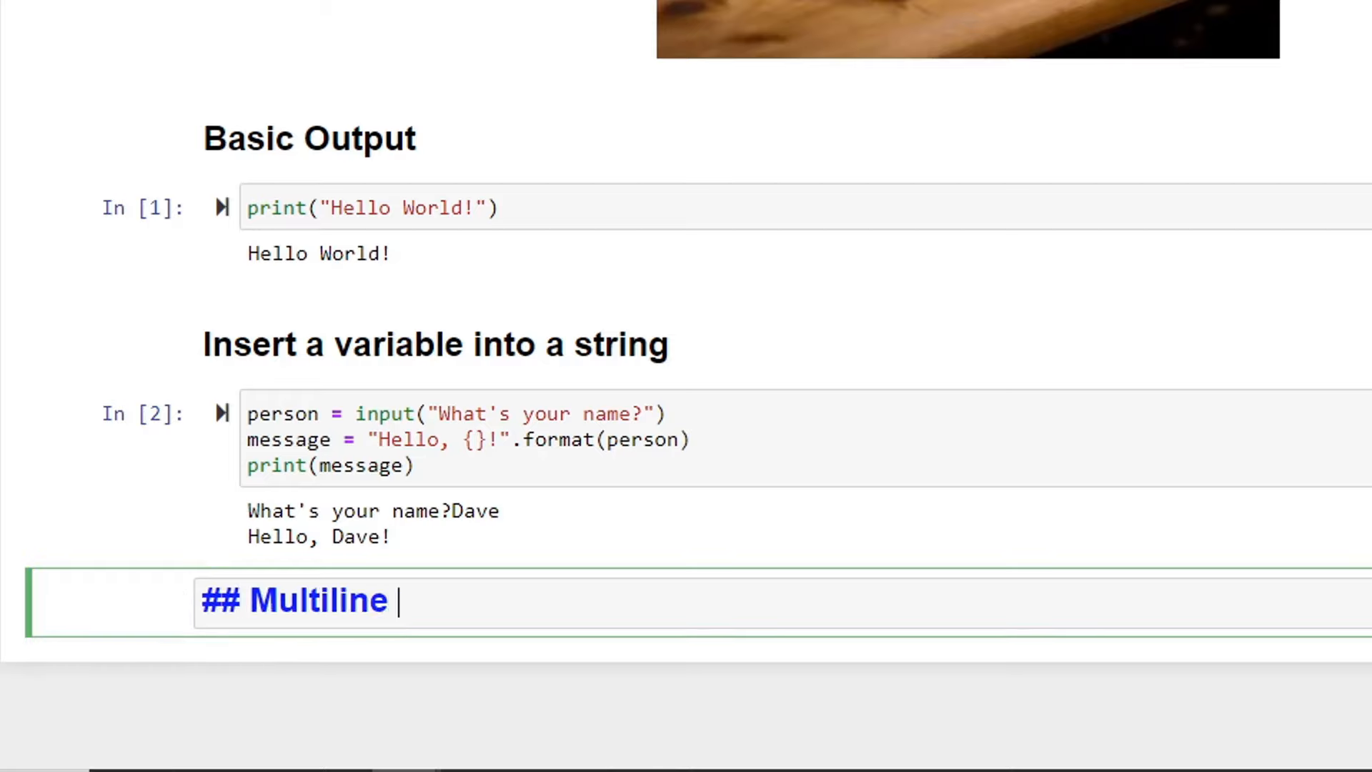
text(Strings and)
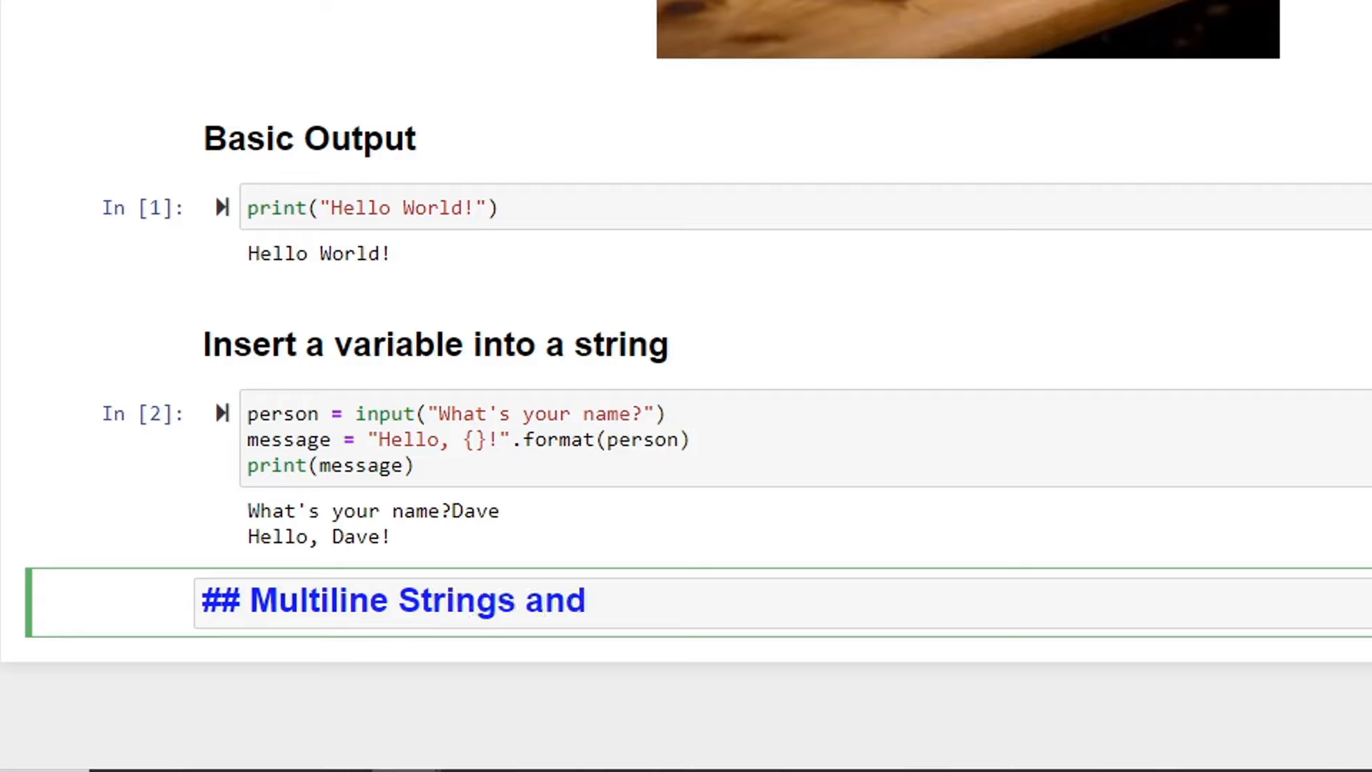
text(String Leng)
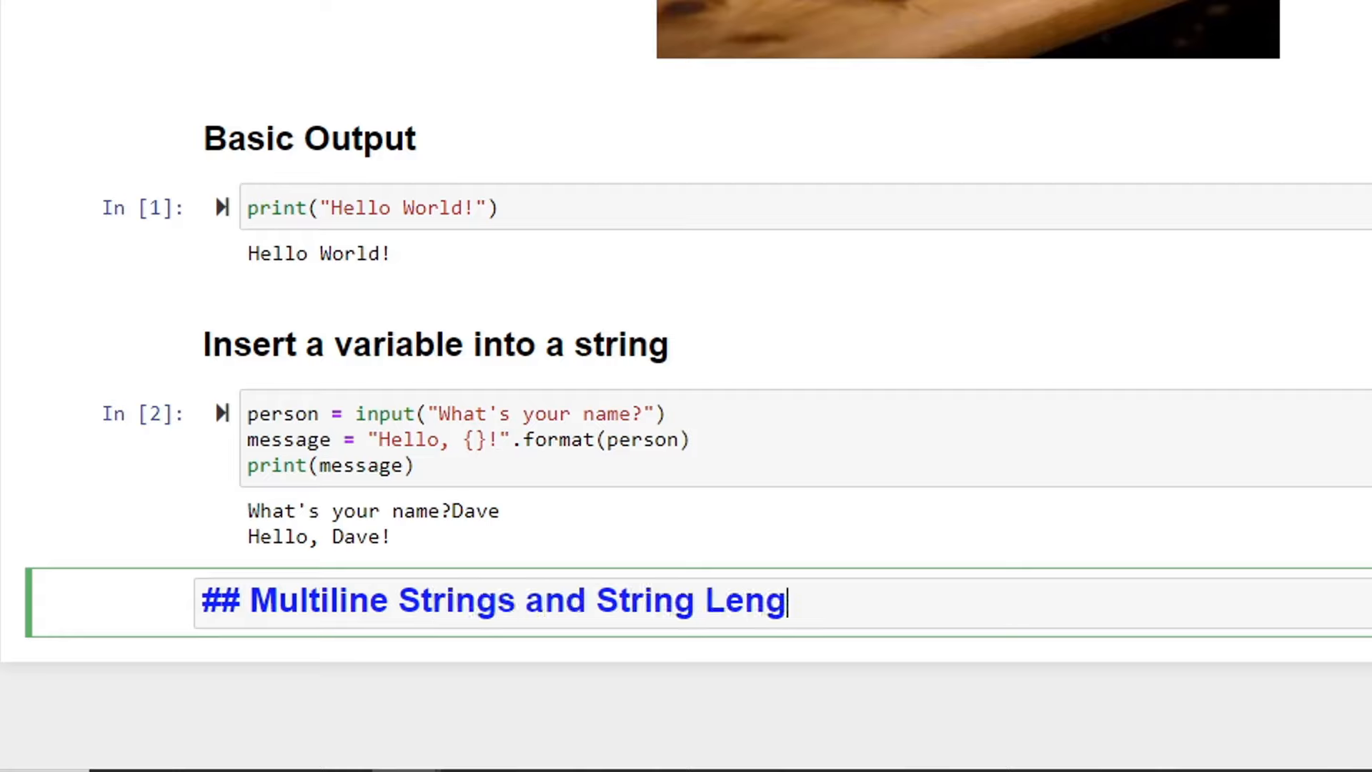
text(th)
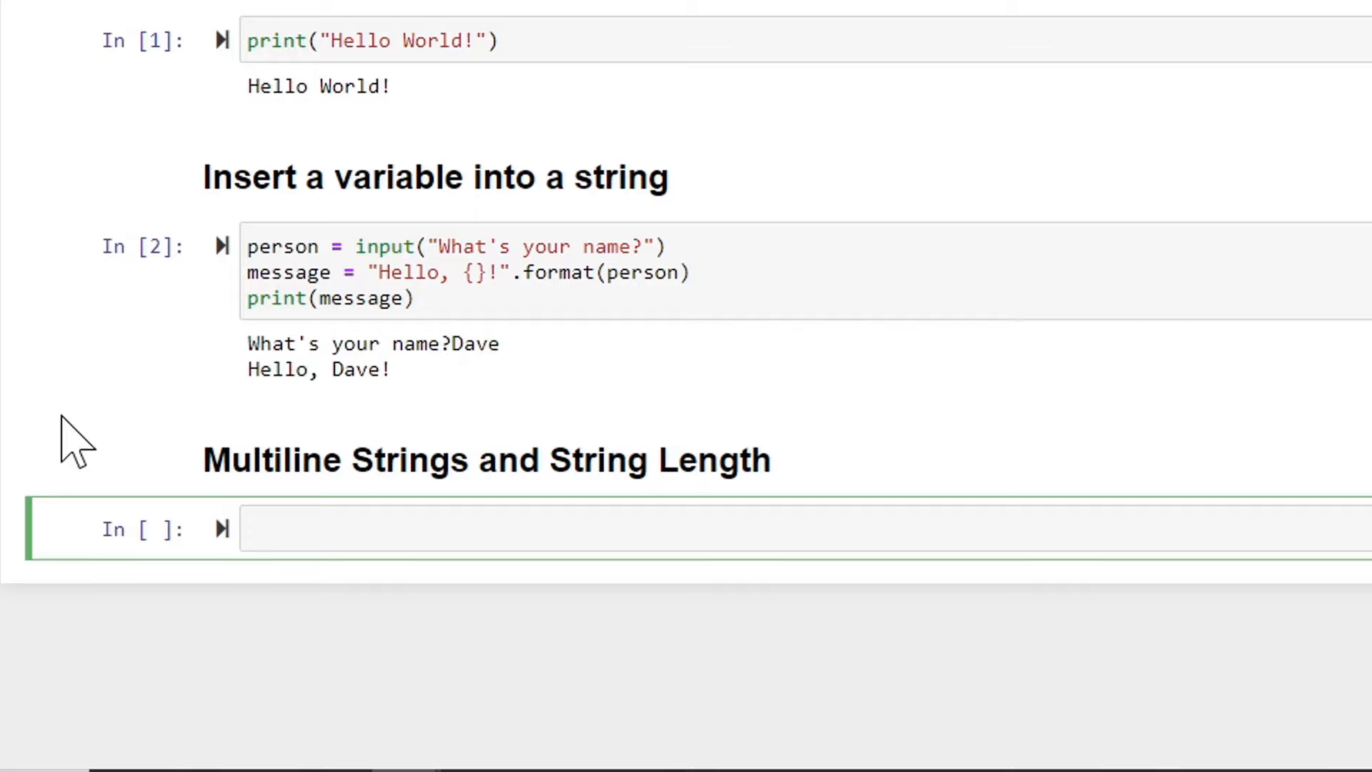
Write a triple-quoted story string: 'Once upon a time', 'there live a bear family', 'delicious pizza'
text(story =)
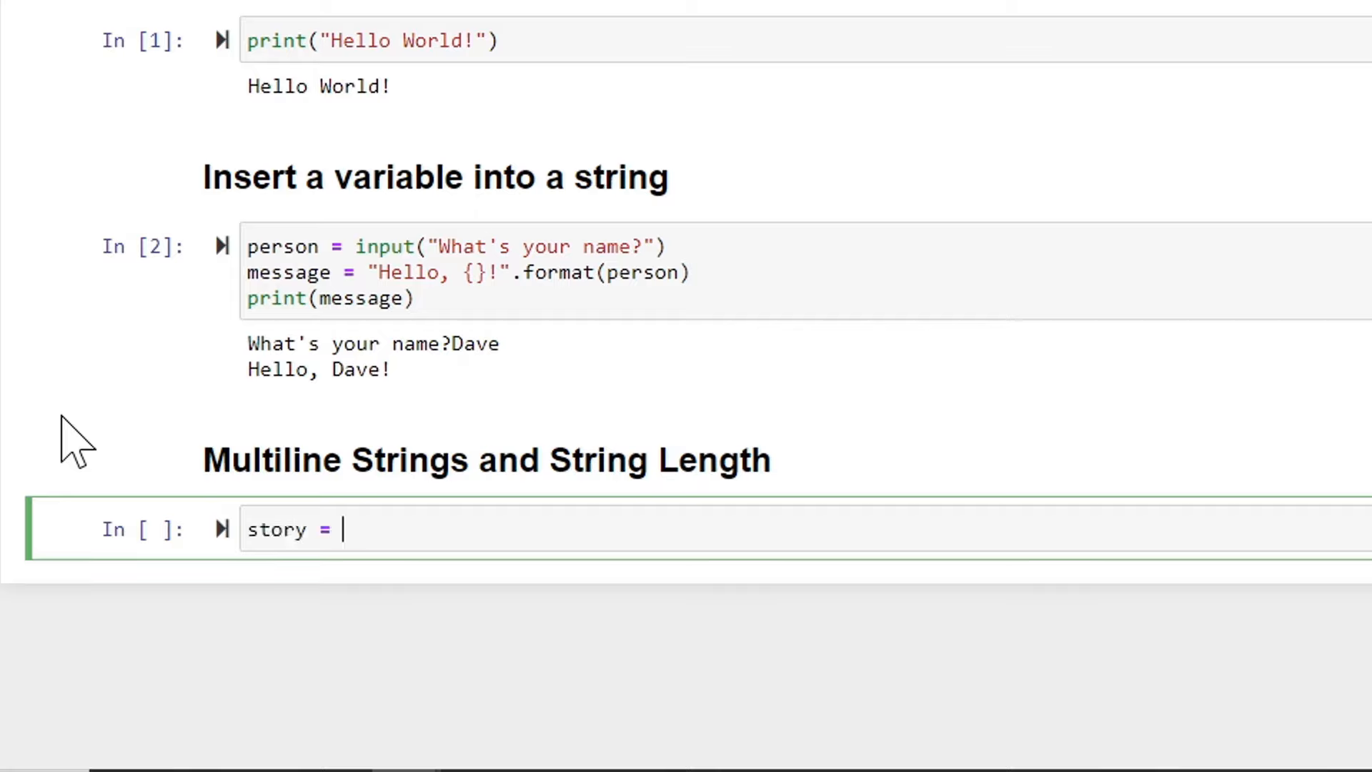
text("""""")
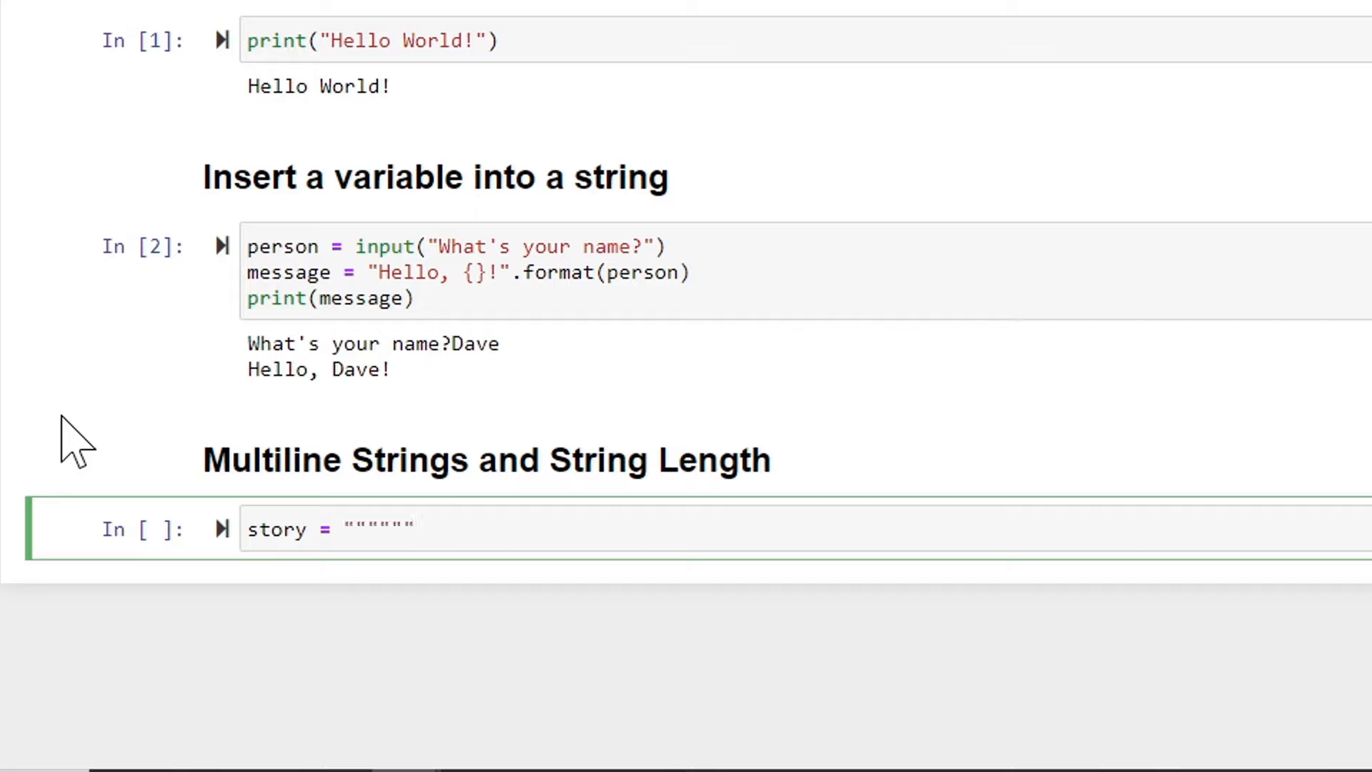
text(Once)
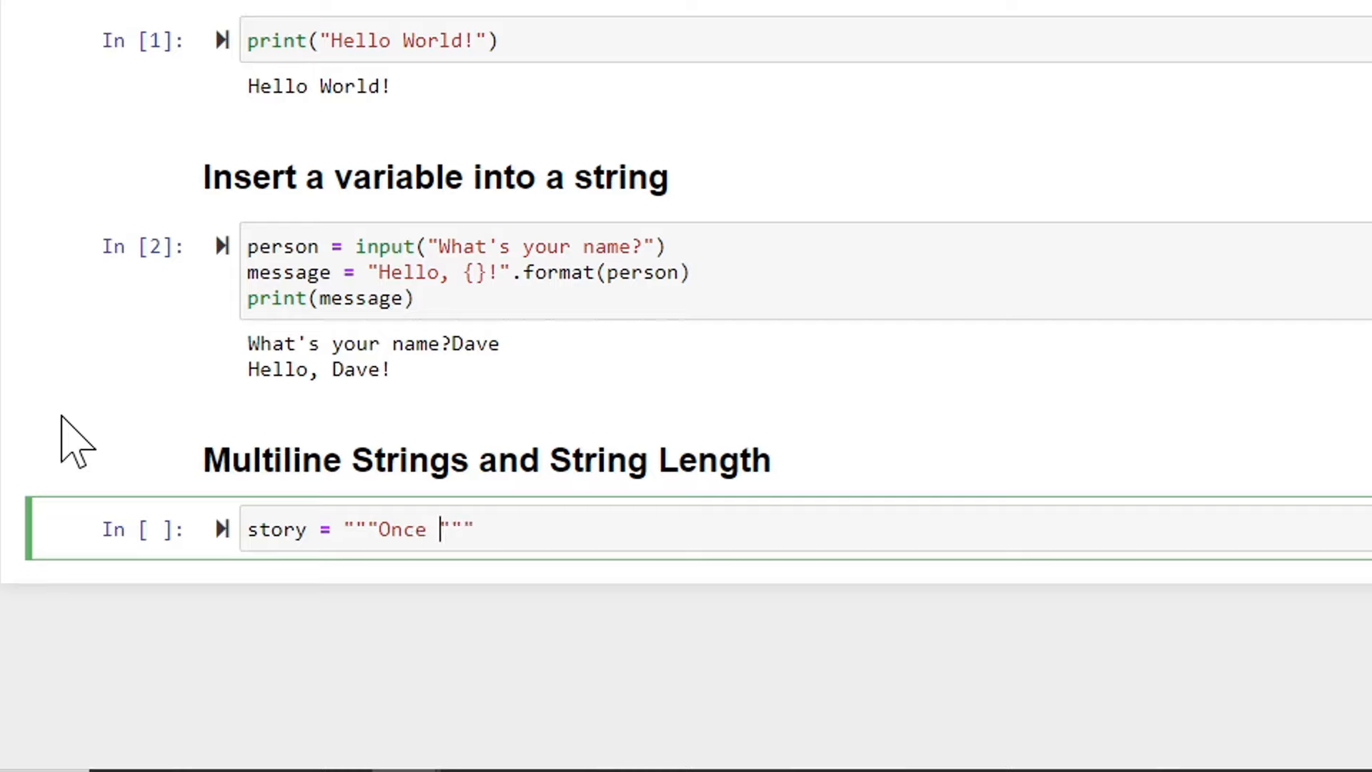
text(upon a time)
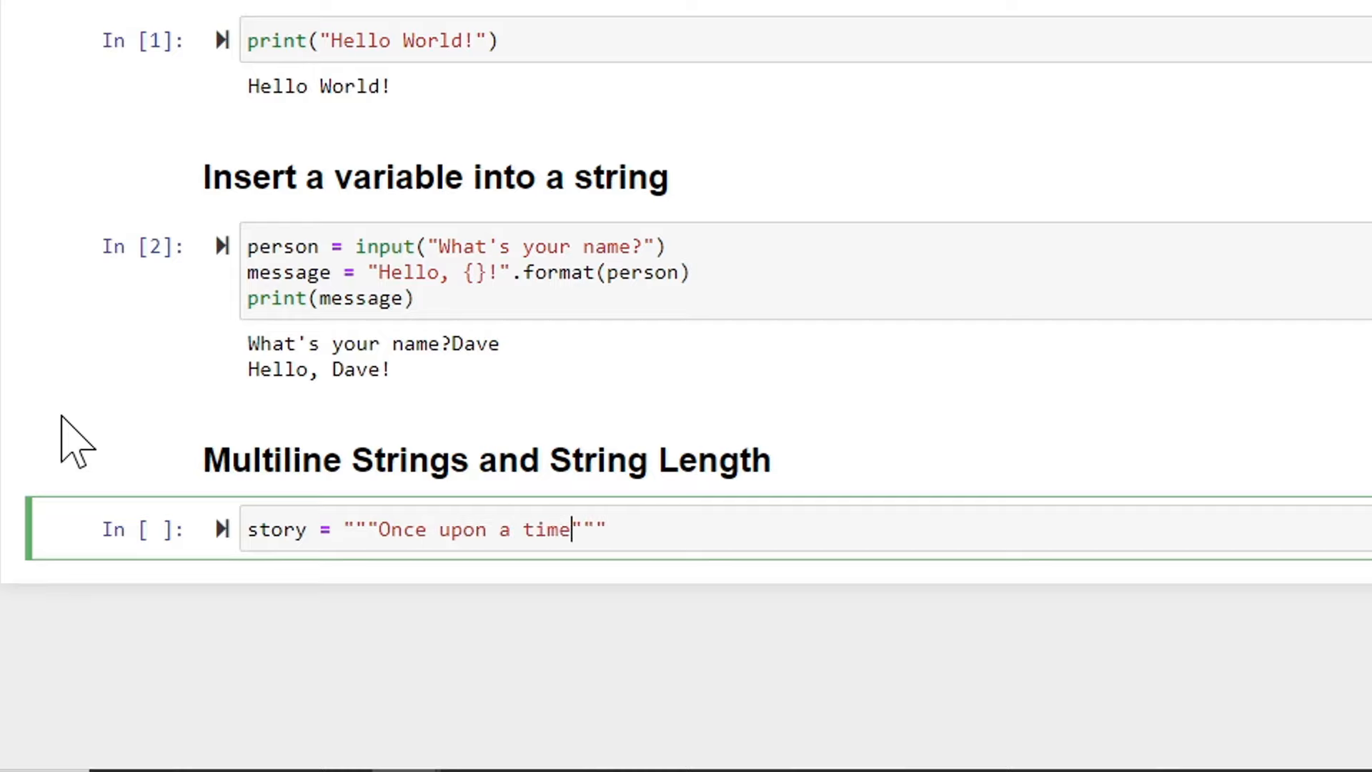
key(enter)
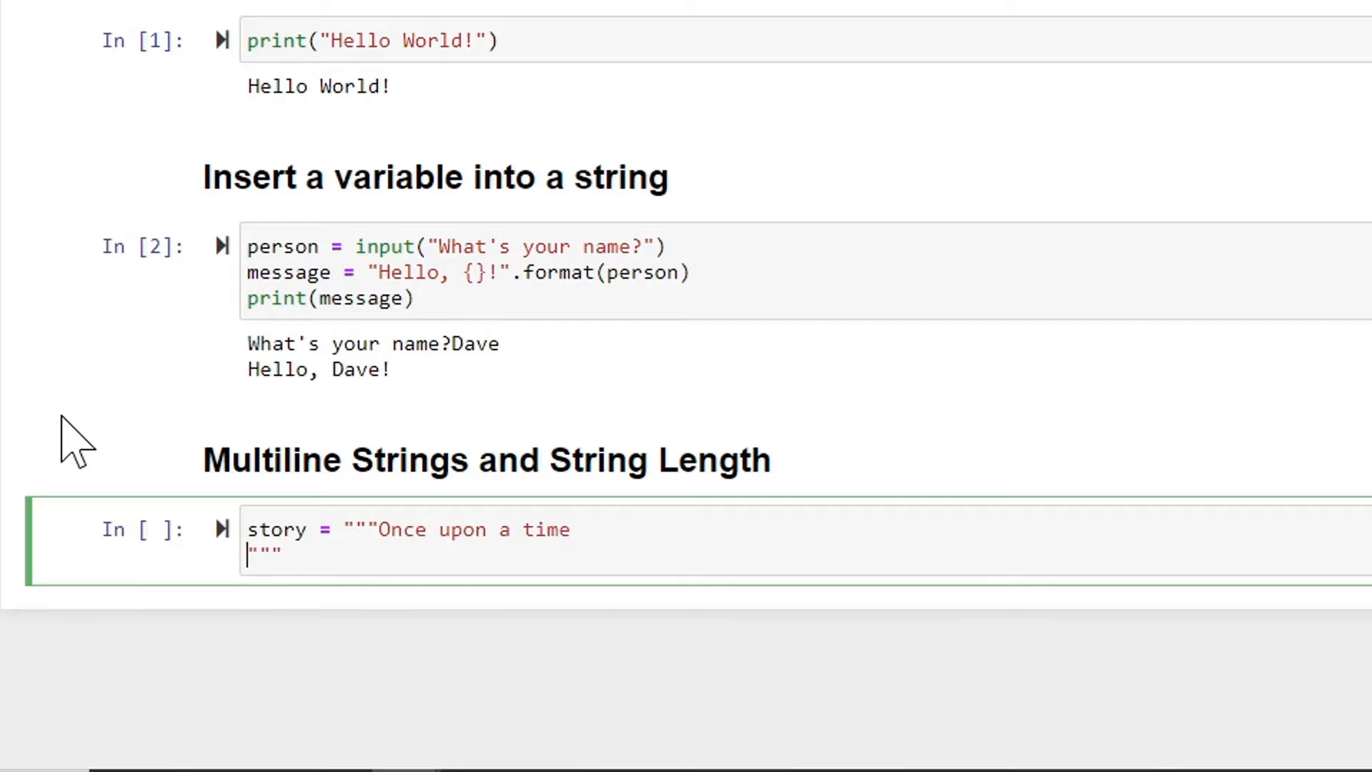
text(there live)
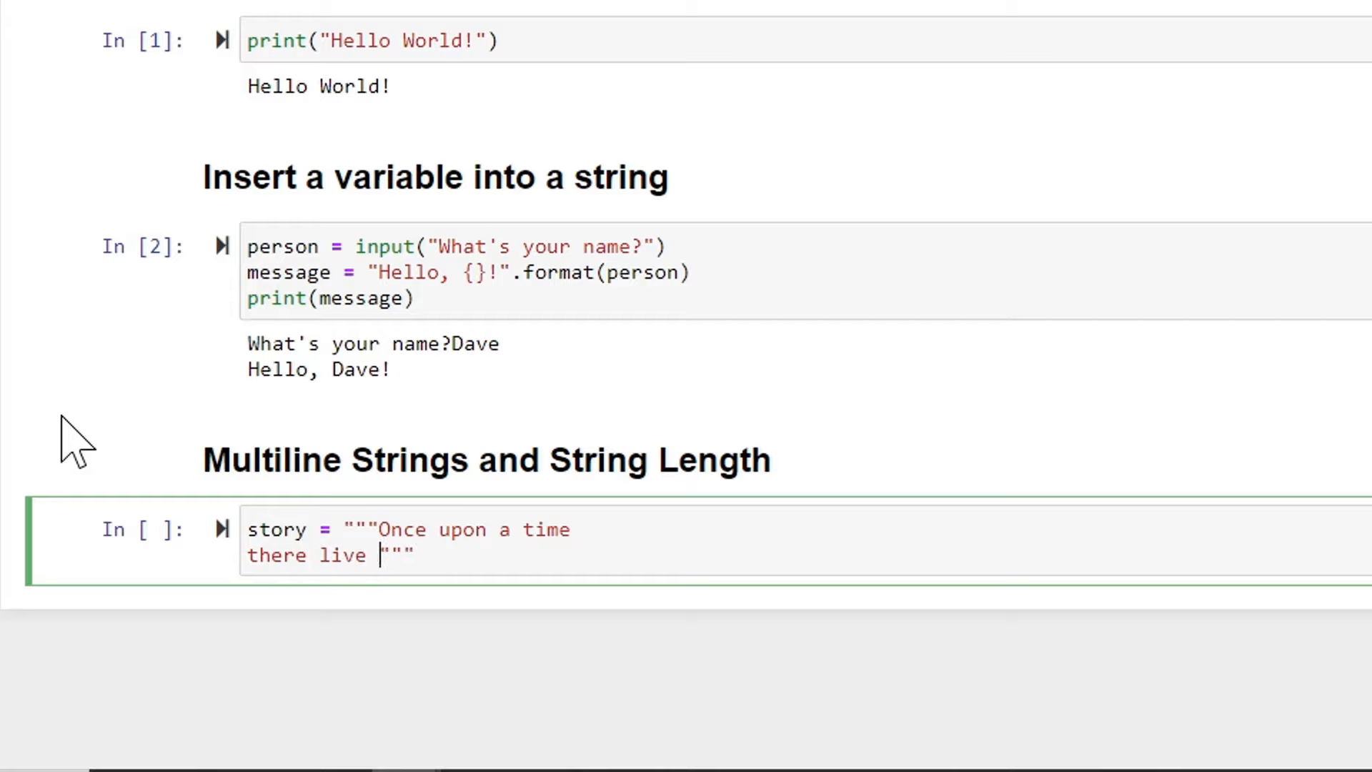
text(a bear family)
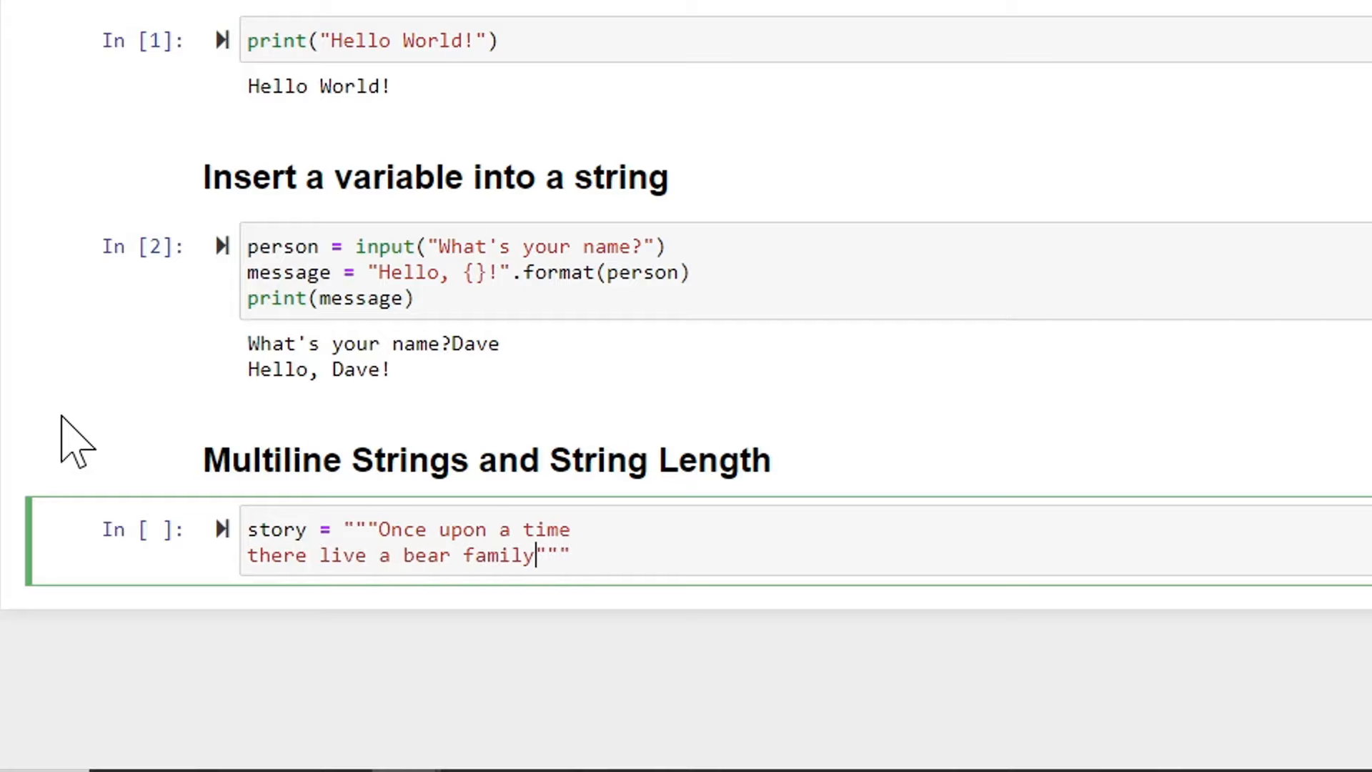
key(enter)
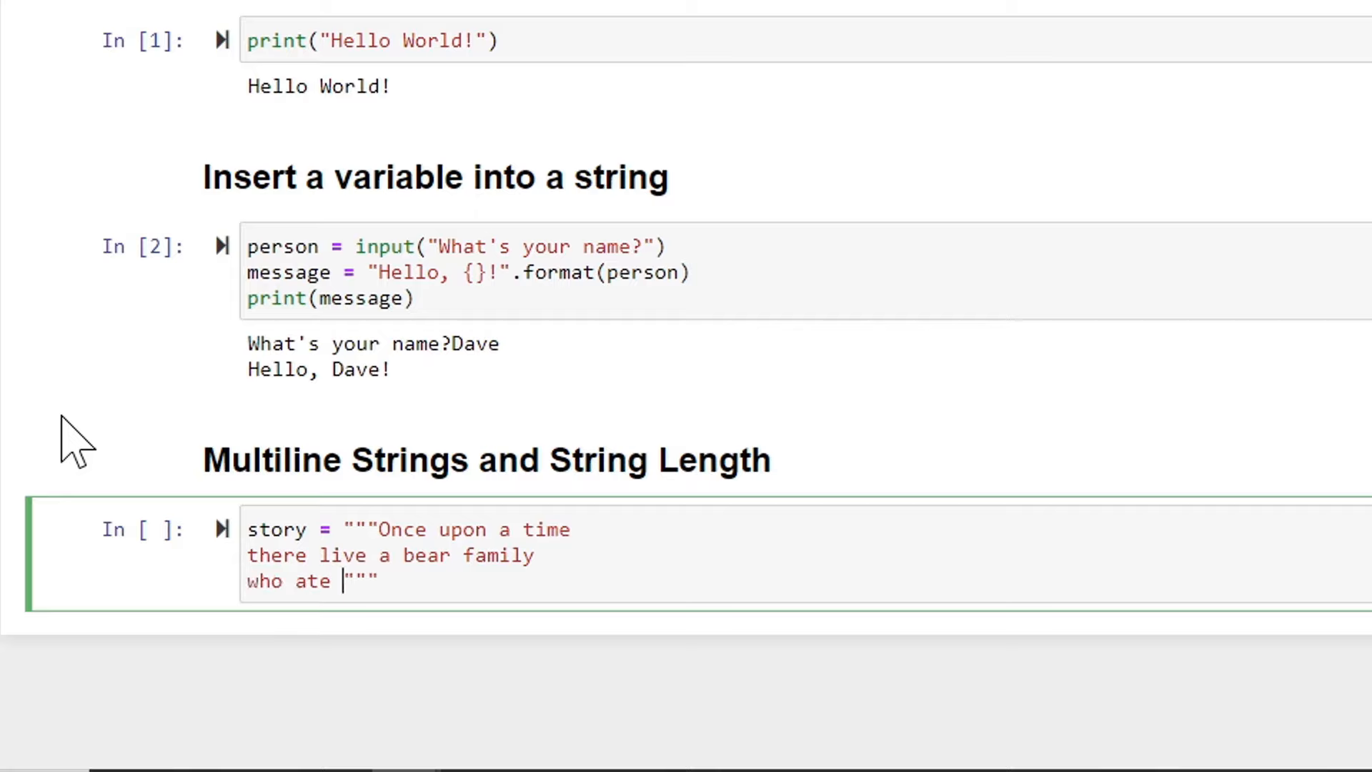
text(delicious)
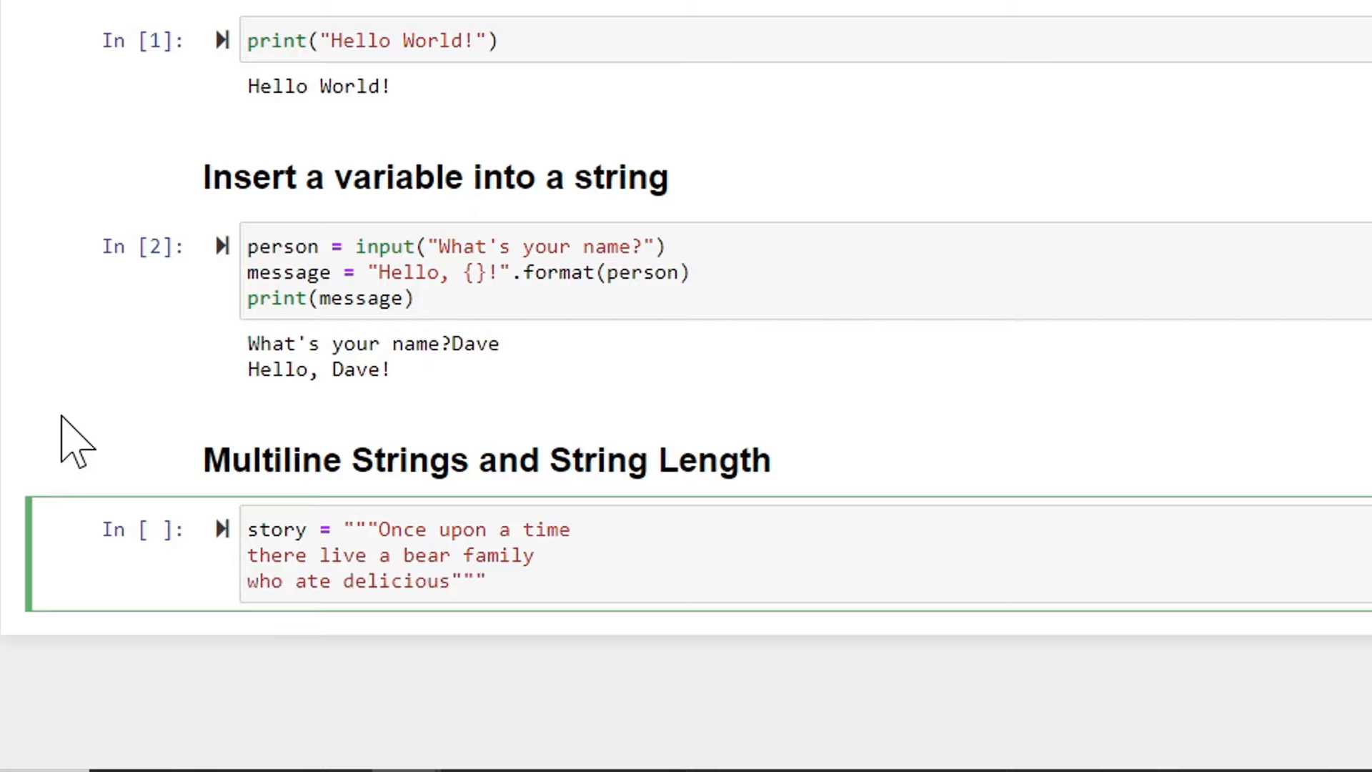
text(pizza)
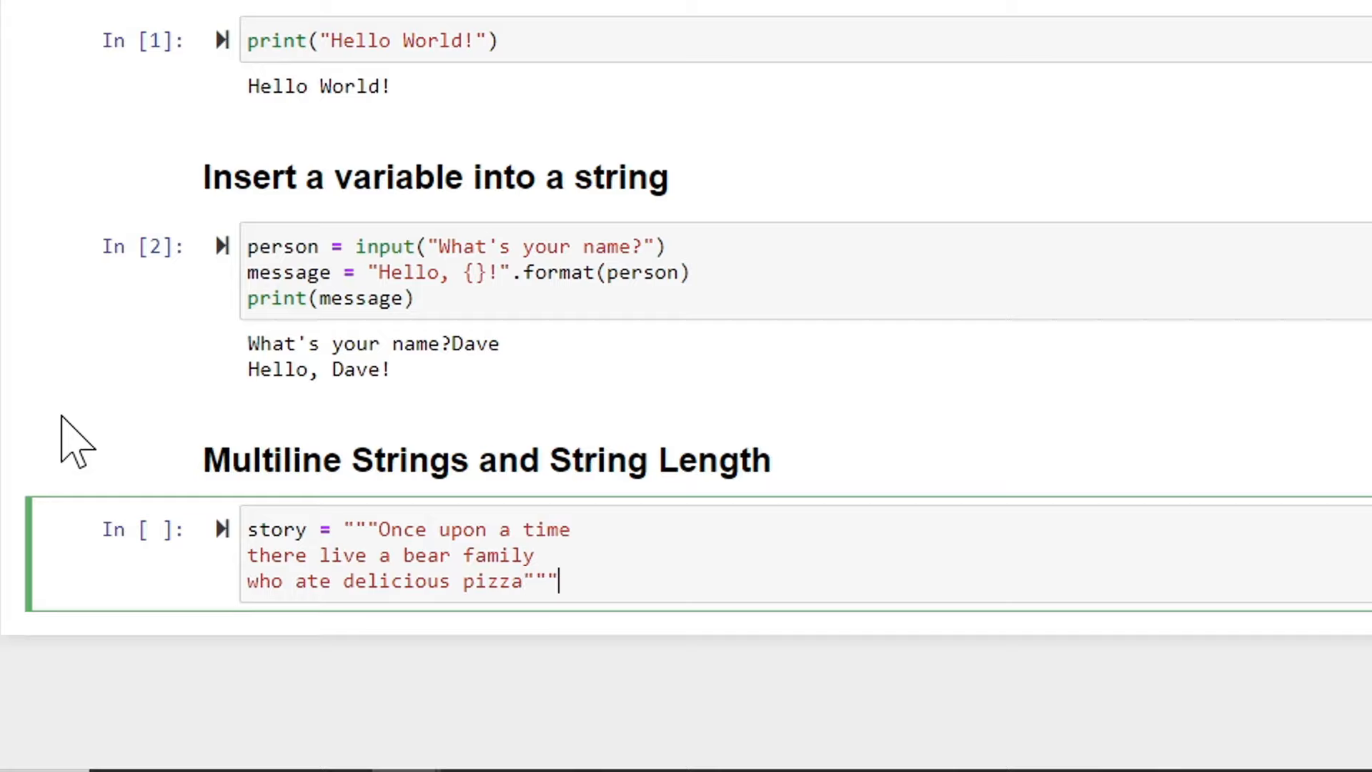
Add print(story) and print(len(story)) and run the cell, showing the story and length 65
text(print)
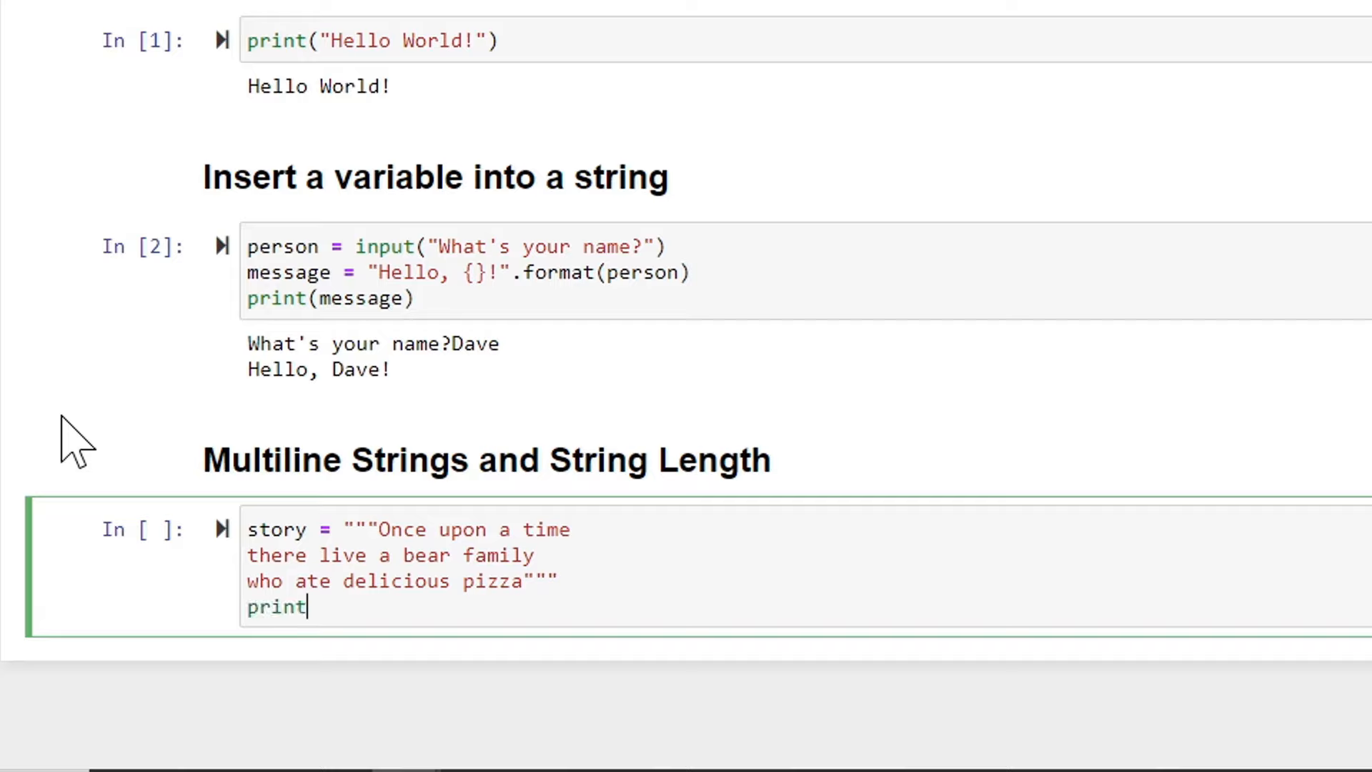
text((story))
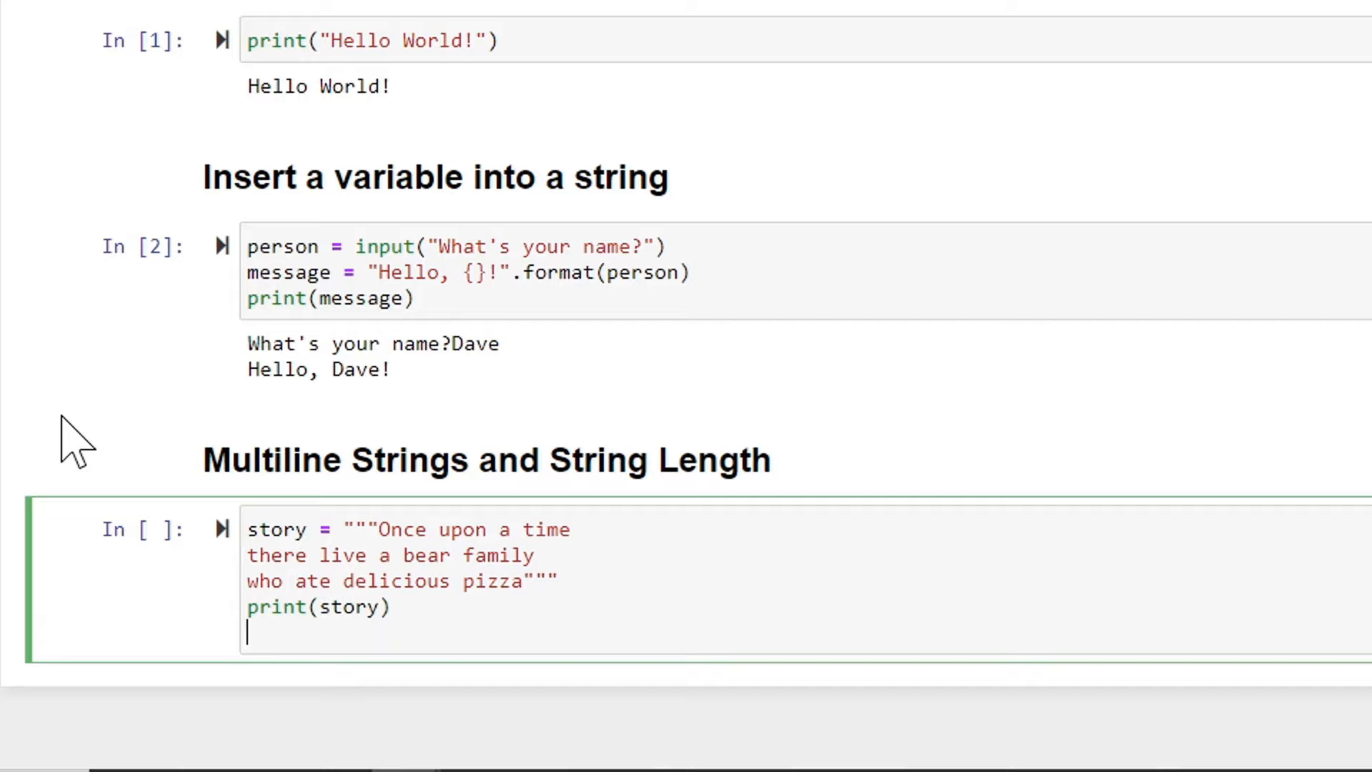
text(print(len)
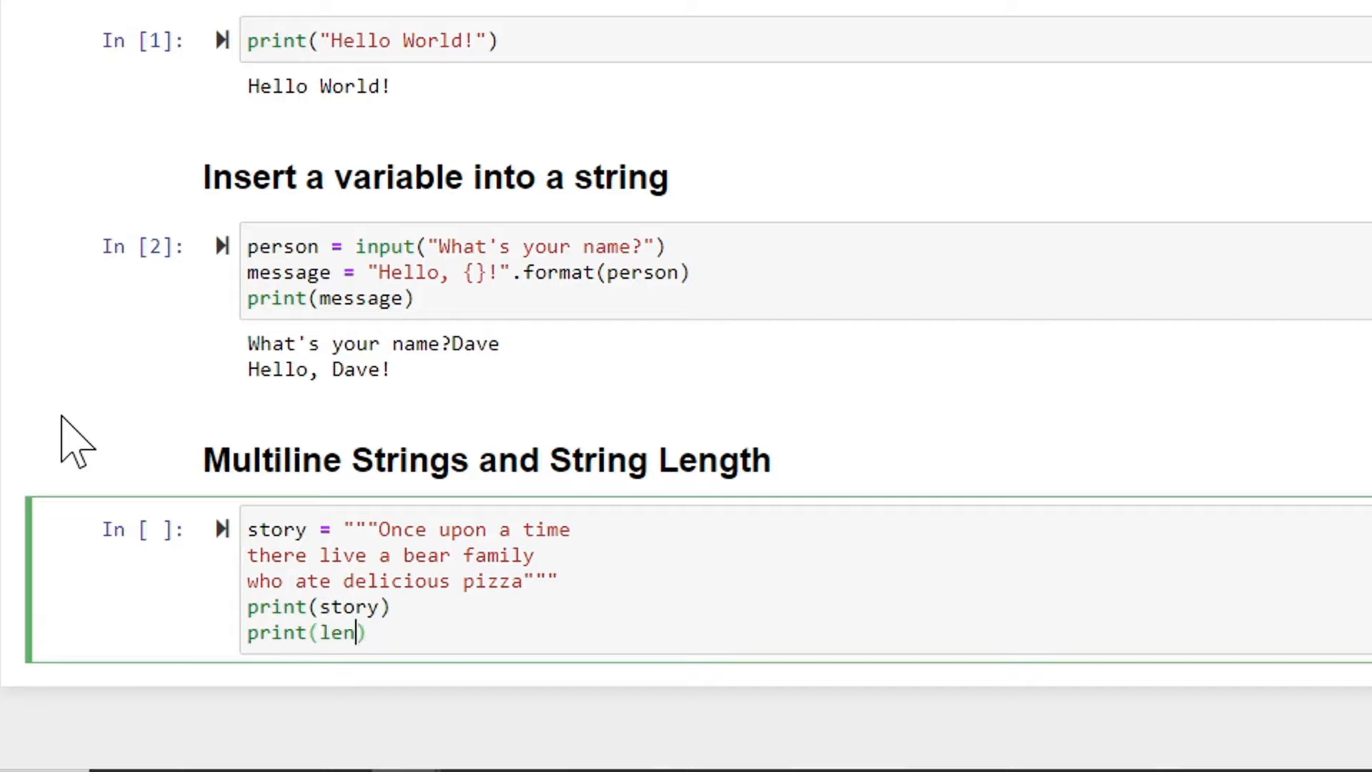
text((story))
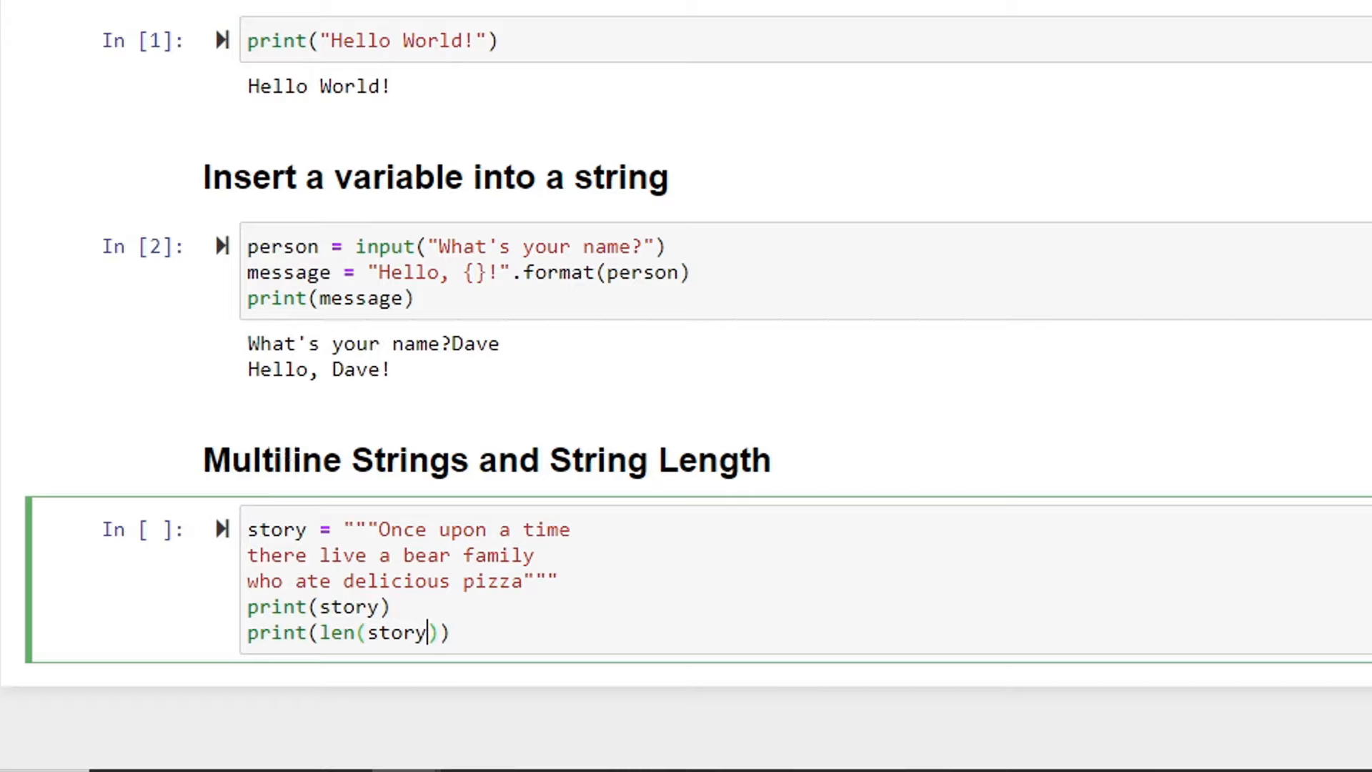
key(shift+enter)
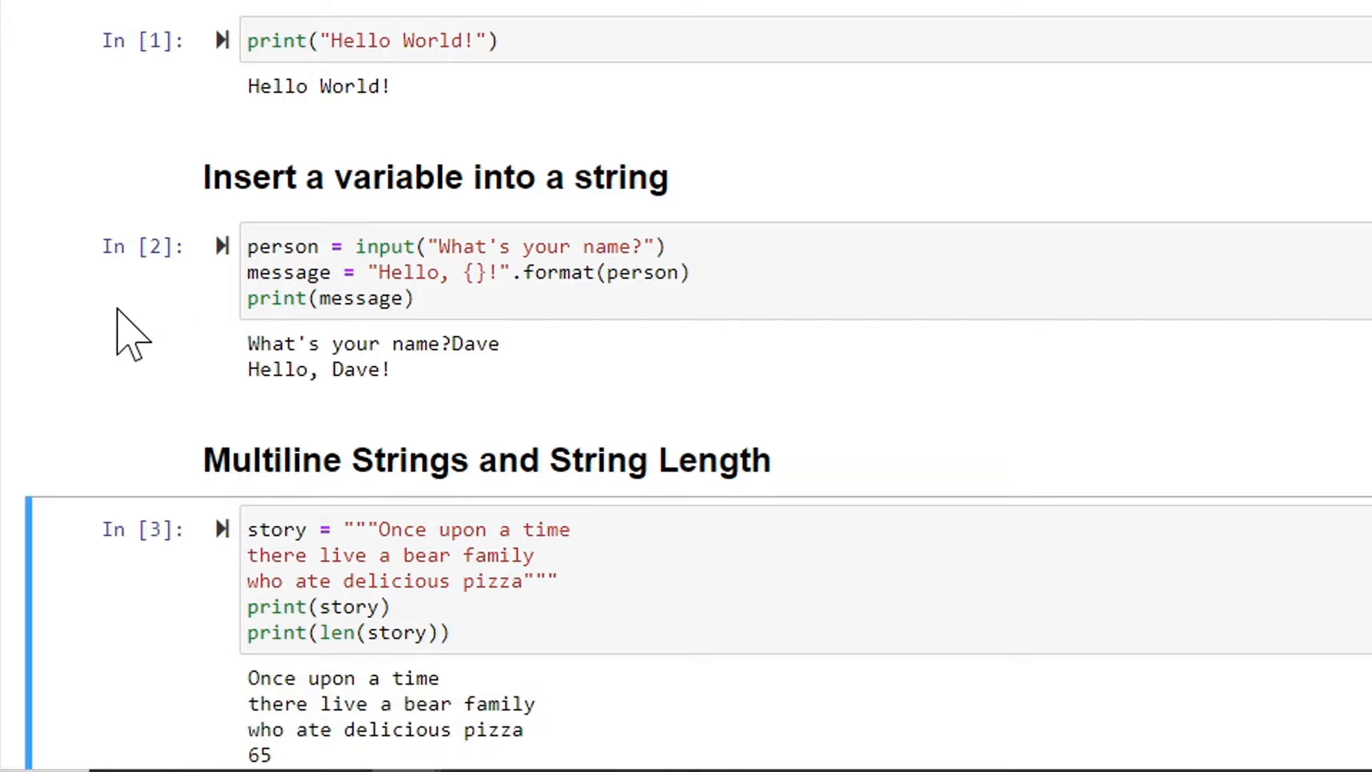
scroll(down, 3)
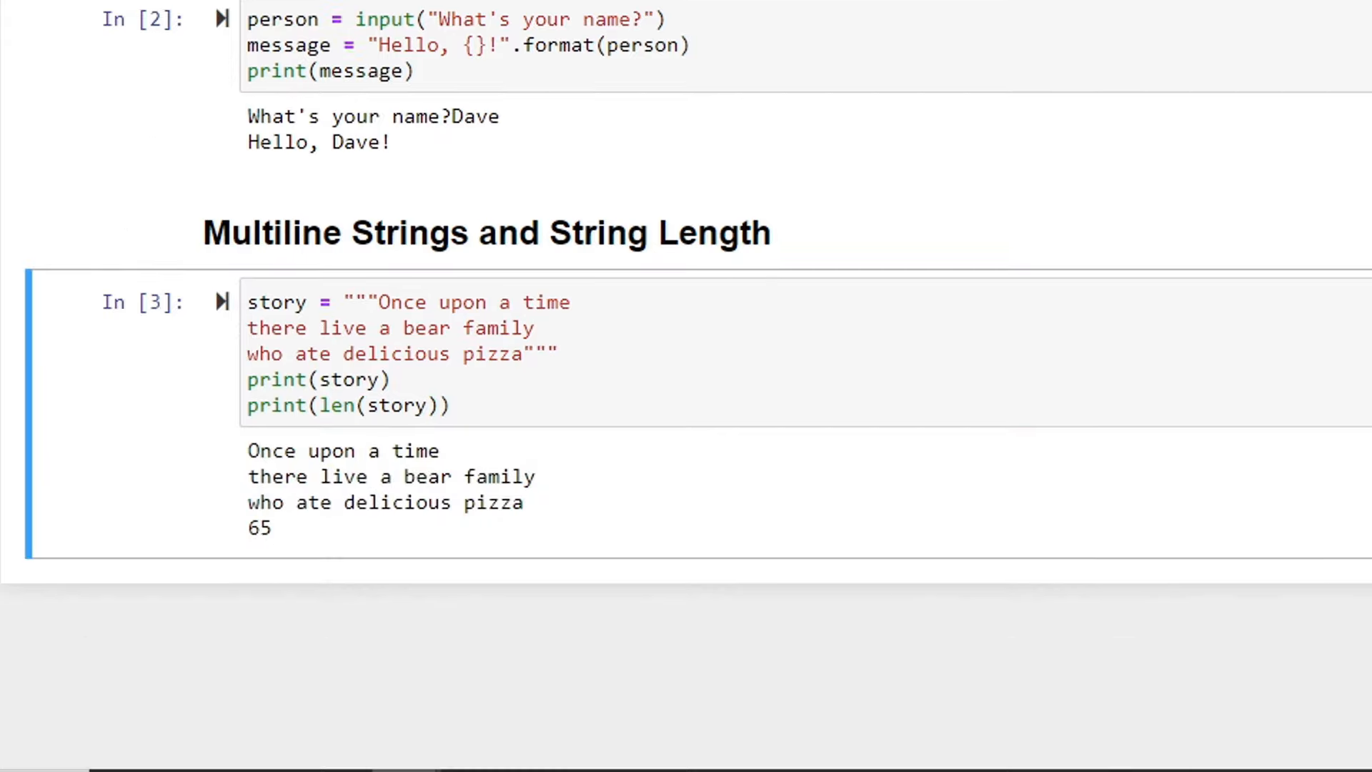
mouse_move(309, 556)
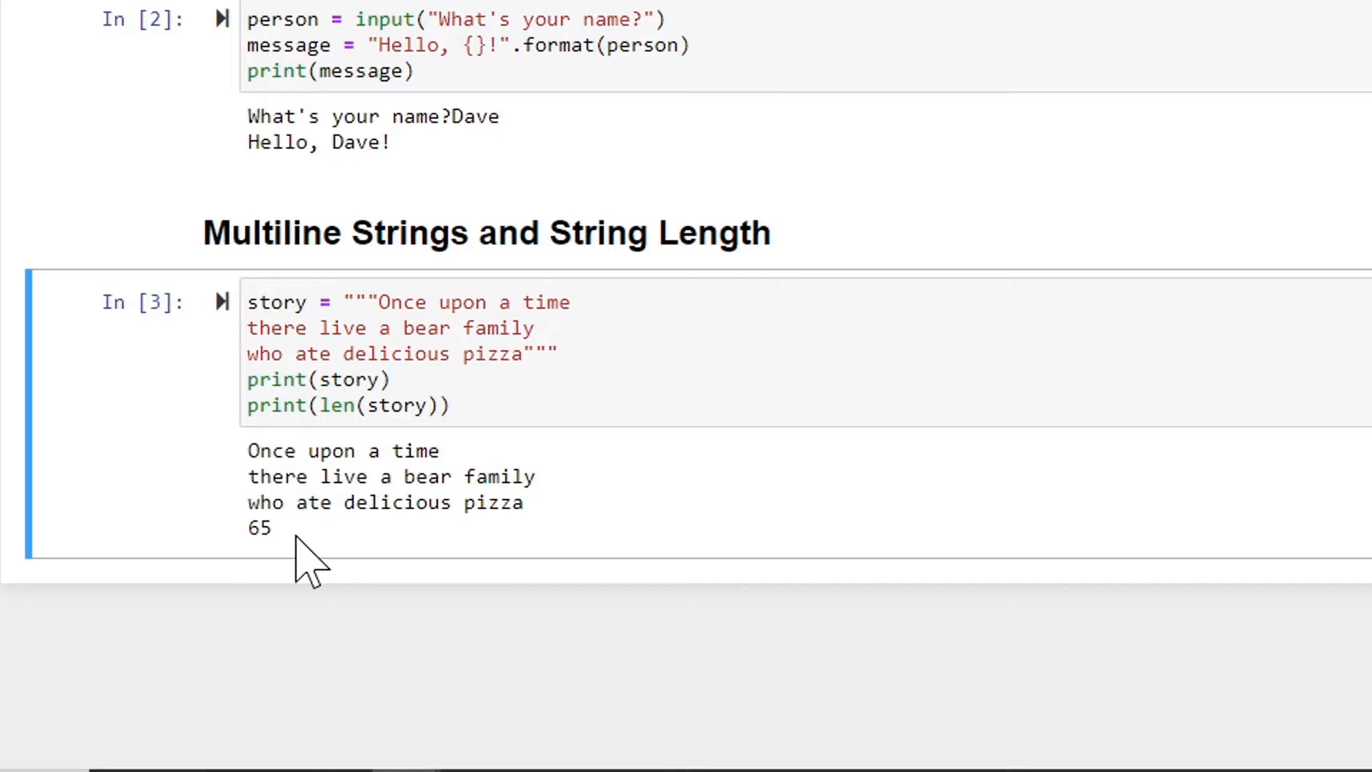
mouse_move(288, 560)
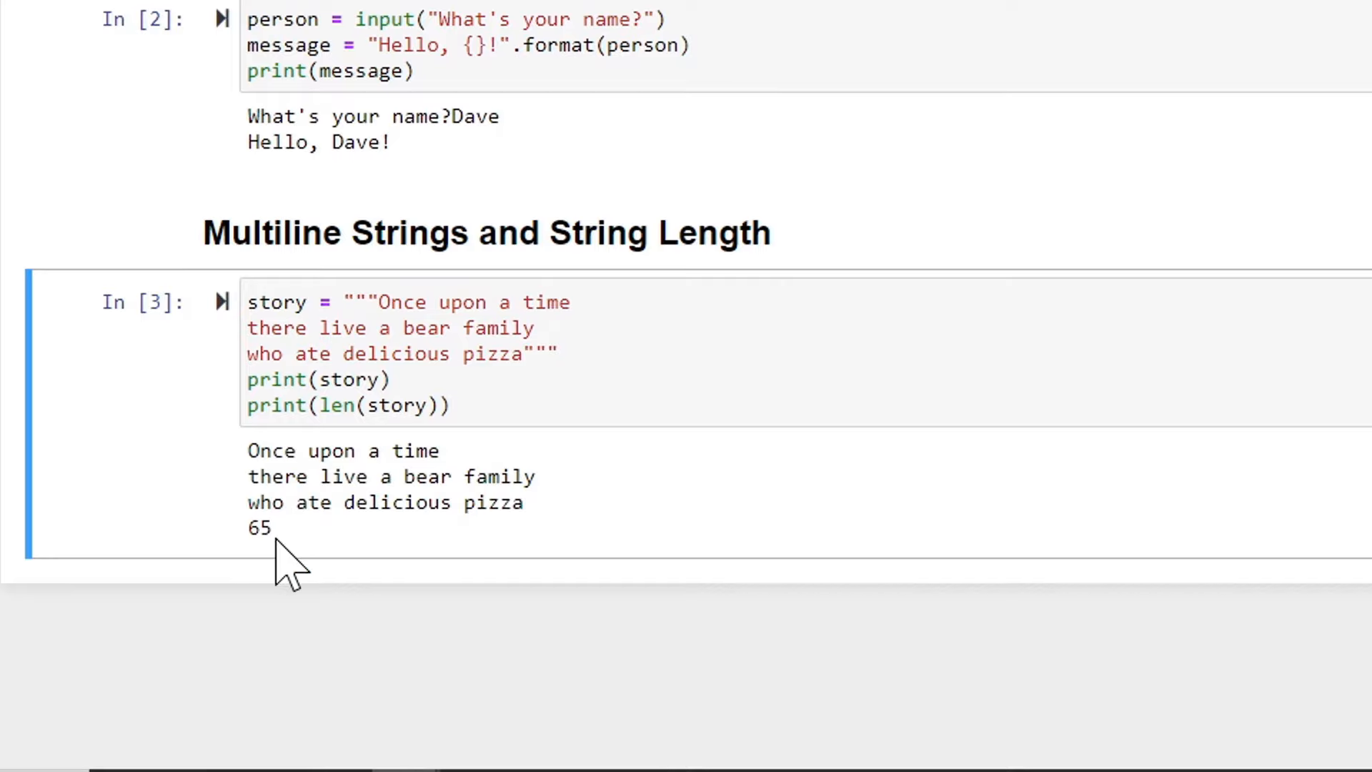
Insert a new empty Markdown cell below the story output
click(279, 127)
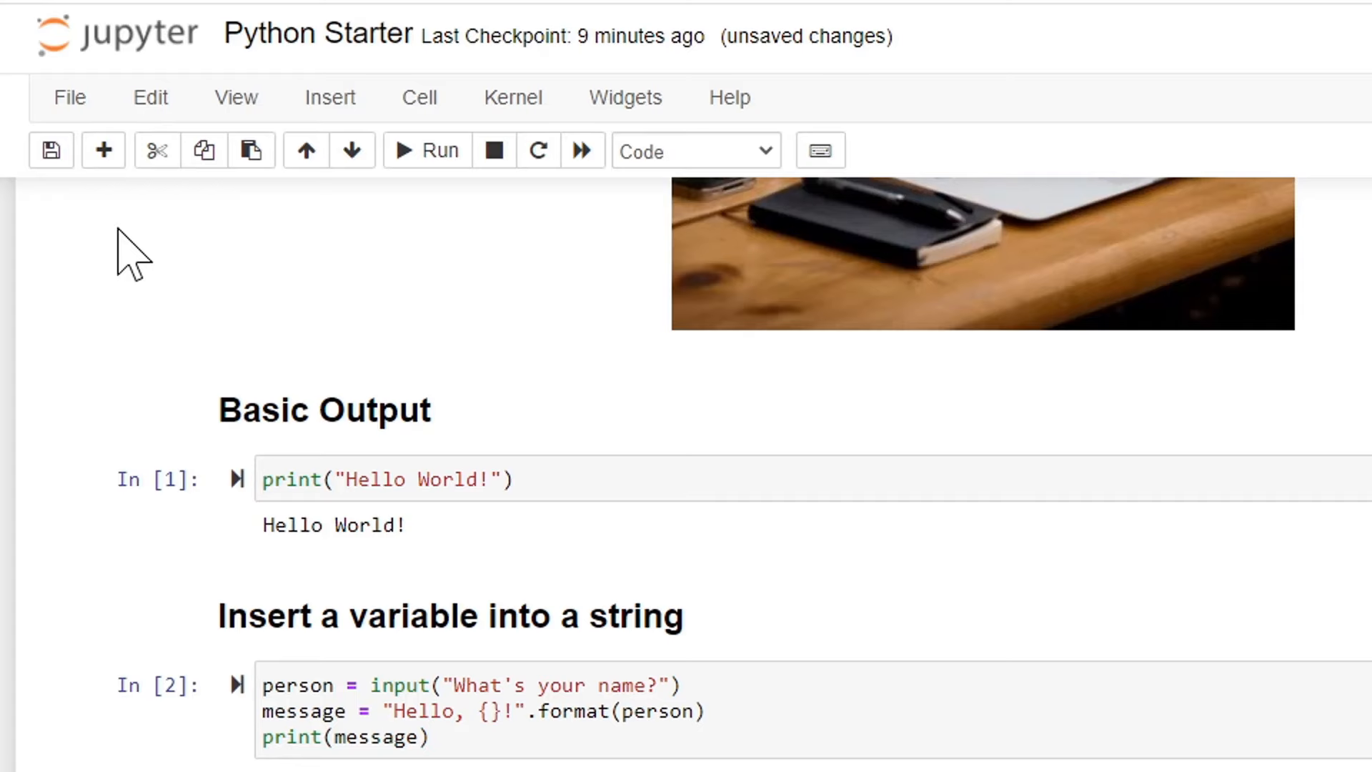
mouse_move(210, 254)
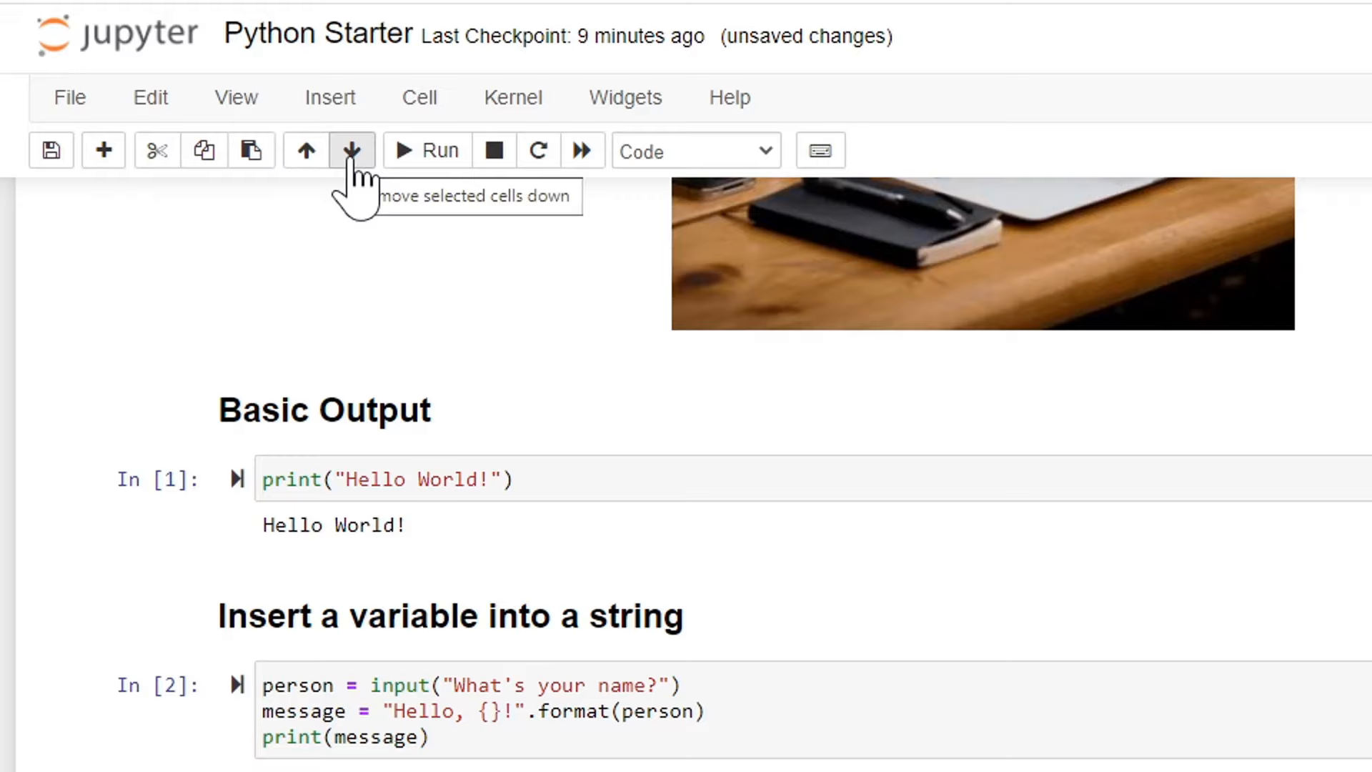
mouse_move(329, 388)
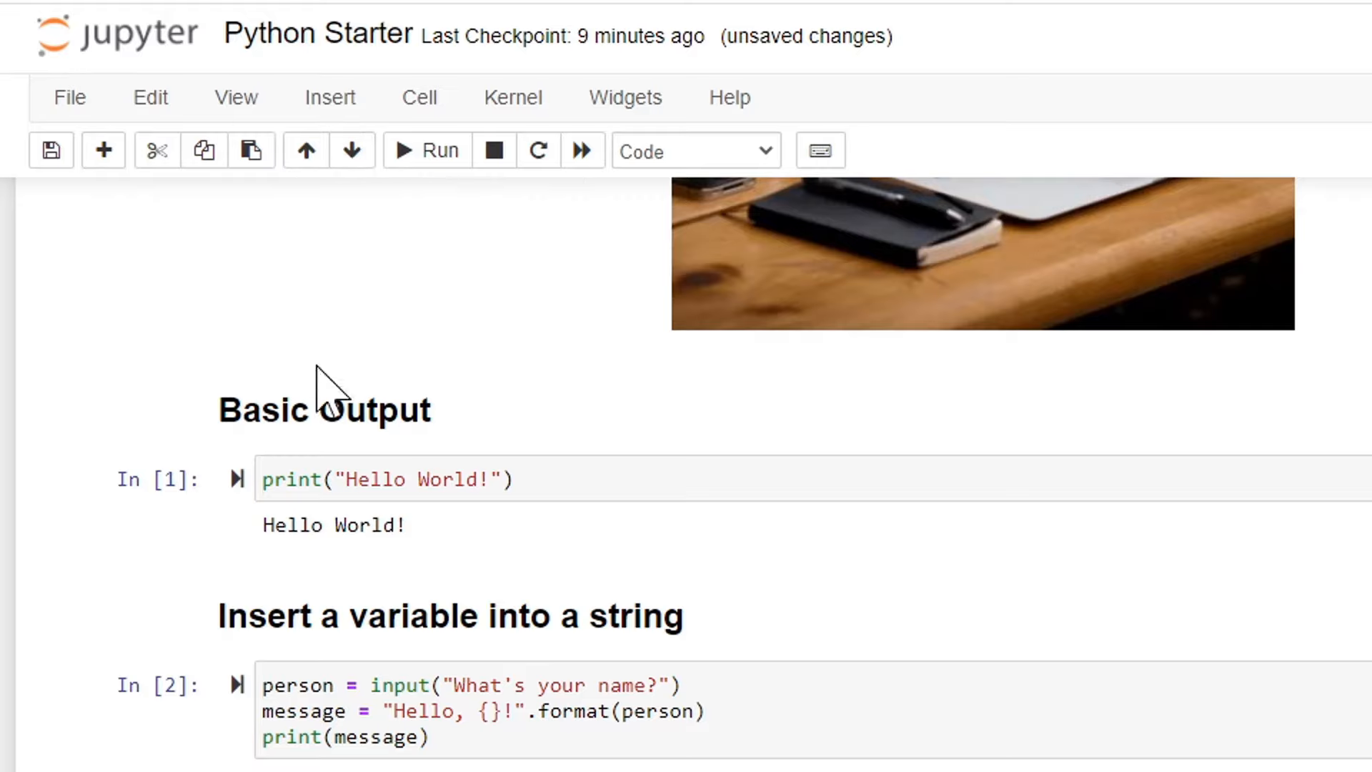
click(330, 97)
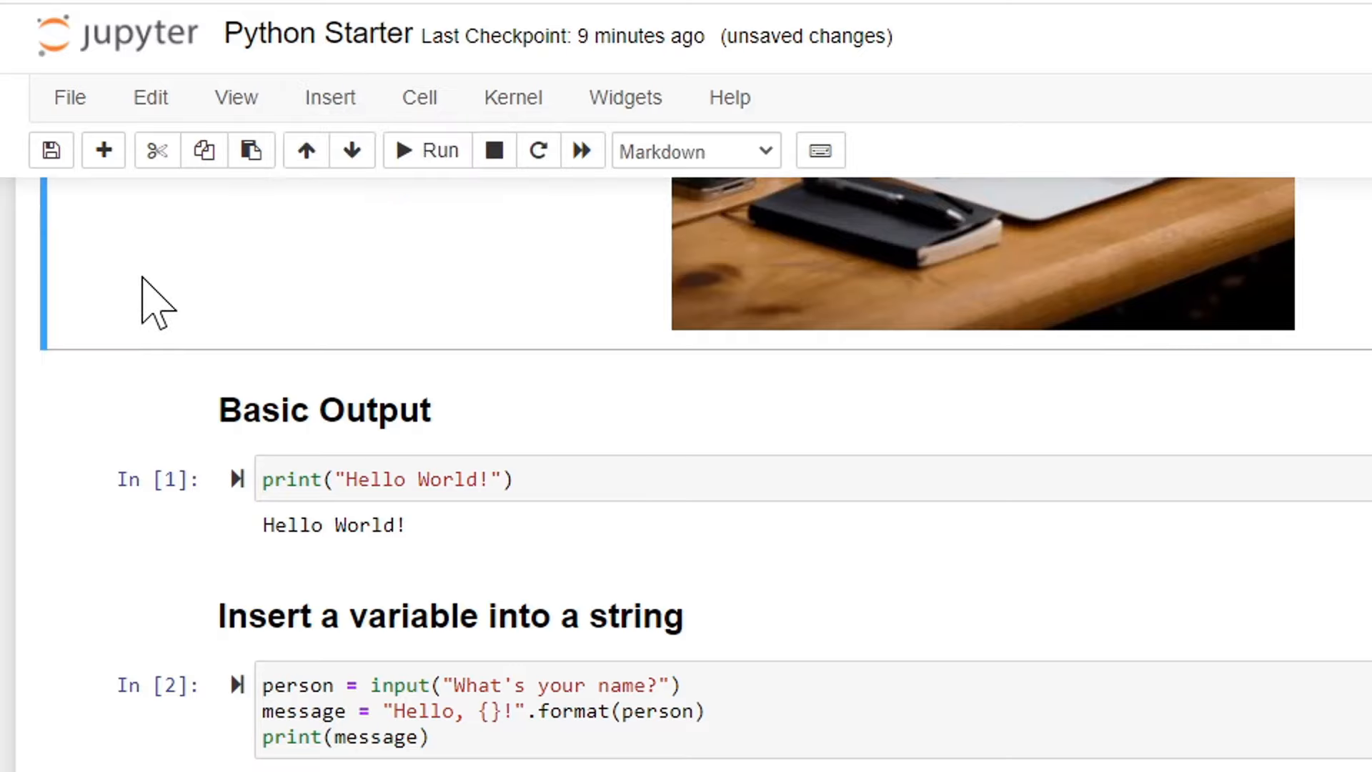
mouse_move(205, 753)
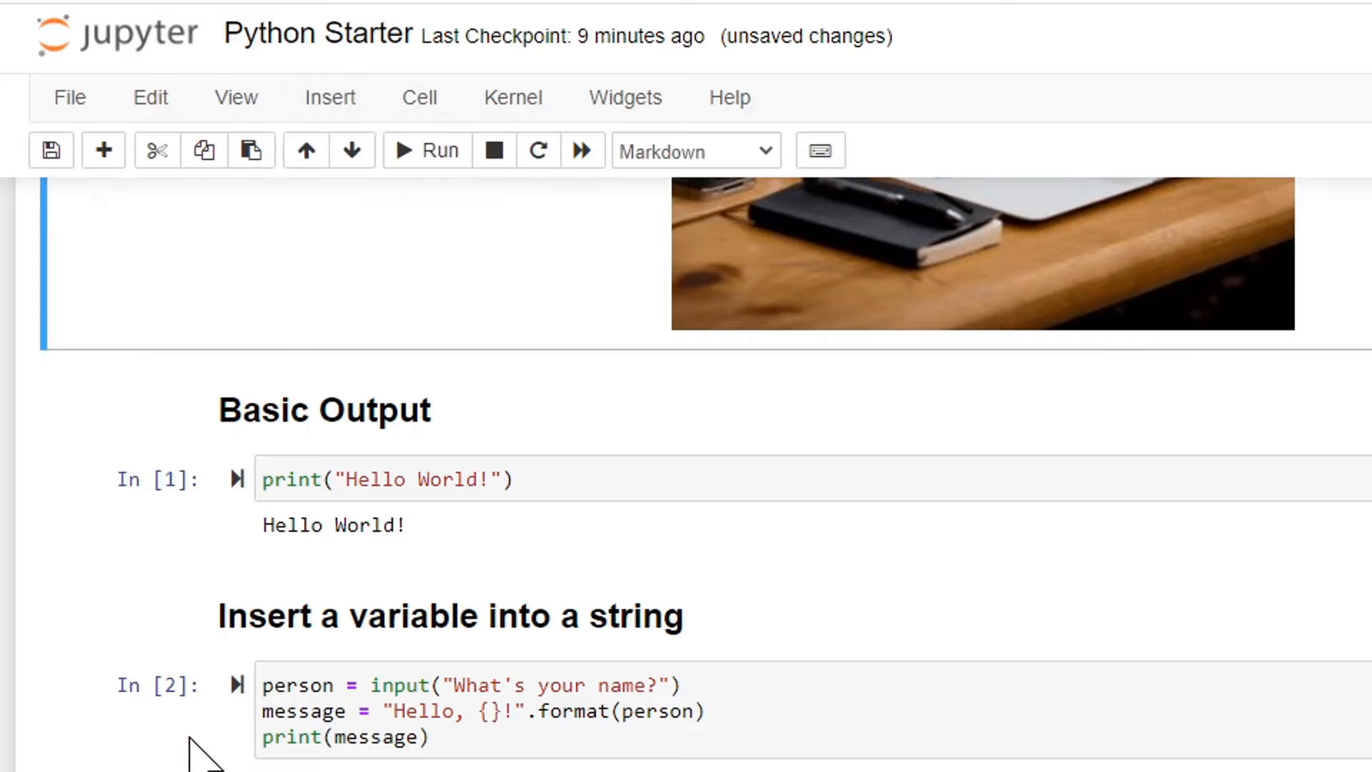
click(695, 150)
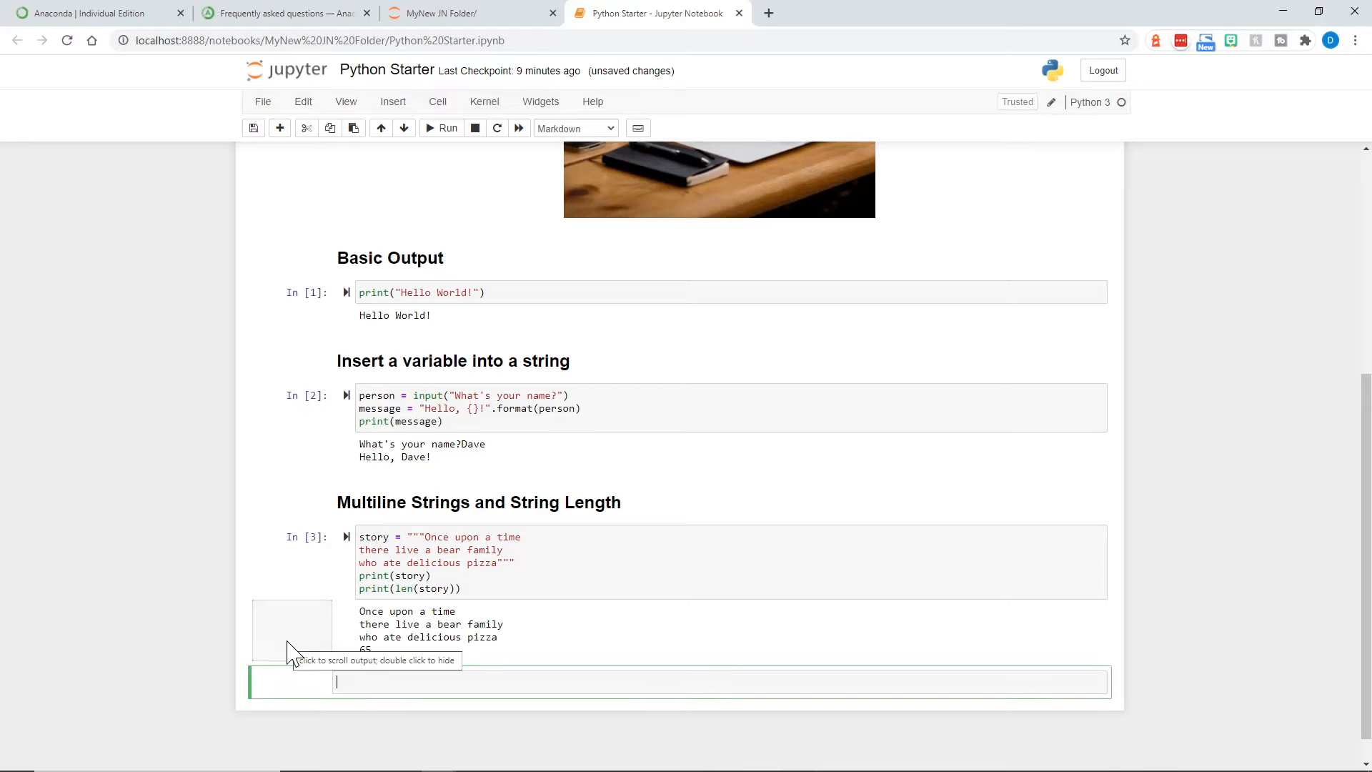
Write the '## Math Operations' heading in the Markdown cell
text(## Mo)
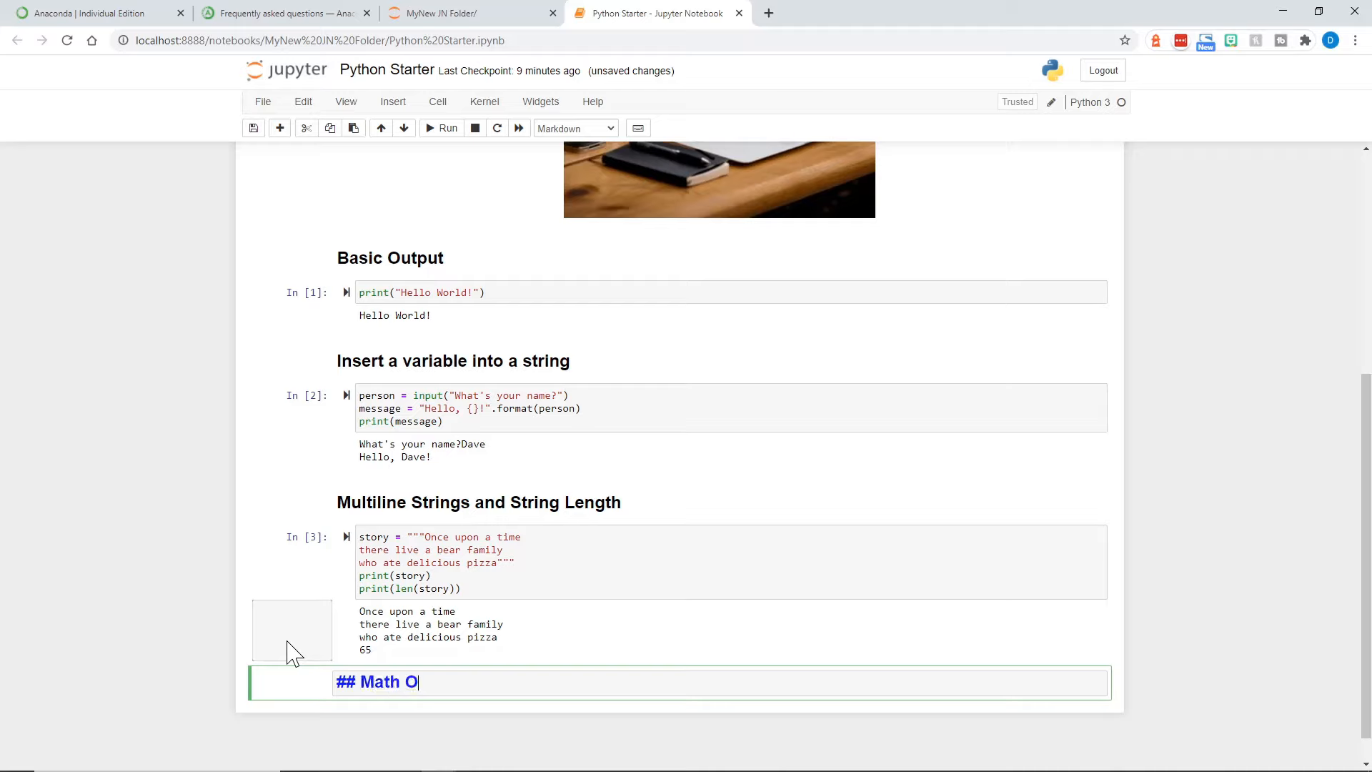
text(perations)
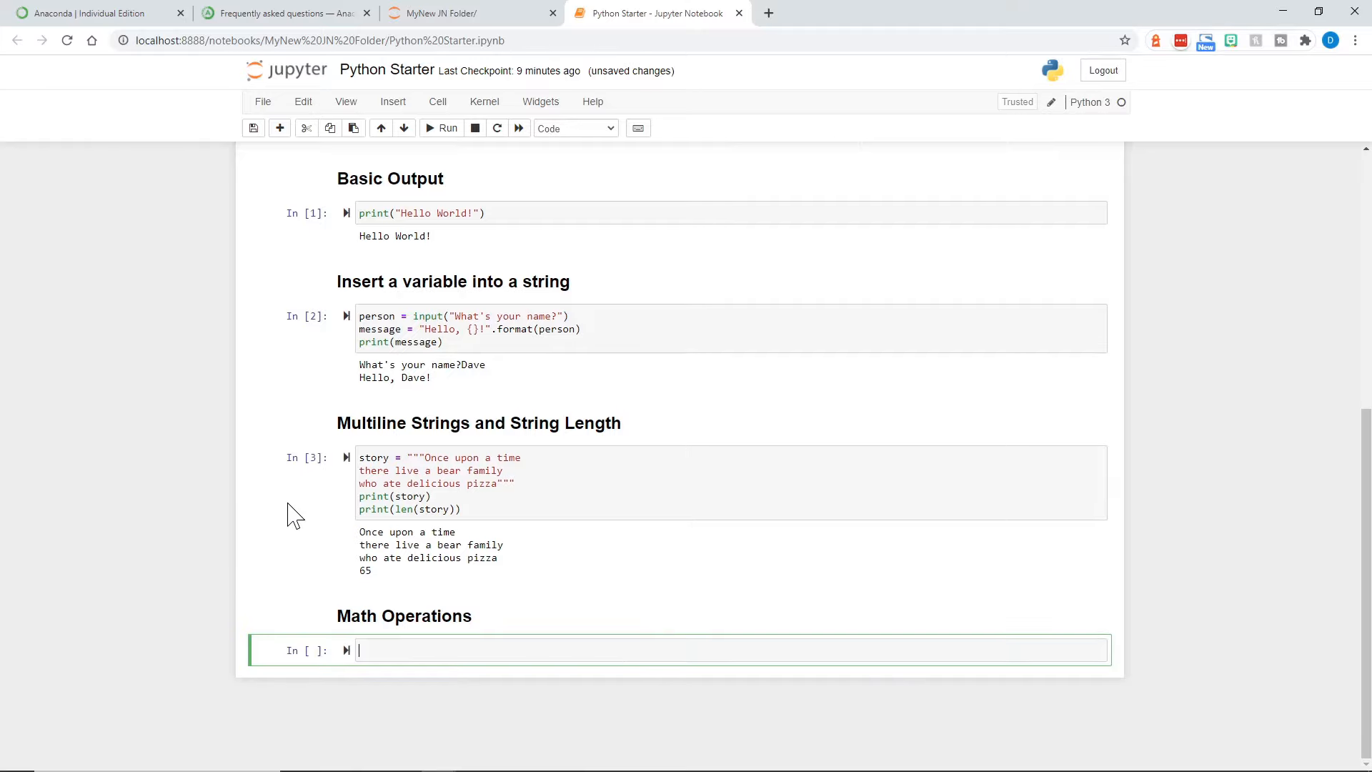
Write x = 7 and z = (x * 3) / y in the math cell
text(x = 7)
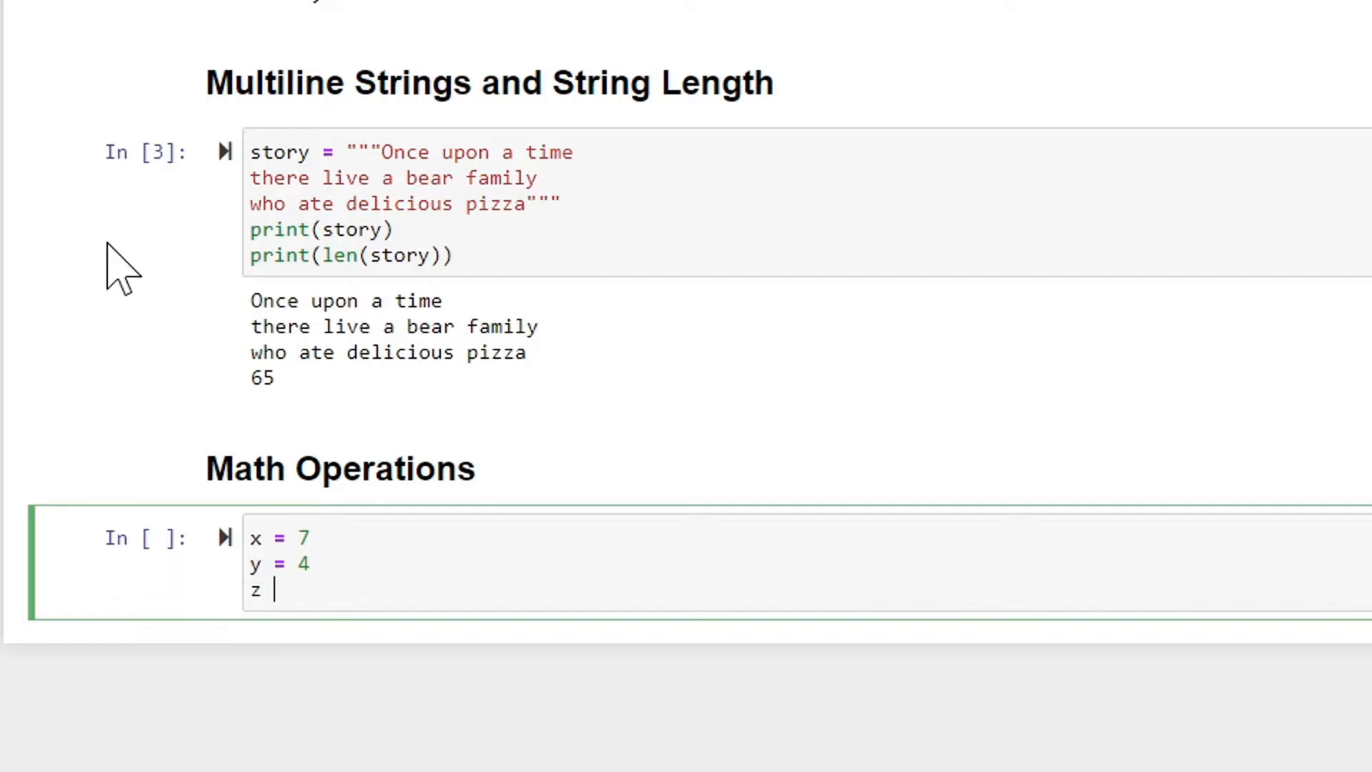
text(= (x *)
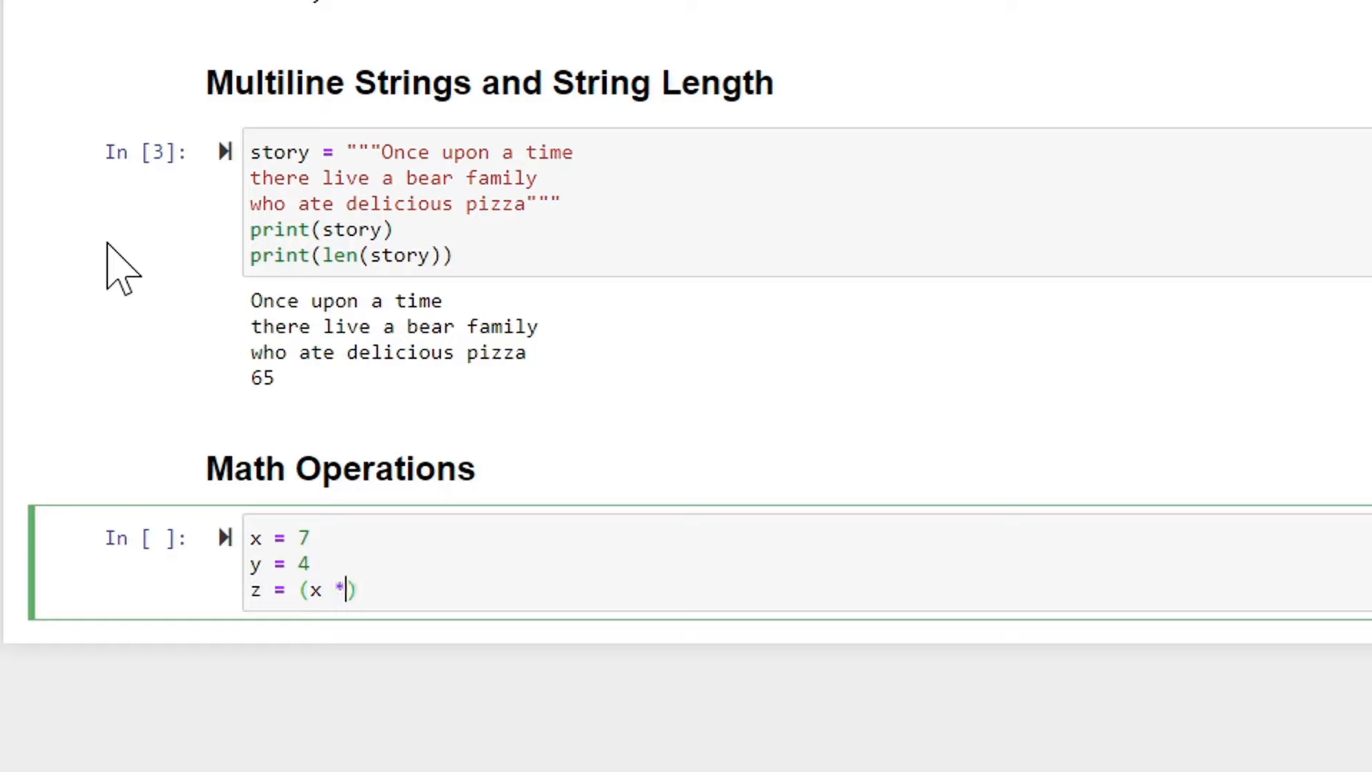
text(3))
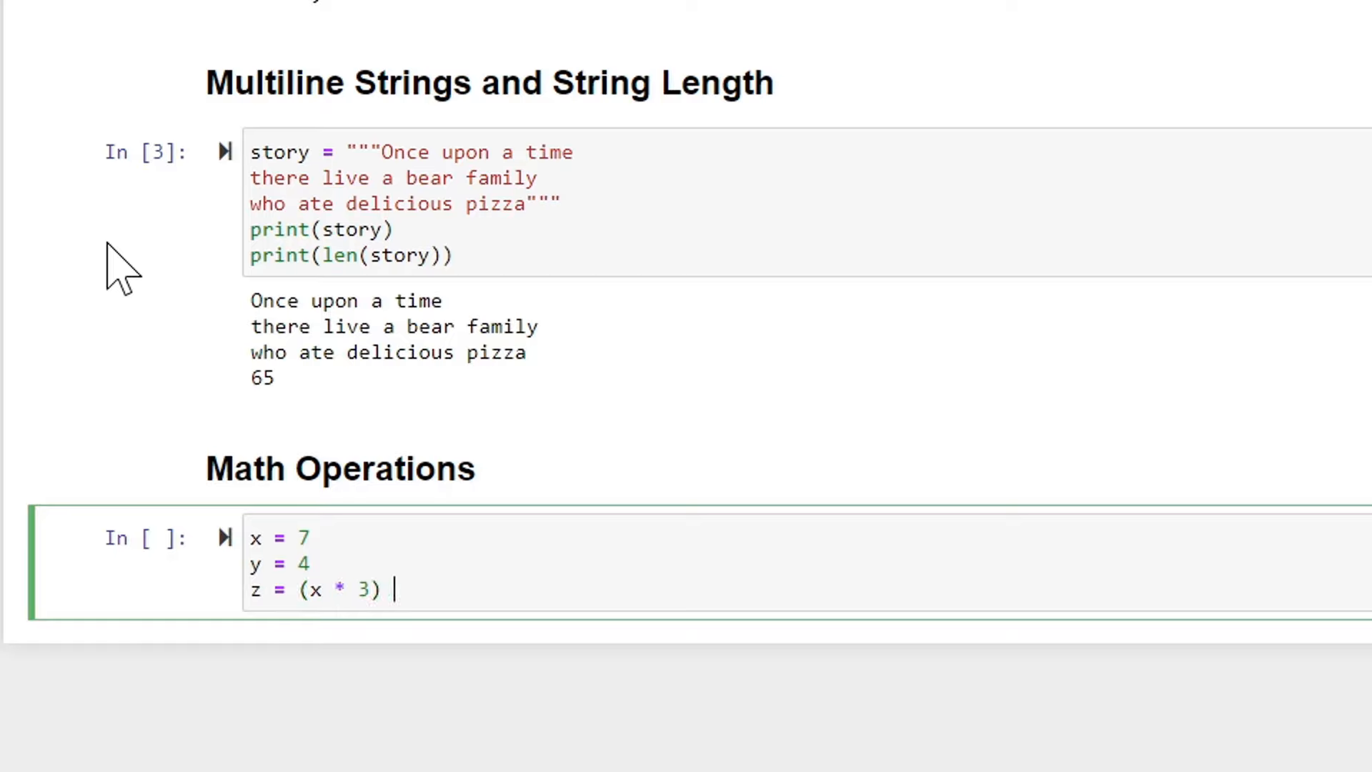
text(/ y)
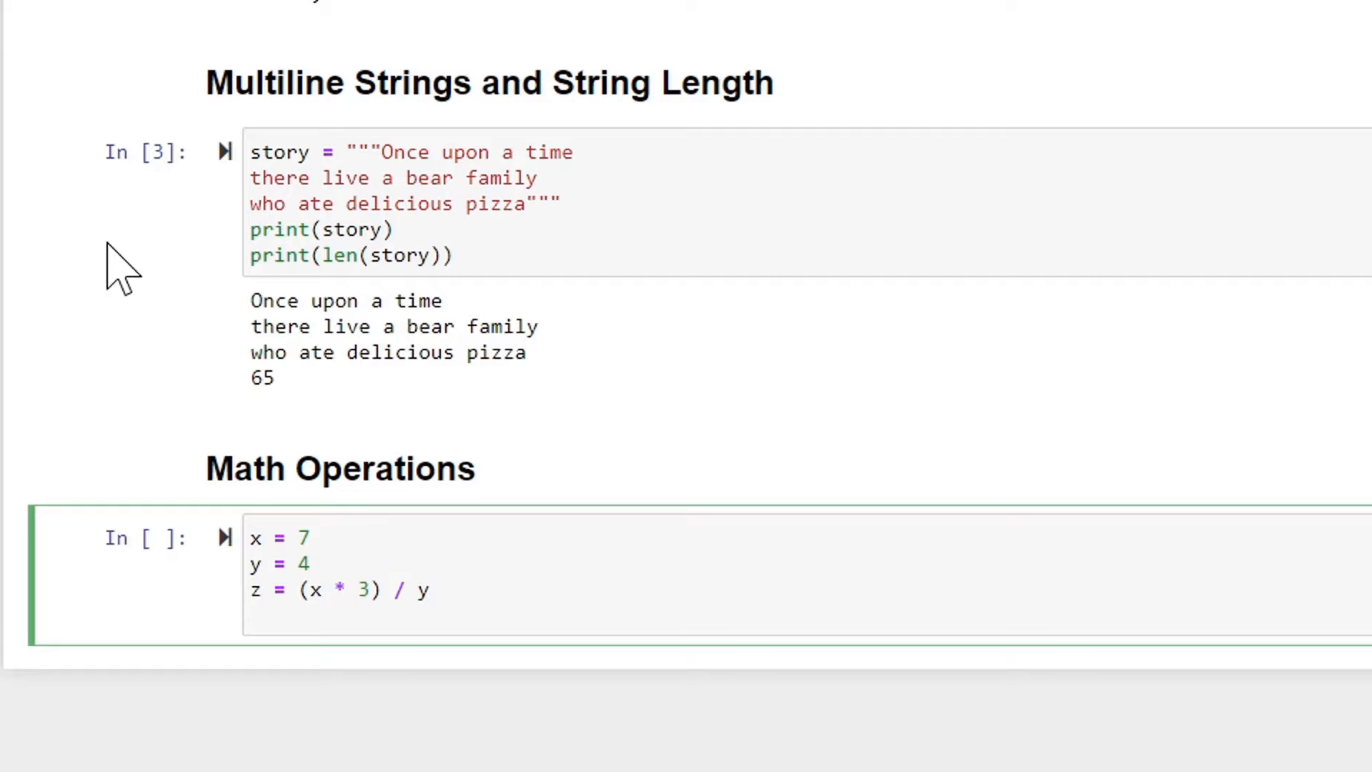
Add m = (x * 3) % y with a comment that modulo returns the remainder
text(m = (x)
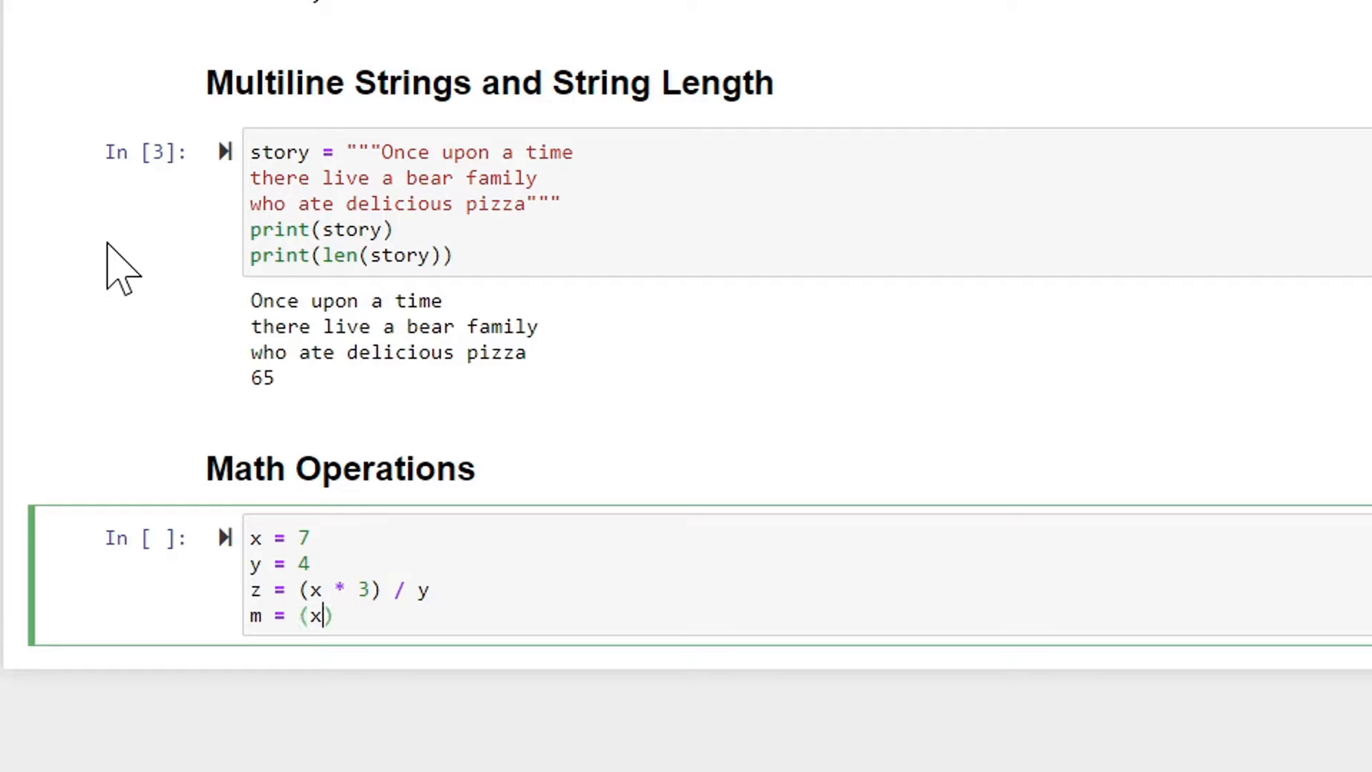
text(* 3))
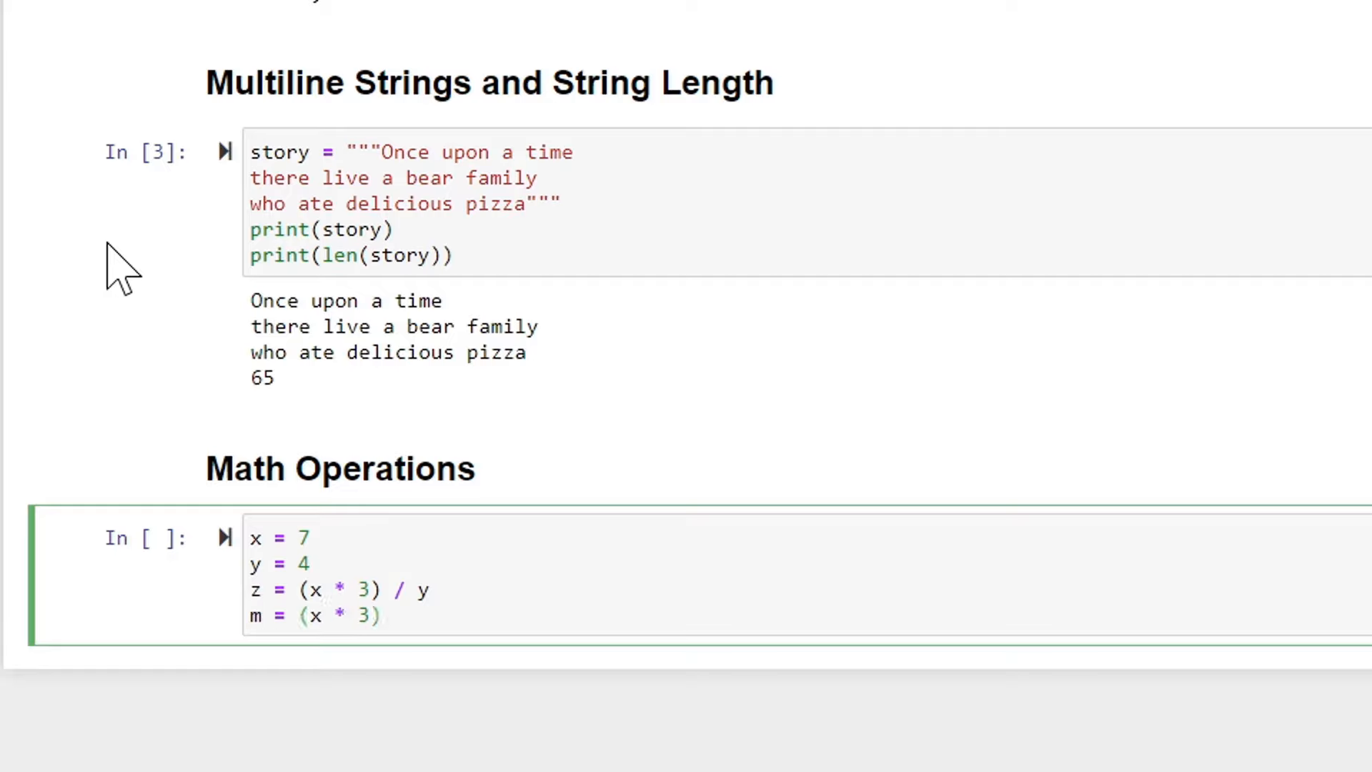
text(%)
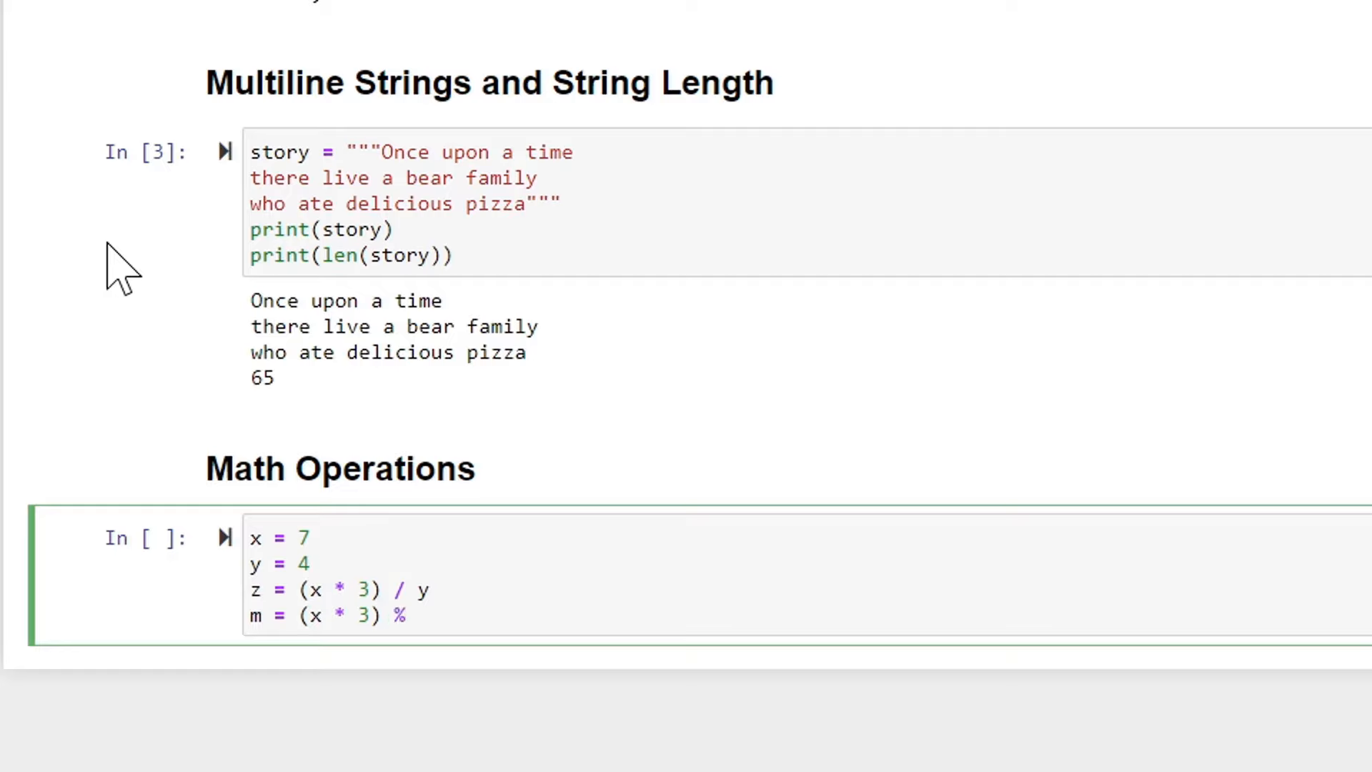
text(y)
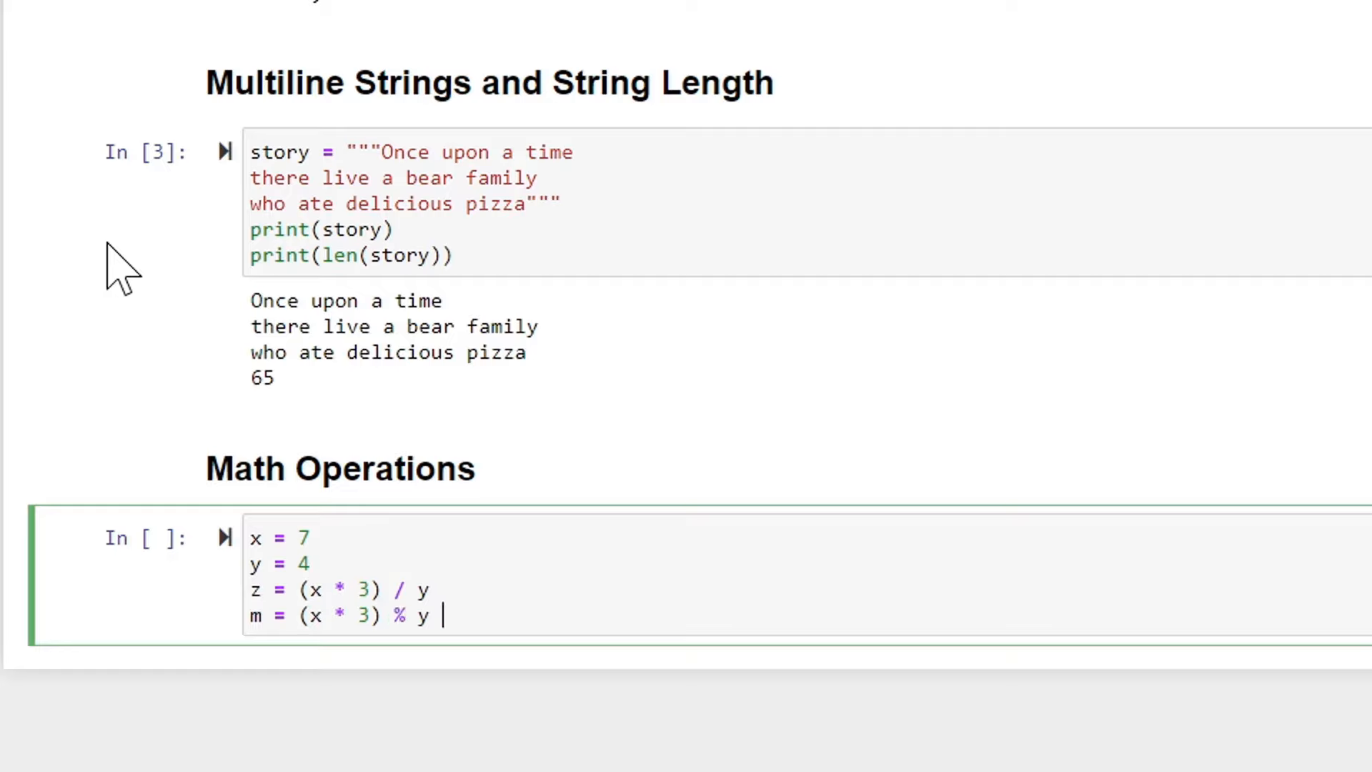
text(#m)
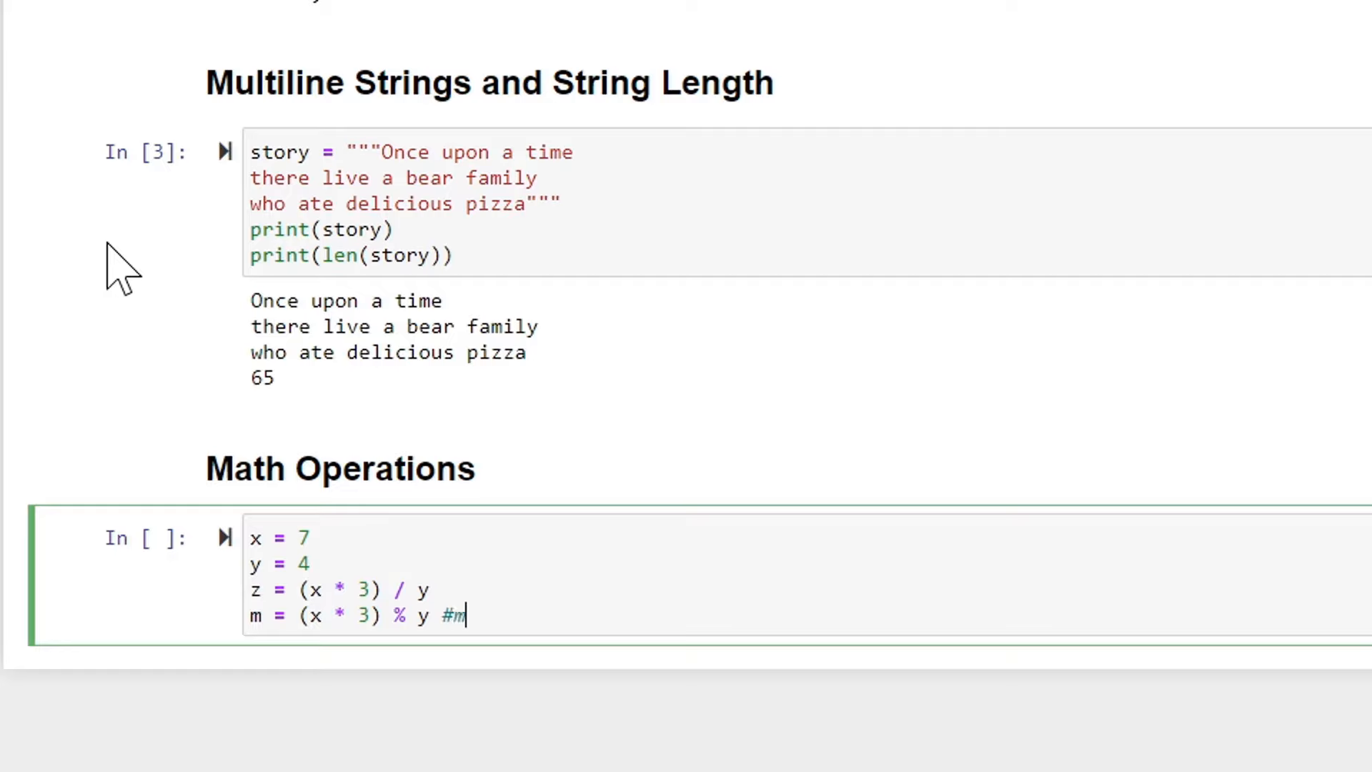
text(odul)
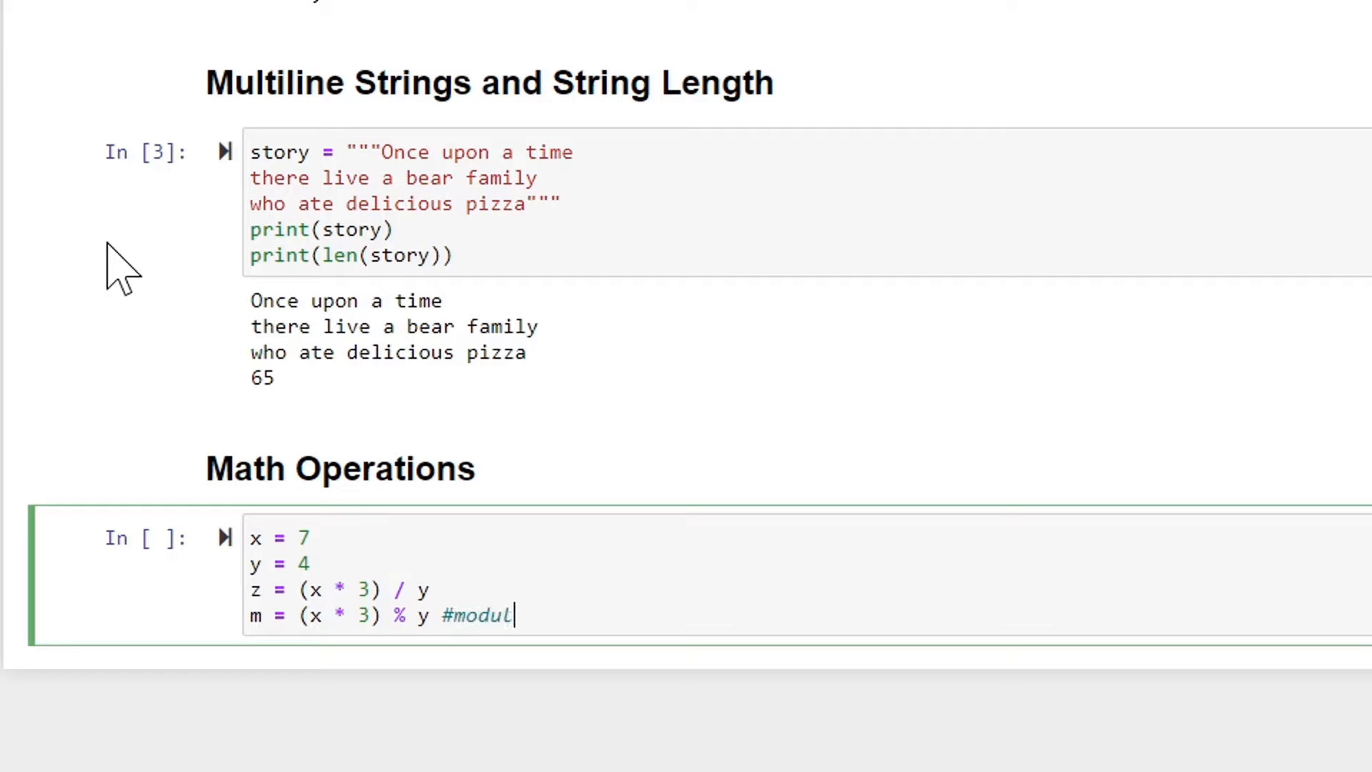
text(o)
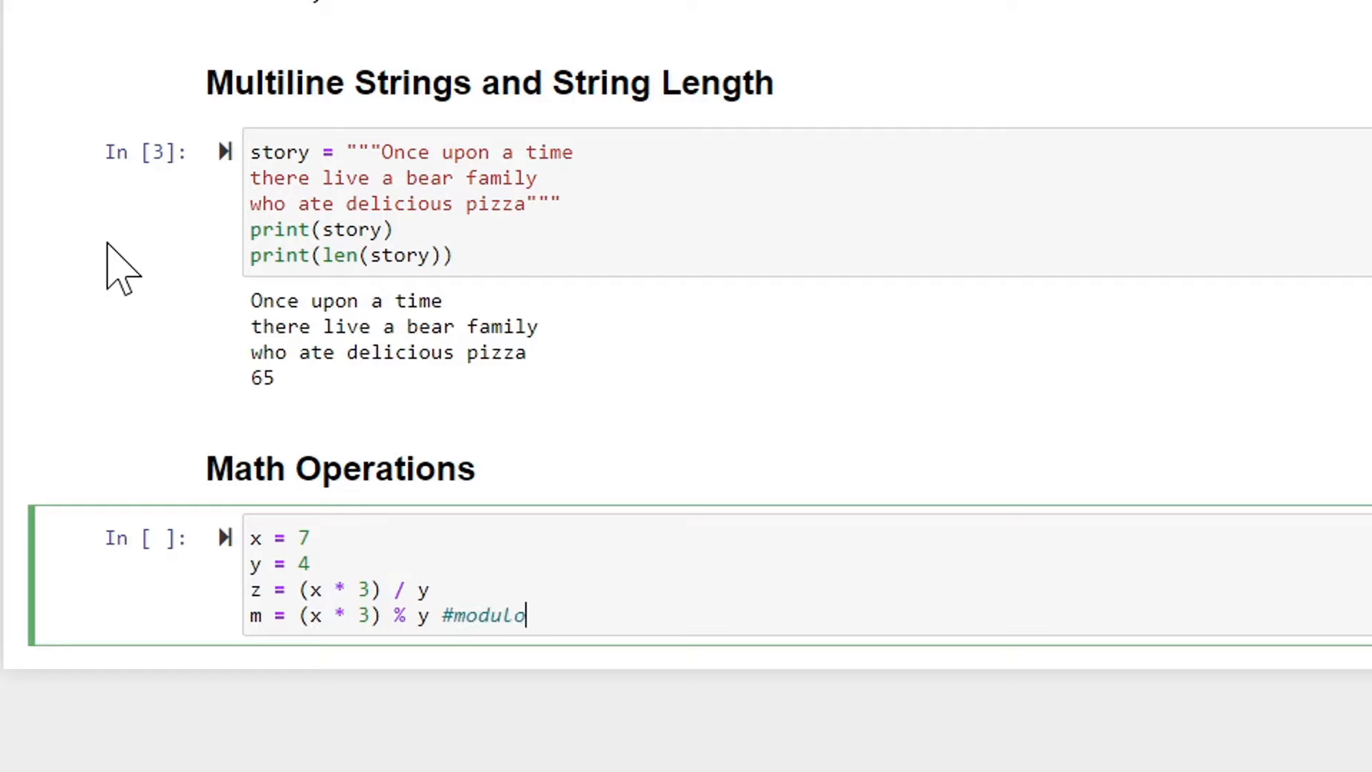
text(retur)
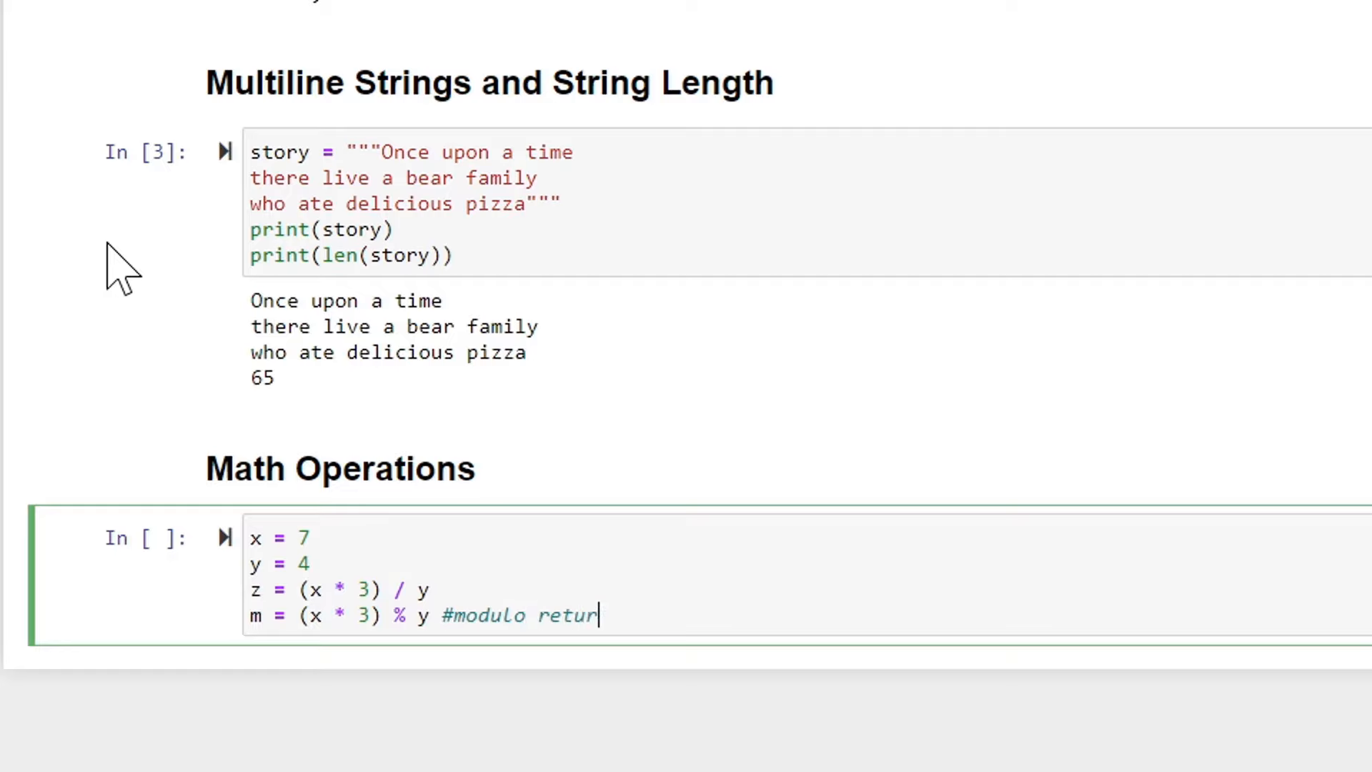
text(ns the remaind)
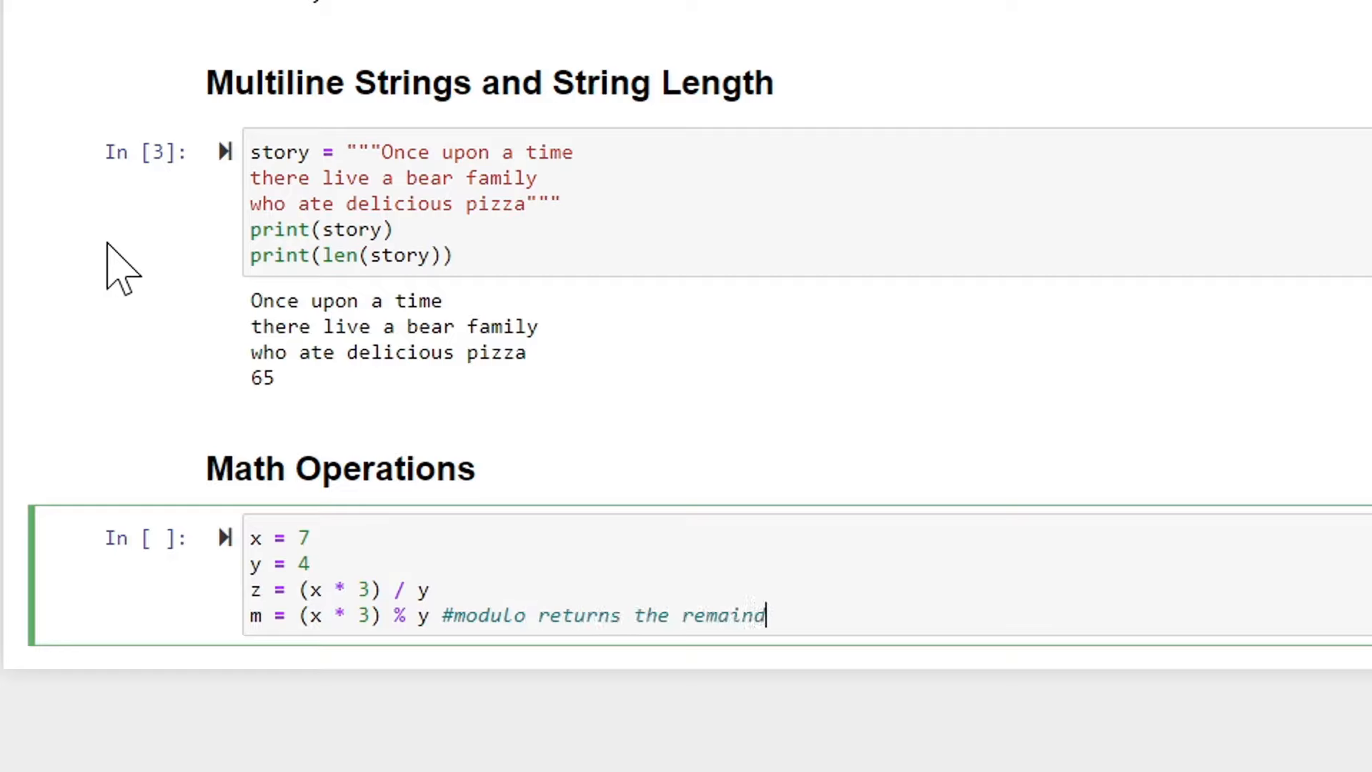
text(er)
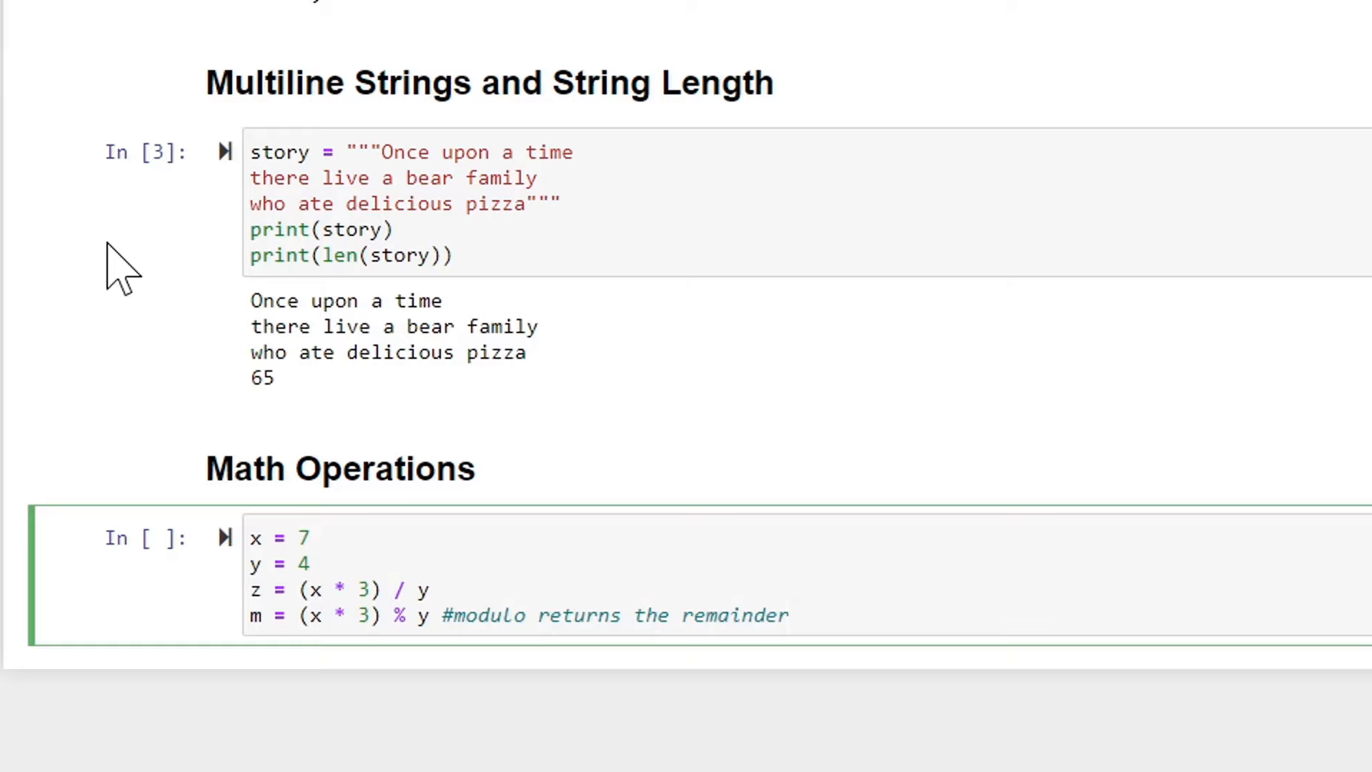
Add print(z) and print(m) and run the cell, printing 5.25 and 1
text(print()
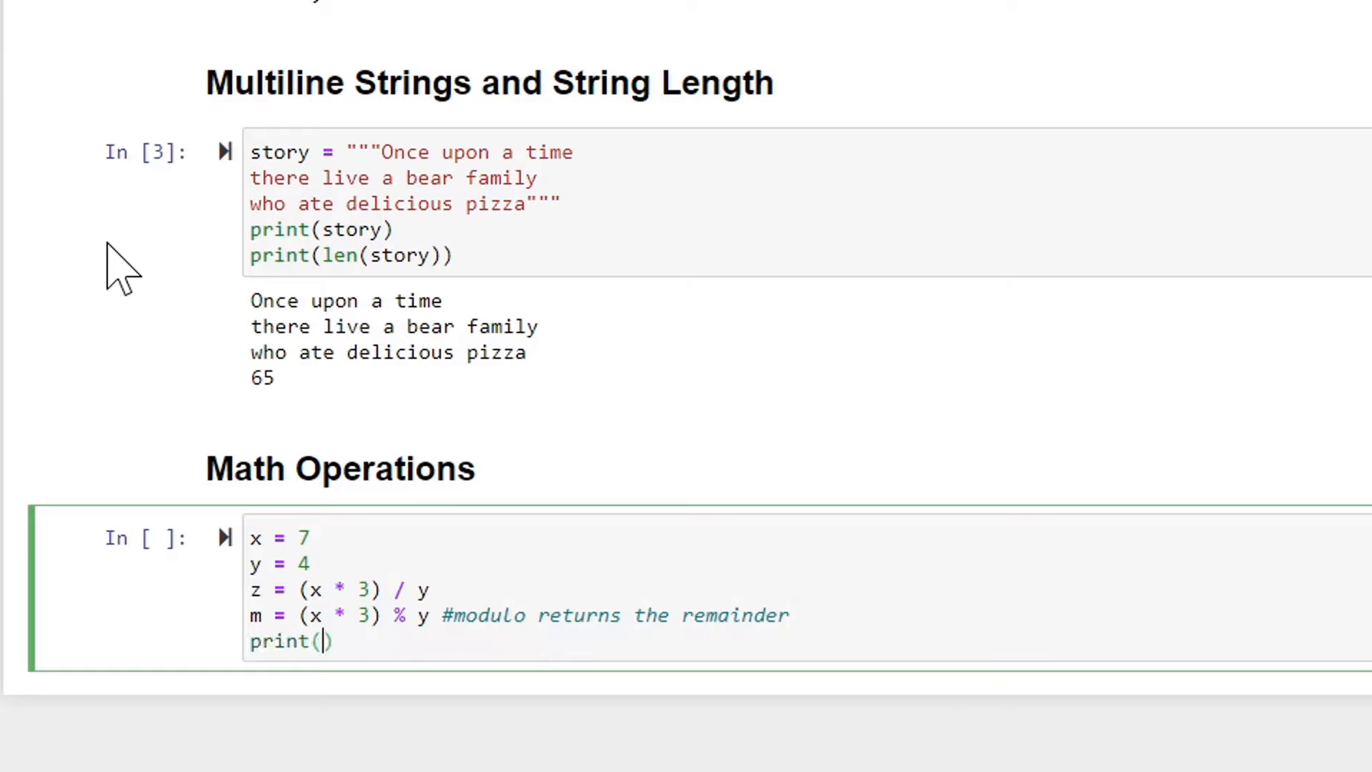
text(z)
text(print)
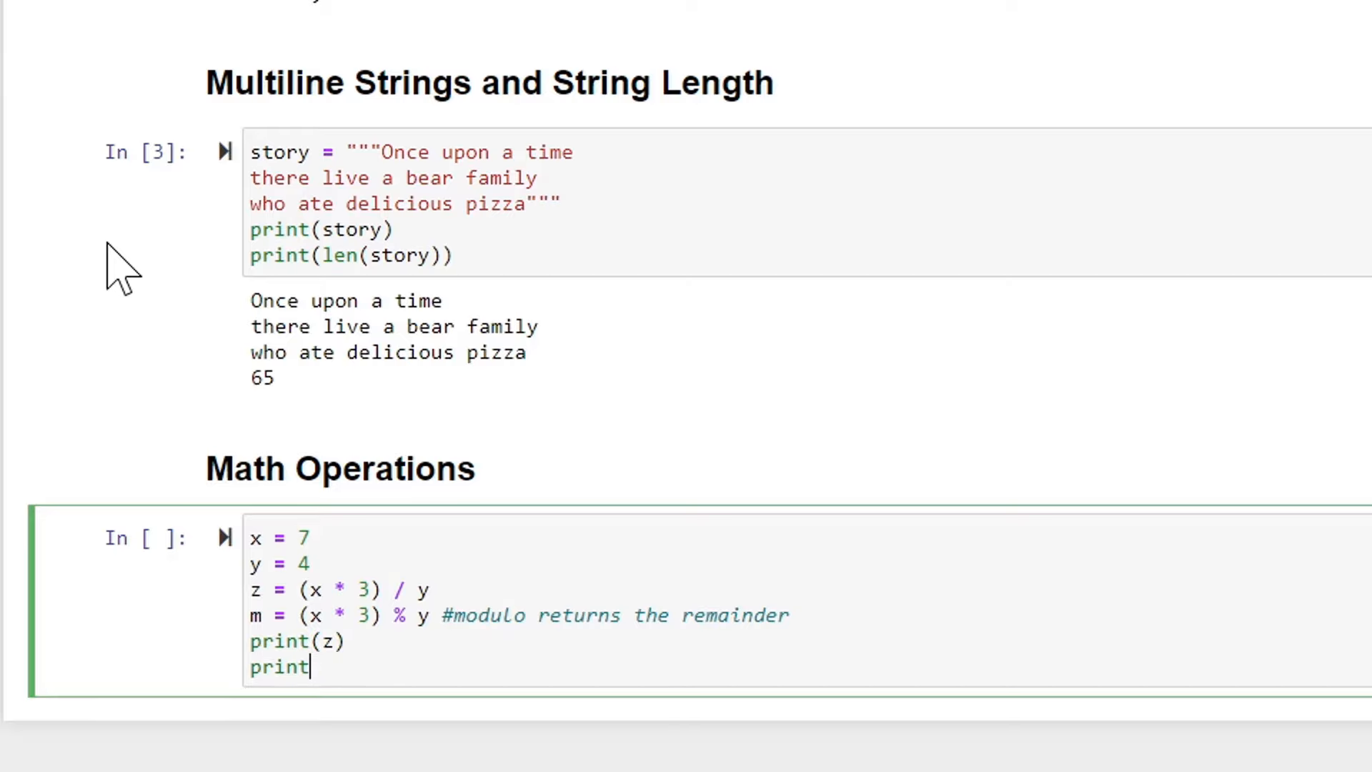
text((m))
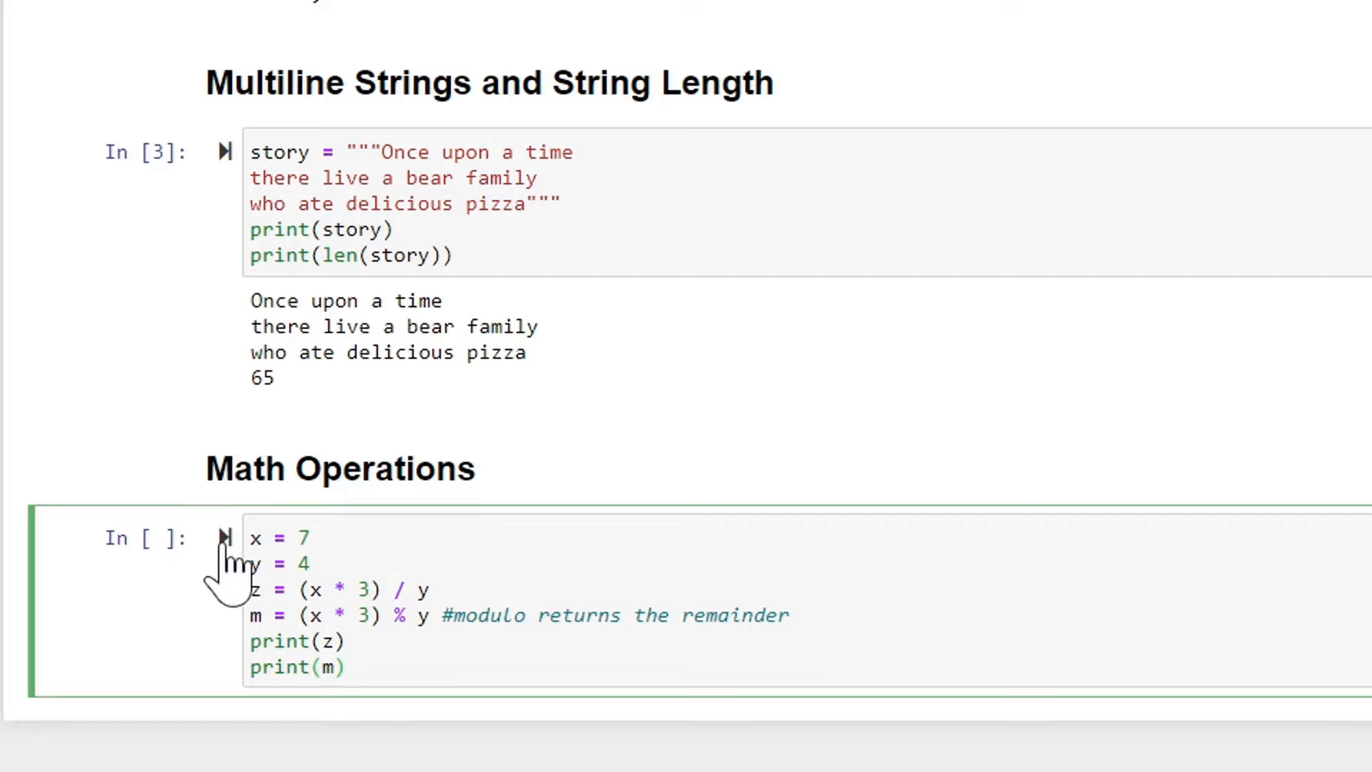
click(224, 537)
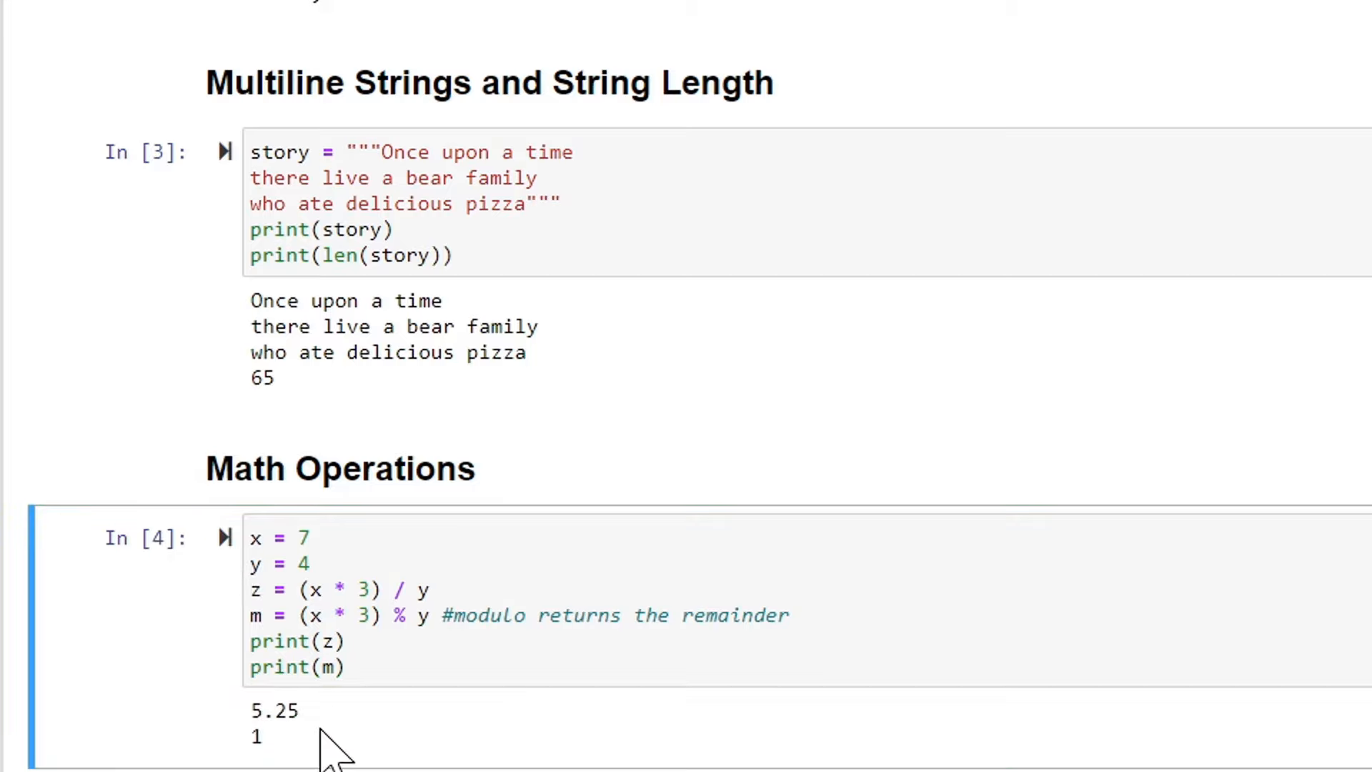
mouse_move(359, 747)
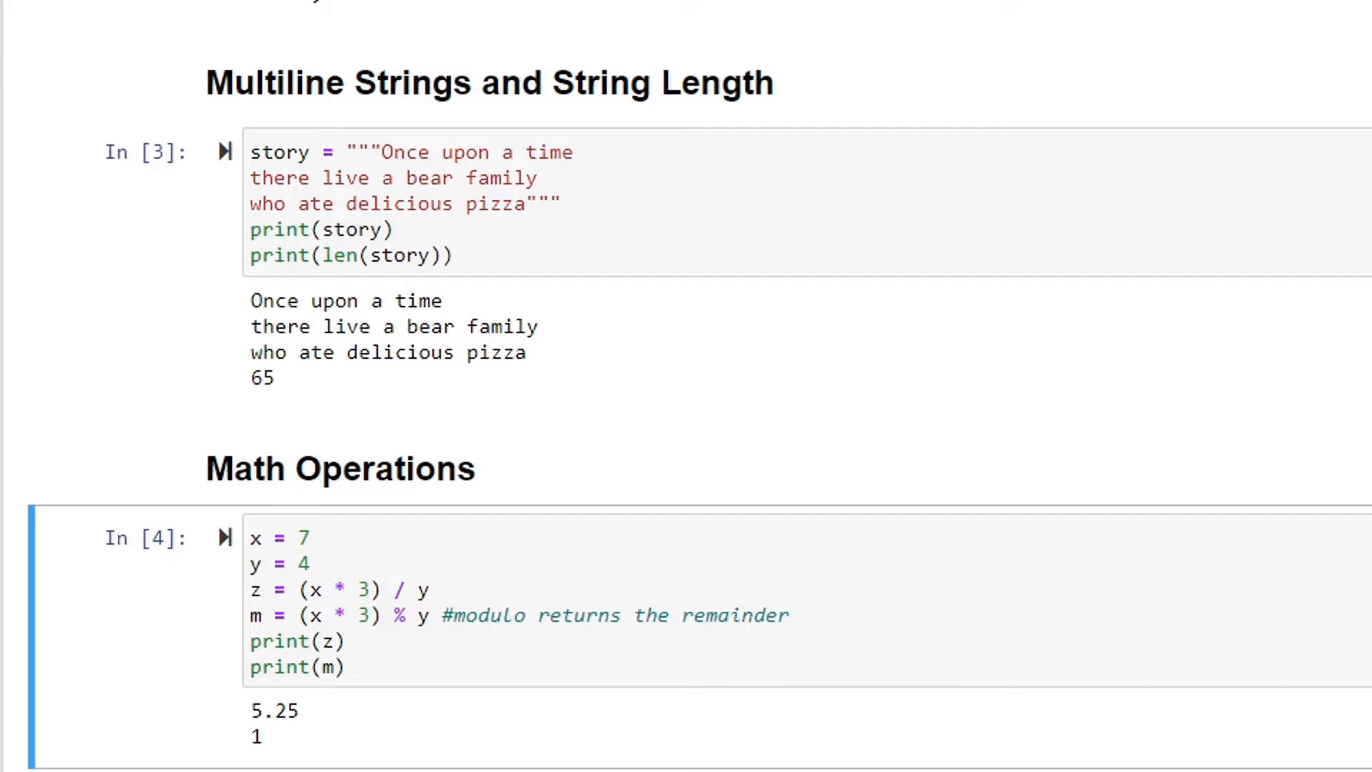
mouse_move(284, 754)
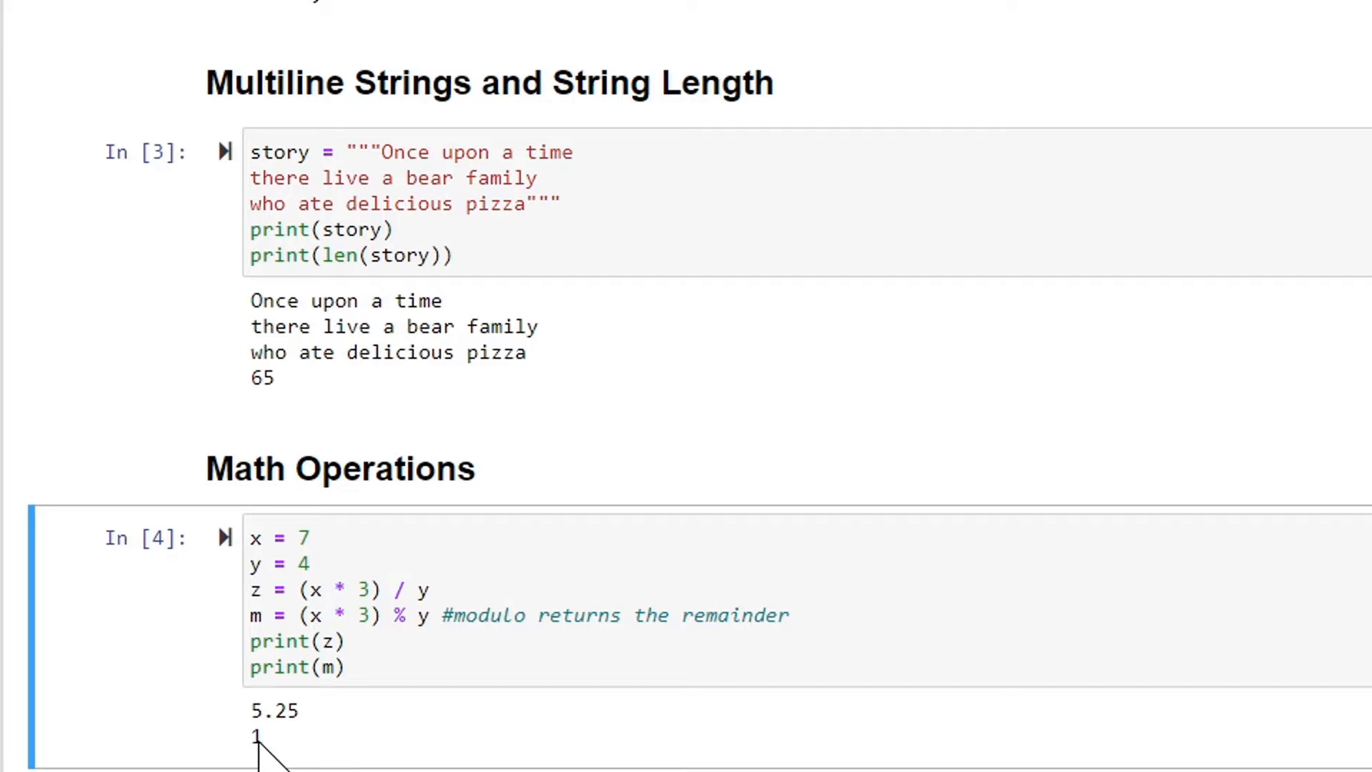
mouse_move(162, 630)
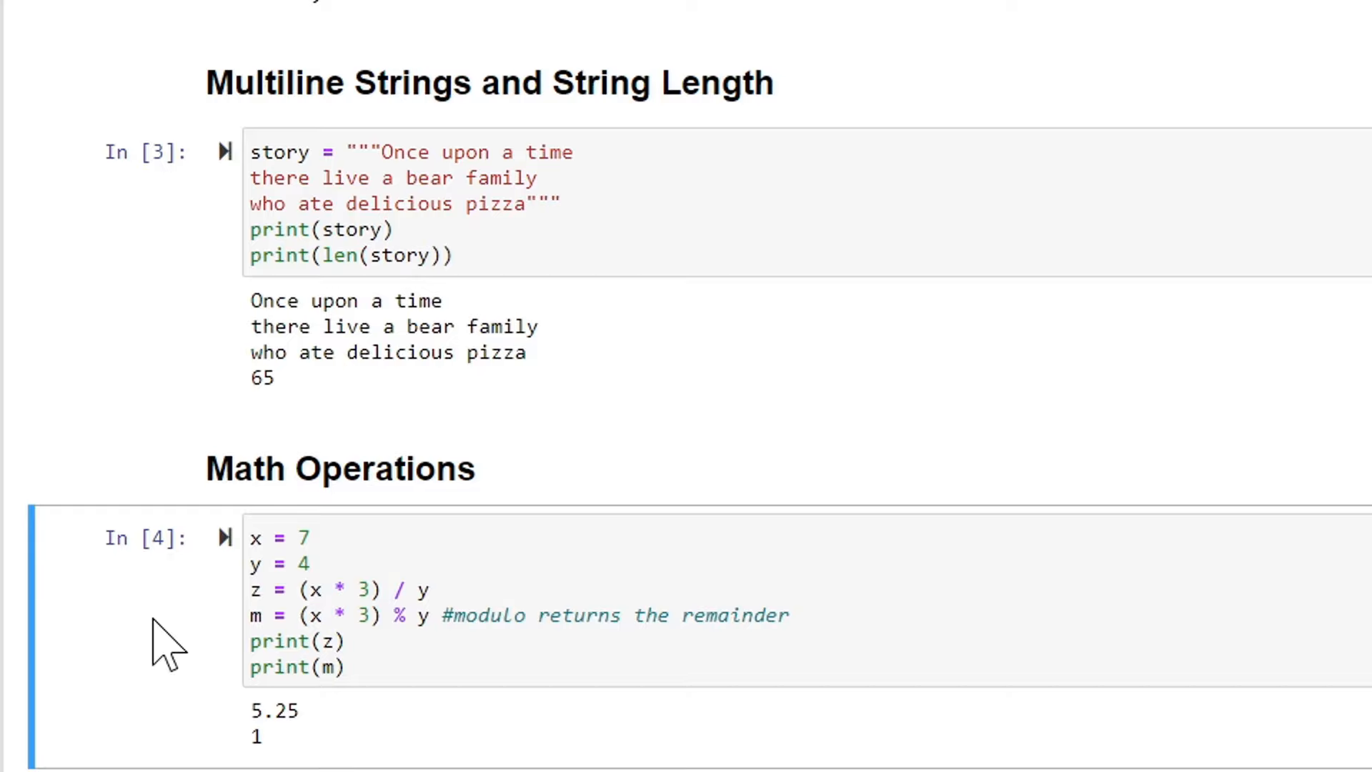
Write the '## Lists (arrays)' heading in a new Markdown cell below the math output
scroll(down, 3)
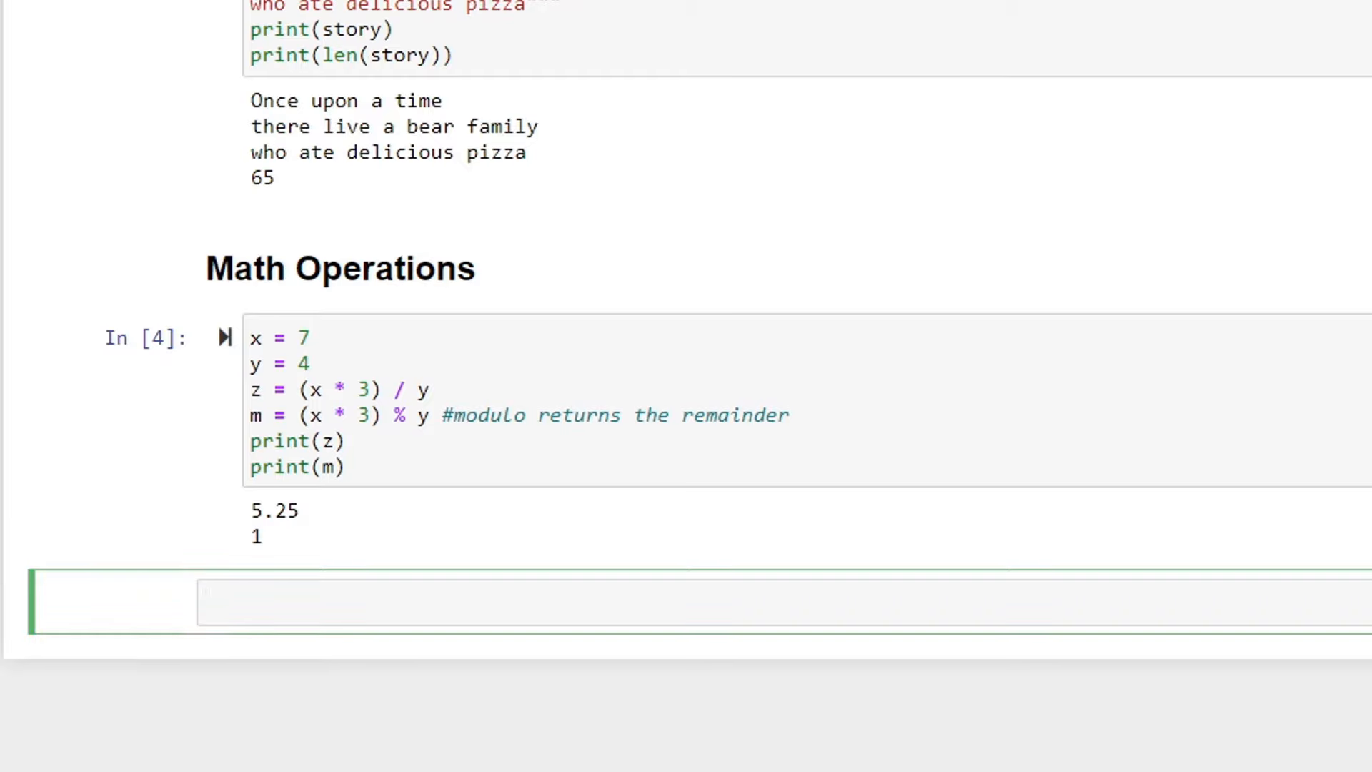
text(## List)
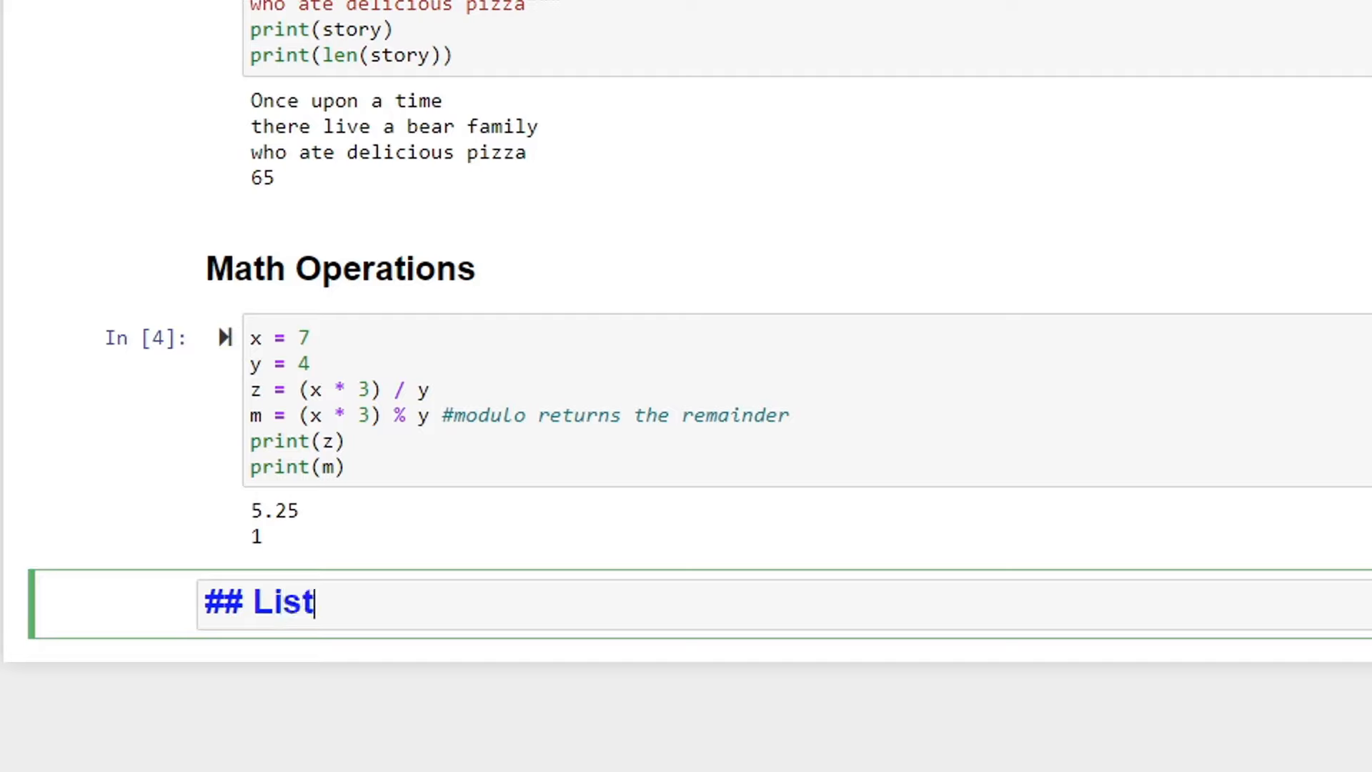
text(s (a)
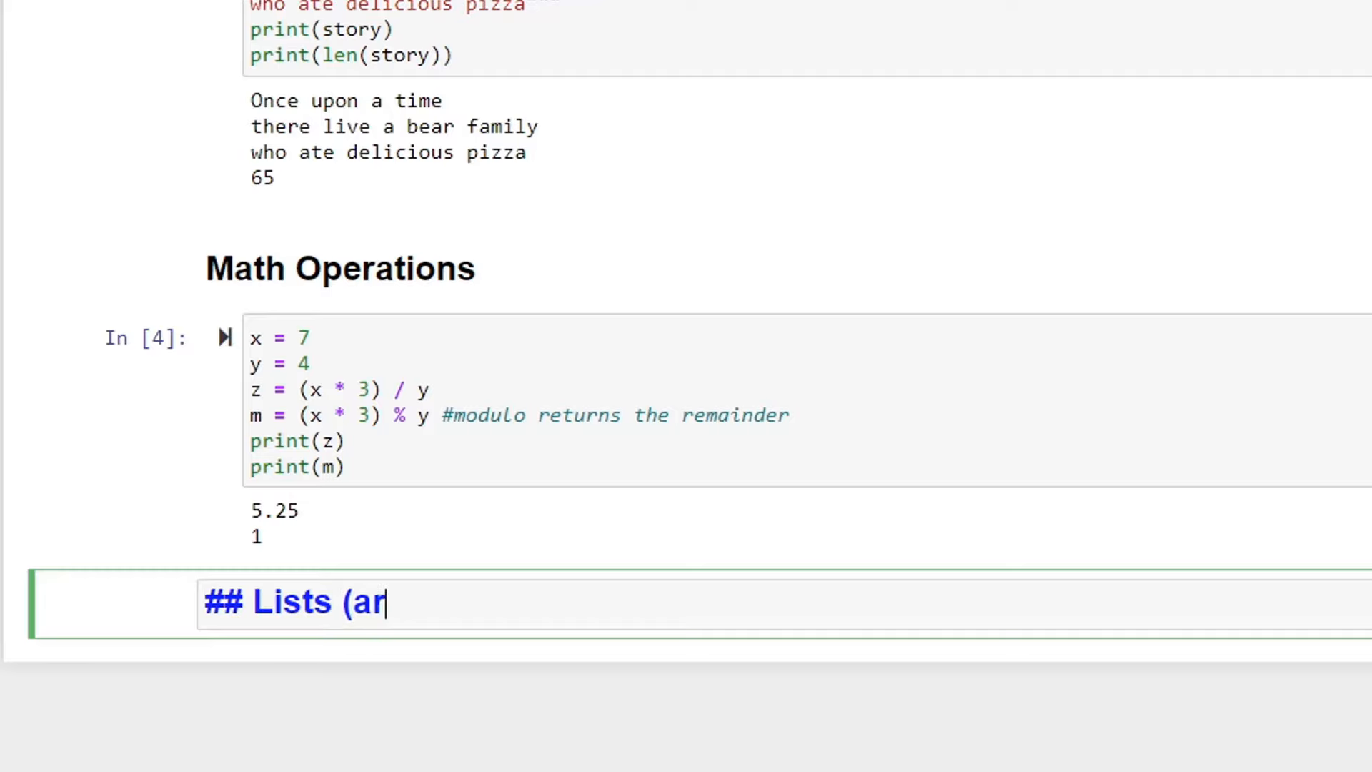
text(rays)
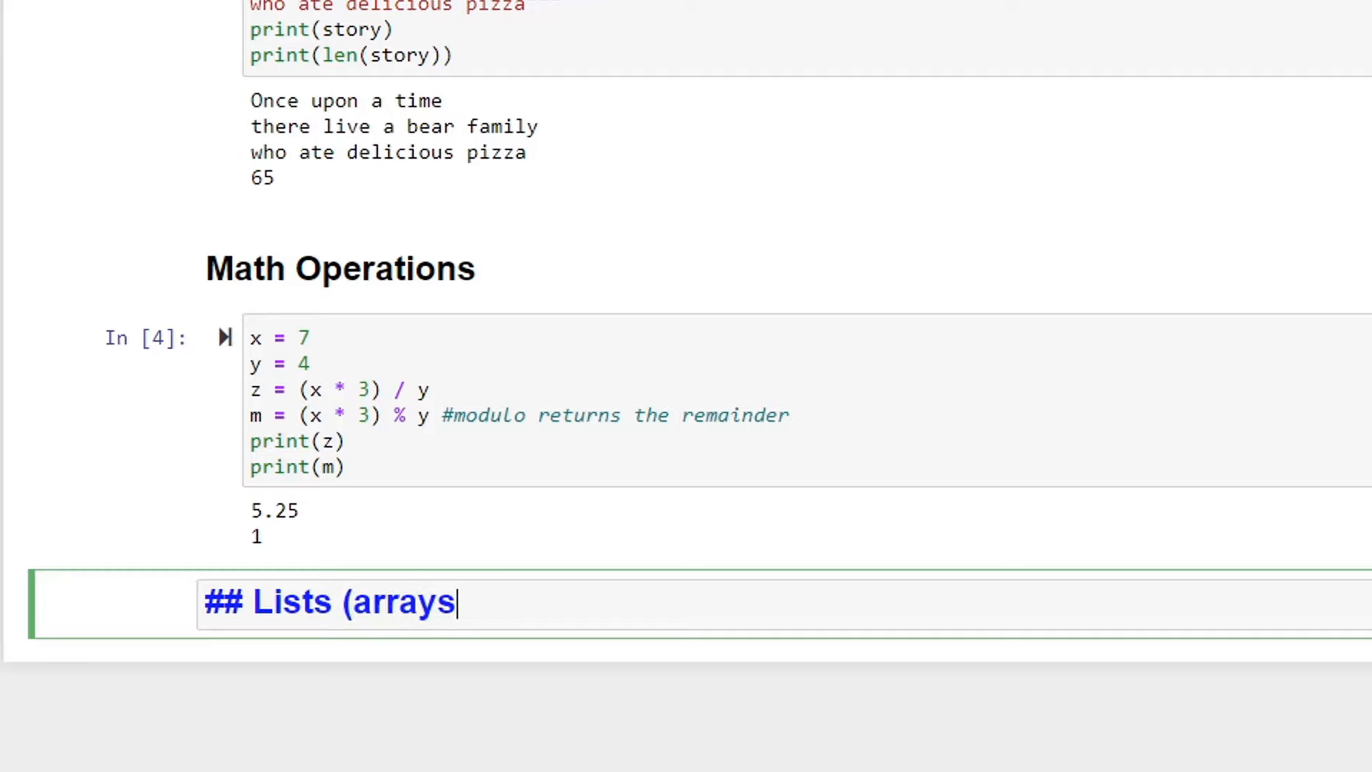
text())
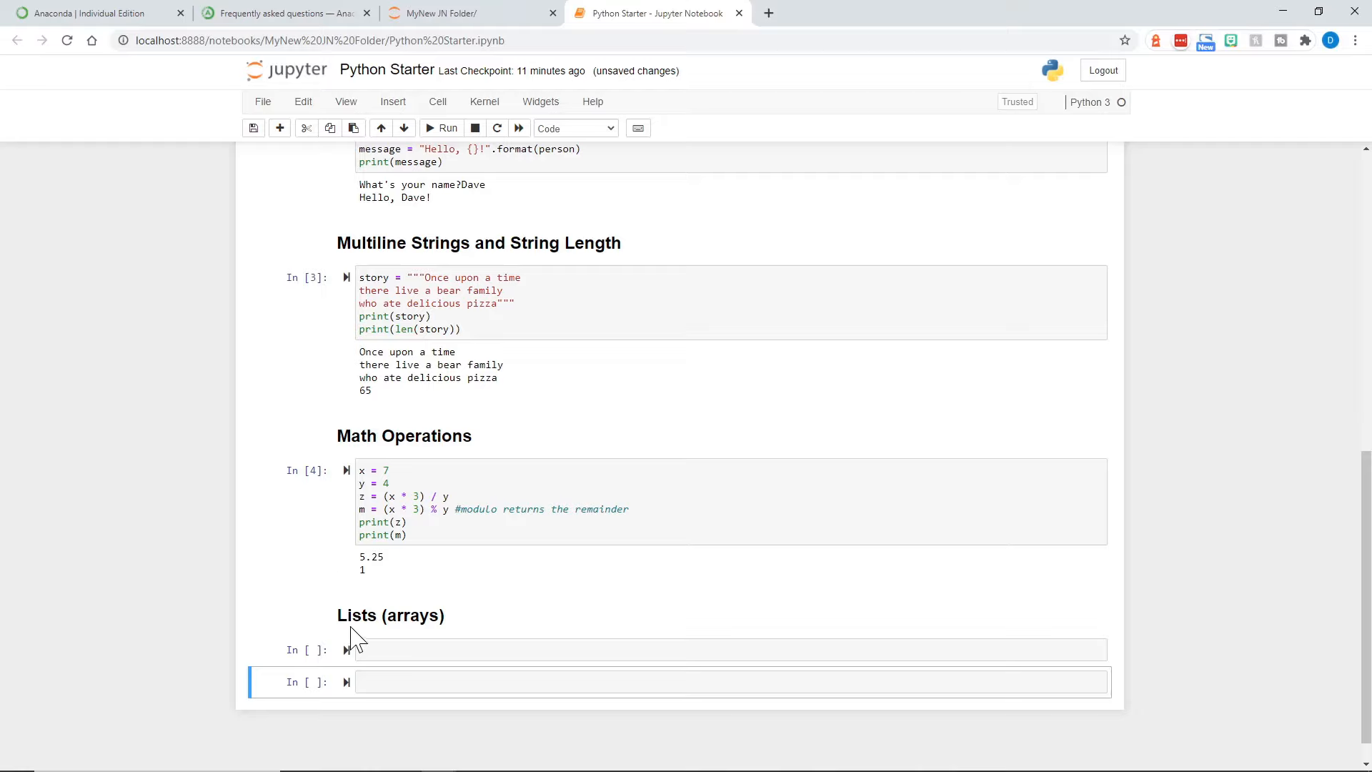
mouse_move(301, 703)
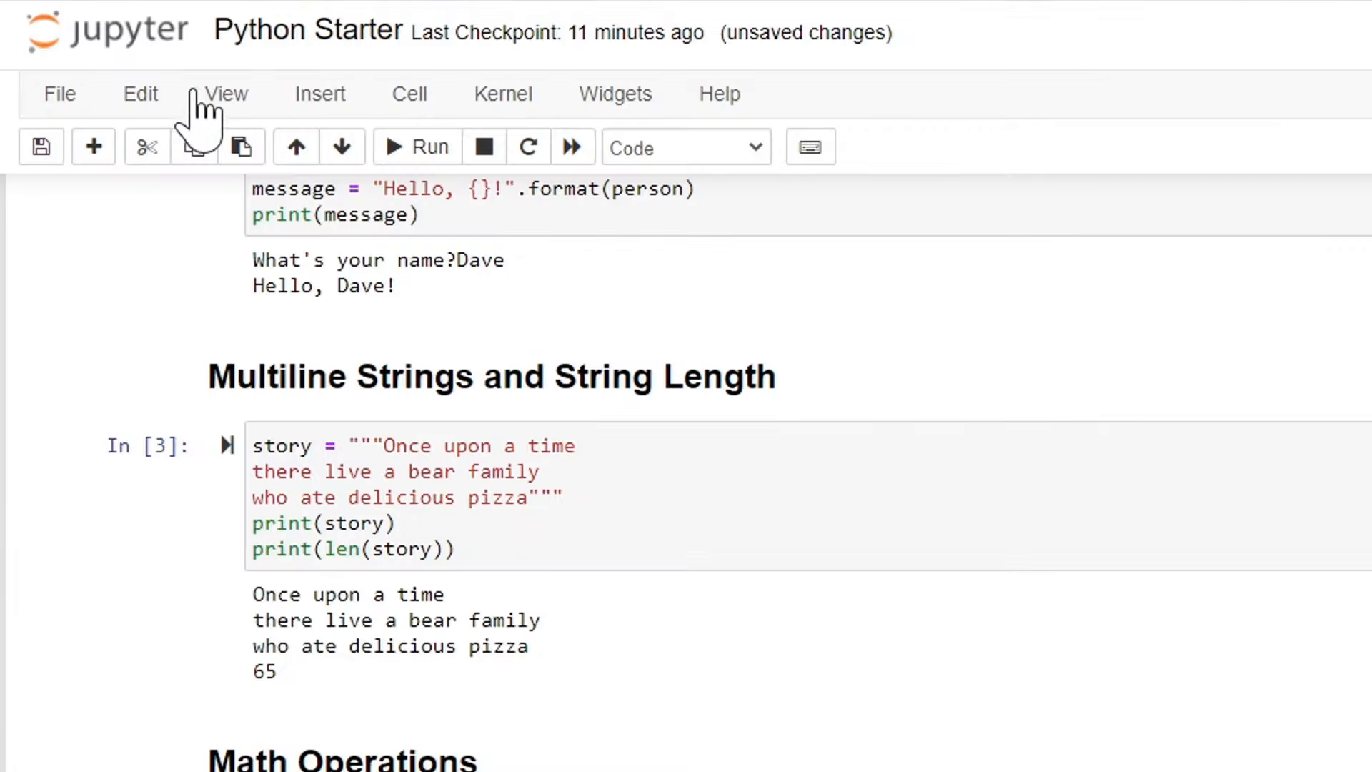
Delete the extra empty cell via Edit and select the remaining code cell under Lists (arrays)
click(141, 94)
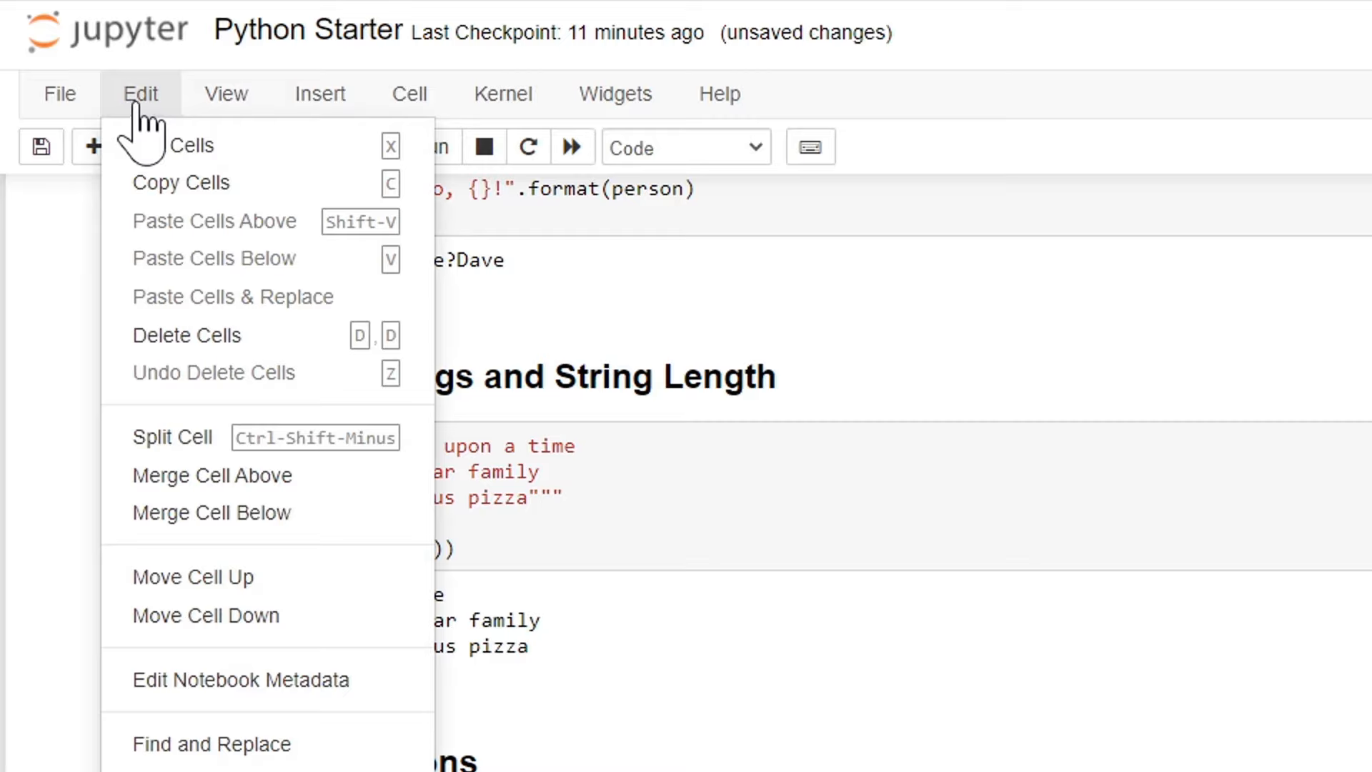
mouse_move(185, 350)
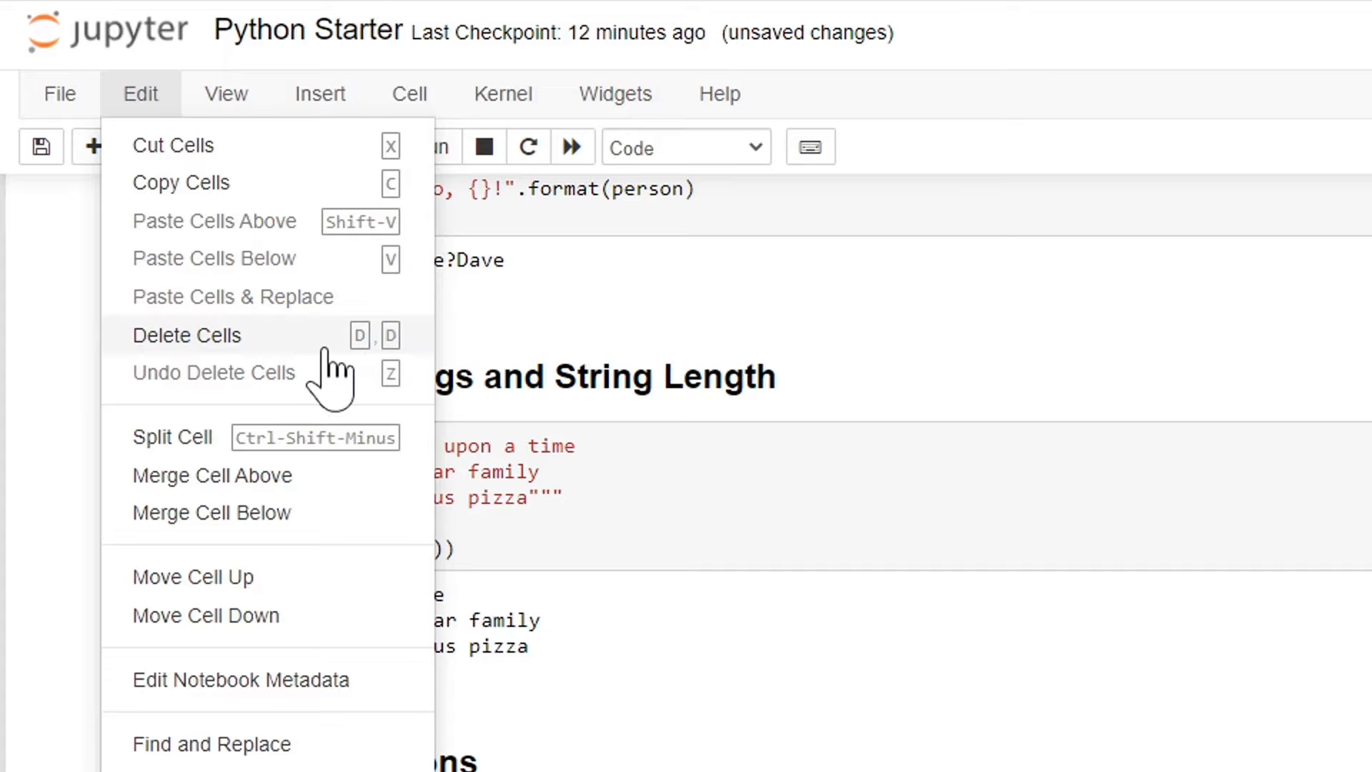
mouse_move(391, 367)
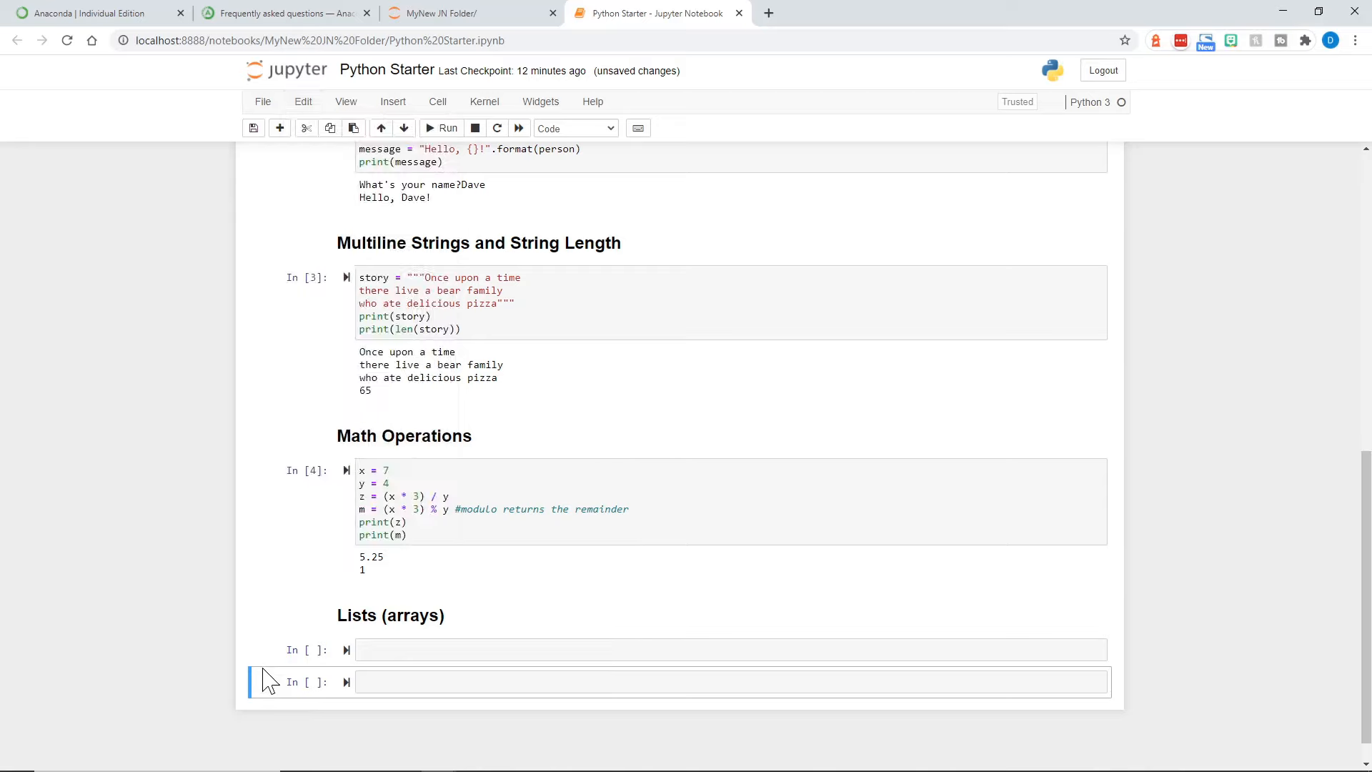
mouse_move(268, 649)
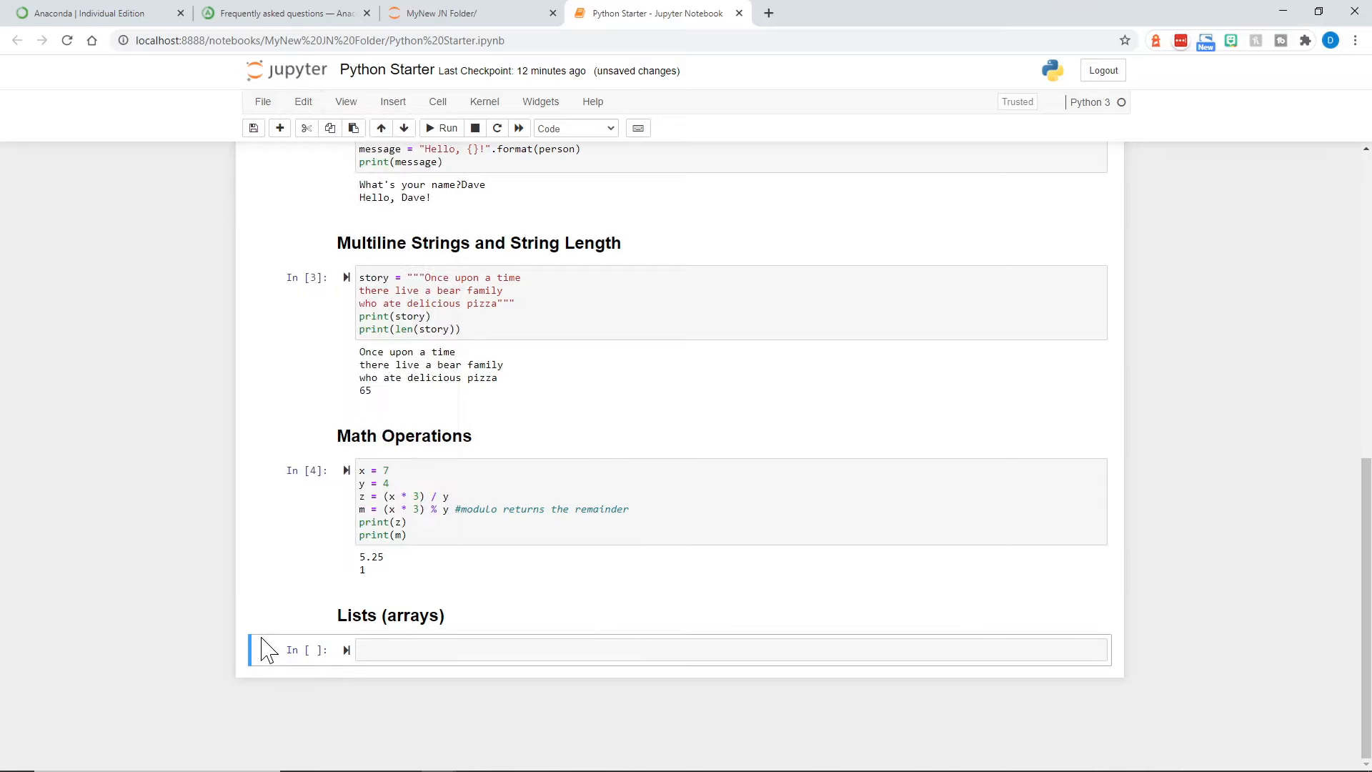
click(731, 649)
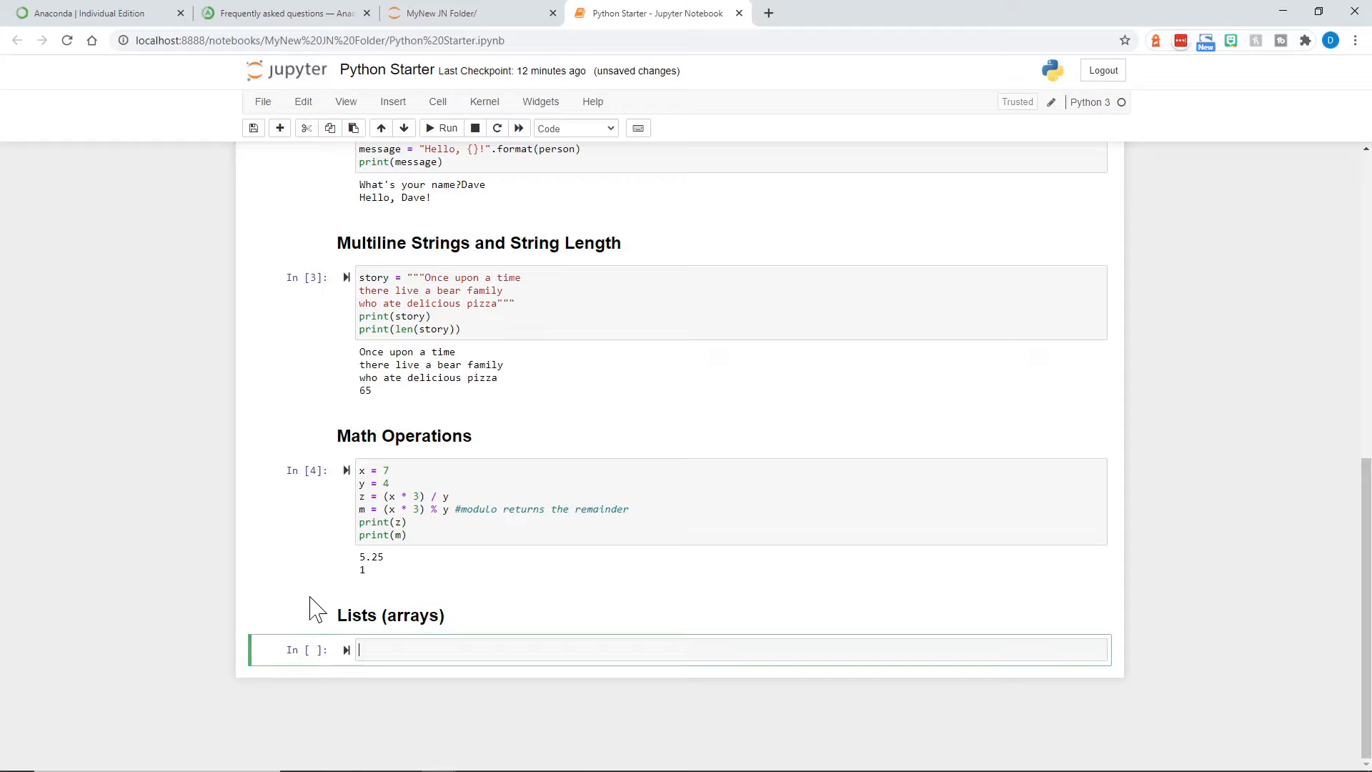
Write friends = ['Monica', 'Phoebe', 'Rachel', 'Chandler', 'Joey', 'Ross']
text(friends =)
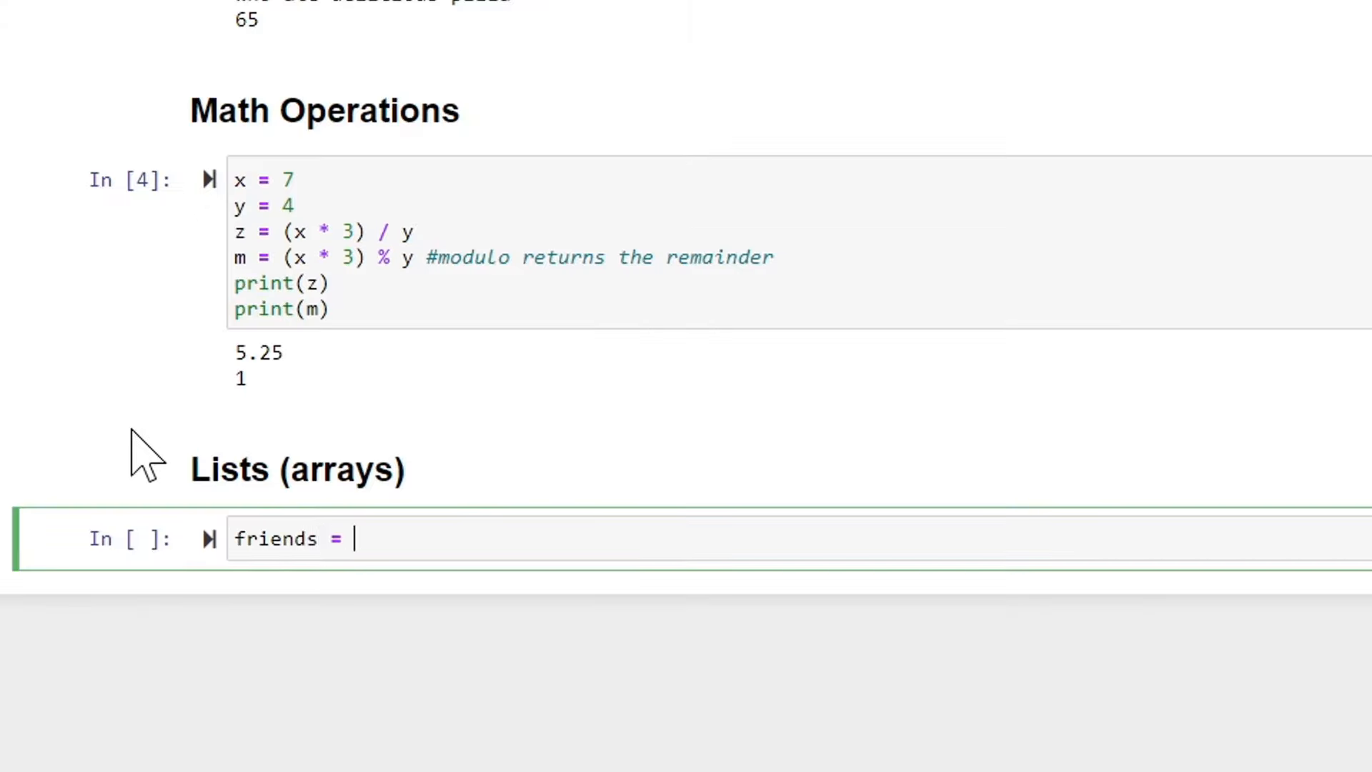
text([''])
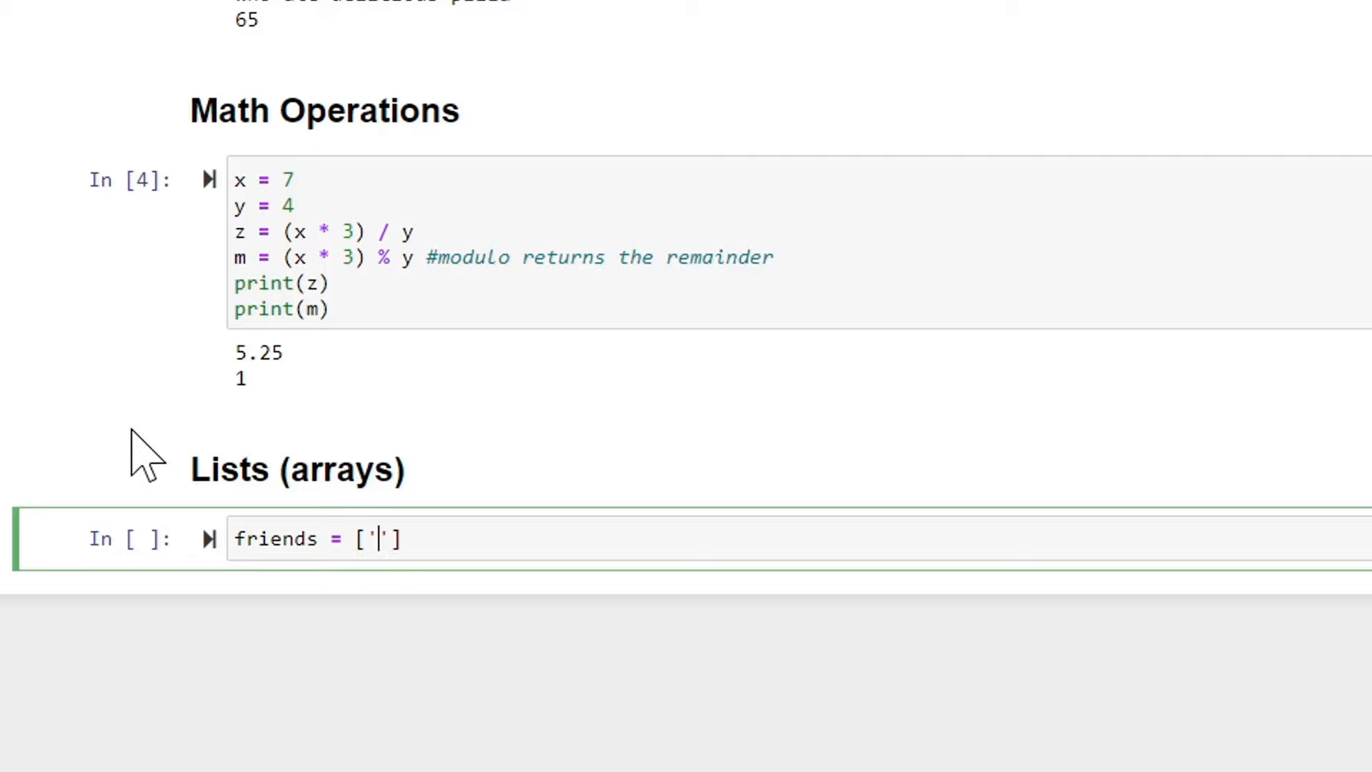
text(Moni)
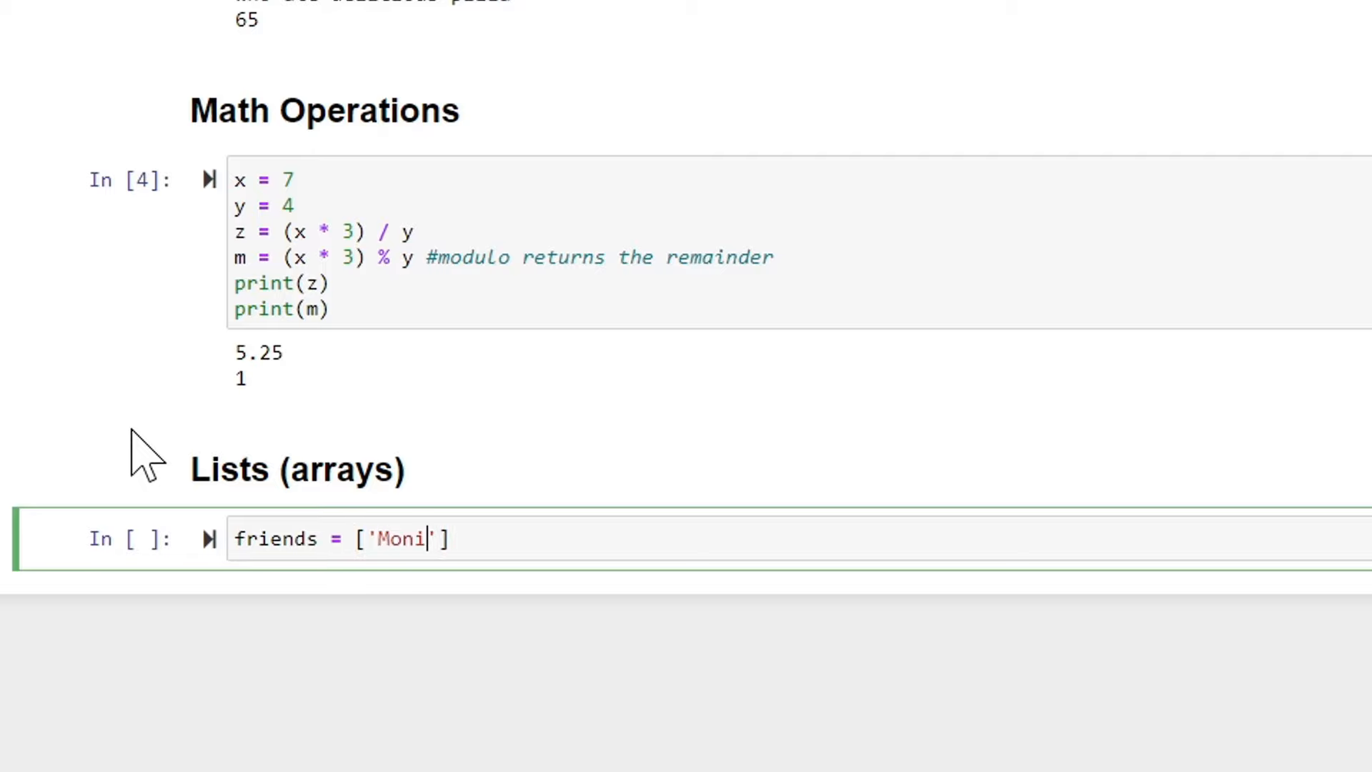
text(ca',)
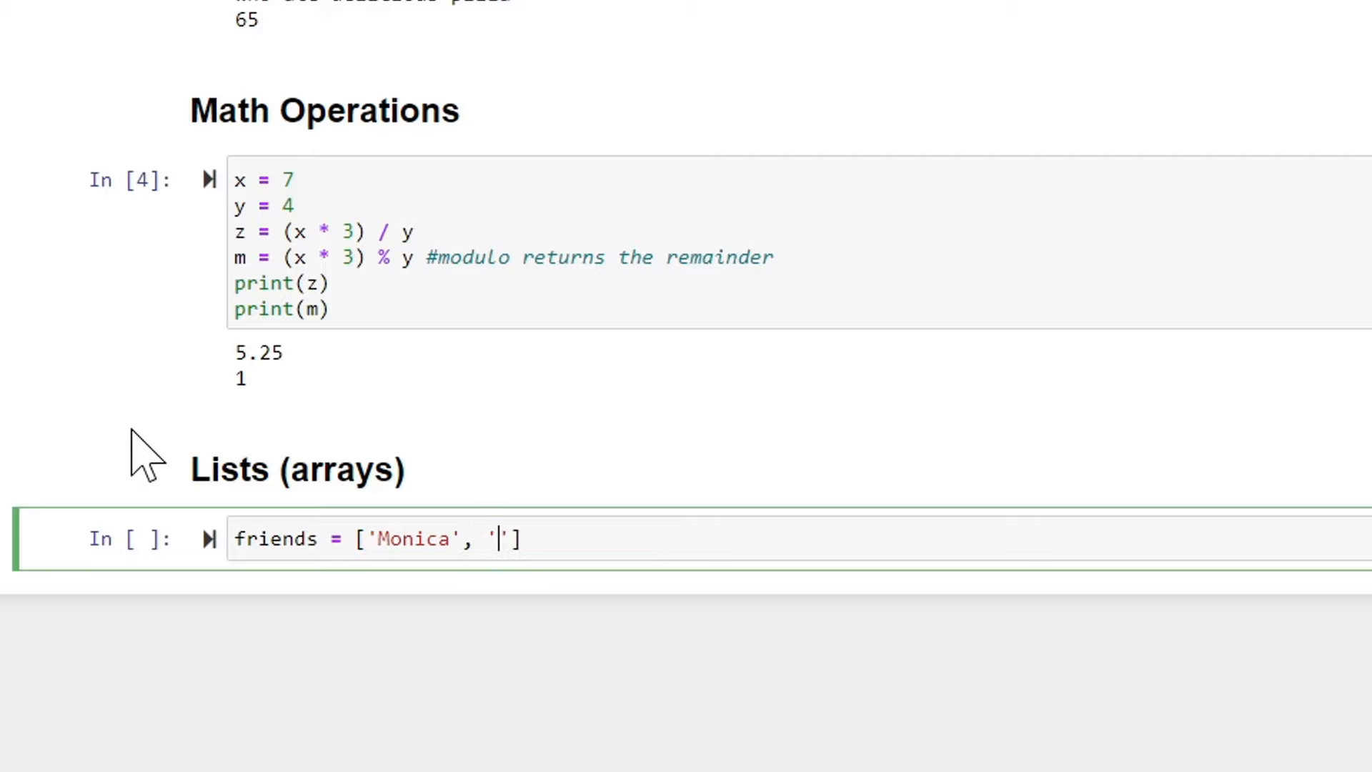
text(Phoebe)
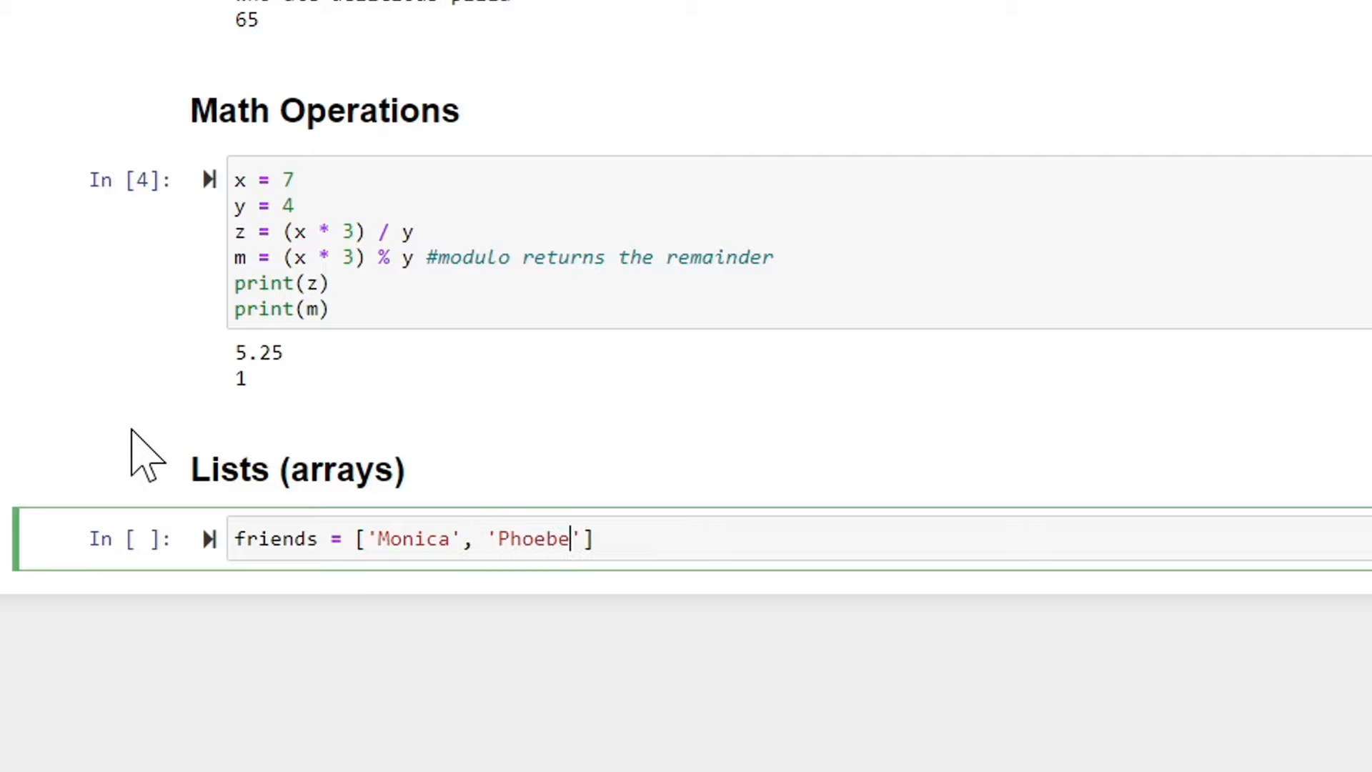
text(, '')
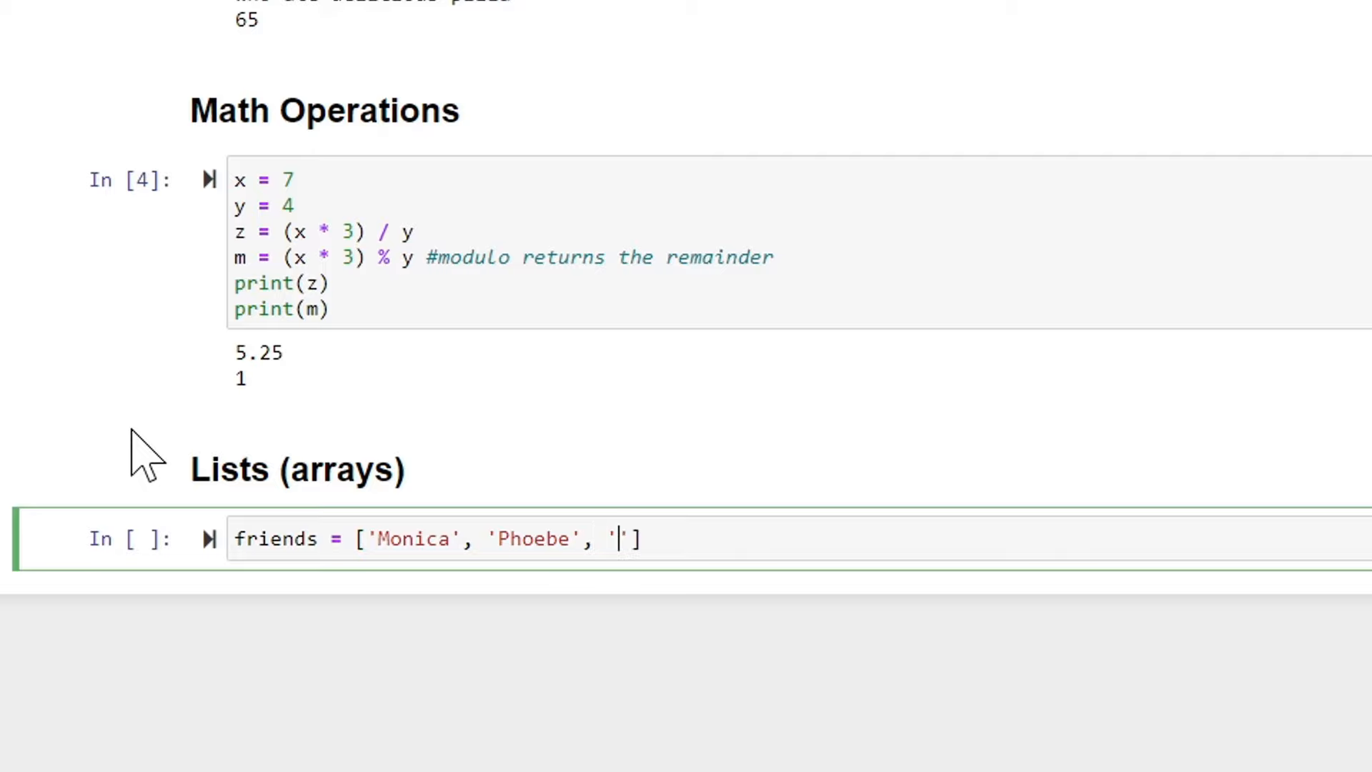
text(Rachel)
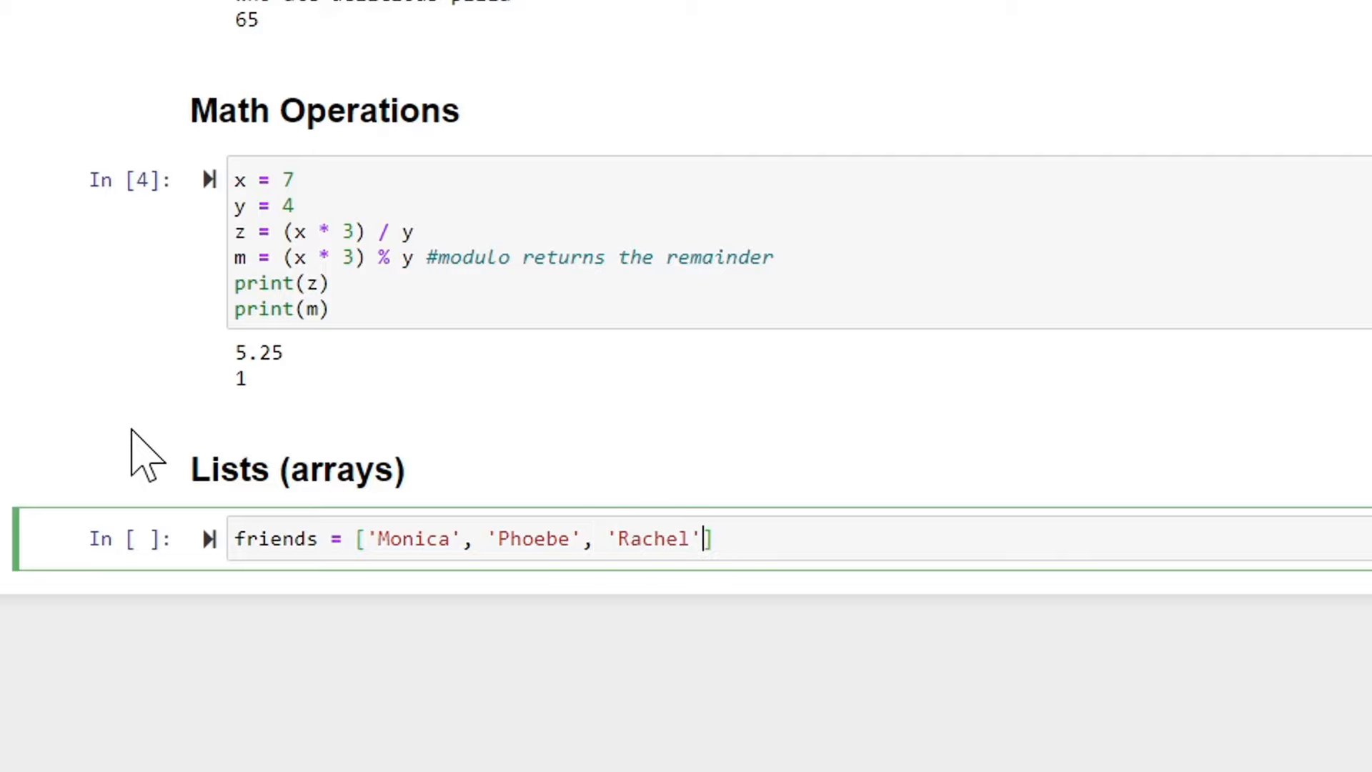
text(, 'Chan)
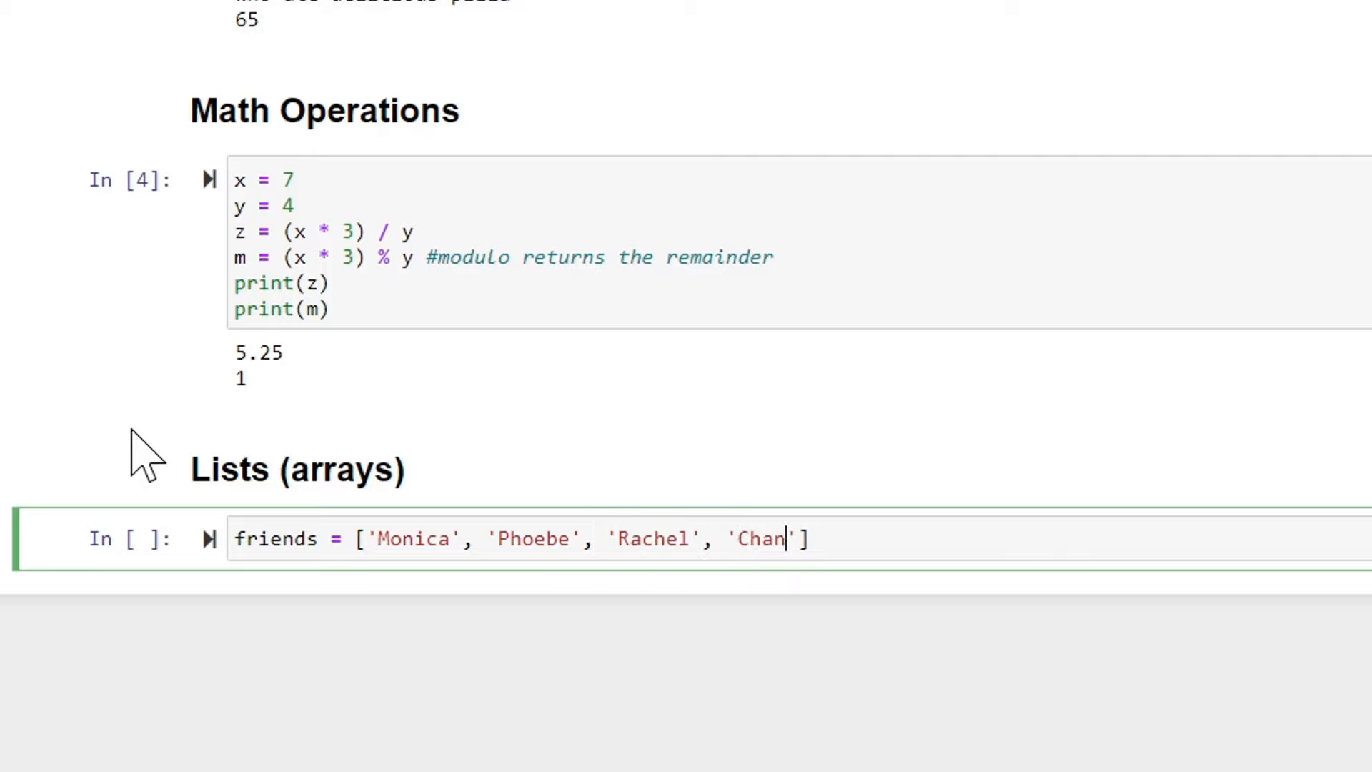
text(dler',)
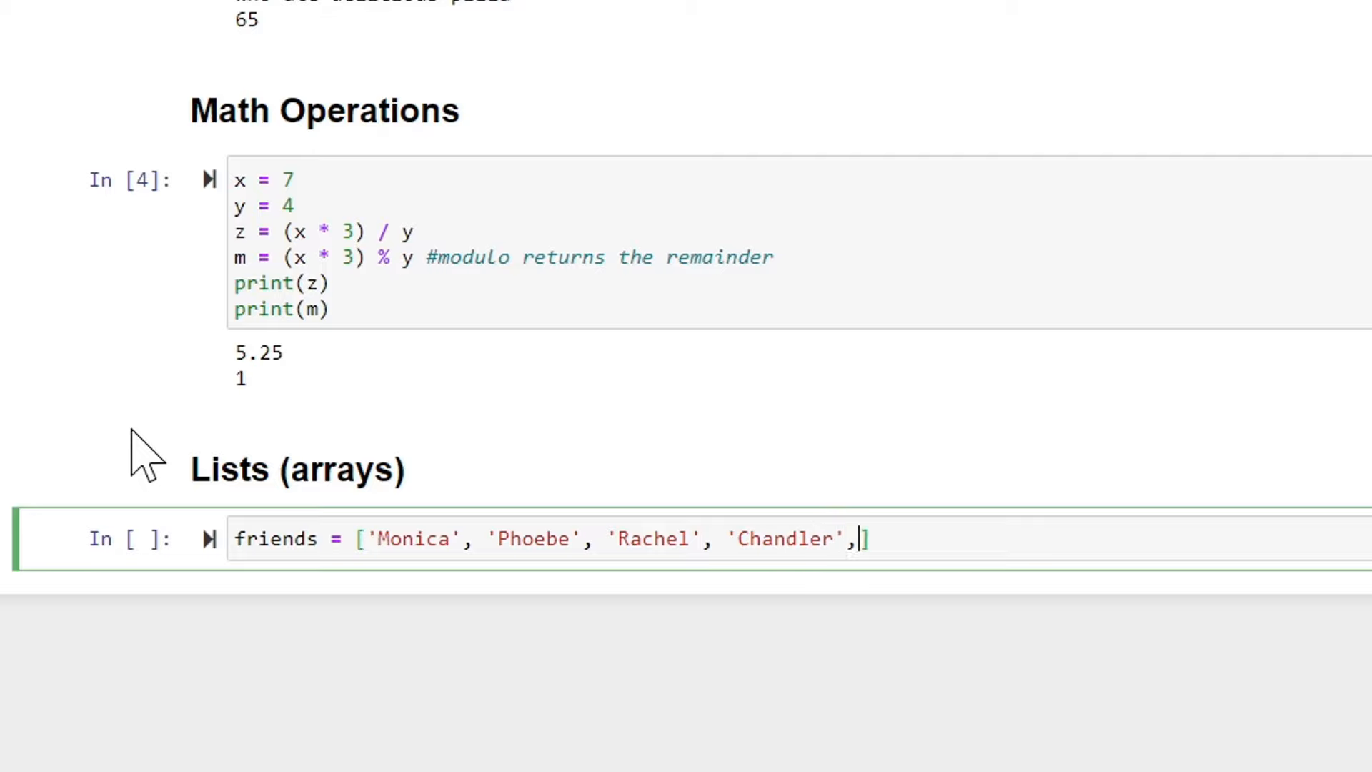
text('Joe')
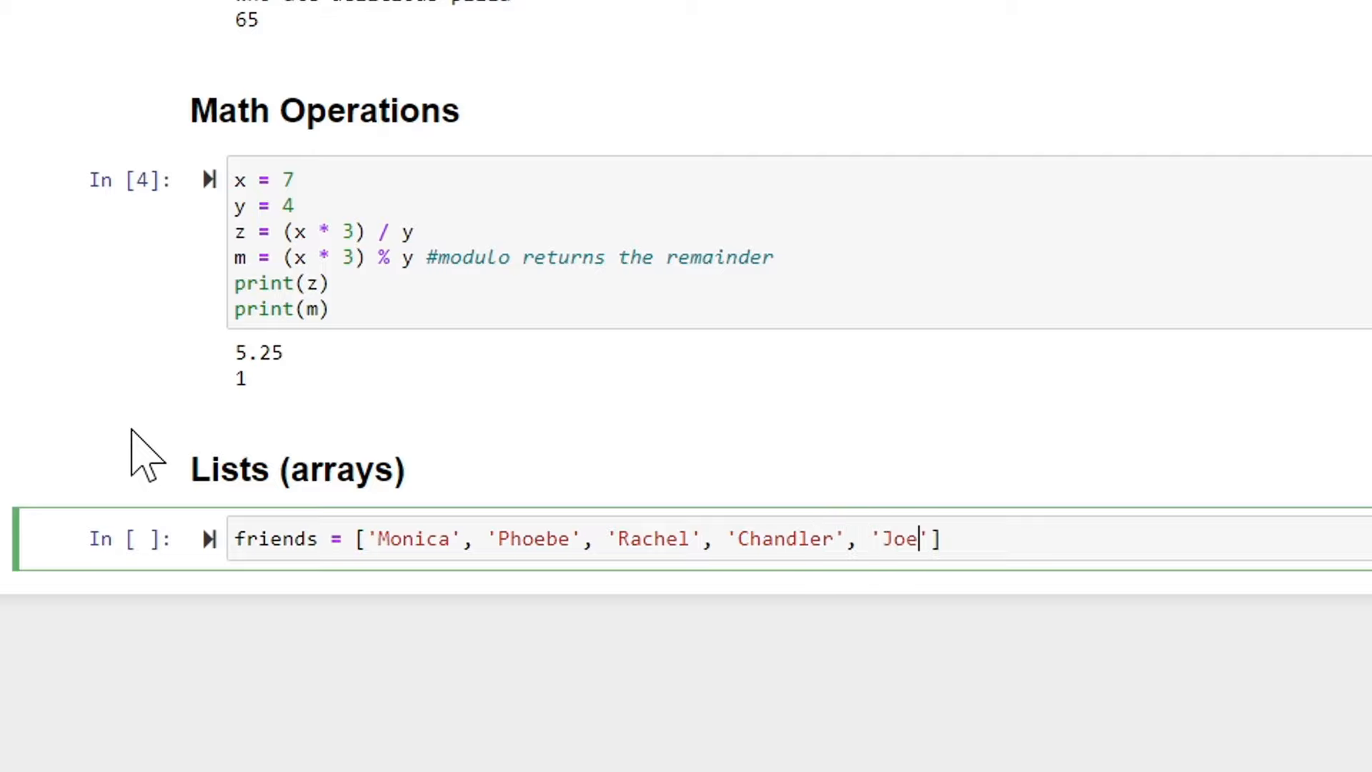
text(y', ')
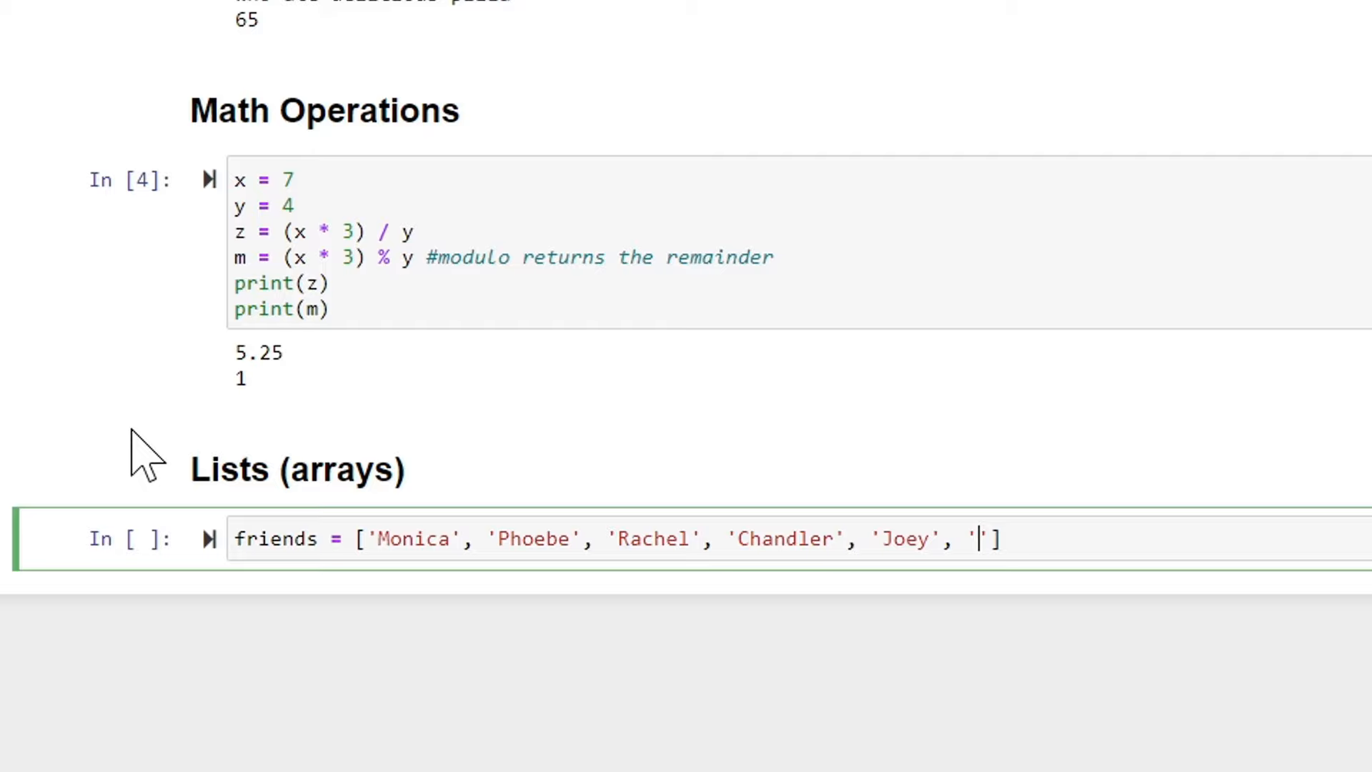
text(Ross)
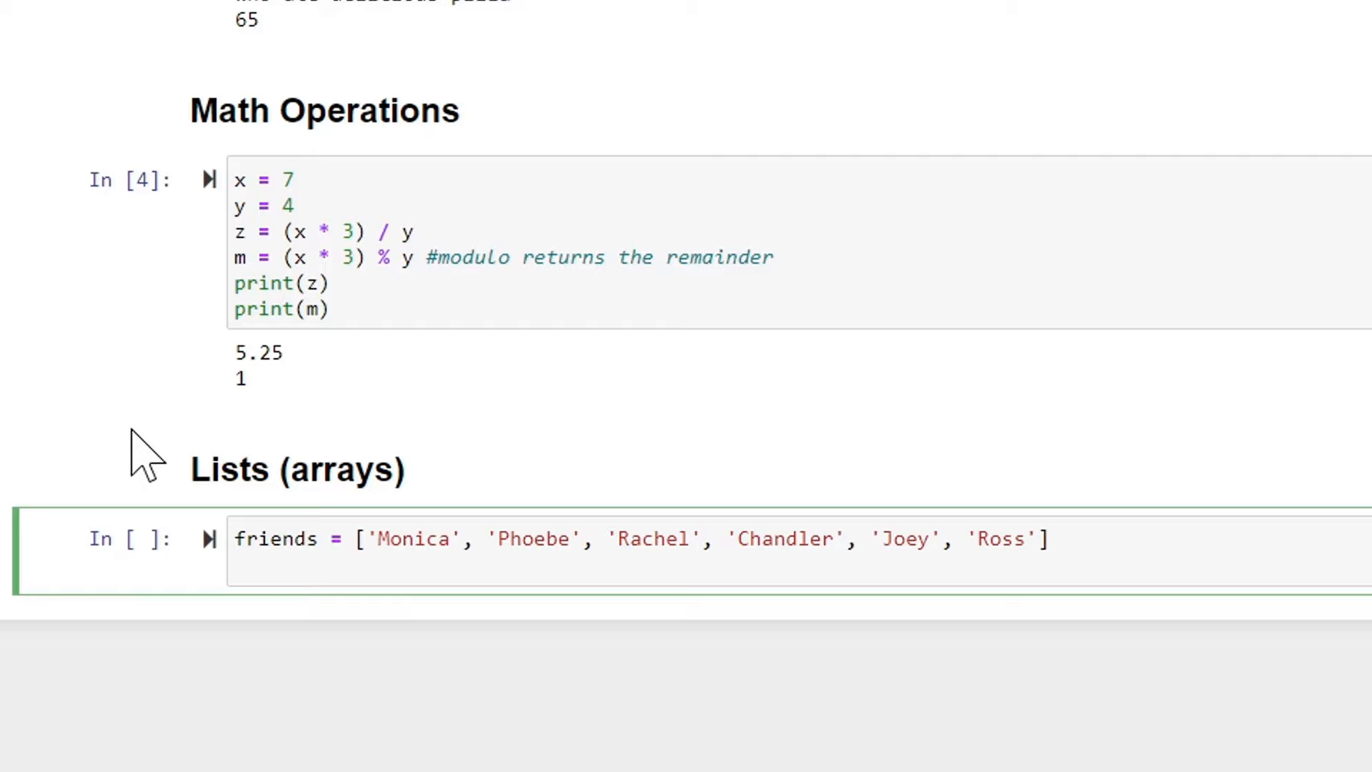
Add print(friends[2]) below the list
text(print)
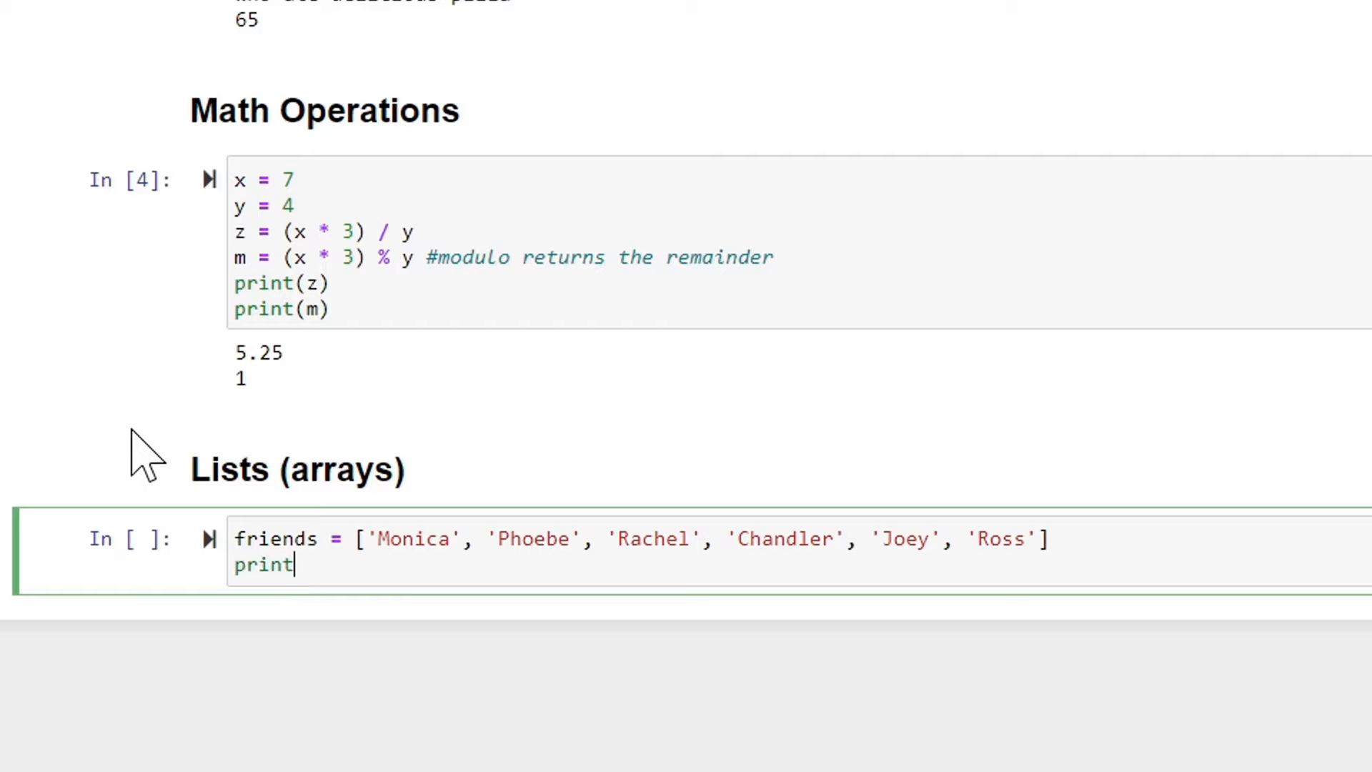
text((friend))
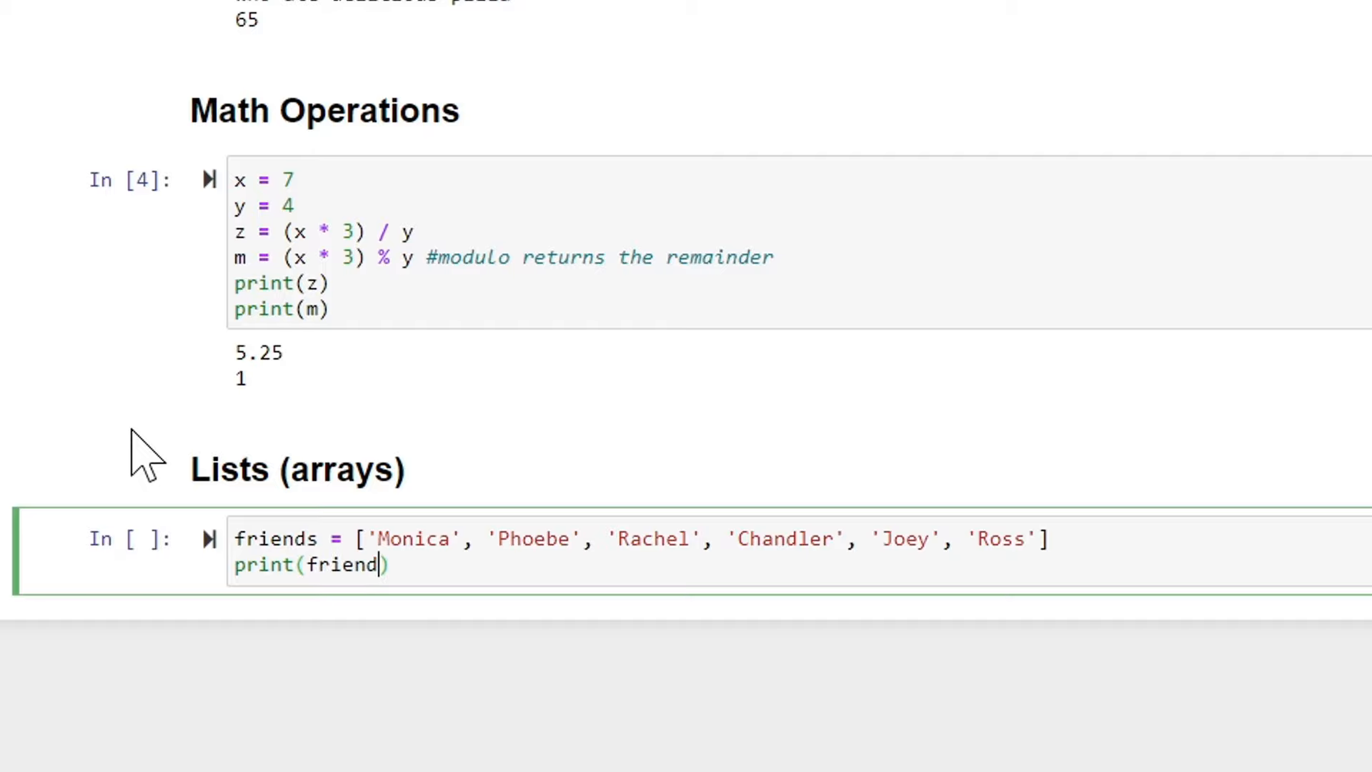
text(s)
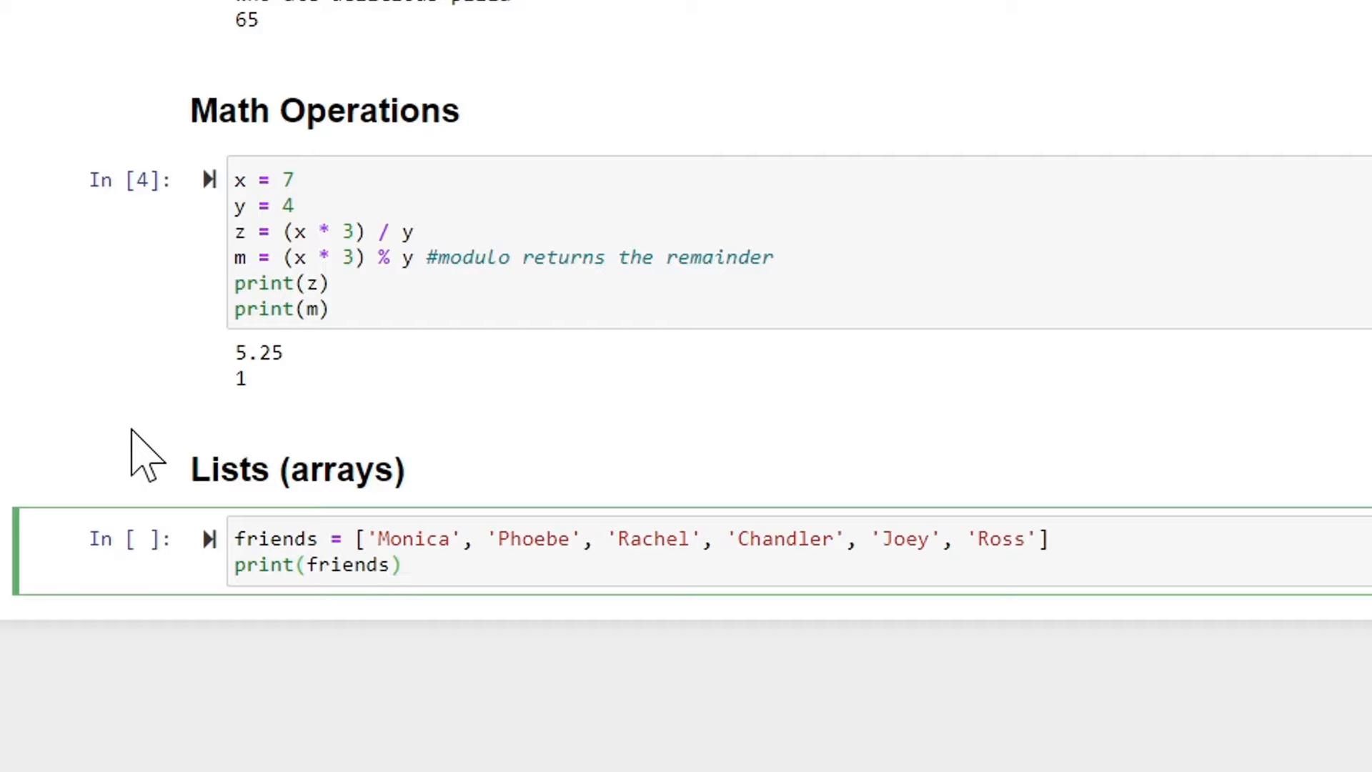
text([2])
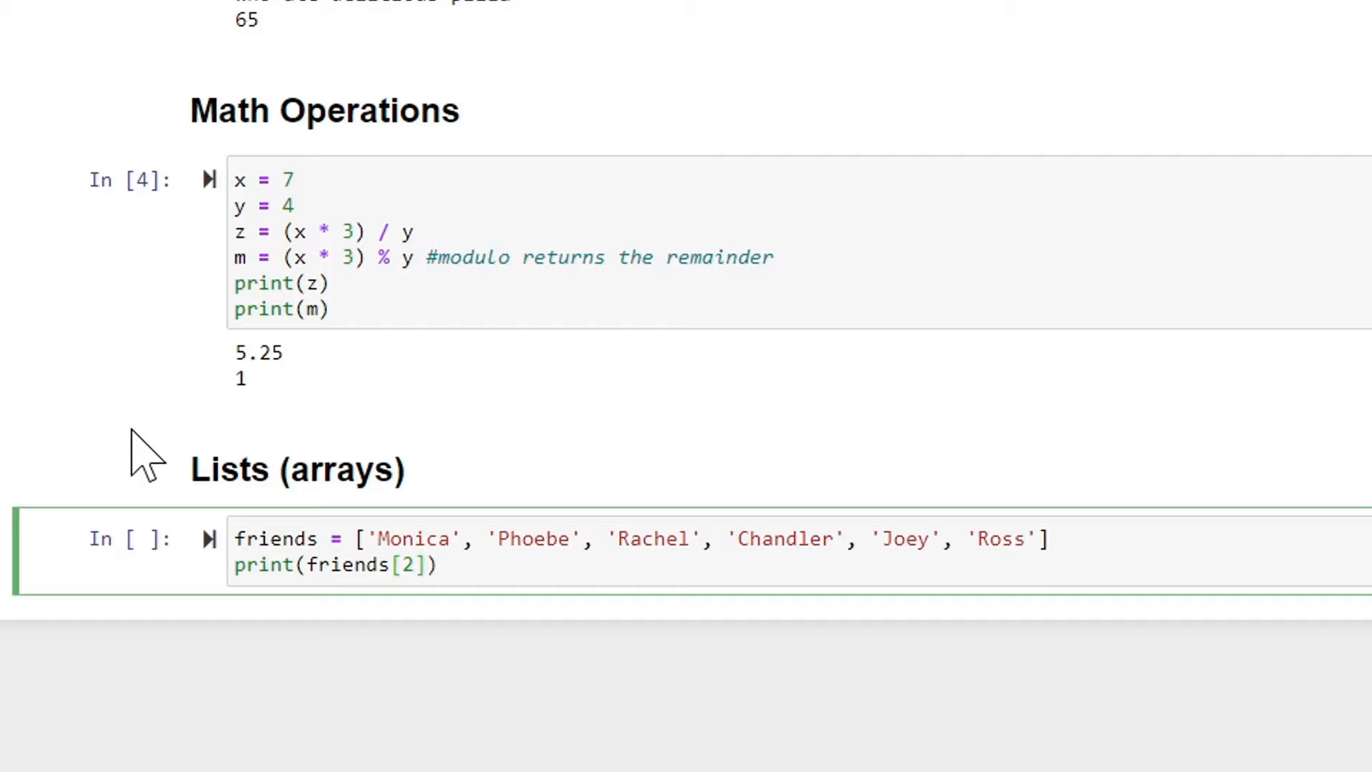
mouse_move(509, 409)
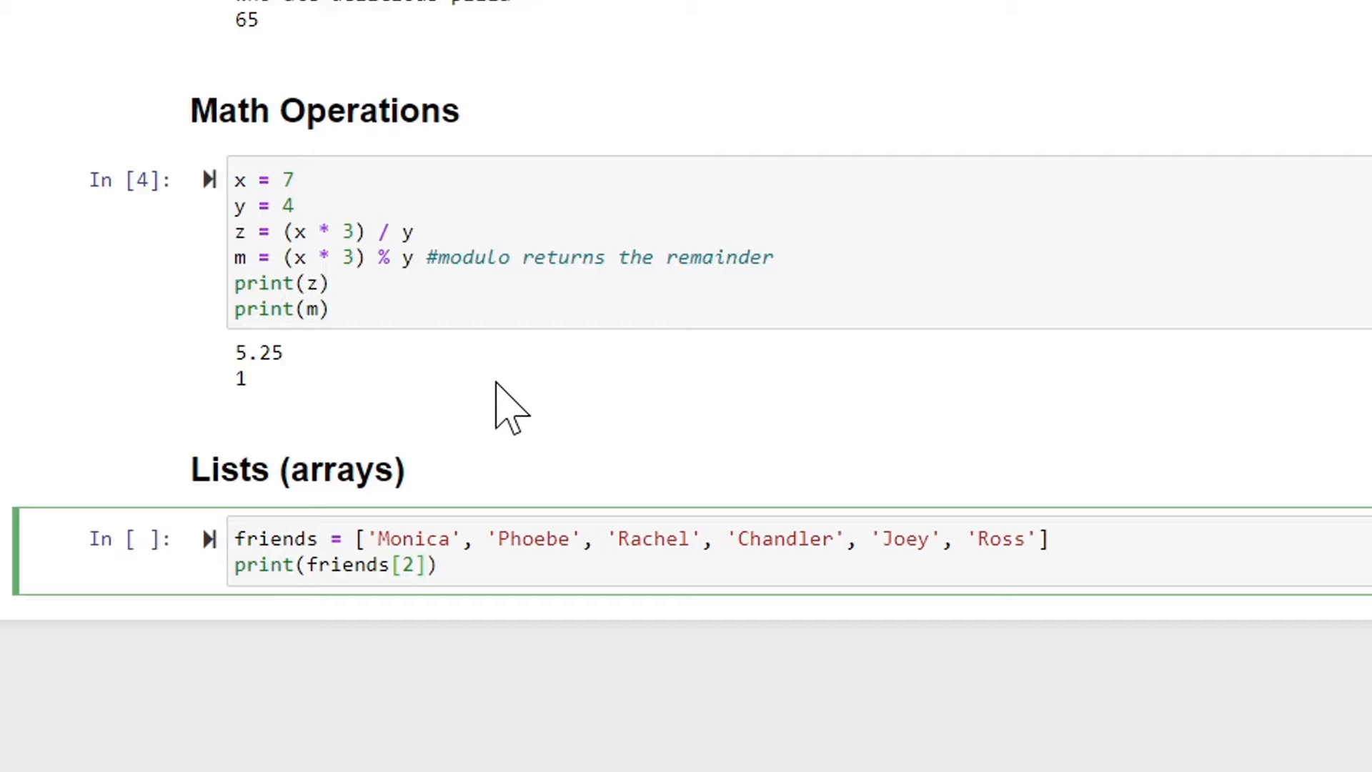
mouse_move(516, 469)
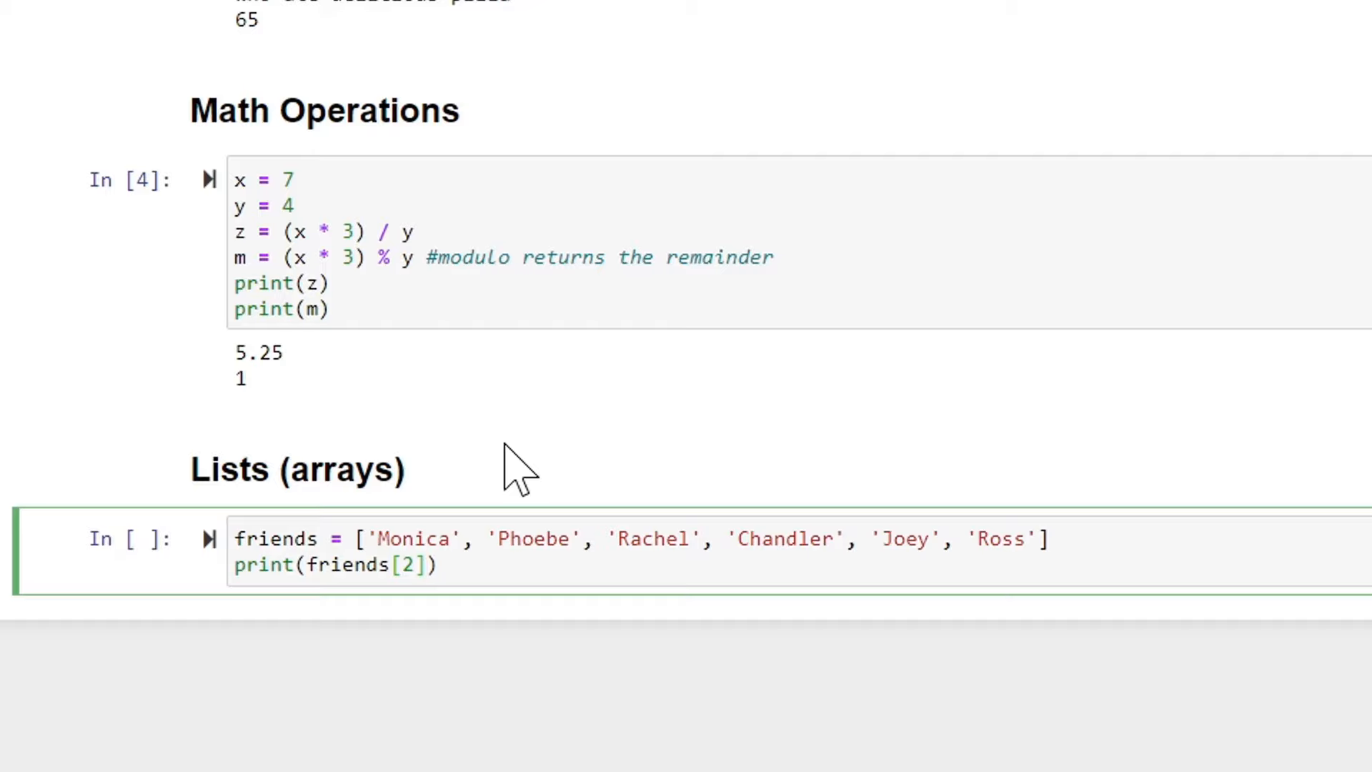
click(424, 564)
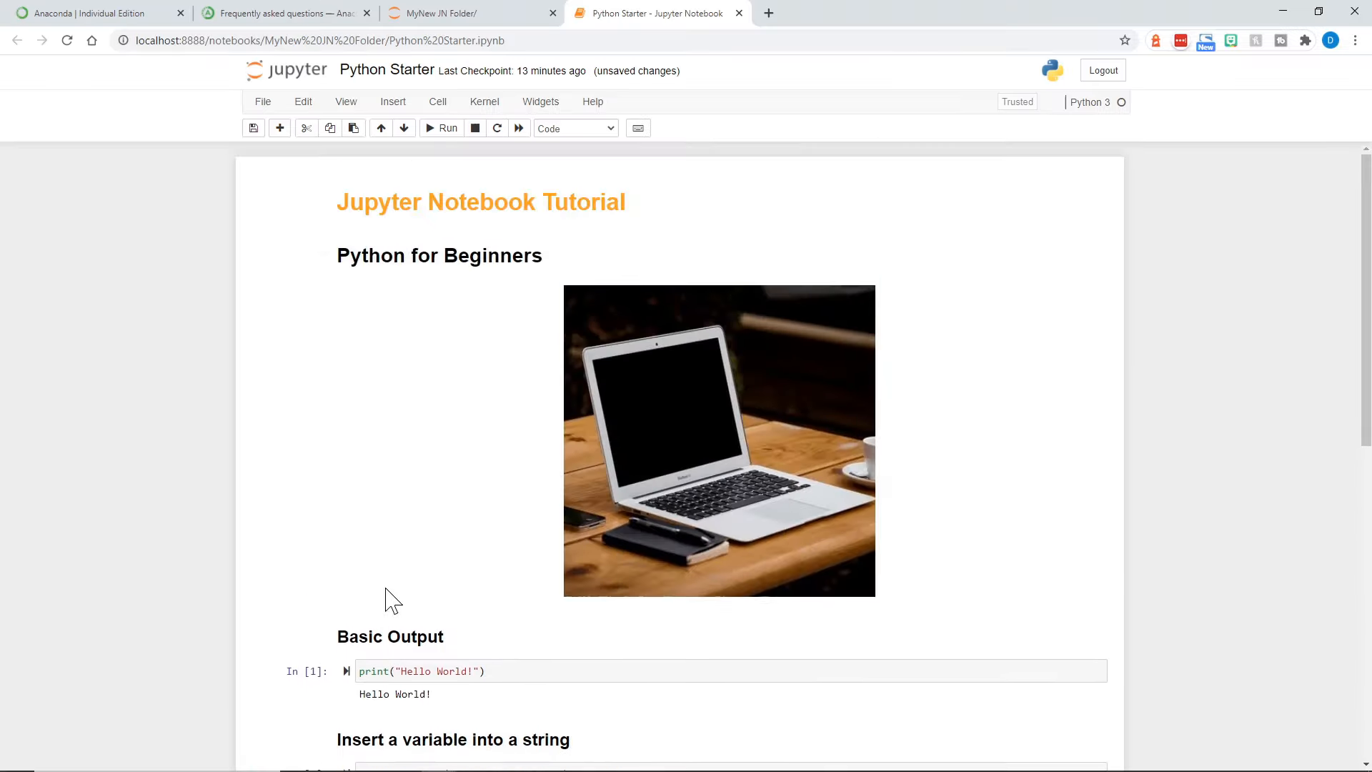
mouse_move(368, 188)
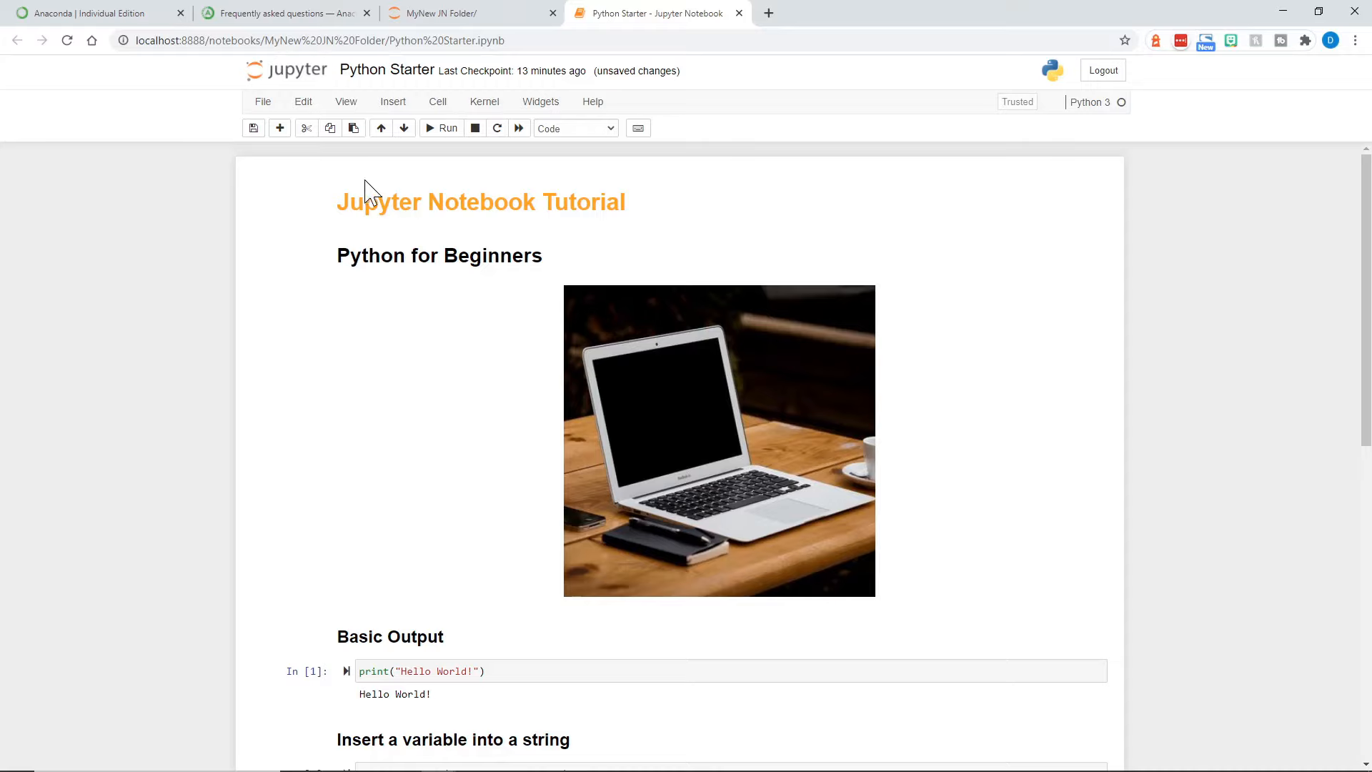
mouse_move(362, 443)
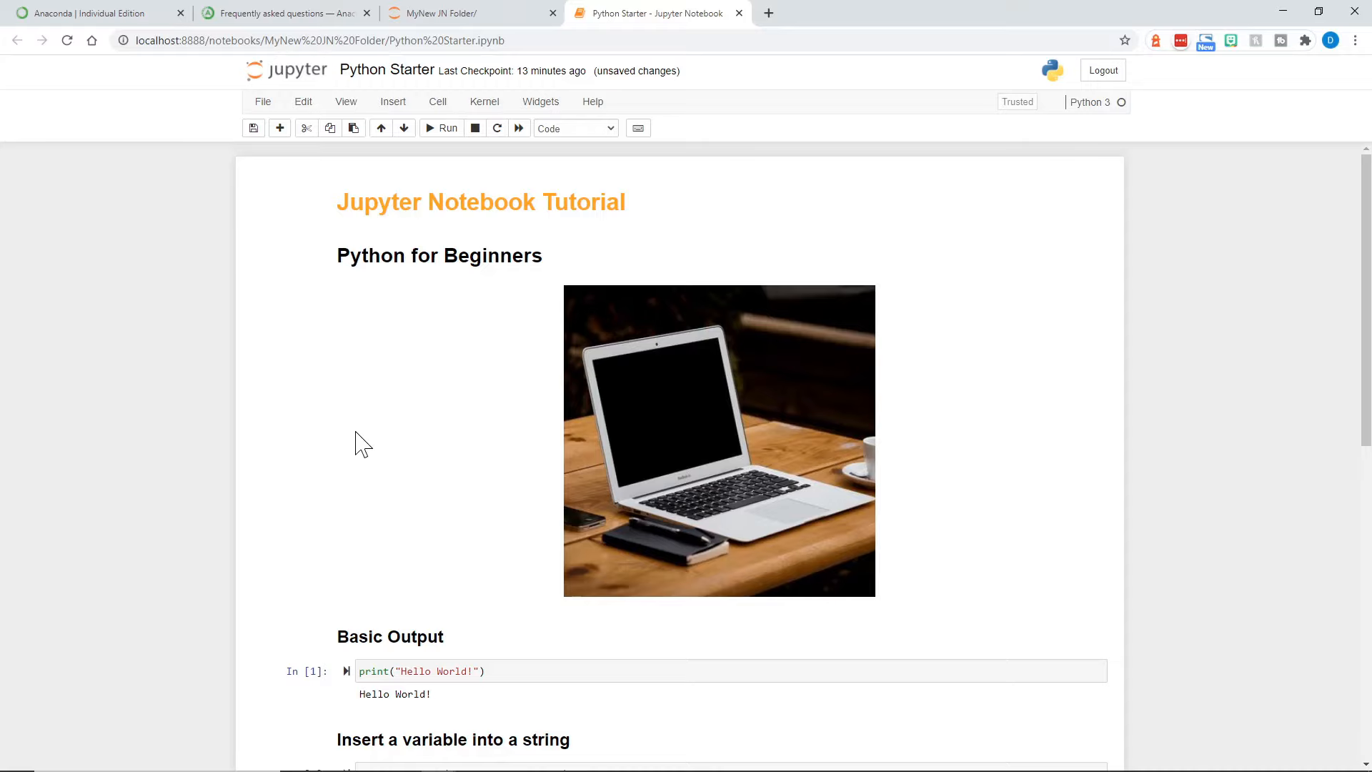
Scroll through the Python Starter notebook to review it down to the Rachel output
scroll(down, 3)
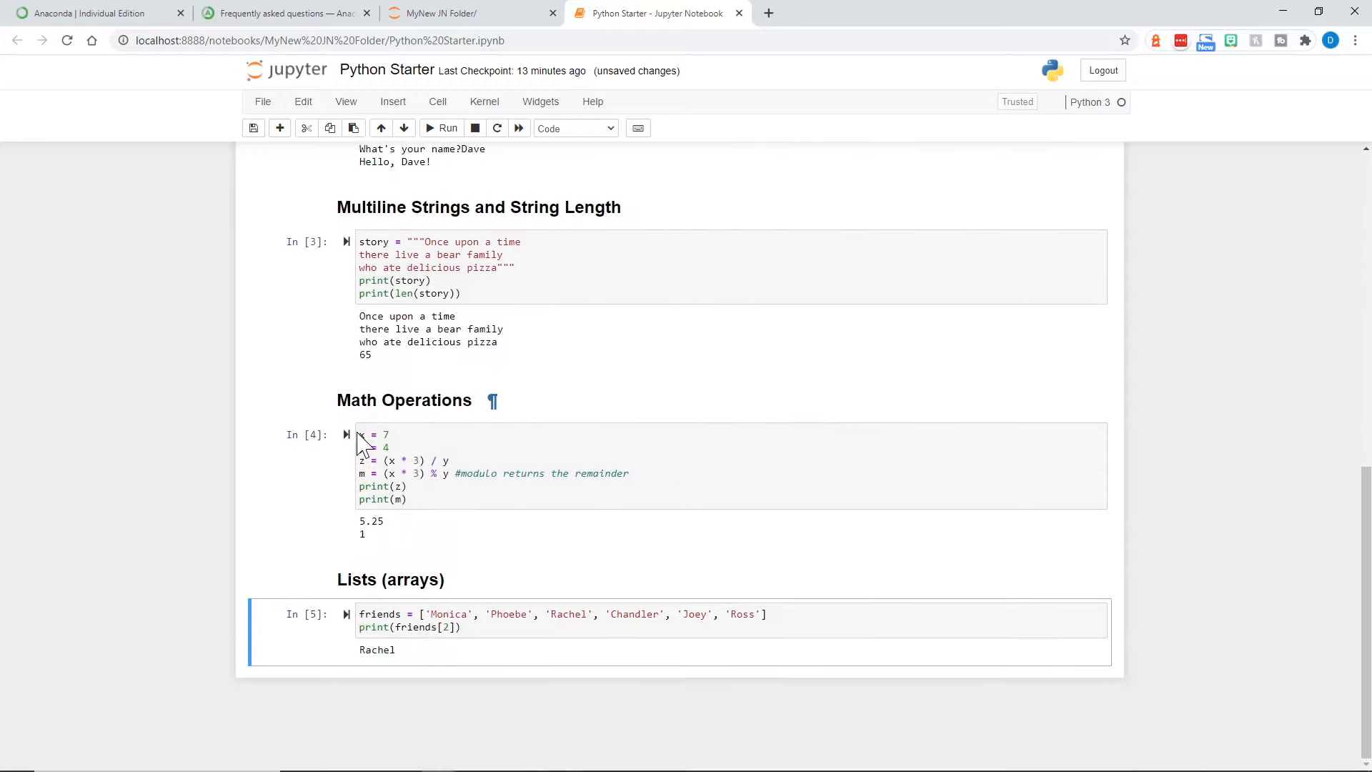
scroll(down, 3)
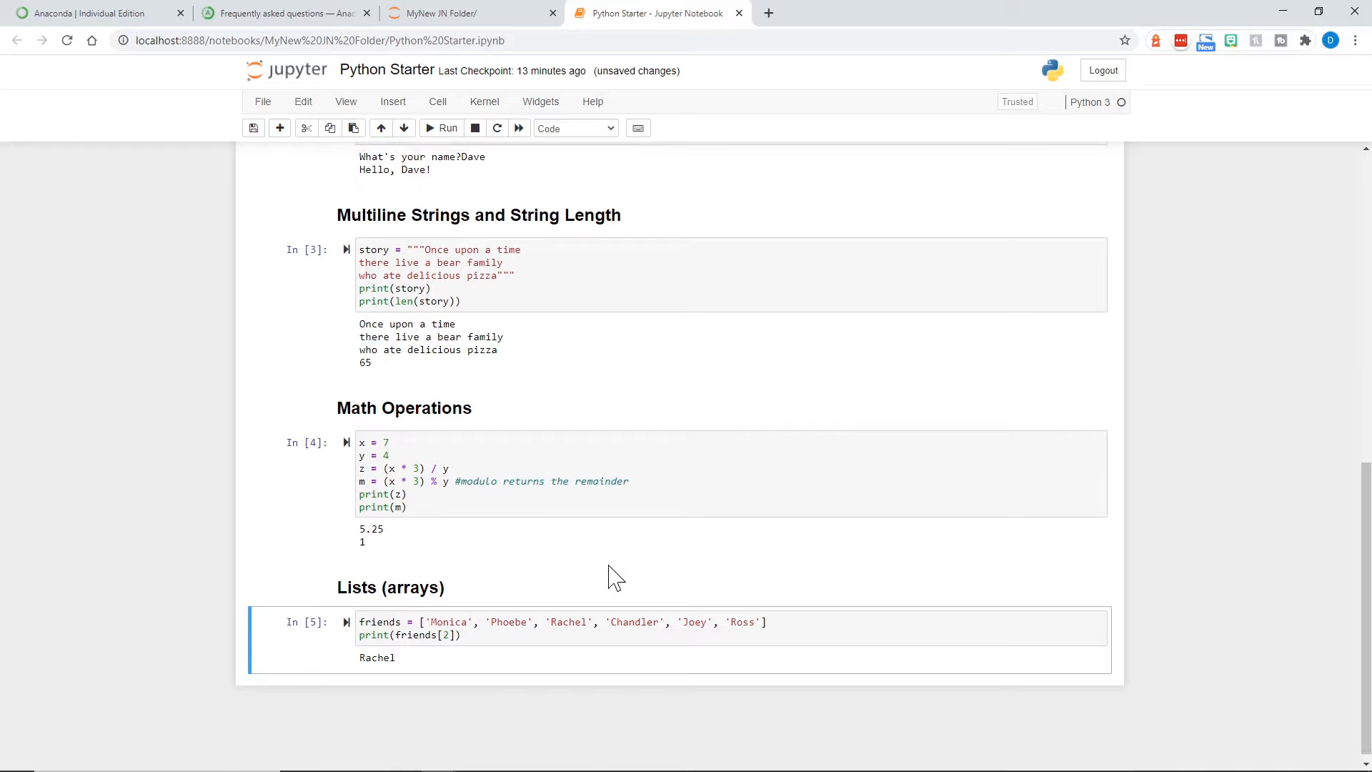
scroll(up, 3)
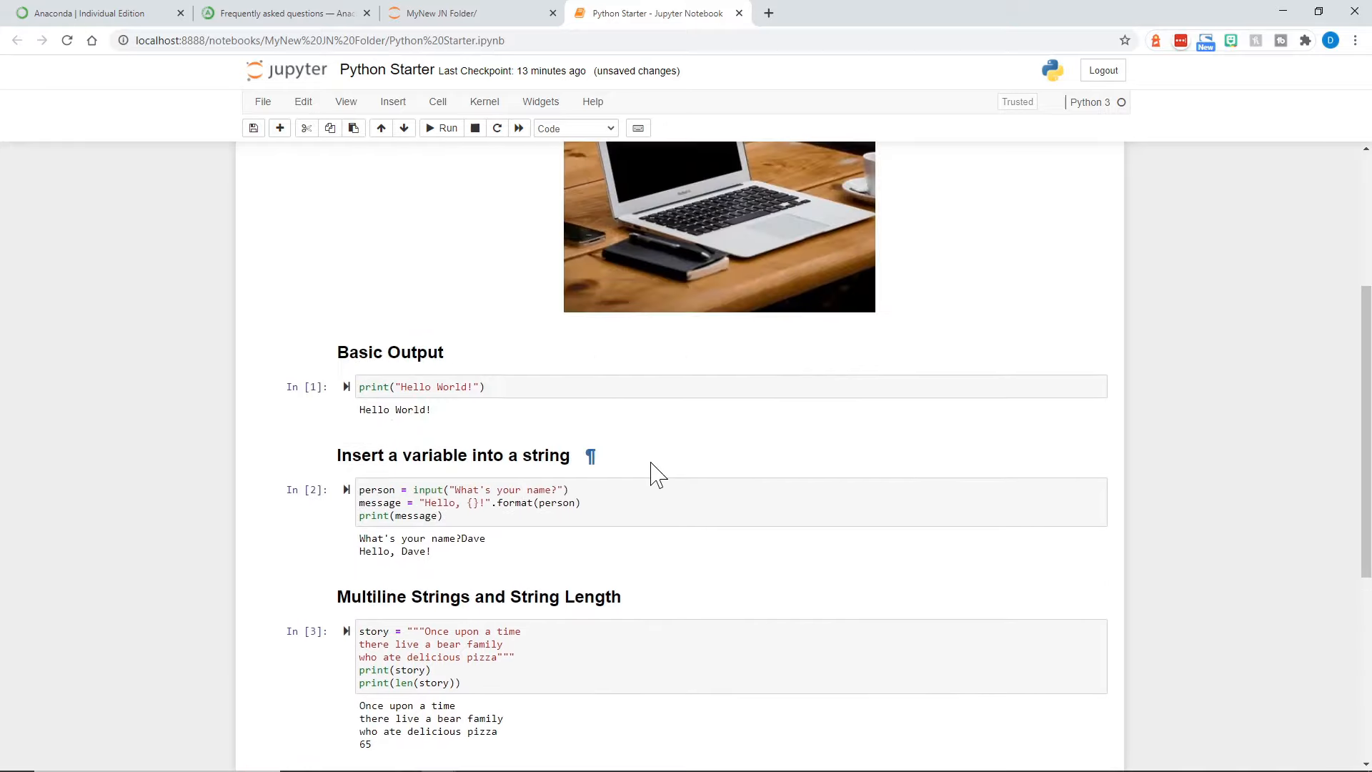
scroll(down, 3)
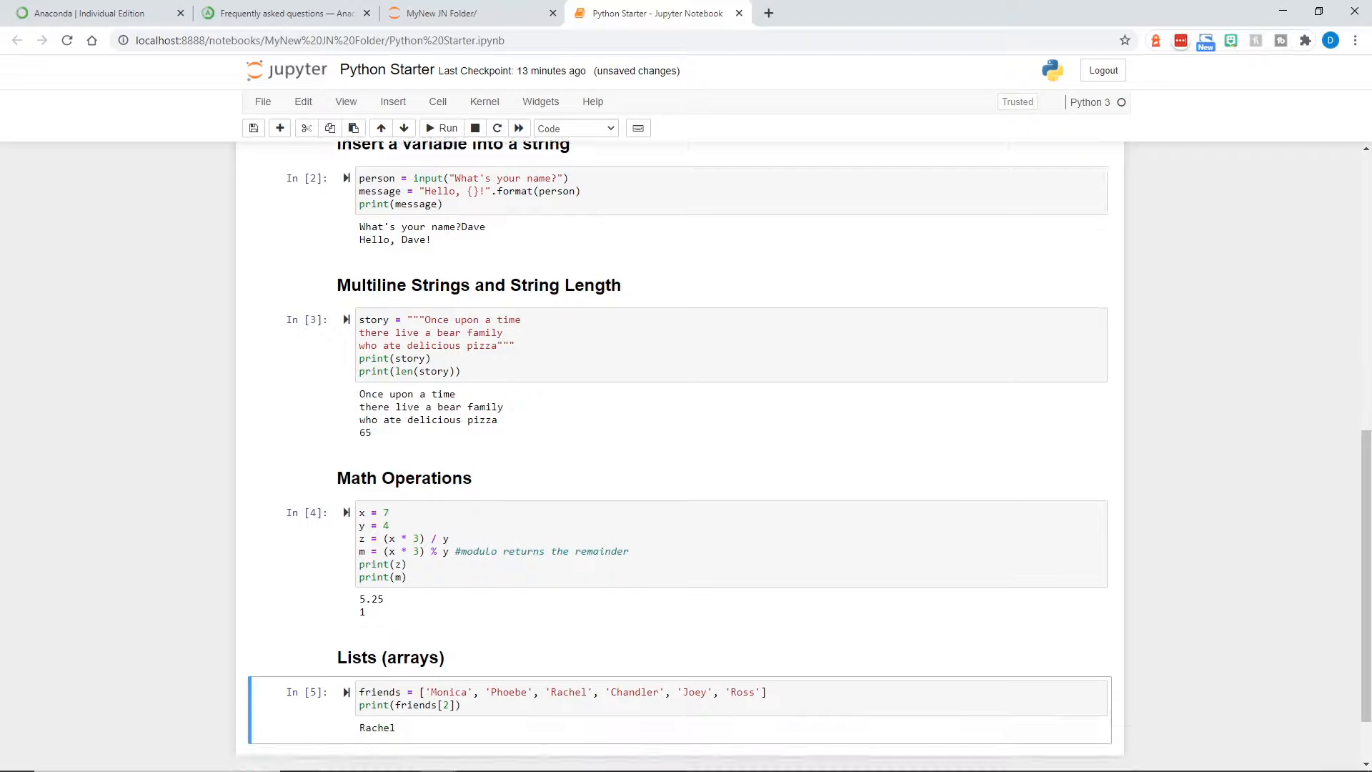
scroll(down, 3)
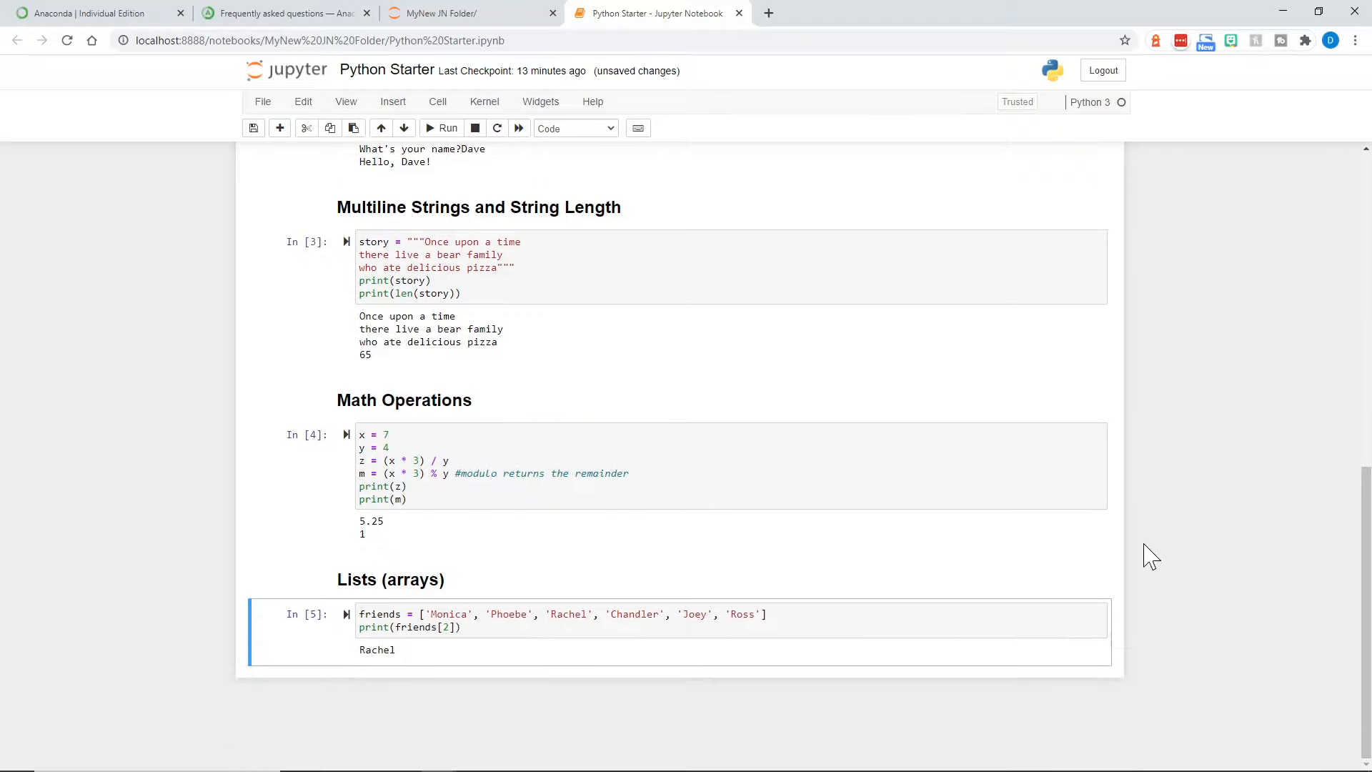